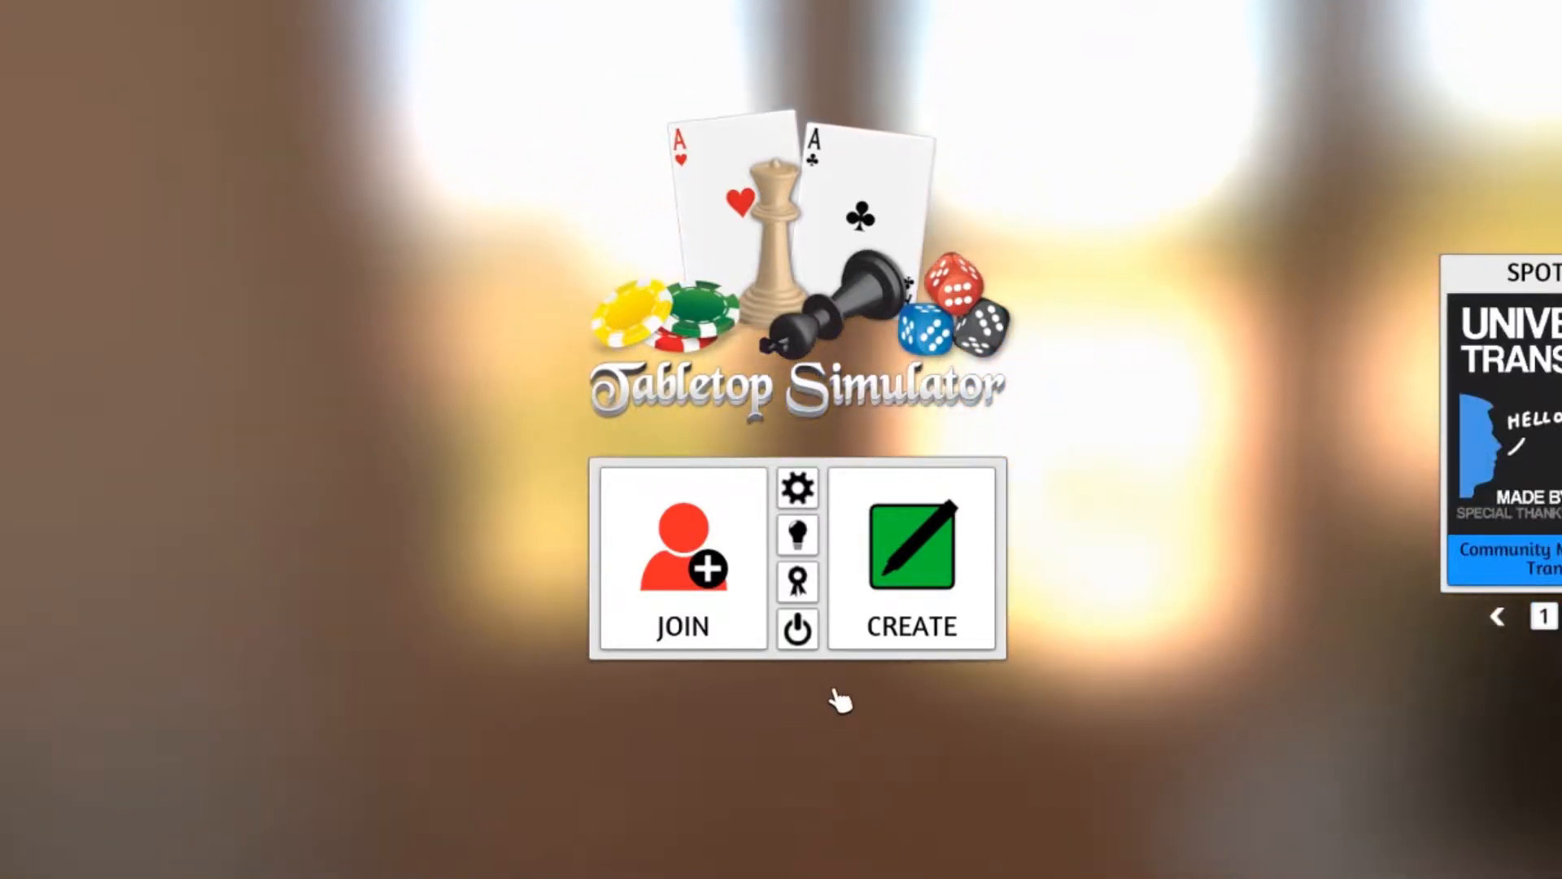
{"action": "mouse_move", "coordinate": [1102, 560]}
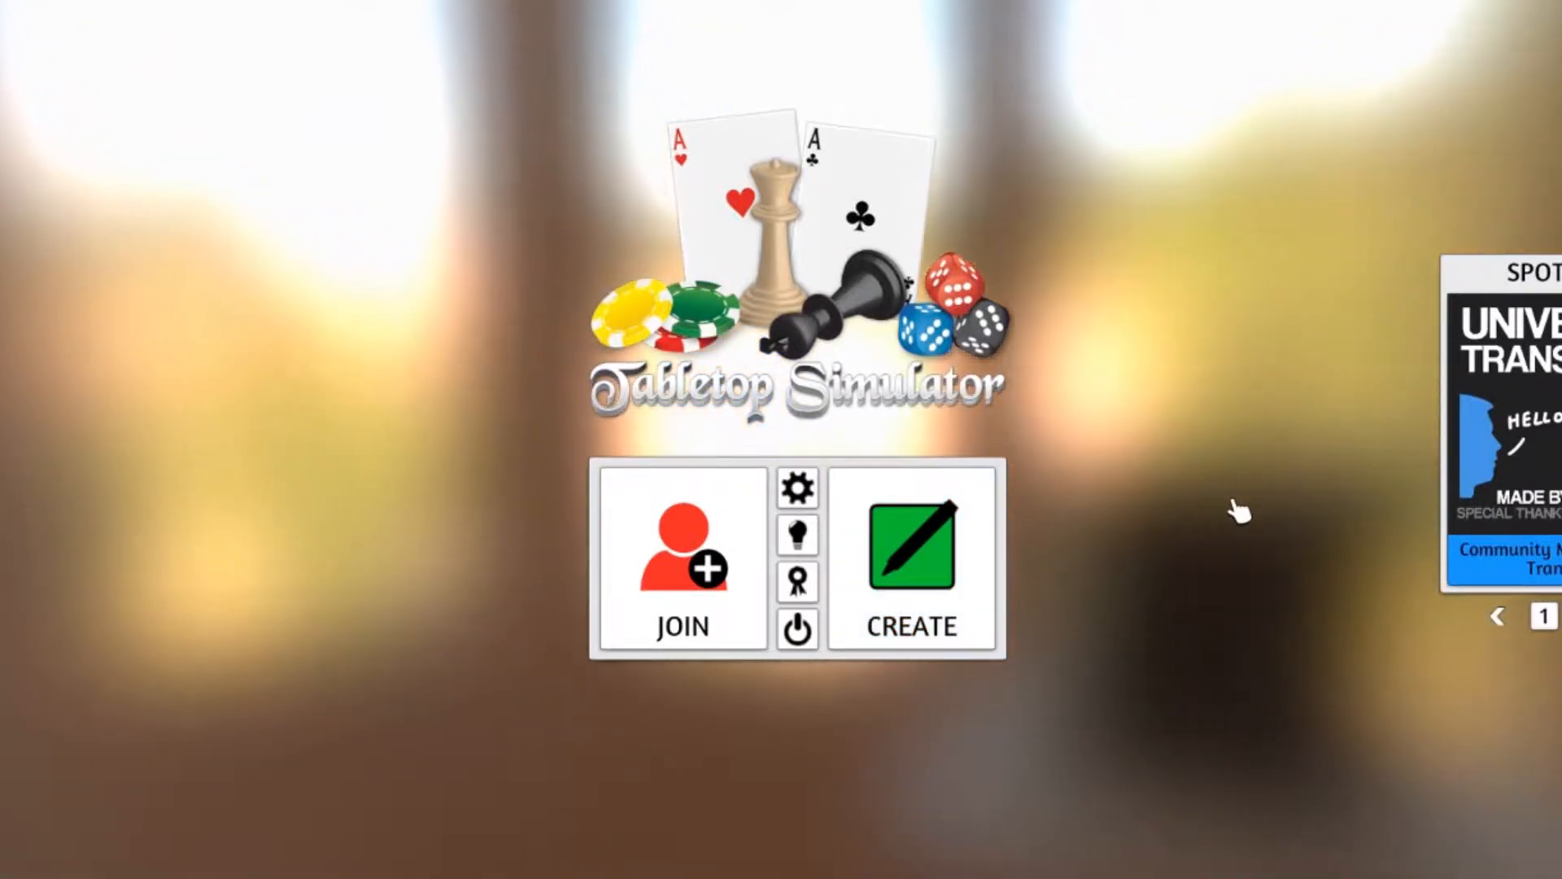
{"action": "mouse_move", "coordinate": [1116, 433]}
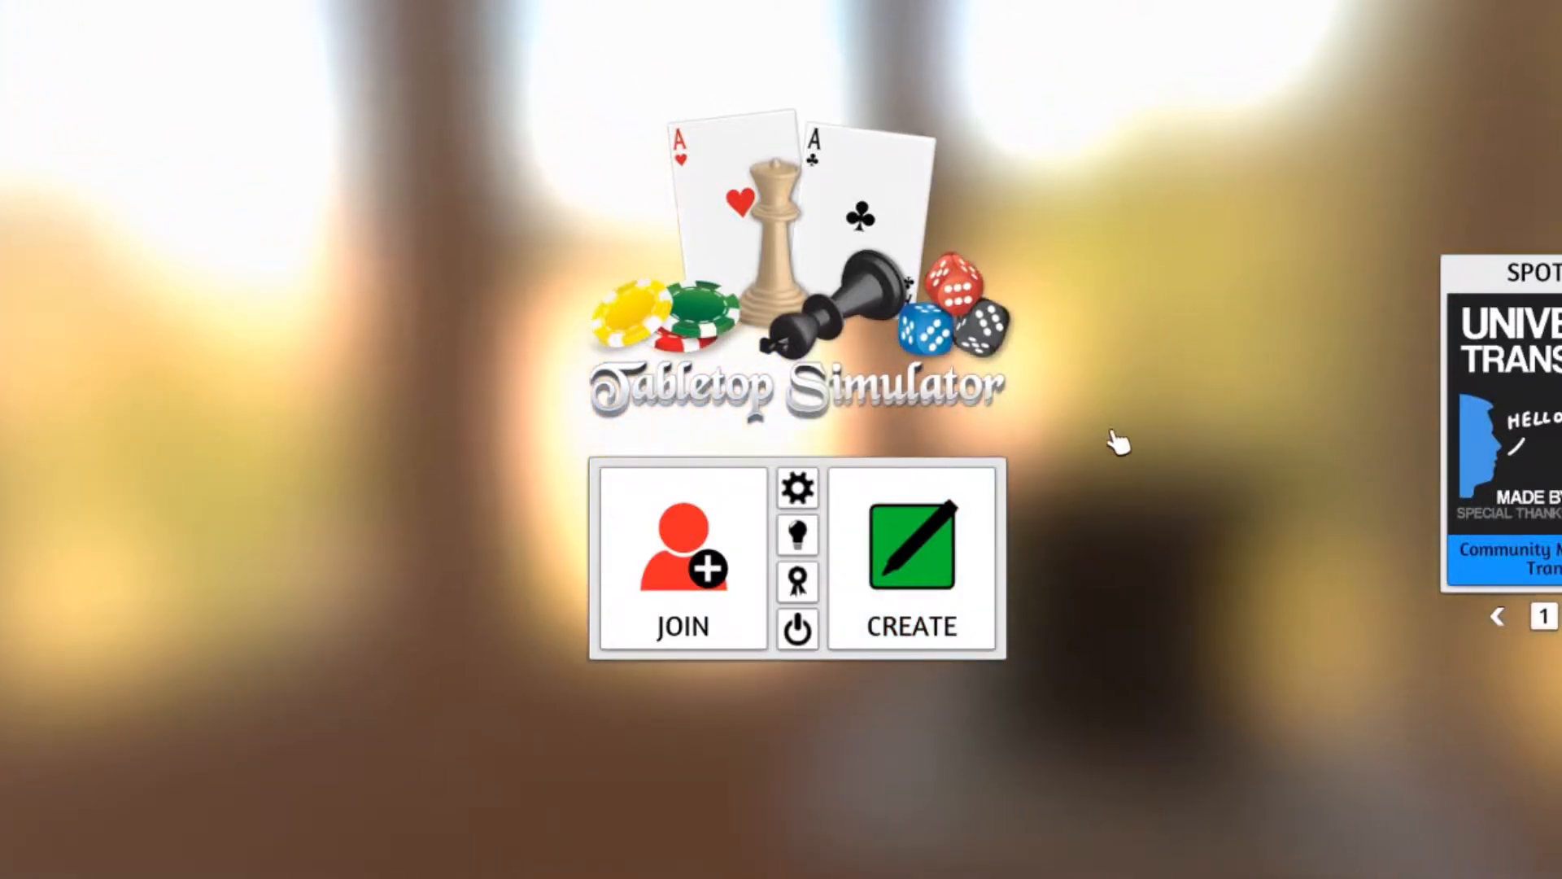
- Start a new singleplayer game via Create, bringing up the Games library
{"action": "left_click", "coordinate": [911, 566]}
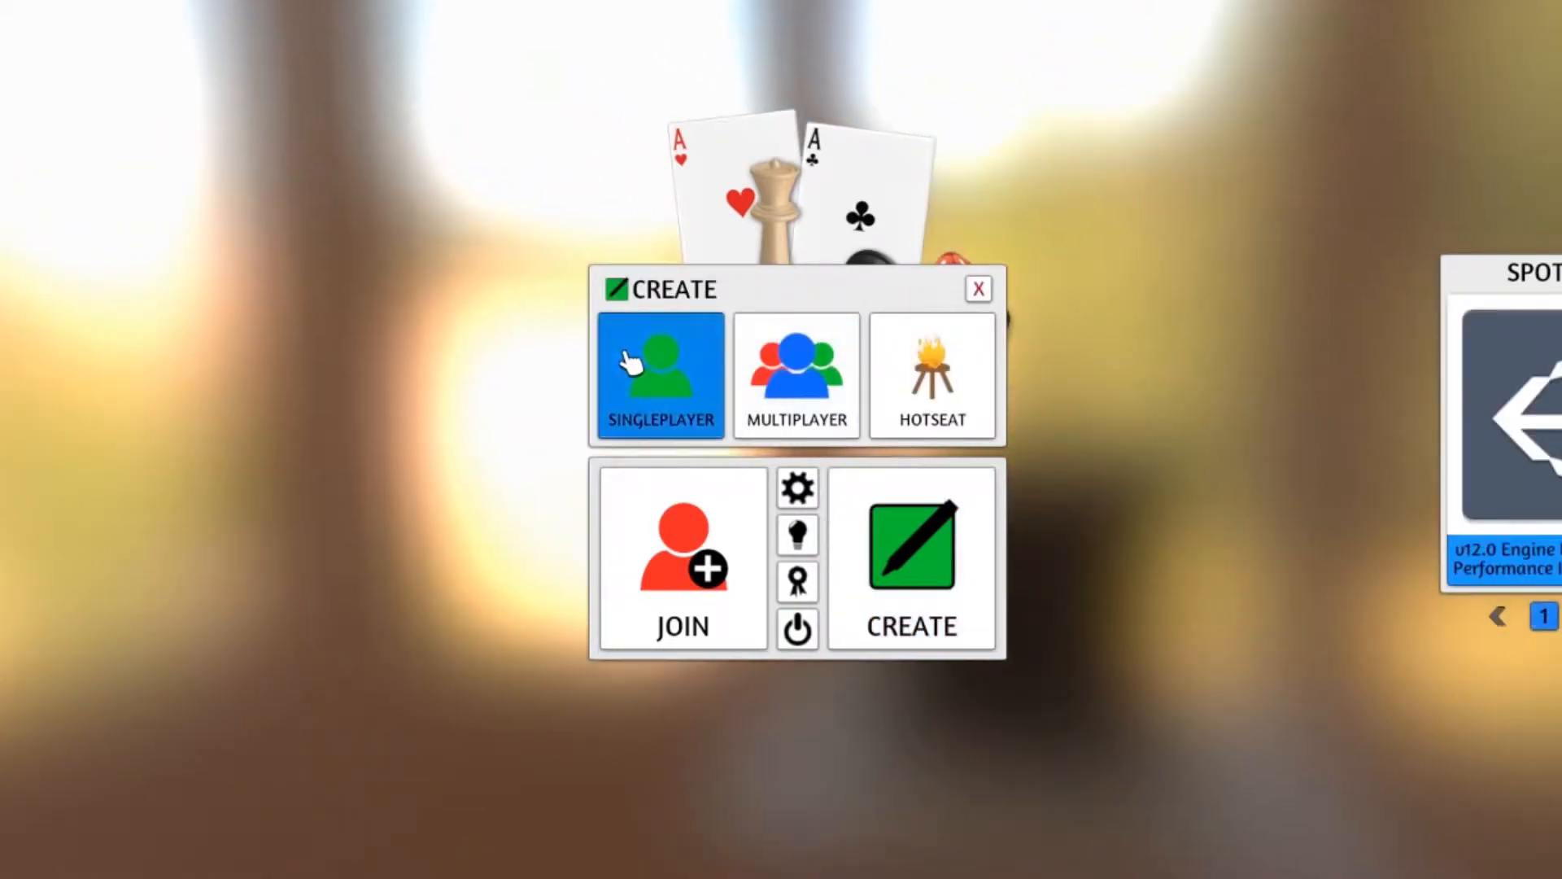
{"action": "left_click", "coordinate": [659, 374]}
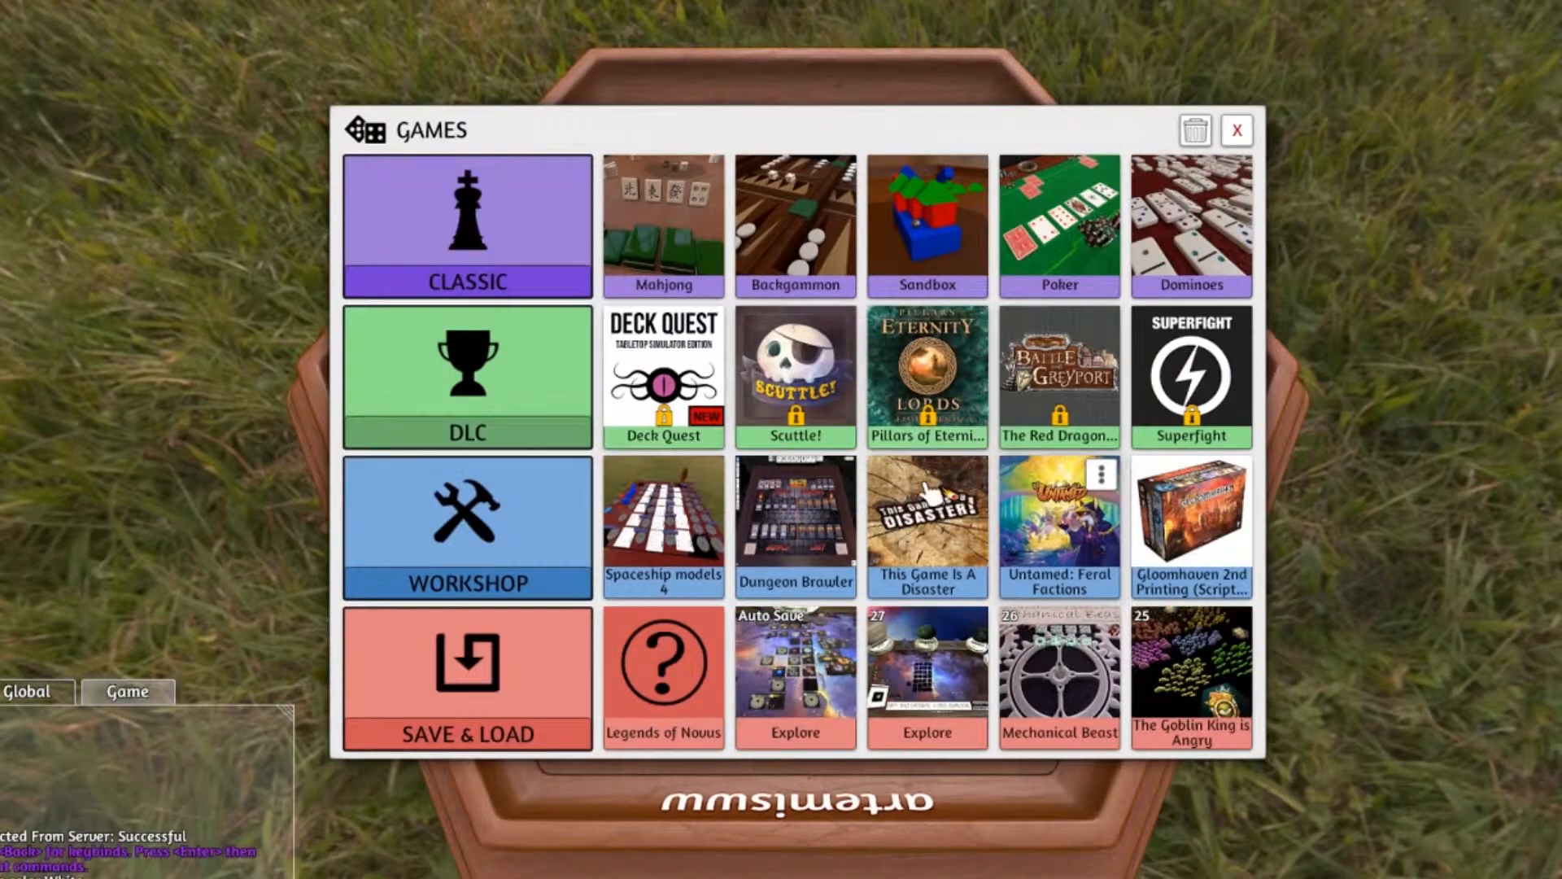
{"action": "mouse_move", "coordinate": [1239, 130]}
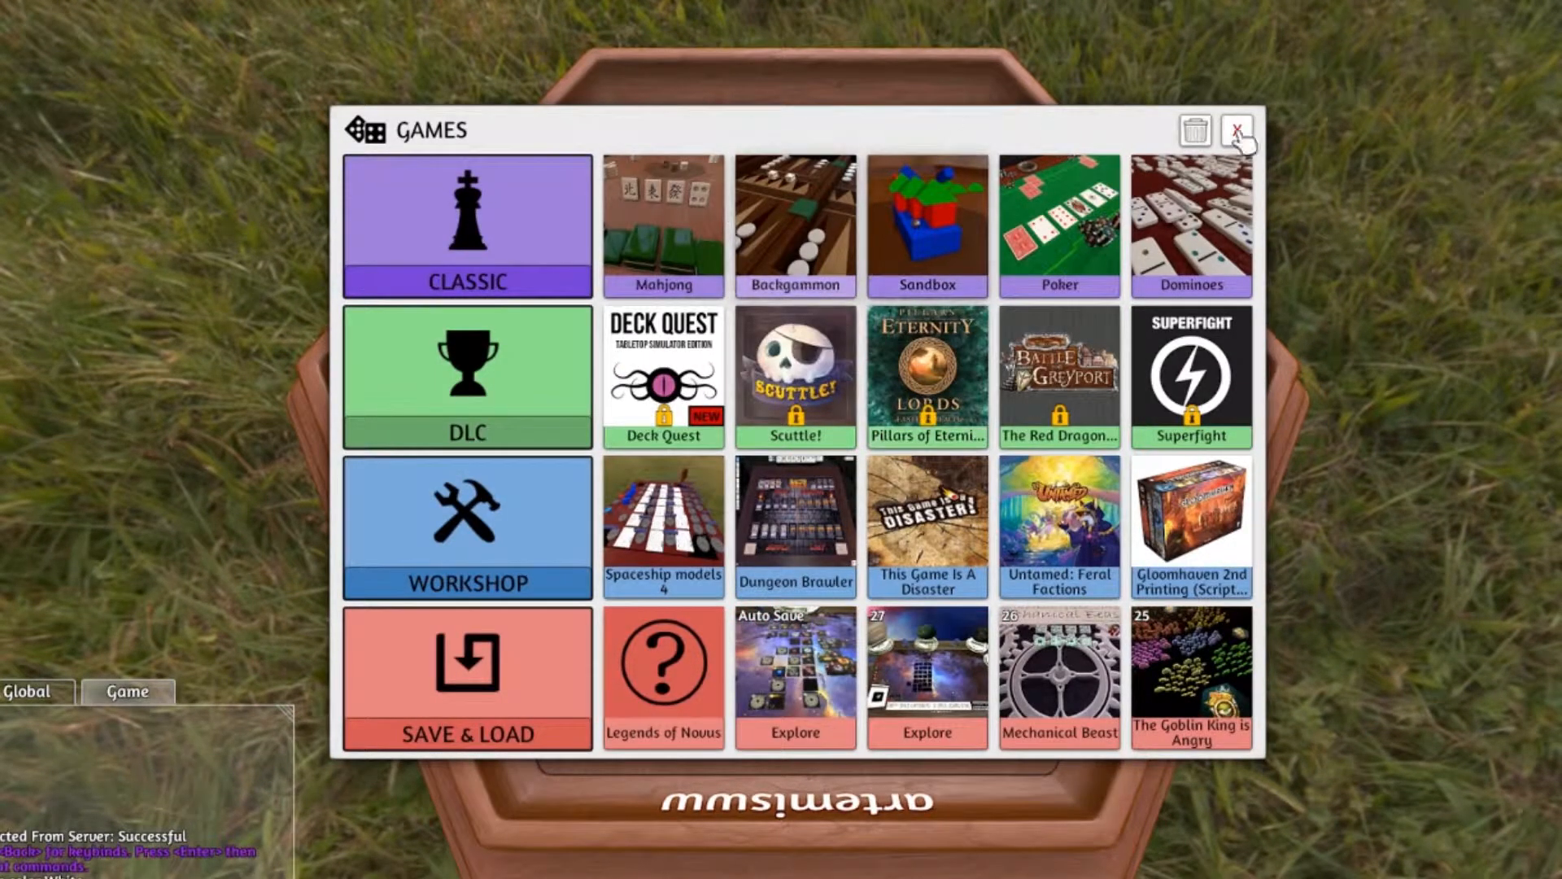
- Close the Games library so the table and room scenery are visible
{"action": "left_click", "coordinate": [1237, 130]}
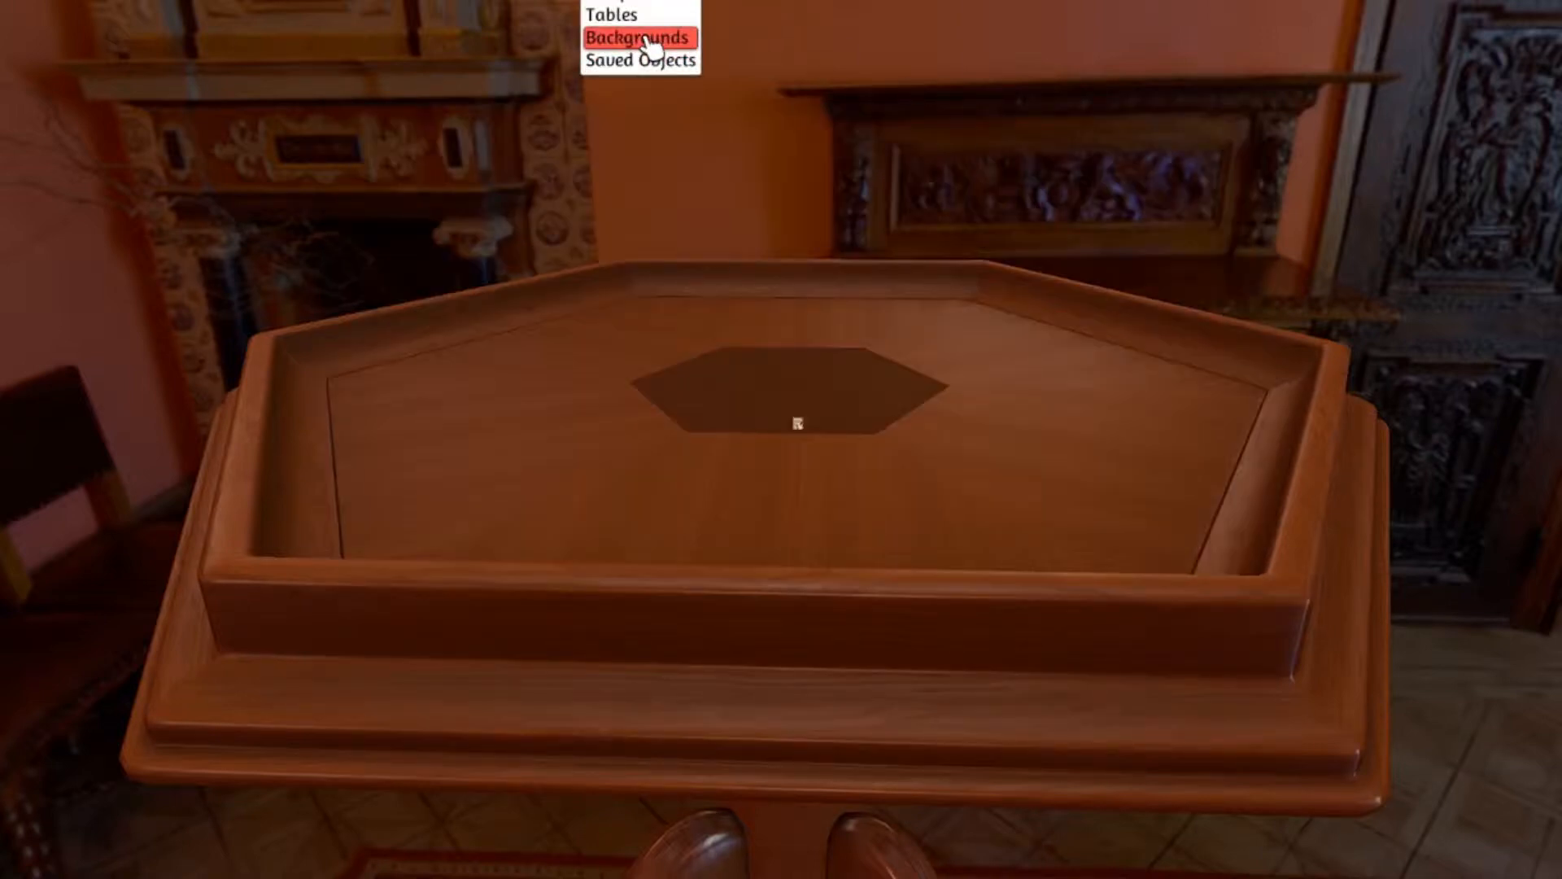
- Start a custom background import and browse into the 01Playtesting Files project folder
{"action": "left_click", "coordinate": [639, 38]}
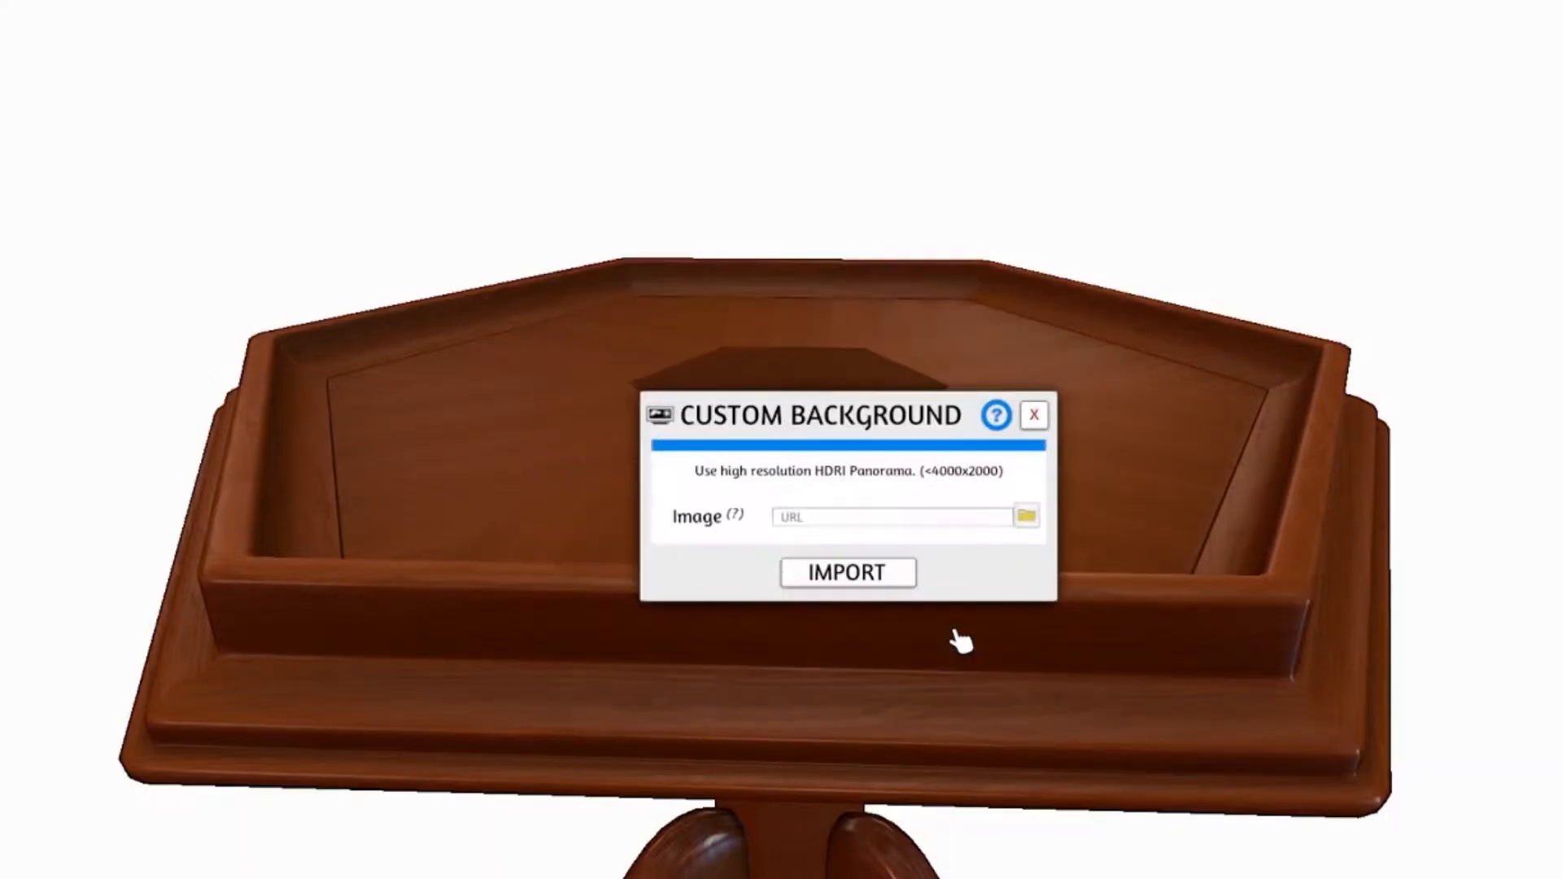
{"action": "left_click", "coordinate": [1025, 517]}
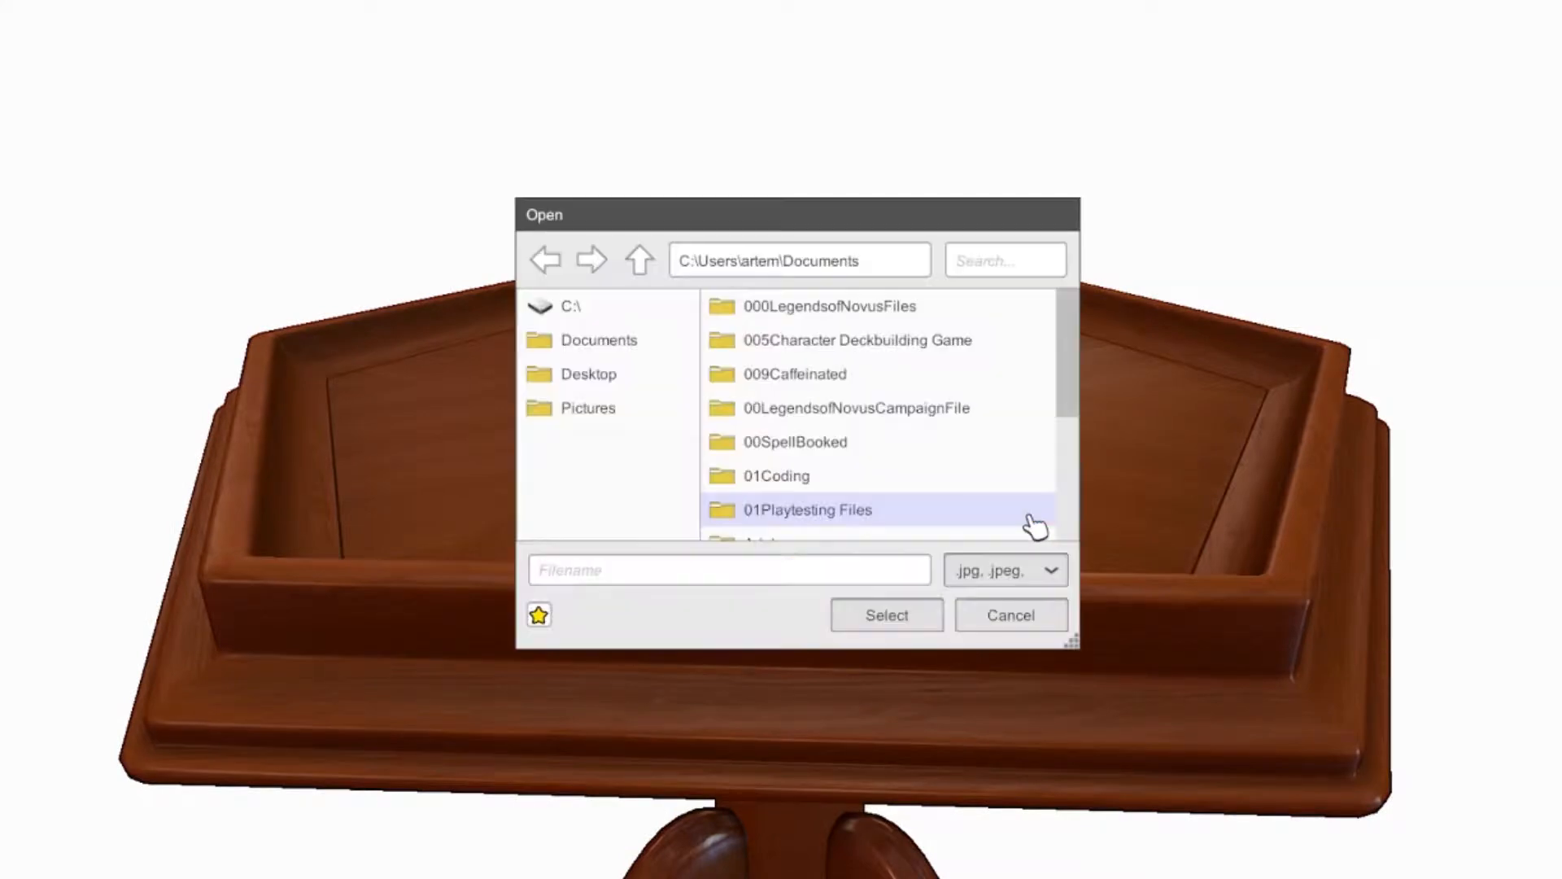
{"action": "scroll", "scroll_direction": "down", "scroll_amount": 3}
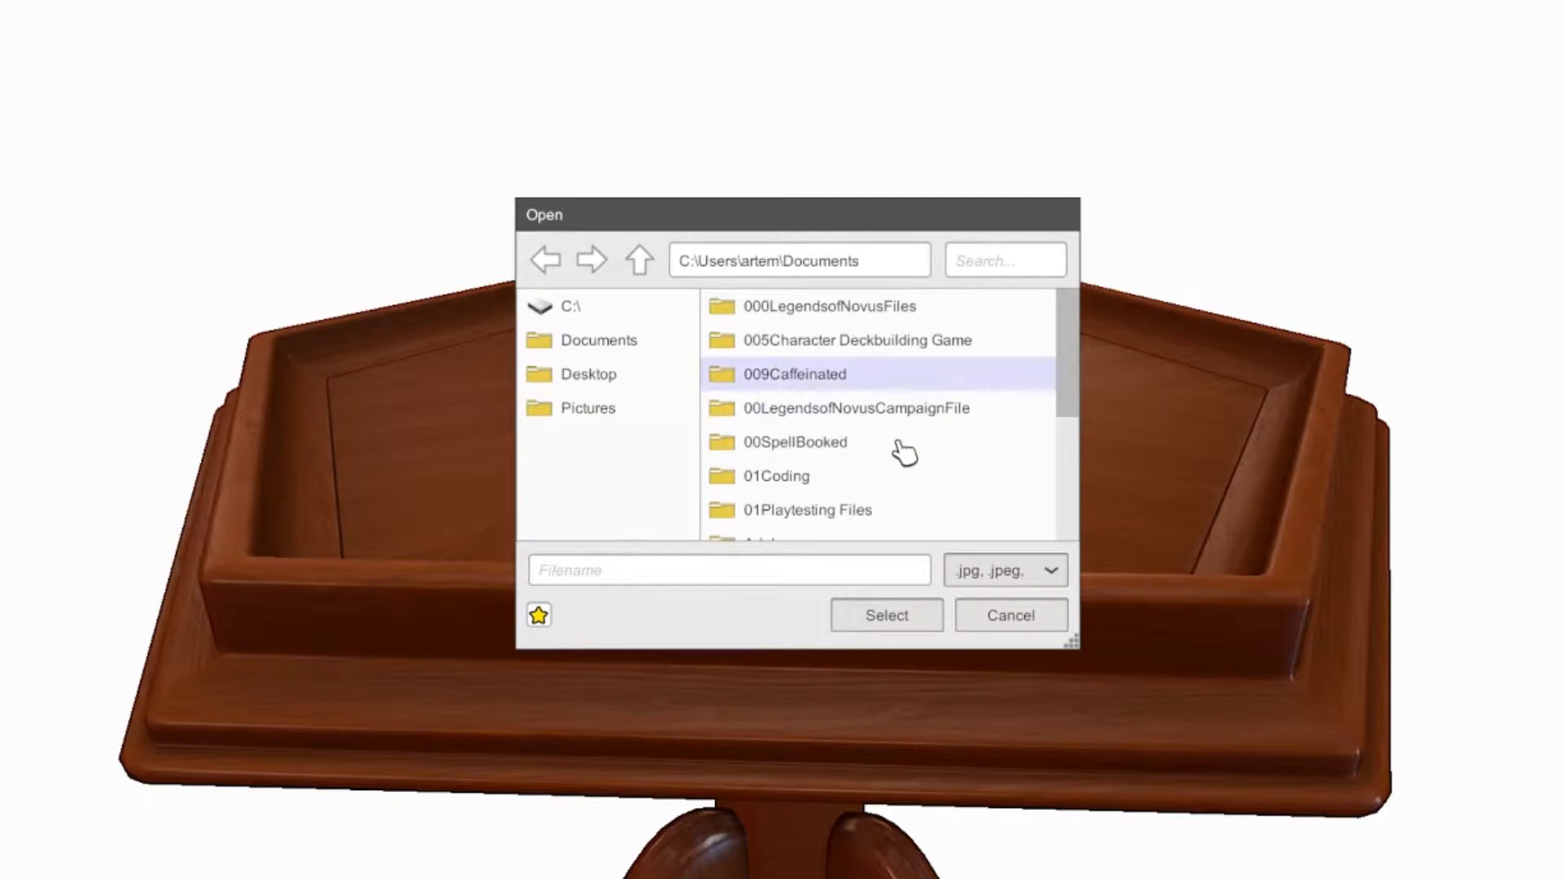
{"action": "scroll", "scroll_direction": "down", "scroll_amount": 3}
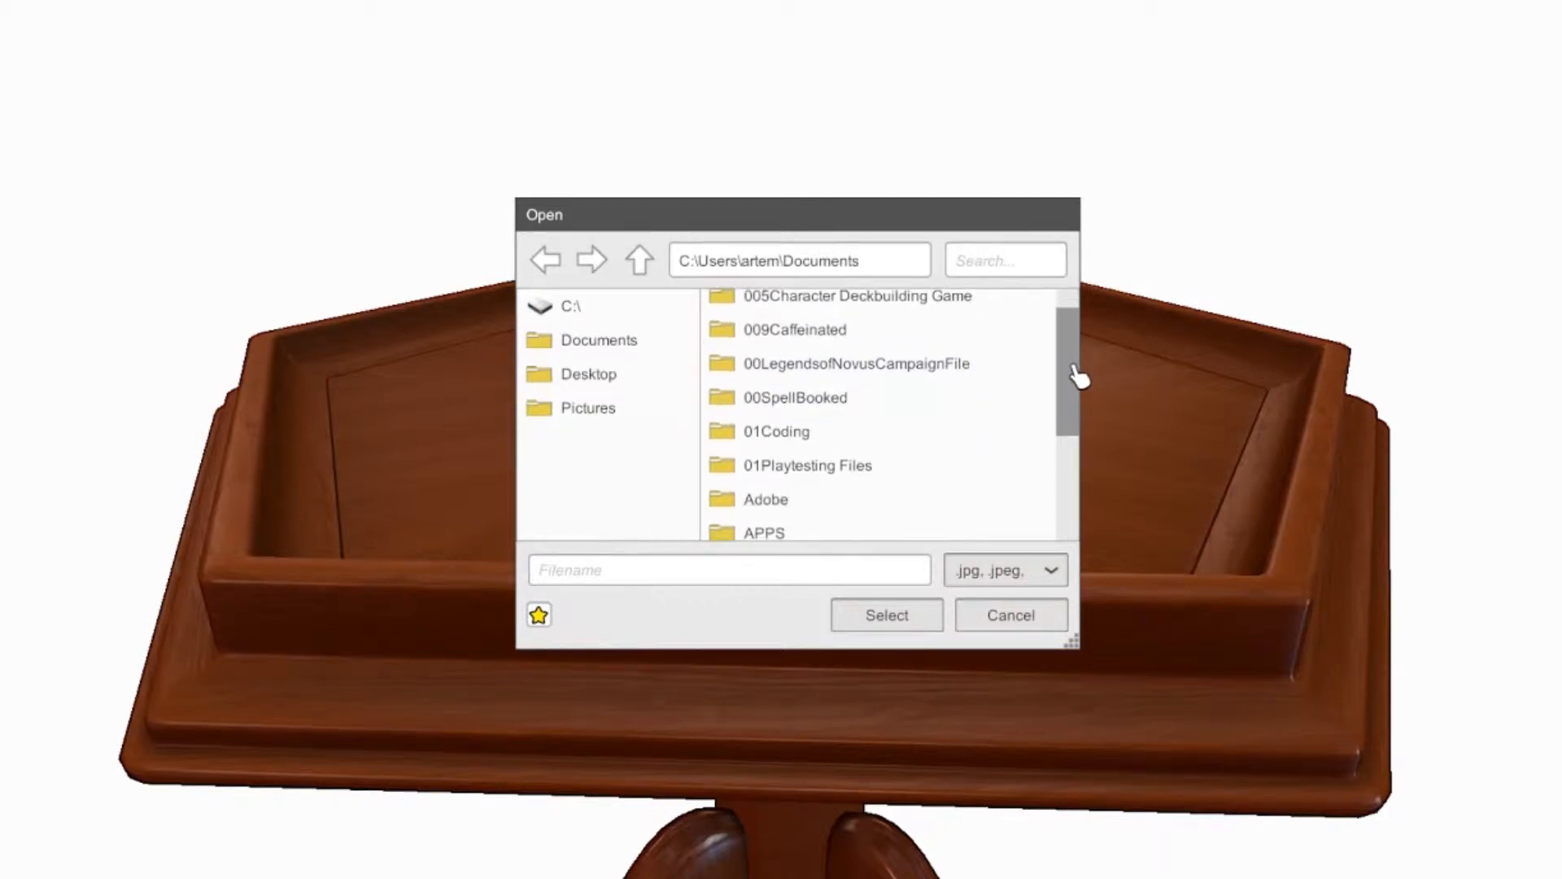
{"action": "scroll", "scroll_direction": "down", "scroll_amount": 3}
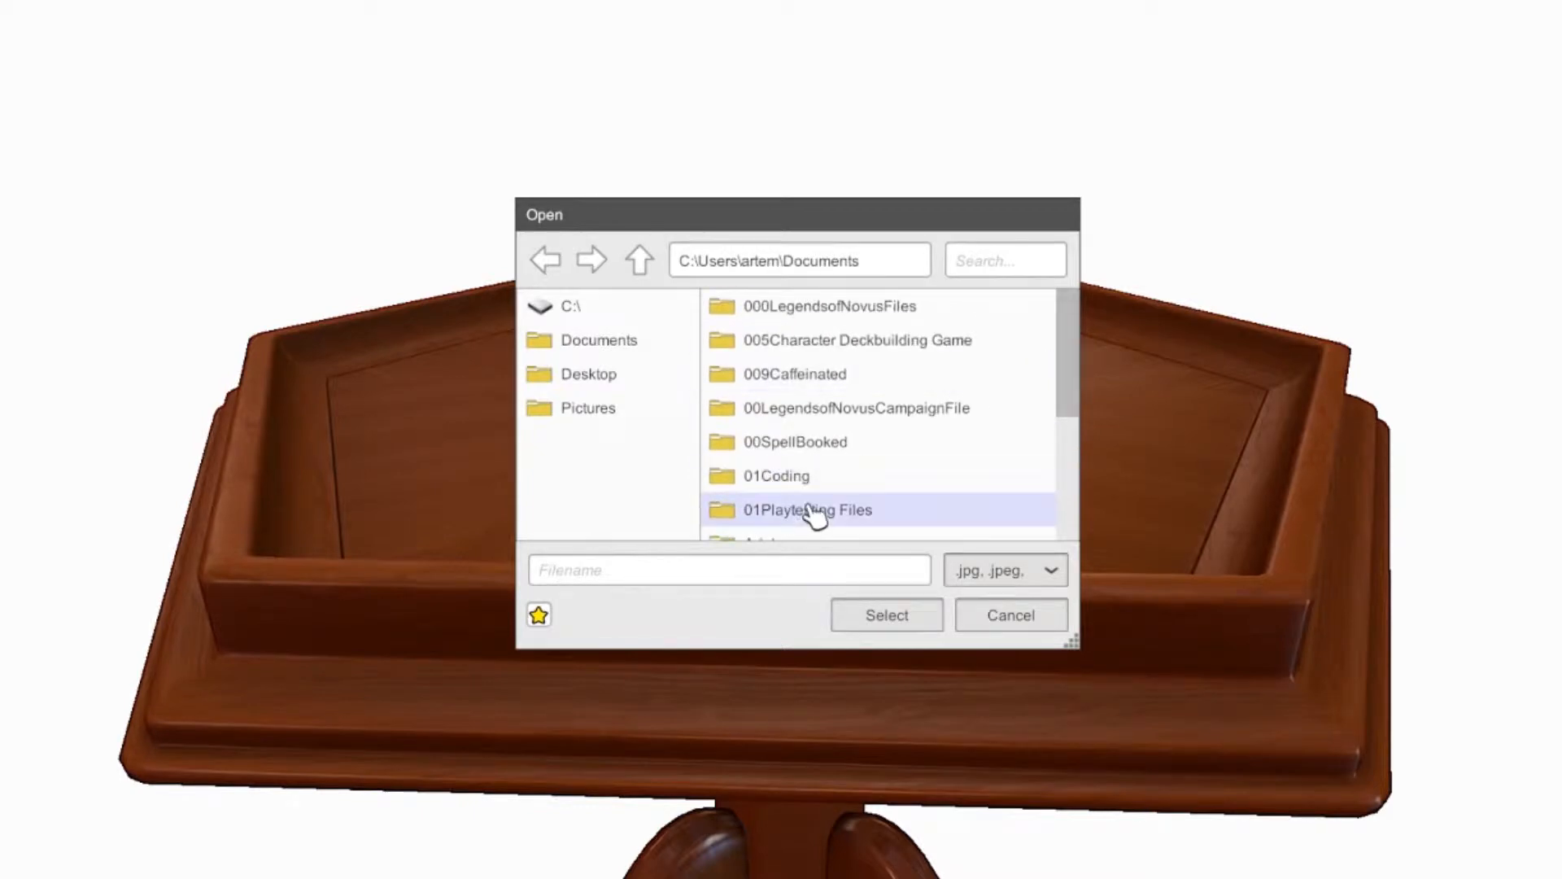
{"action": "double_click", "coordinate": [807, 509]}
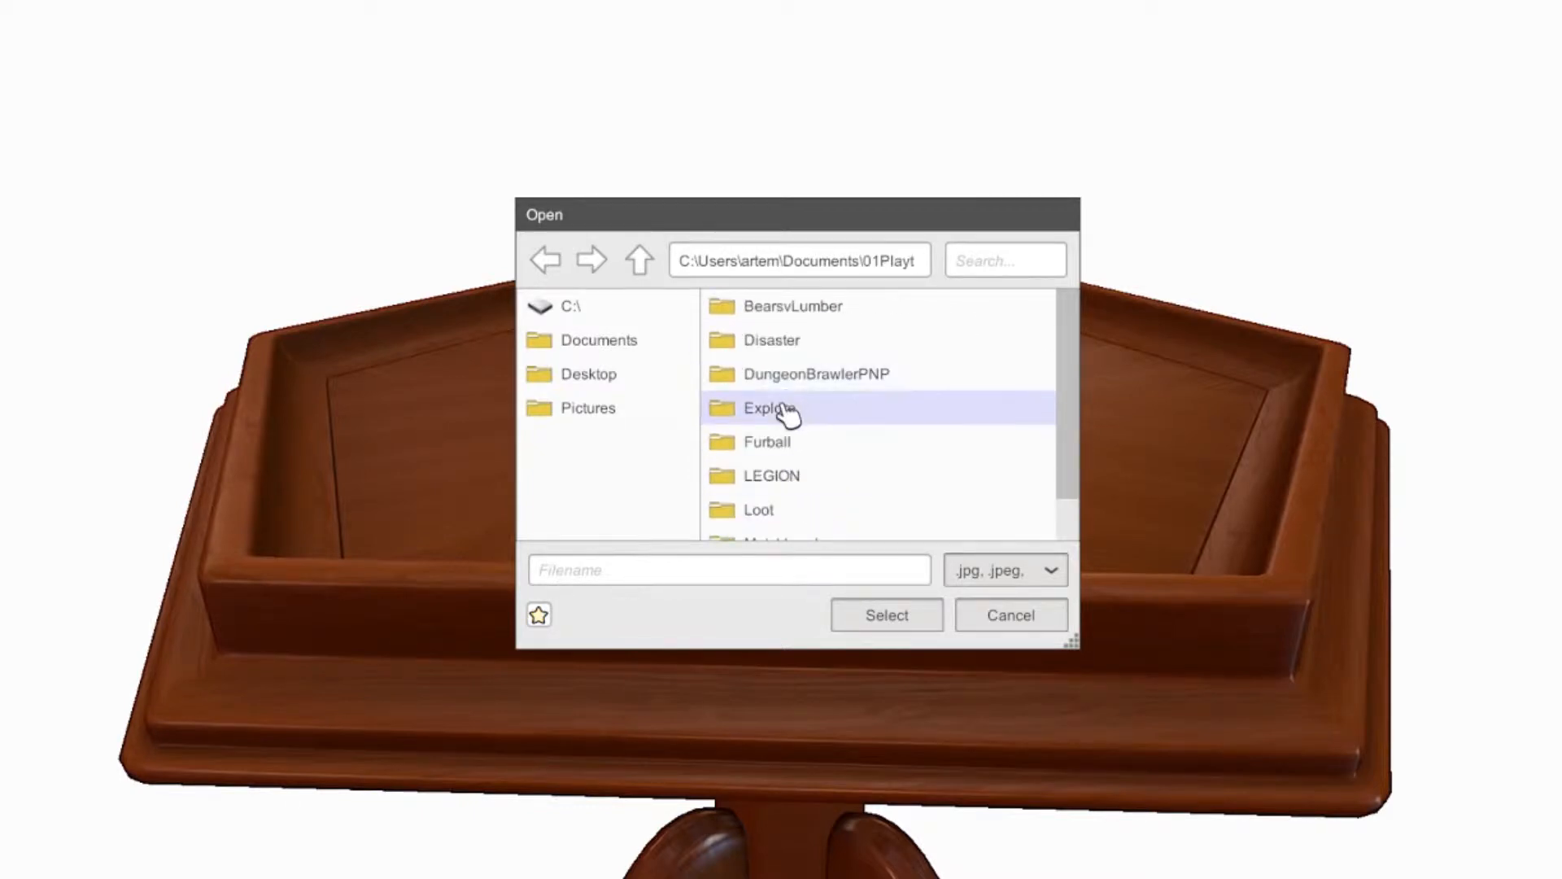
{"action": "double_click", "coordinate": [765, 407]}
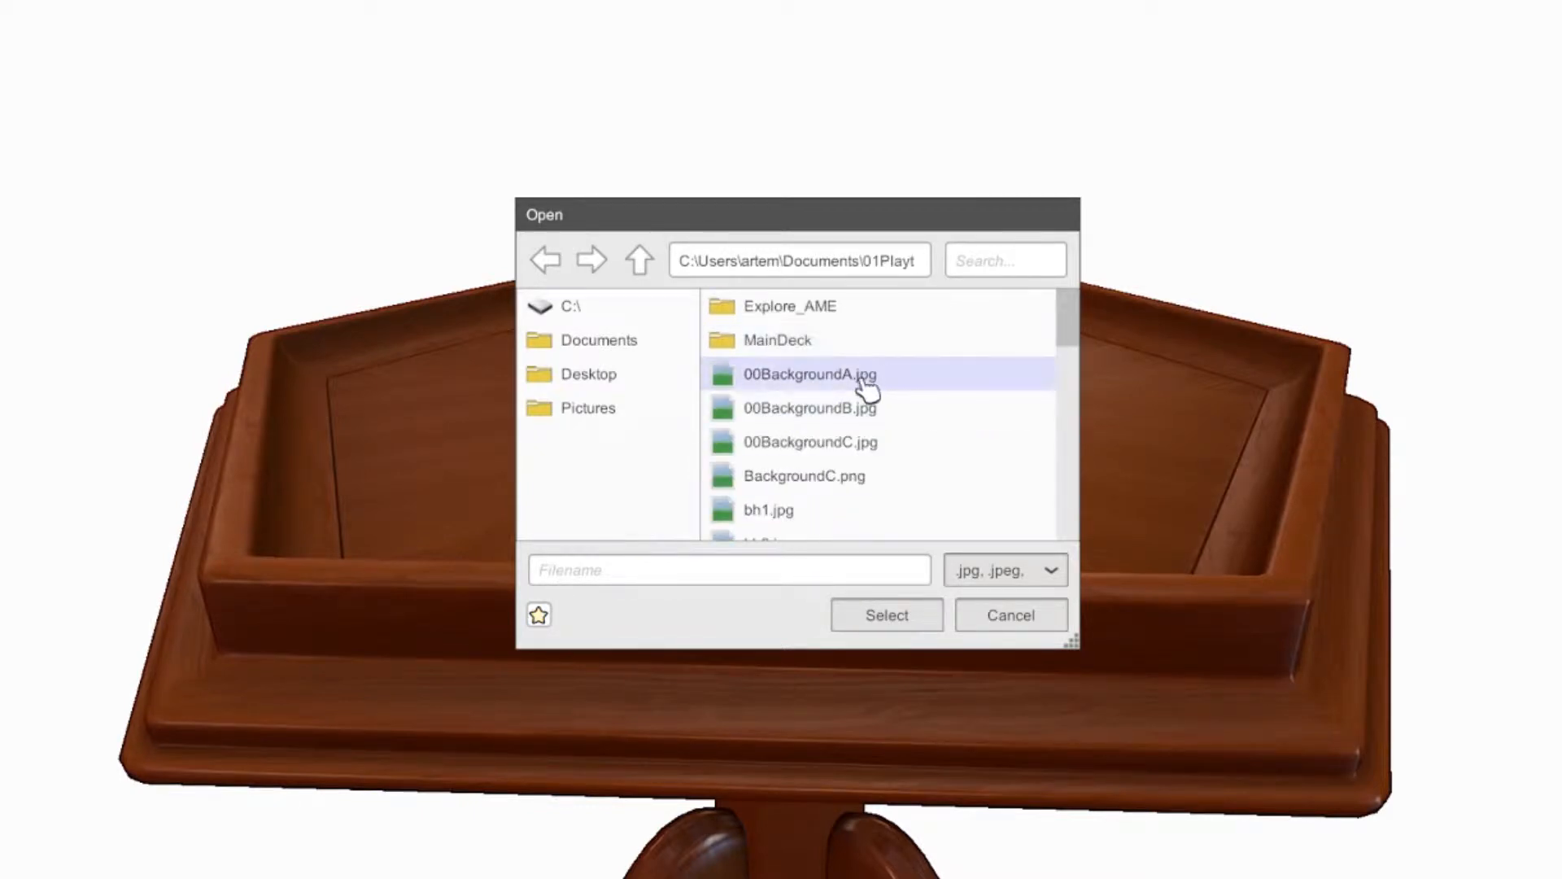
- Choose 00BackgroundA.jpg and load it from local disk as the custom background
{"action": "left_click", "coordinate": [817, 374]}
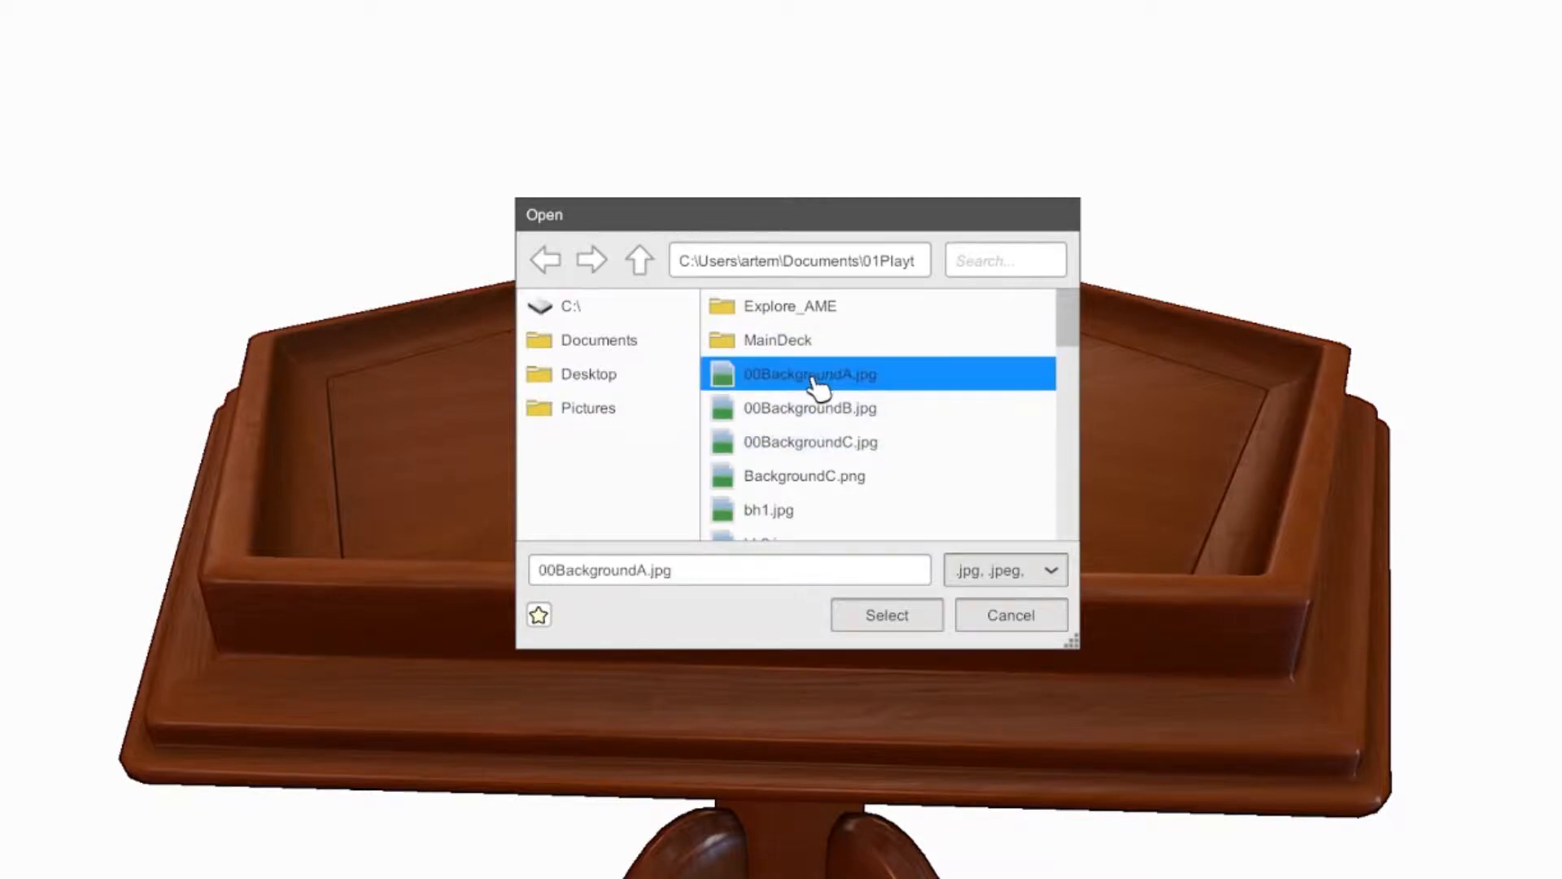
{"action": "left_click", "coordinate": [887, 615]}
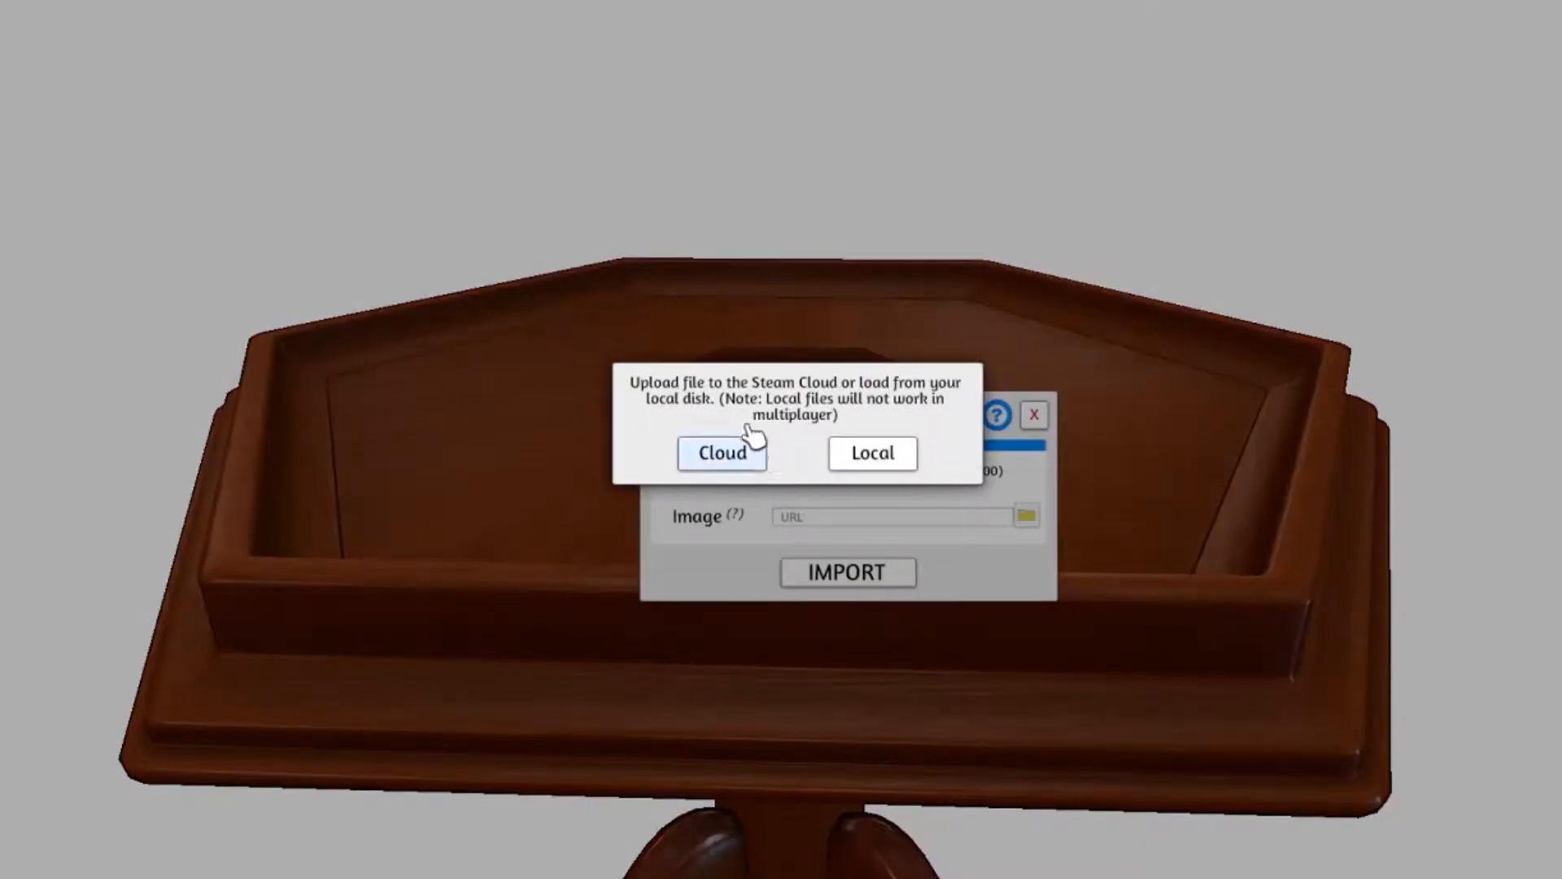
{"action": "mouse_move", "coordinate": [794, 480]}
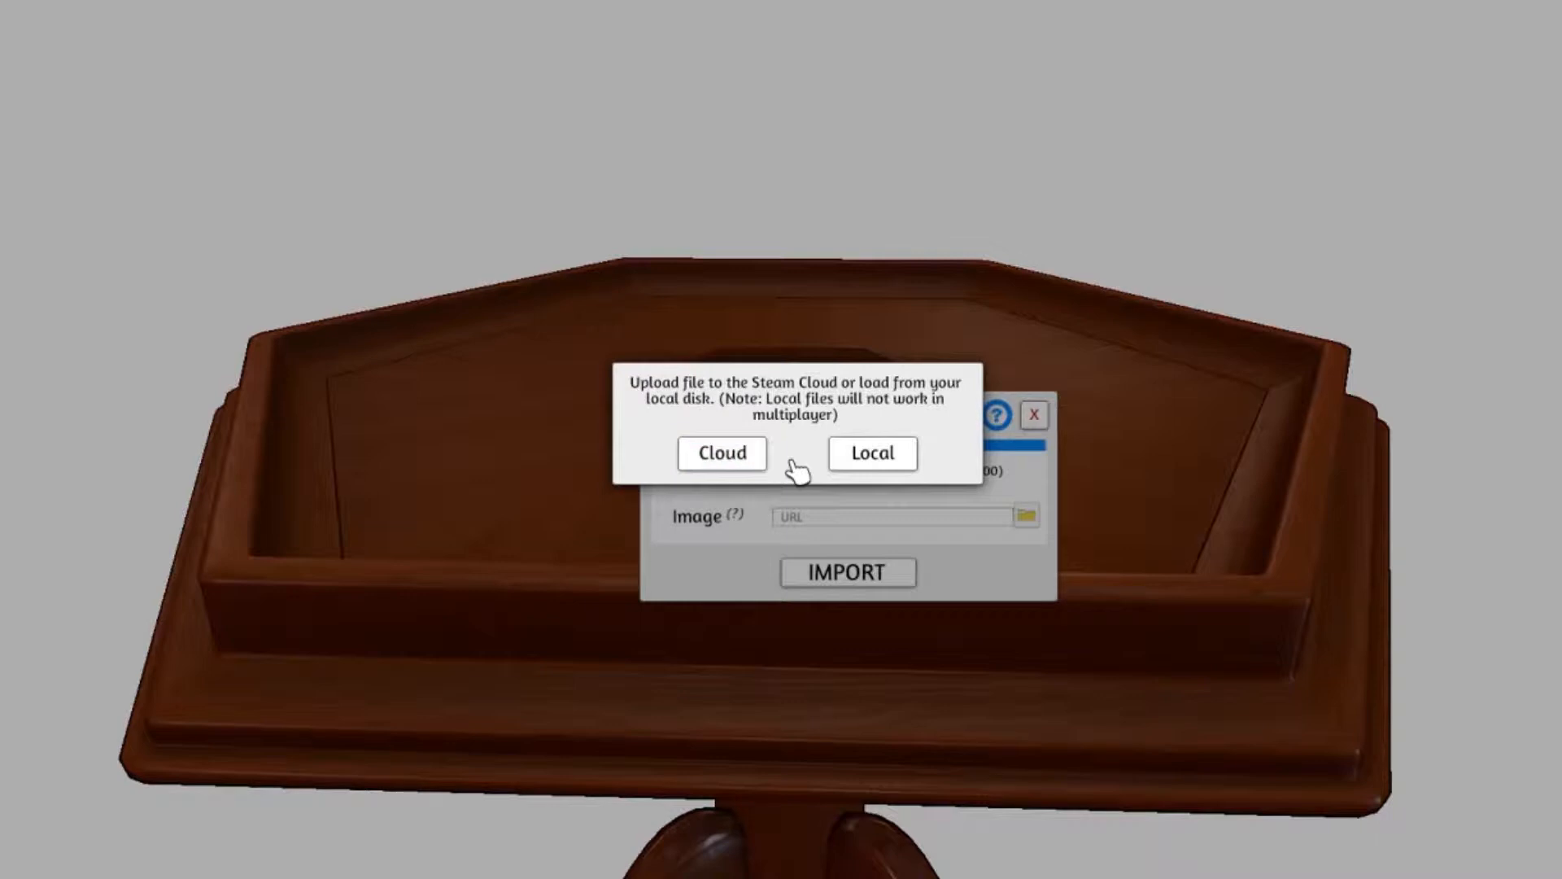
{"action": "left_click", "coordinate": [723, 454]}
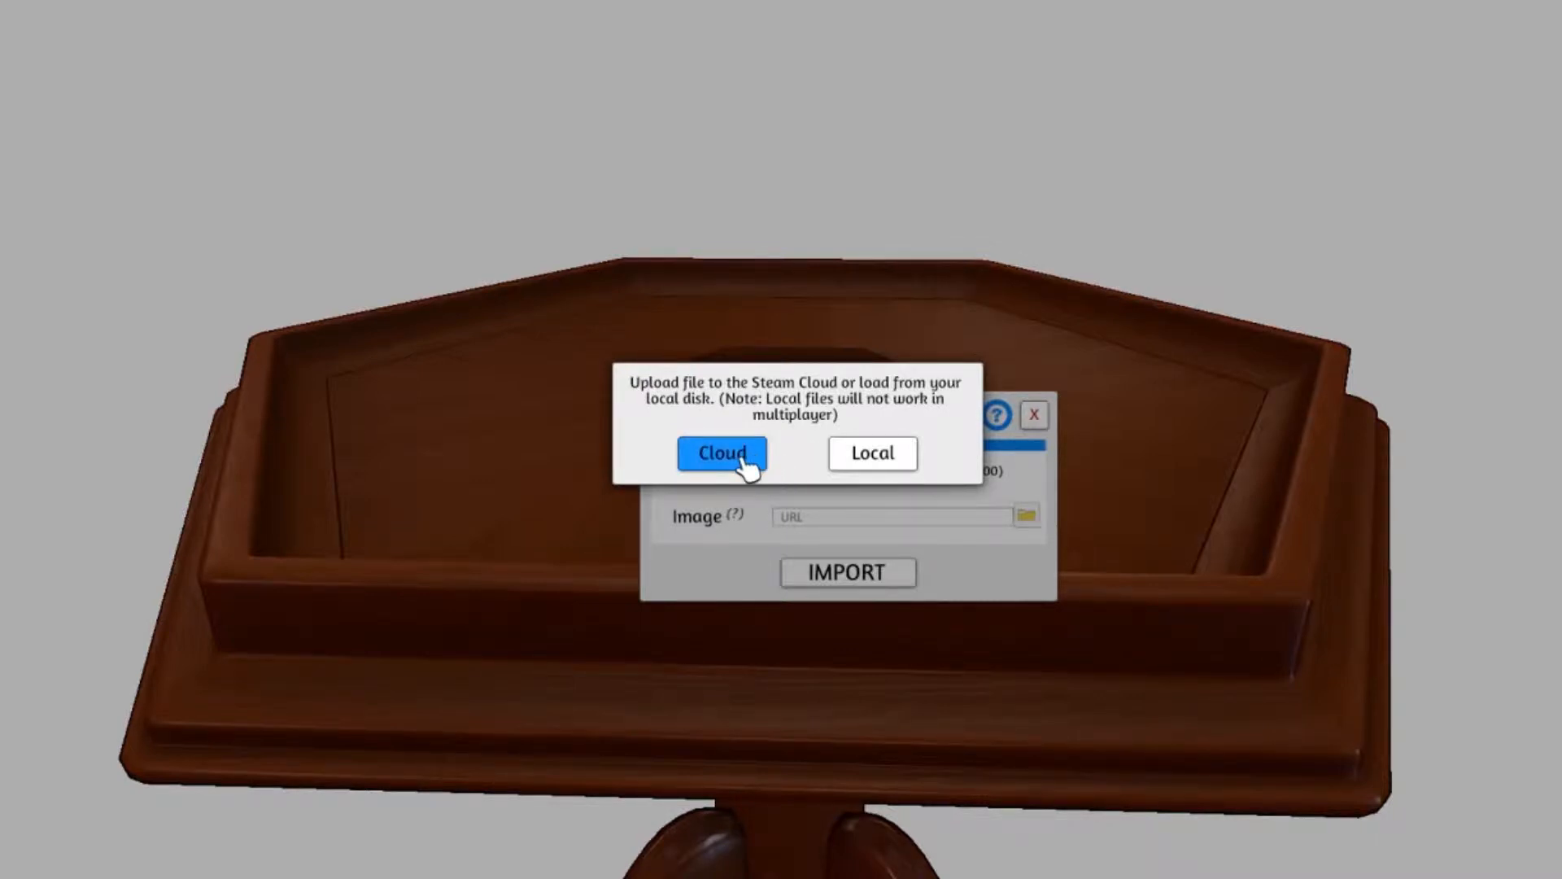
{"action": "left_click", "coordinate": [872, 452]}
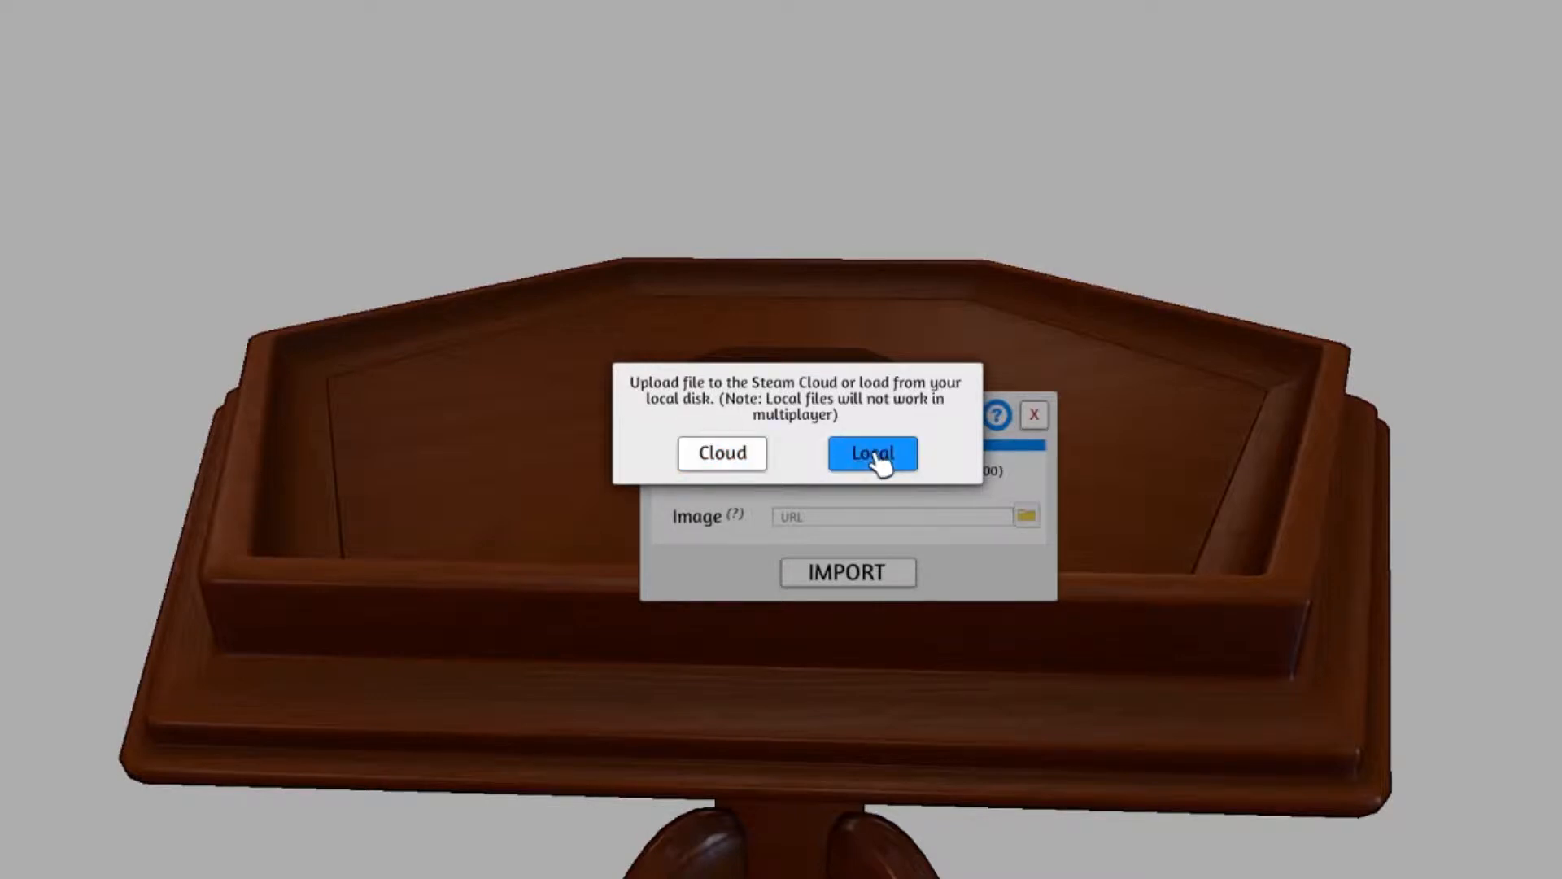
{"action": "mouse_move", "coordinate": [892, 465]}
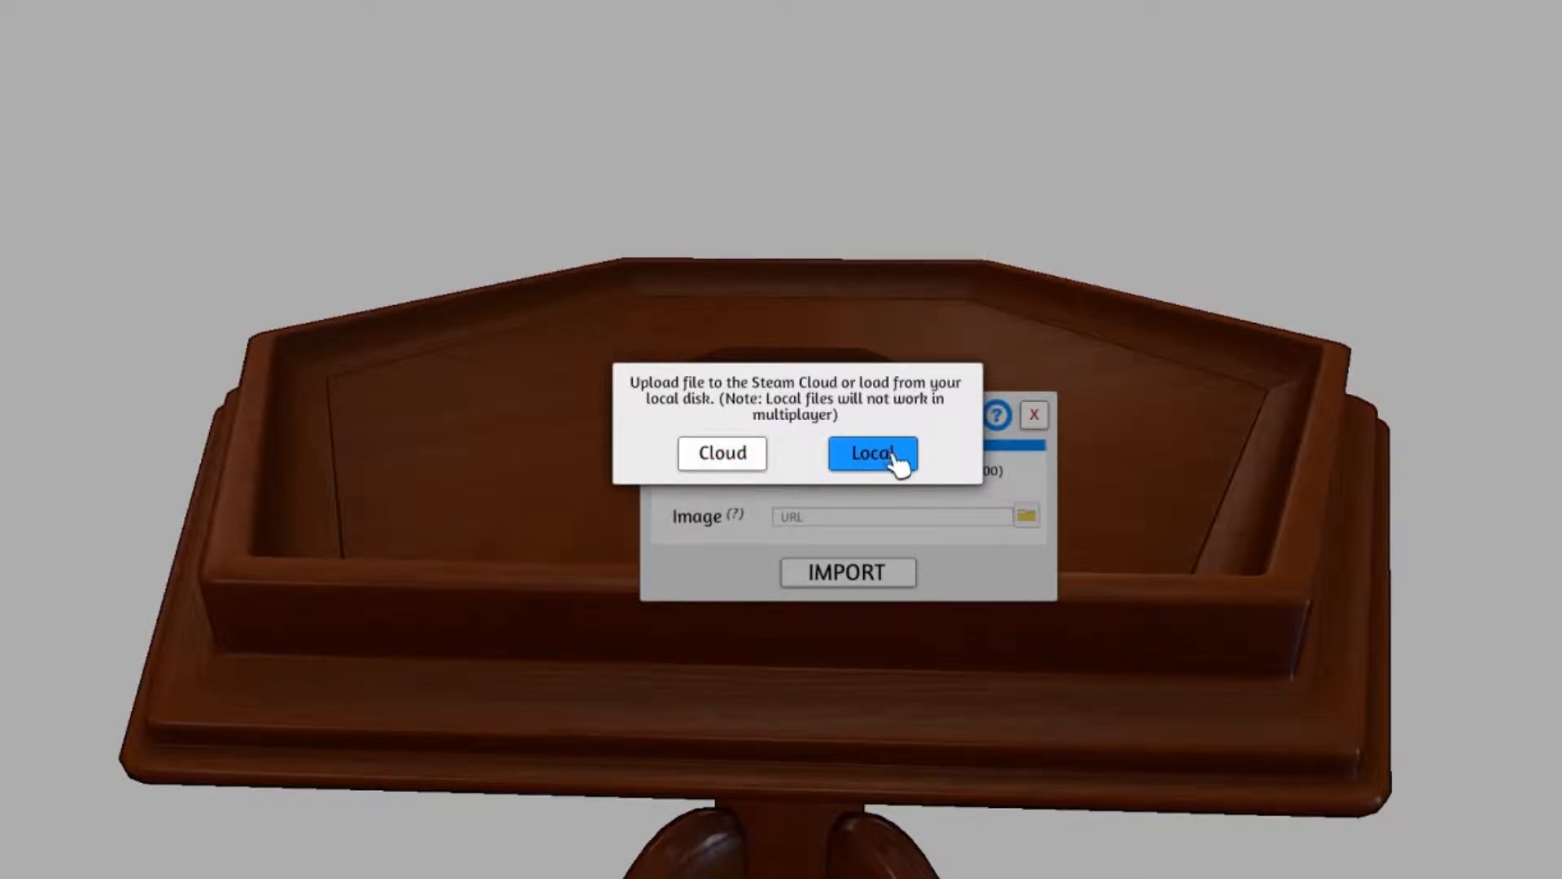
{"action": "left_click", "coordinate": [872, 452]}
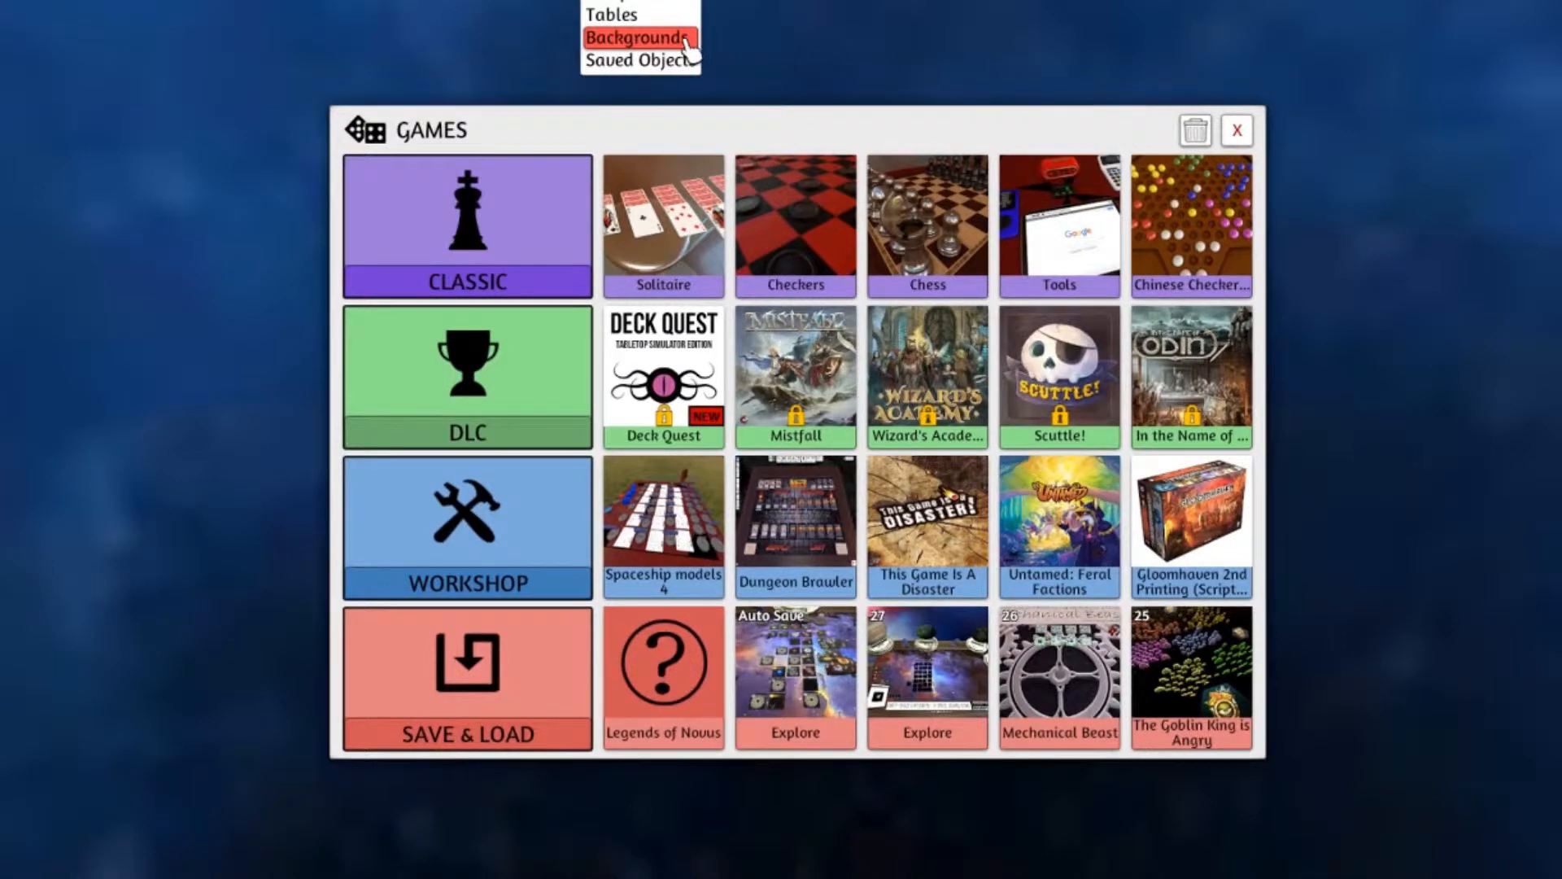
- Load 00BackgroundB.jpg locally as the nebula backdrop and close the Games list
{"action": "left_click", "coordinate": [638, 36]}
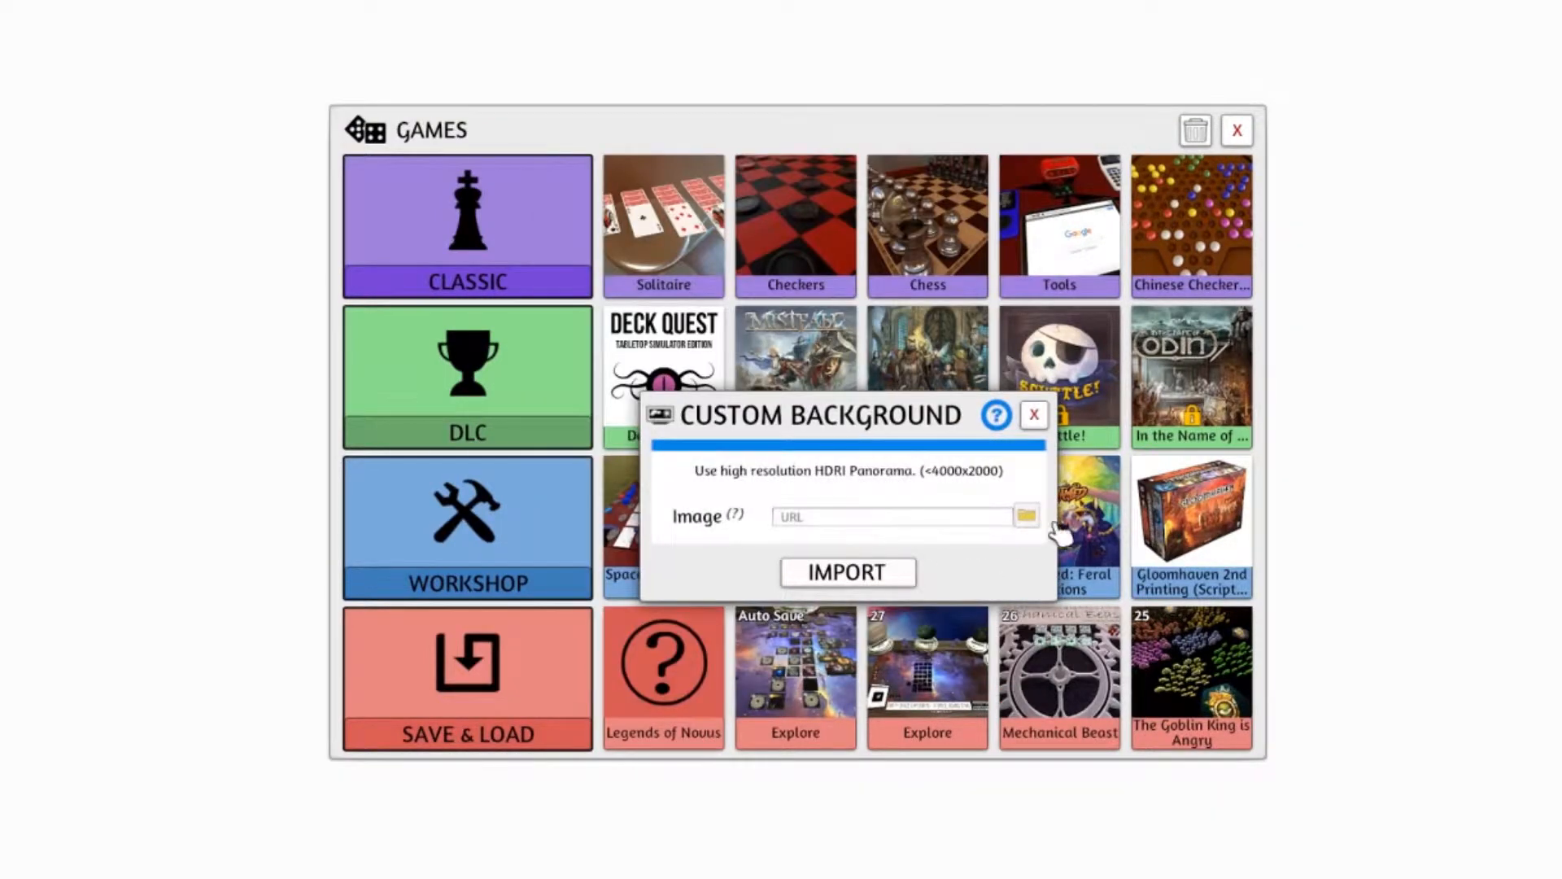
{"action": "left_click", "coordinate": [1025, 515]}
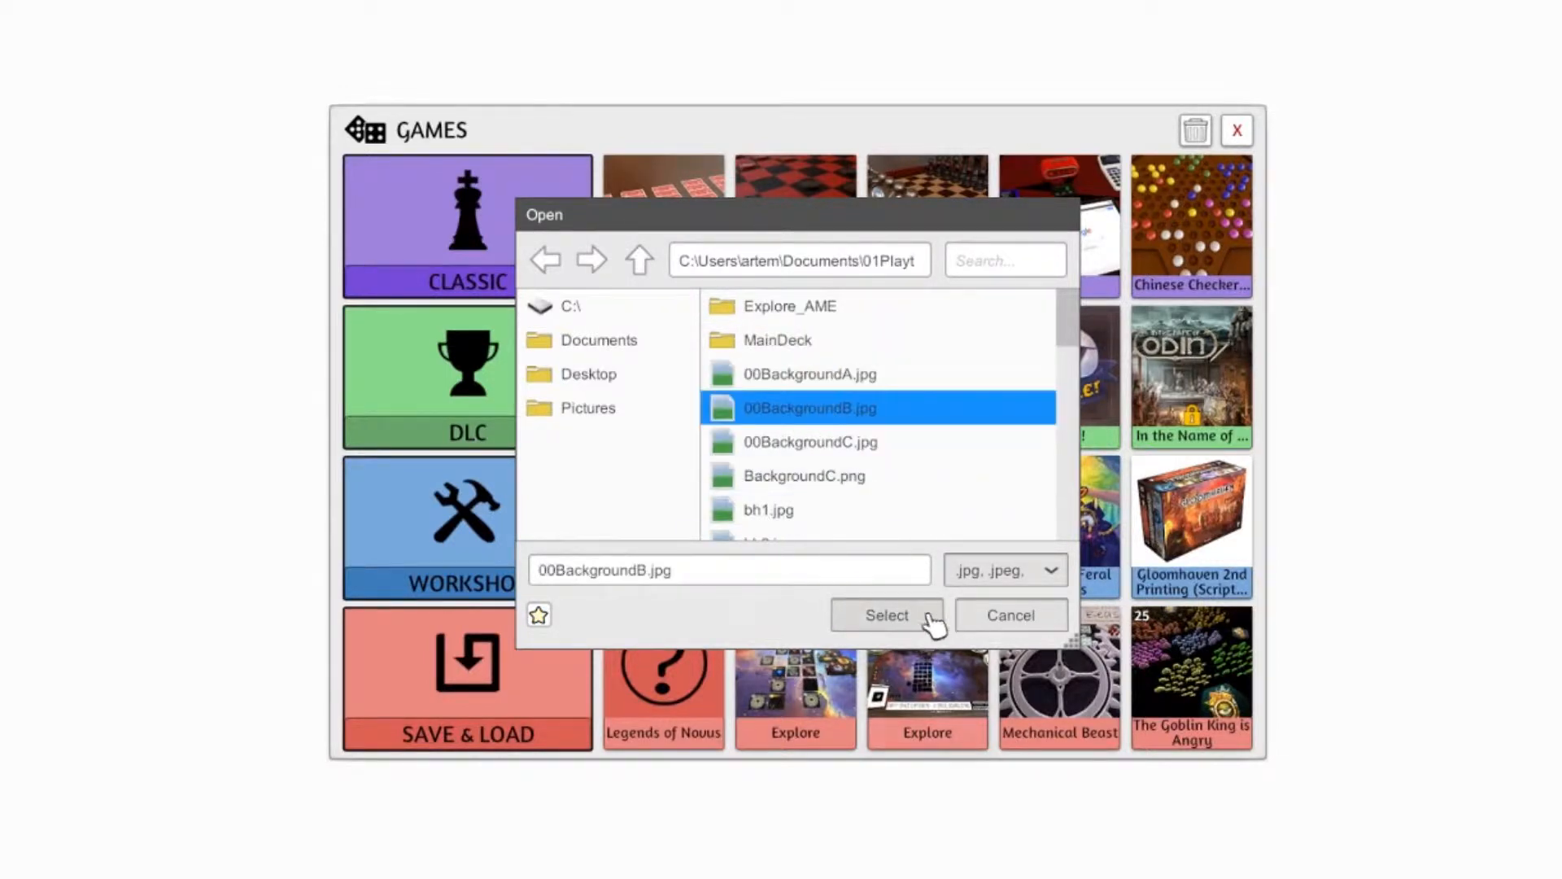
{"action": "left_click", "coordinate": [887, 615]}
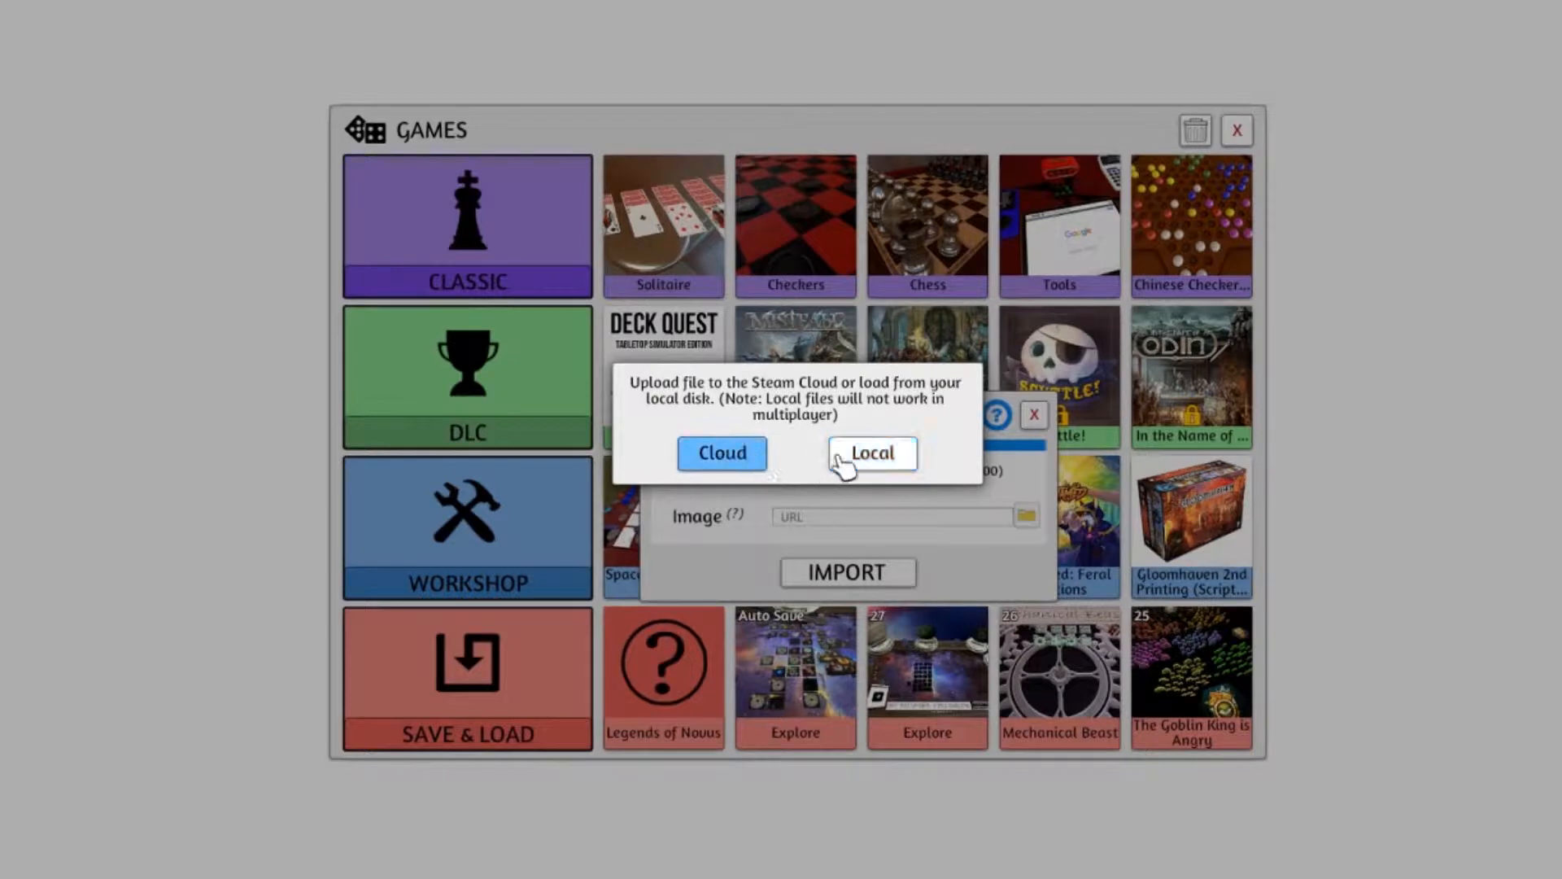
{"action": "left_click", "coordinate": [1035, 415]}
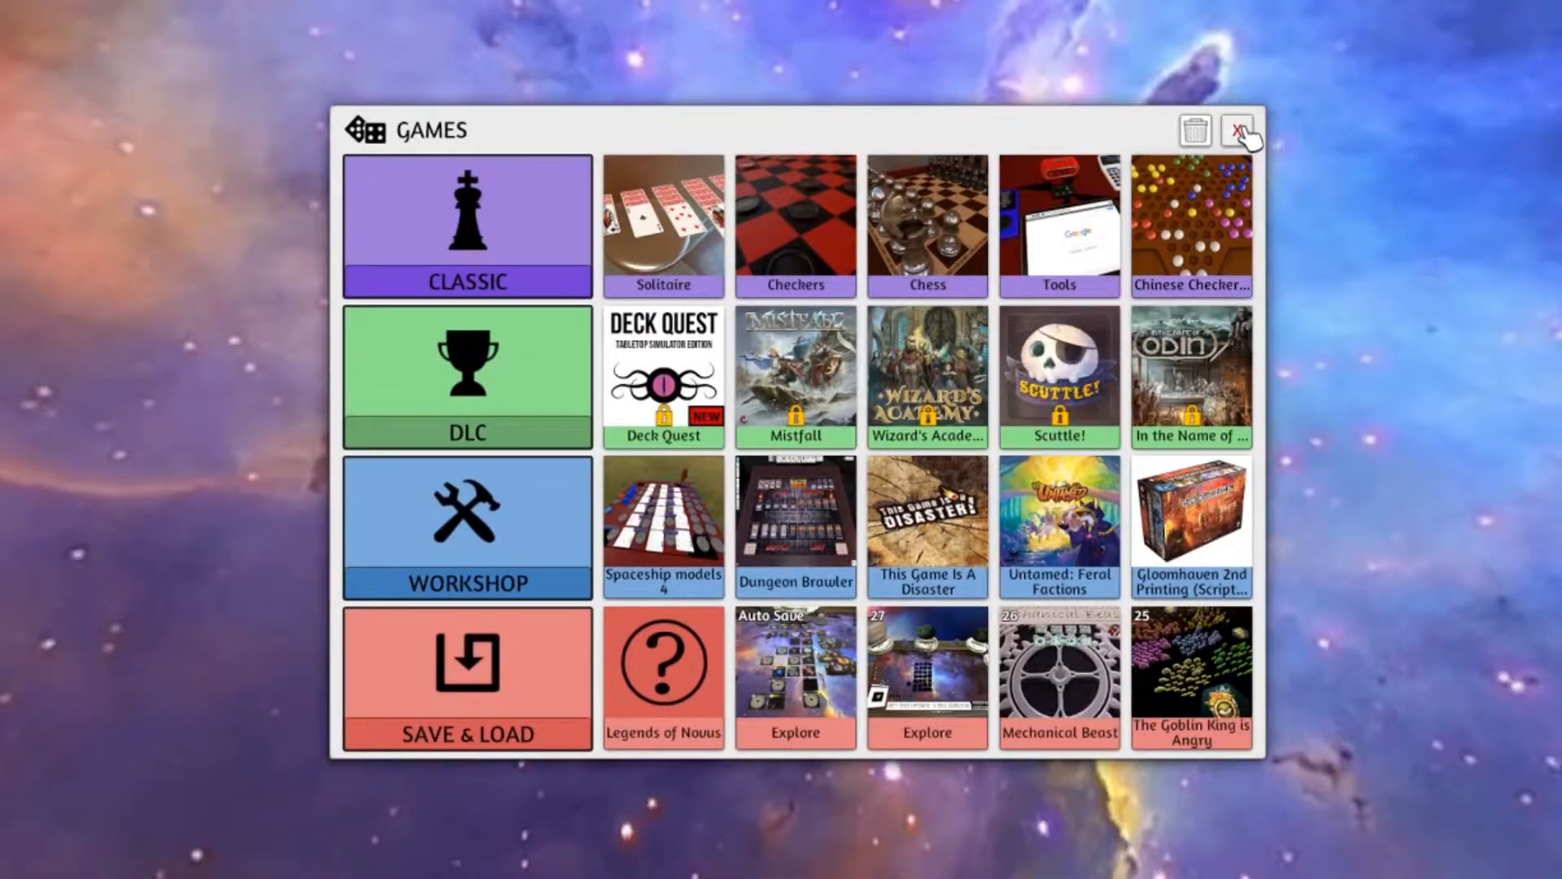
{"action": "left_click", "coordinate": [1235, 131]}
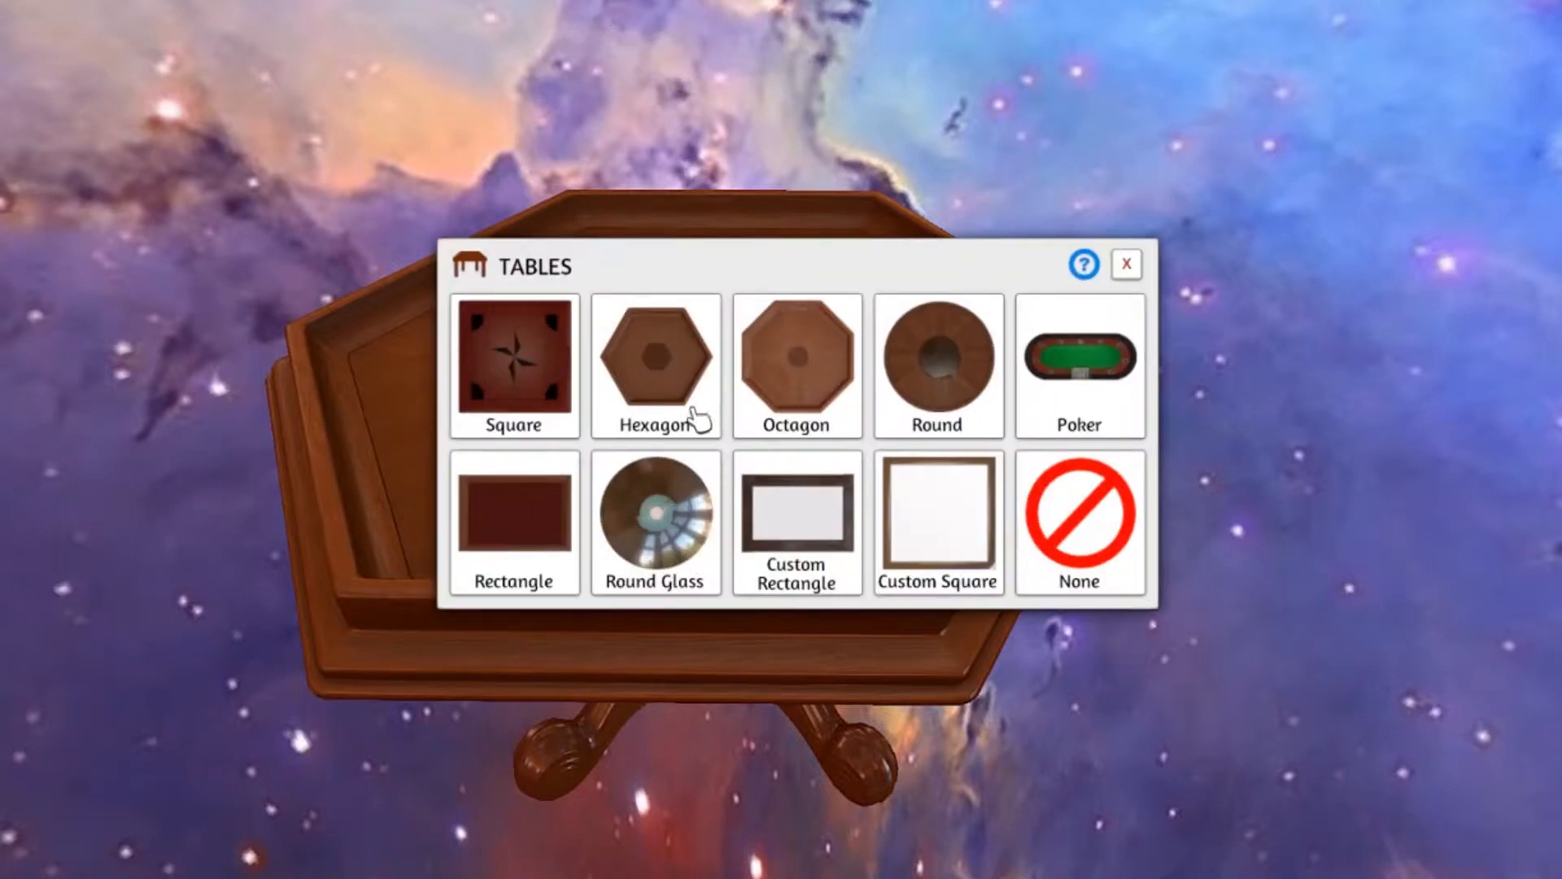
- Pick a Custom Rectangle table and browse into the 009Caffeinated folder for its image
{"action": "left_click", "coordinate": [795, 521]}
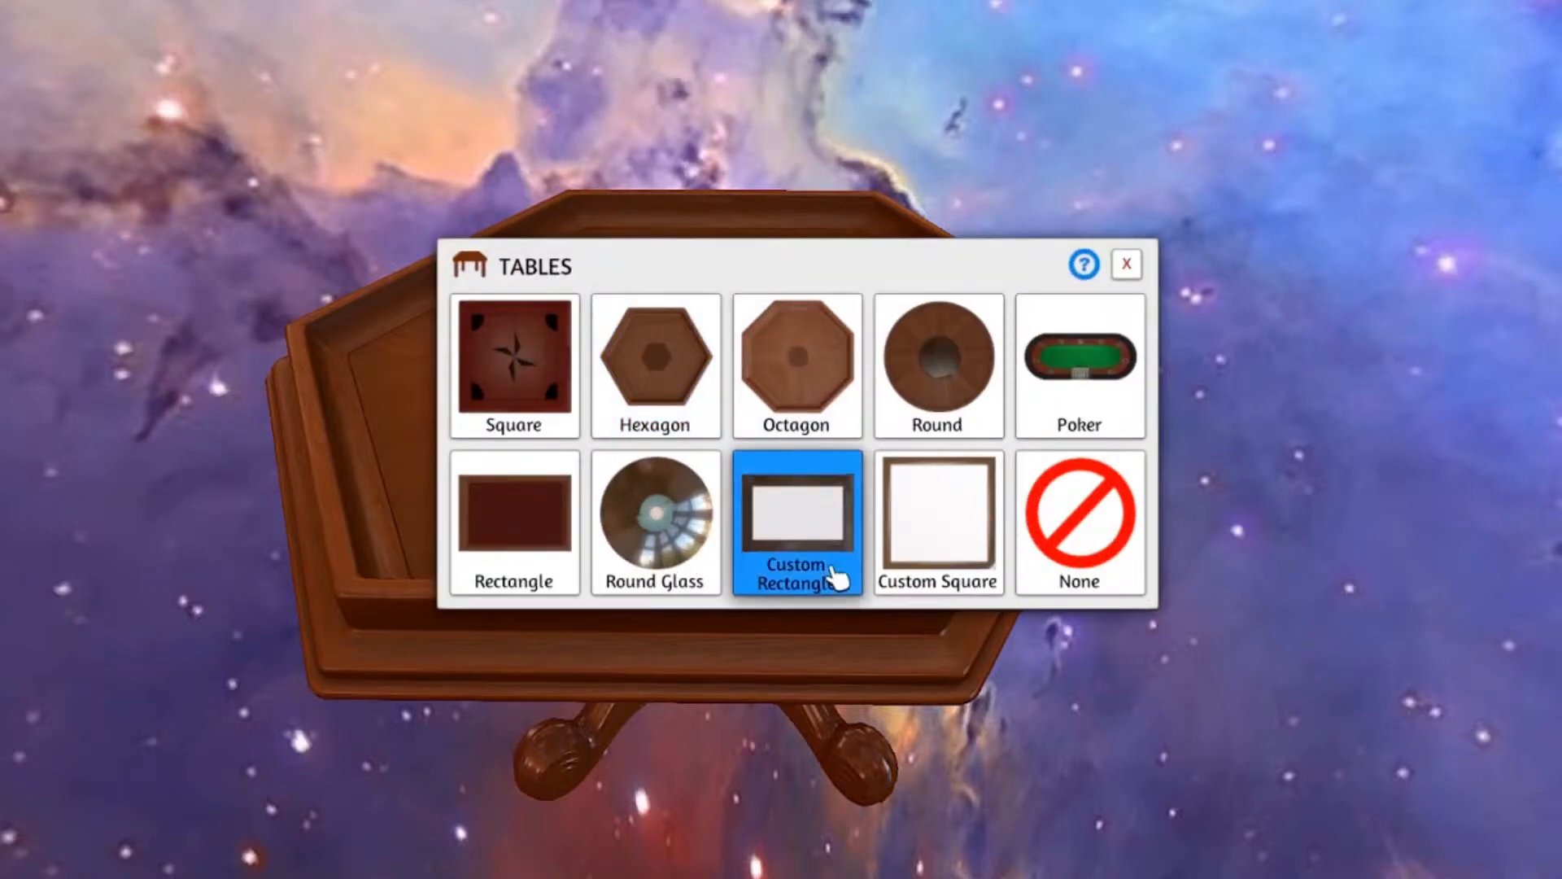
{"action": "left_click", "coordinate": [938, 522]}
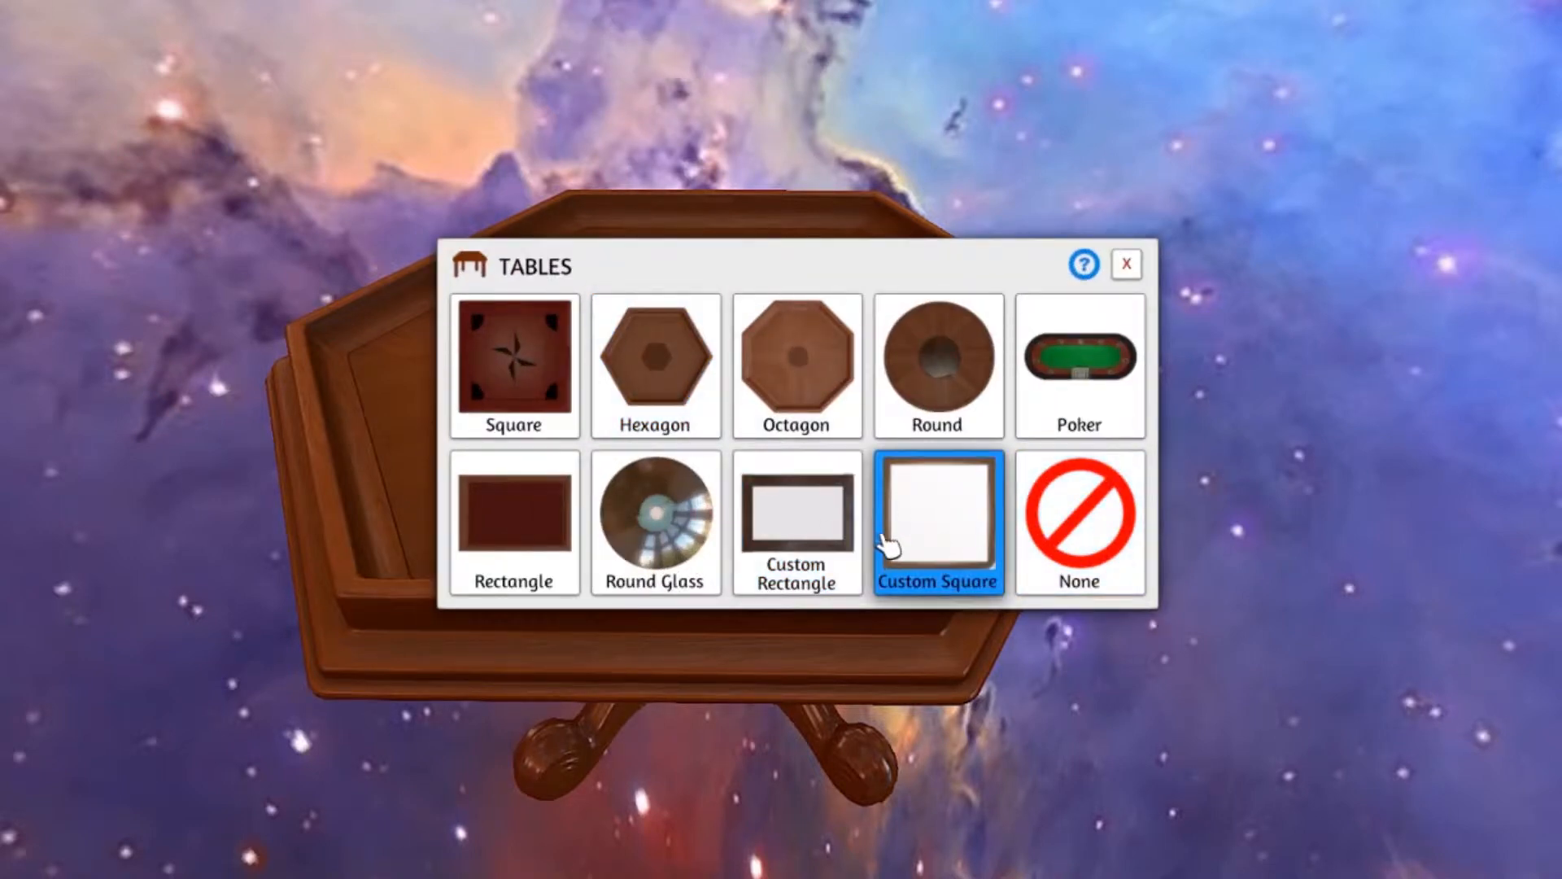
{"action": "left_click", "coordinate": [797, 520]}
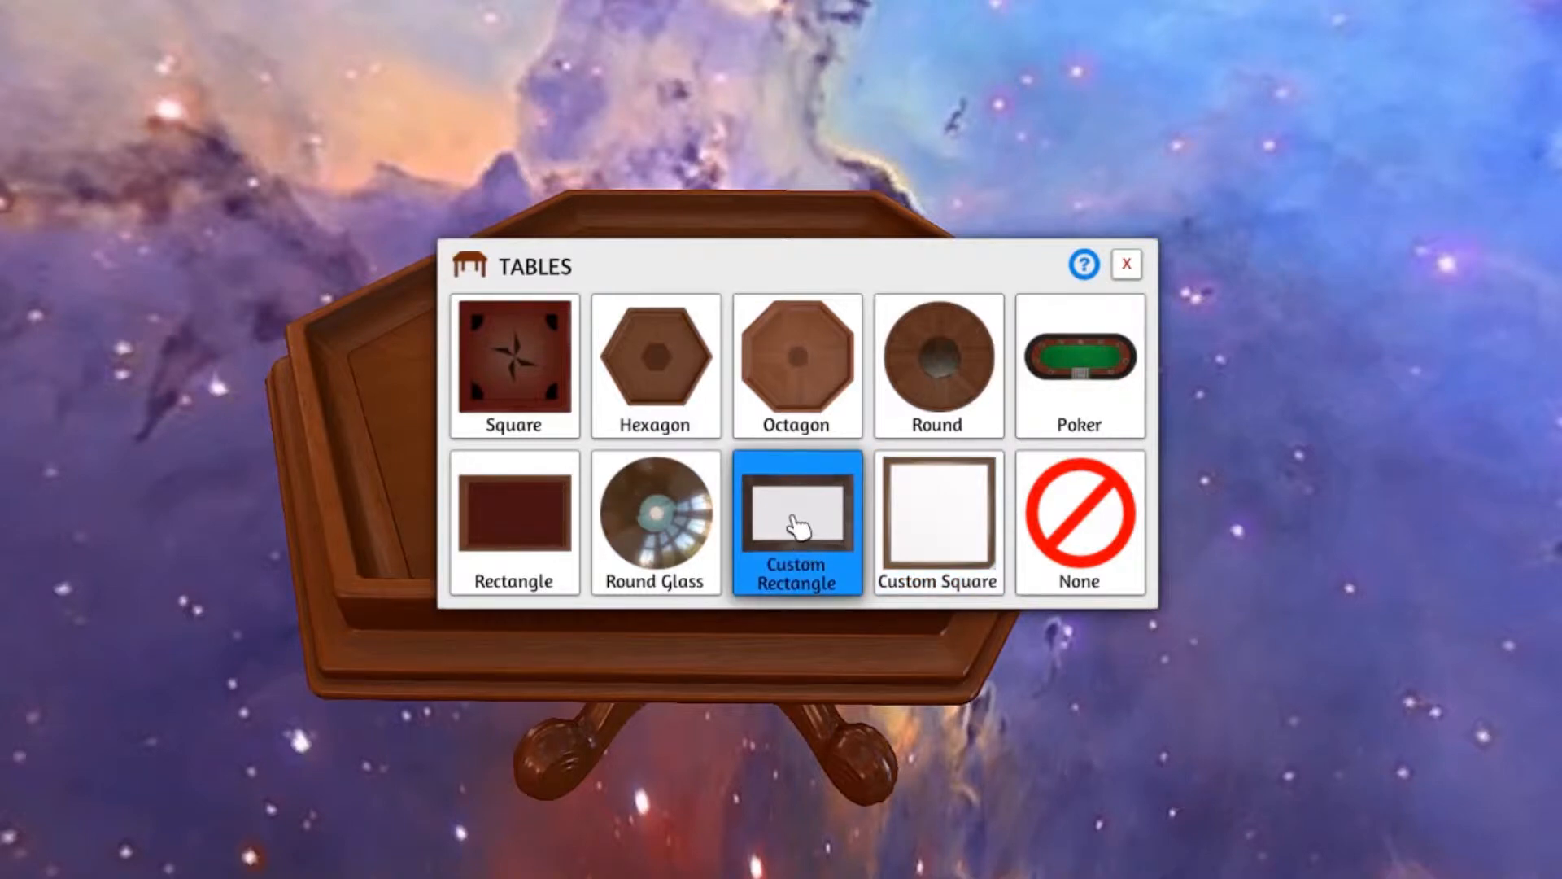
{"action": "mouse_move", "coordinate": [801, 524]}
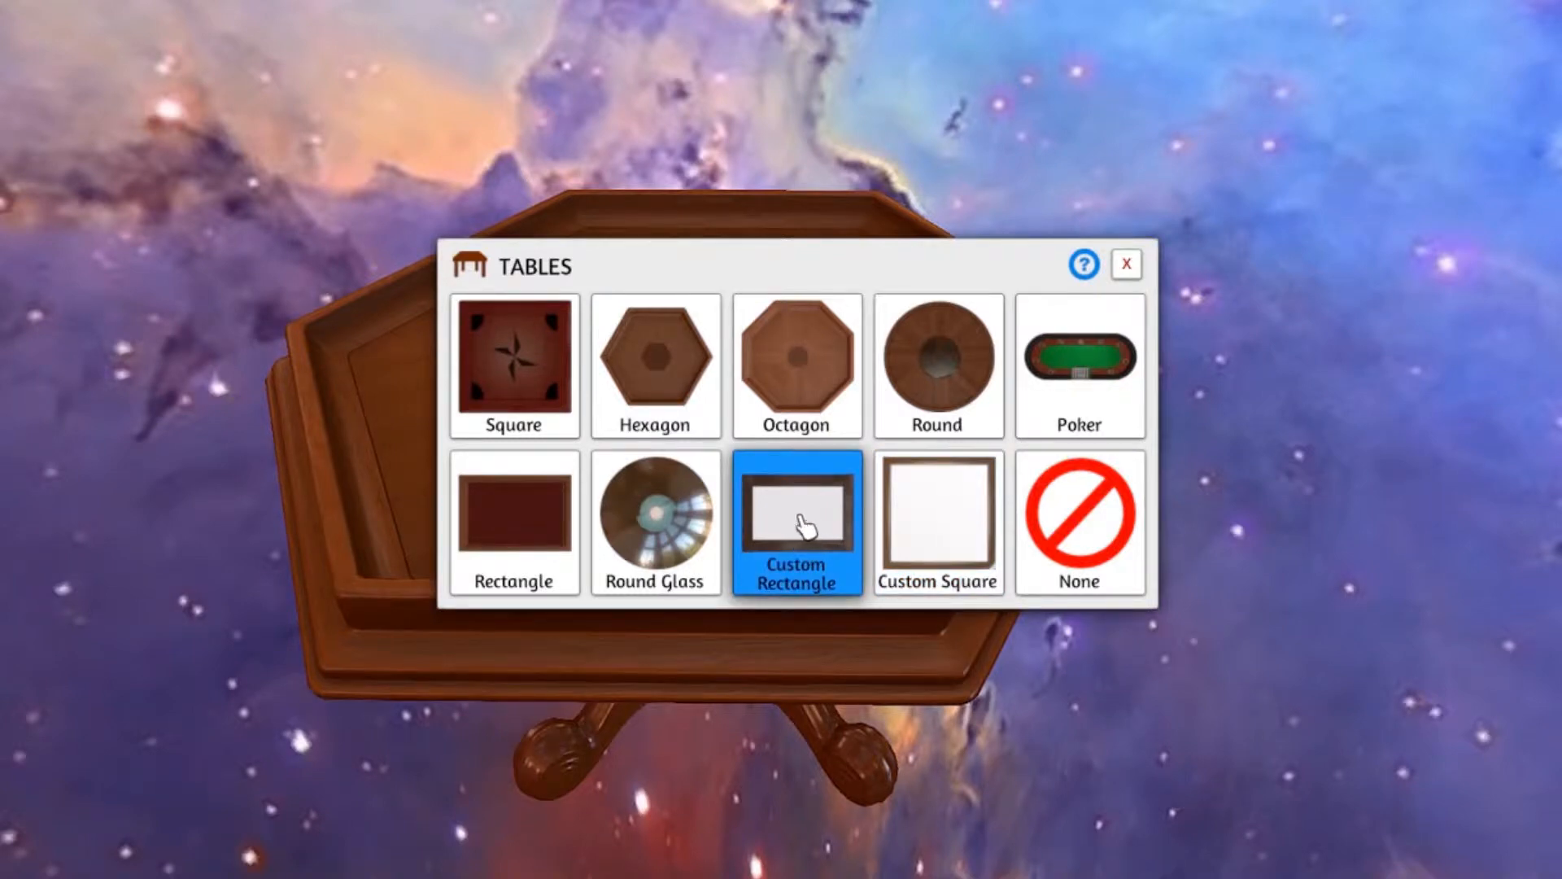
{"action": "left_click", "coordinate": [797, 522]}
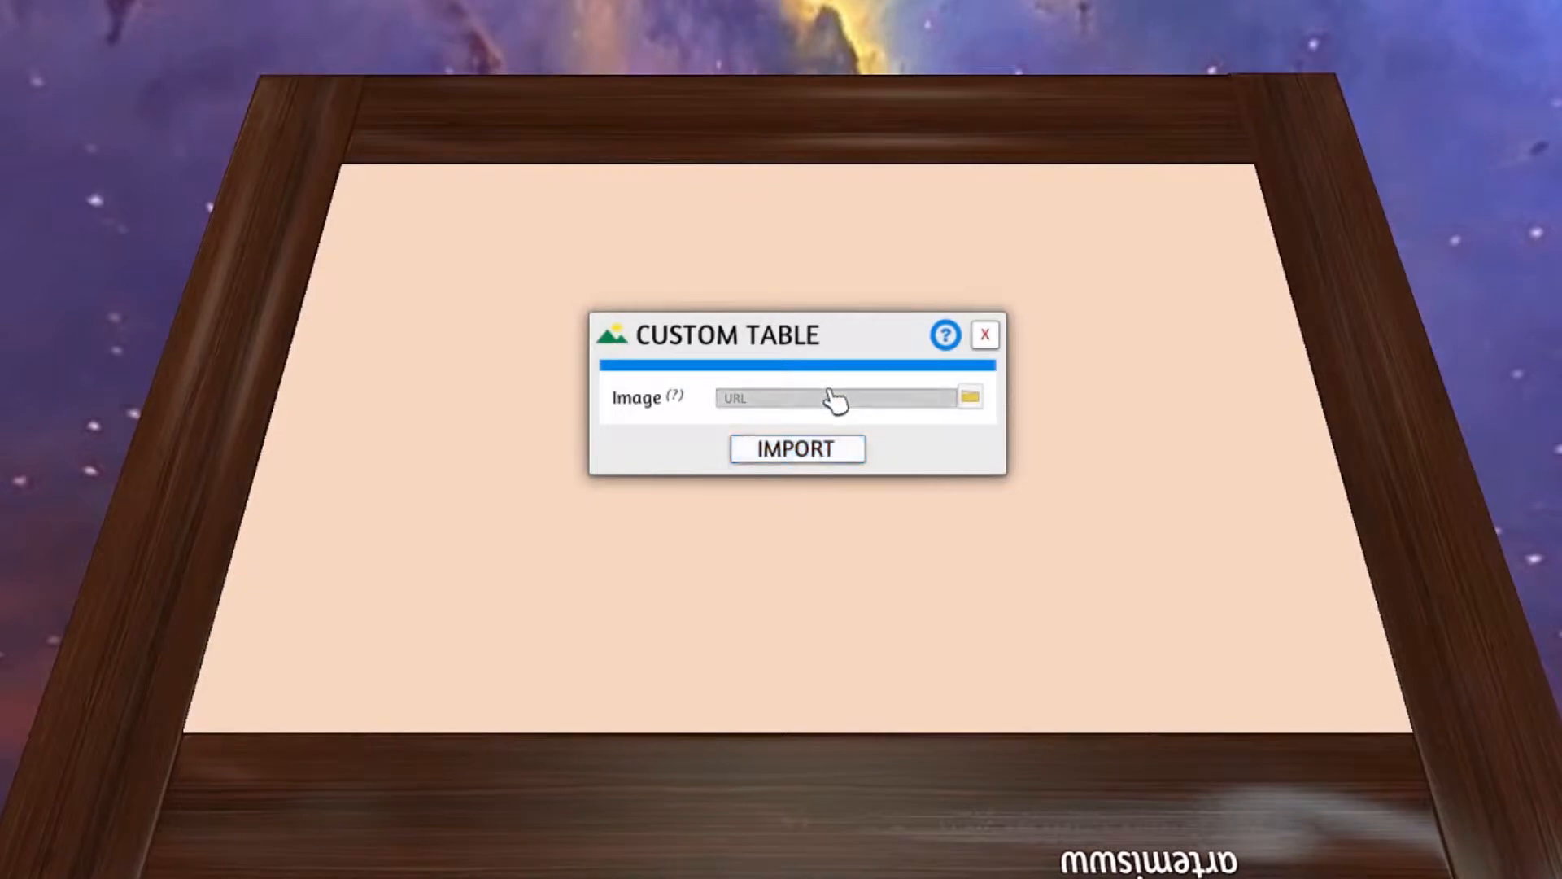
{"action": "mouse_move", "coordinate": [866, 412]}
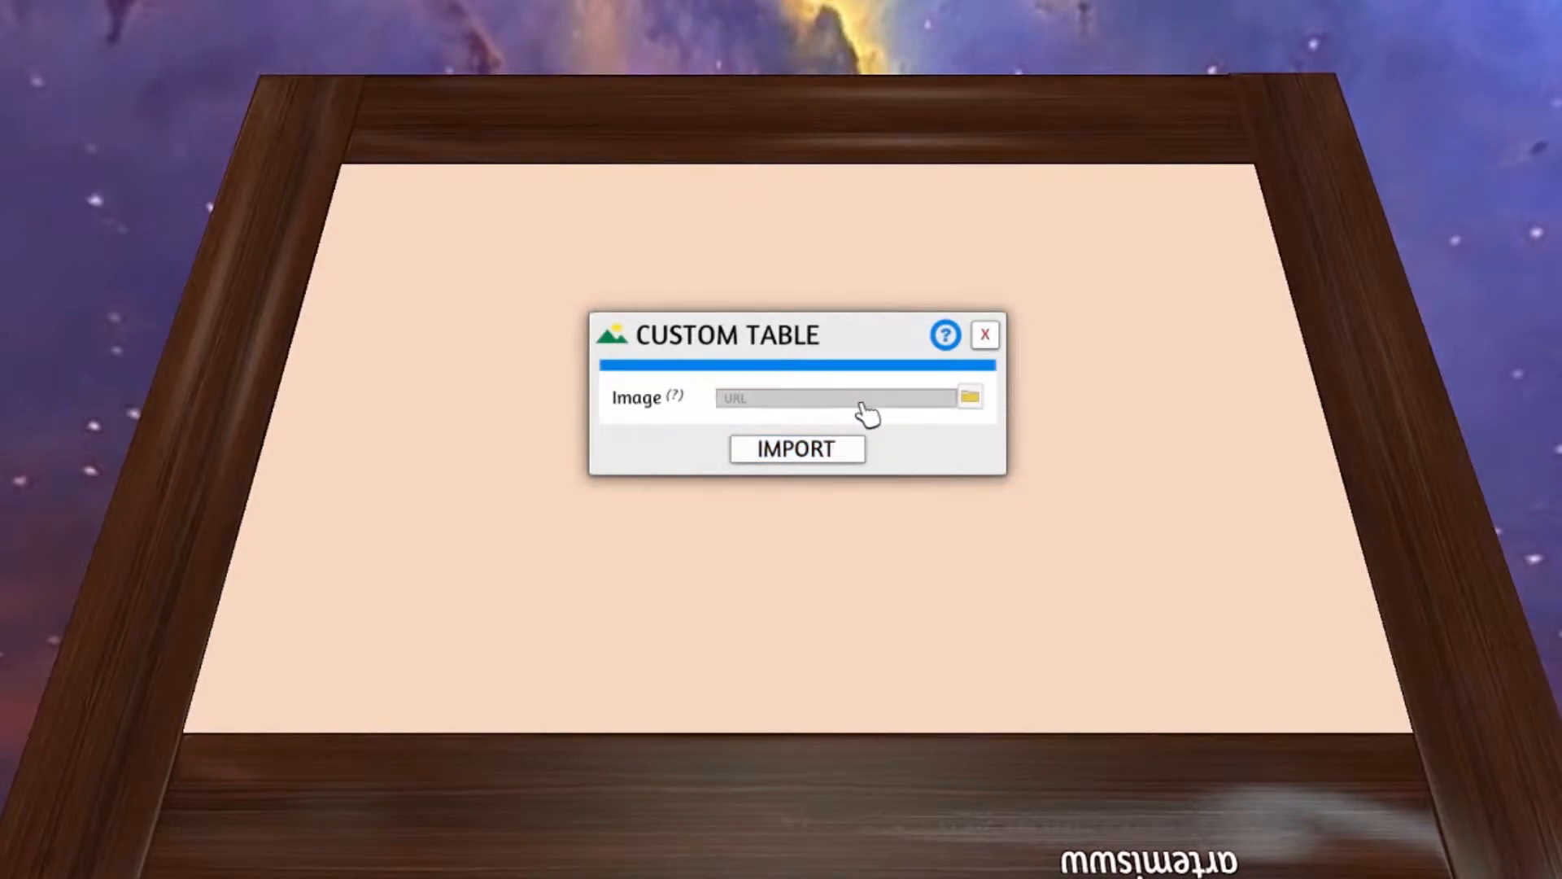
{"action": "mouse_move", "coordinate": [970, 397]}
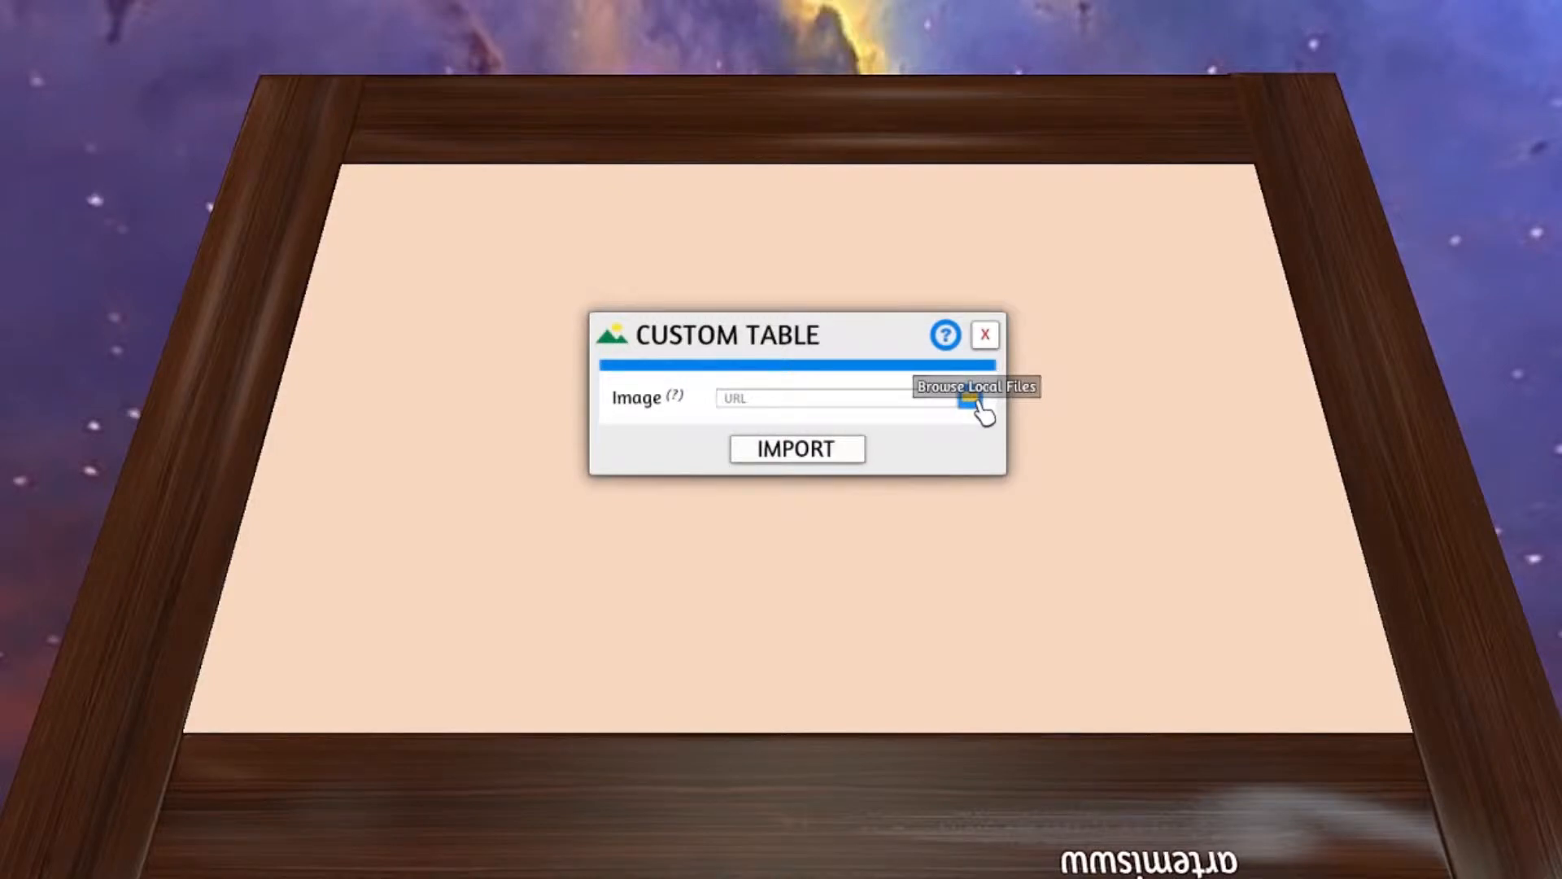
{"action": "left_click", "coordinate": [970, 397]}
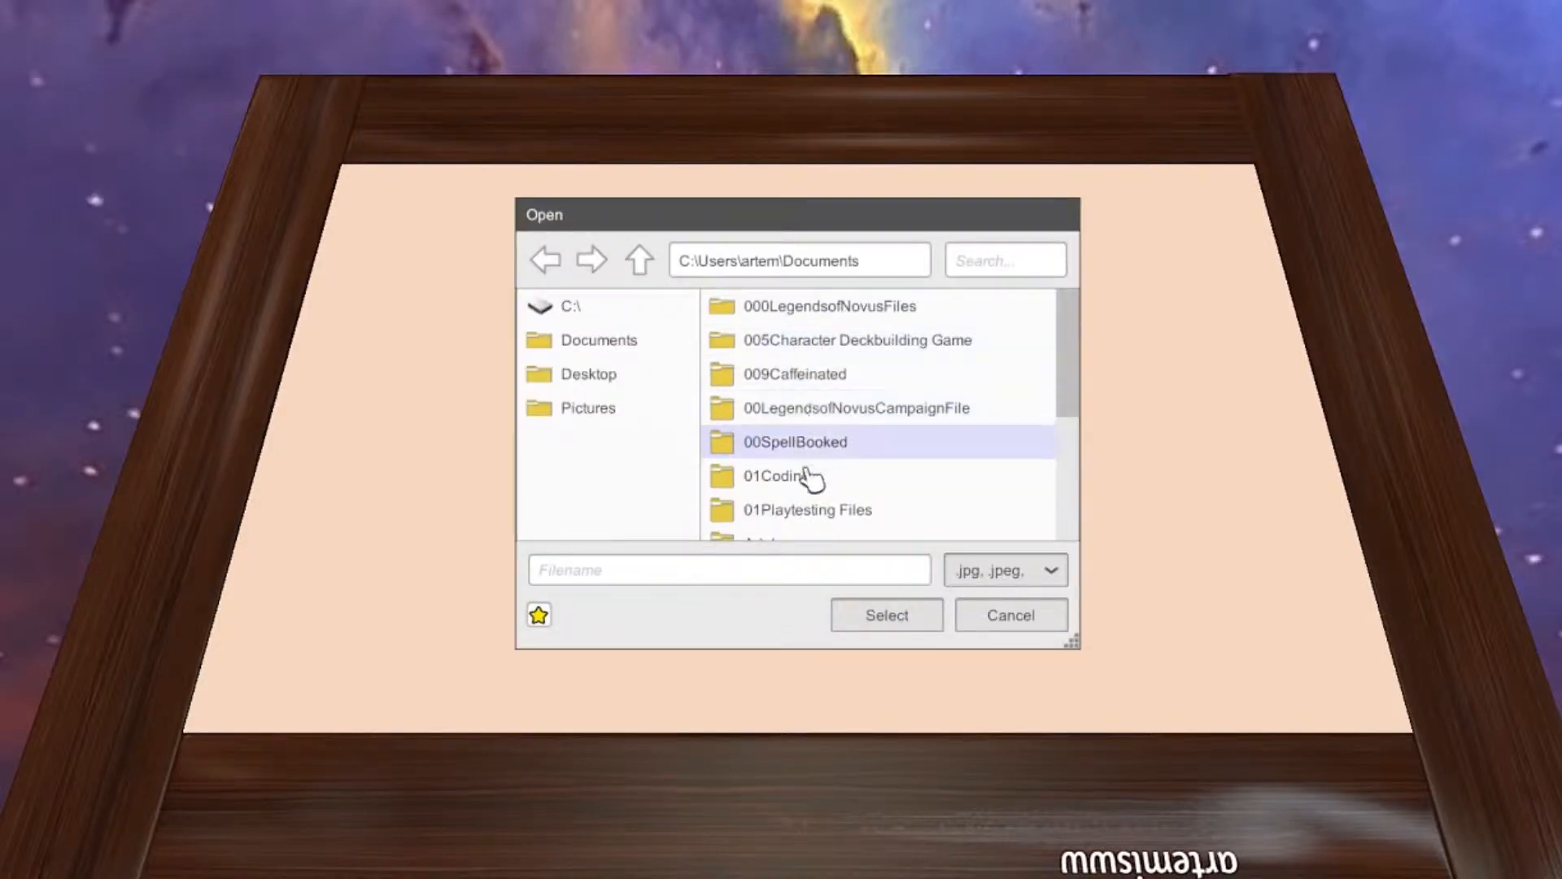
{"action": "left_click", "coordinate": [808, 509]}
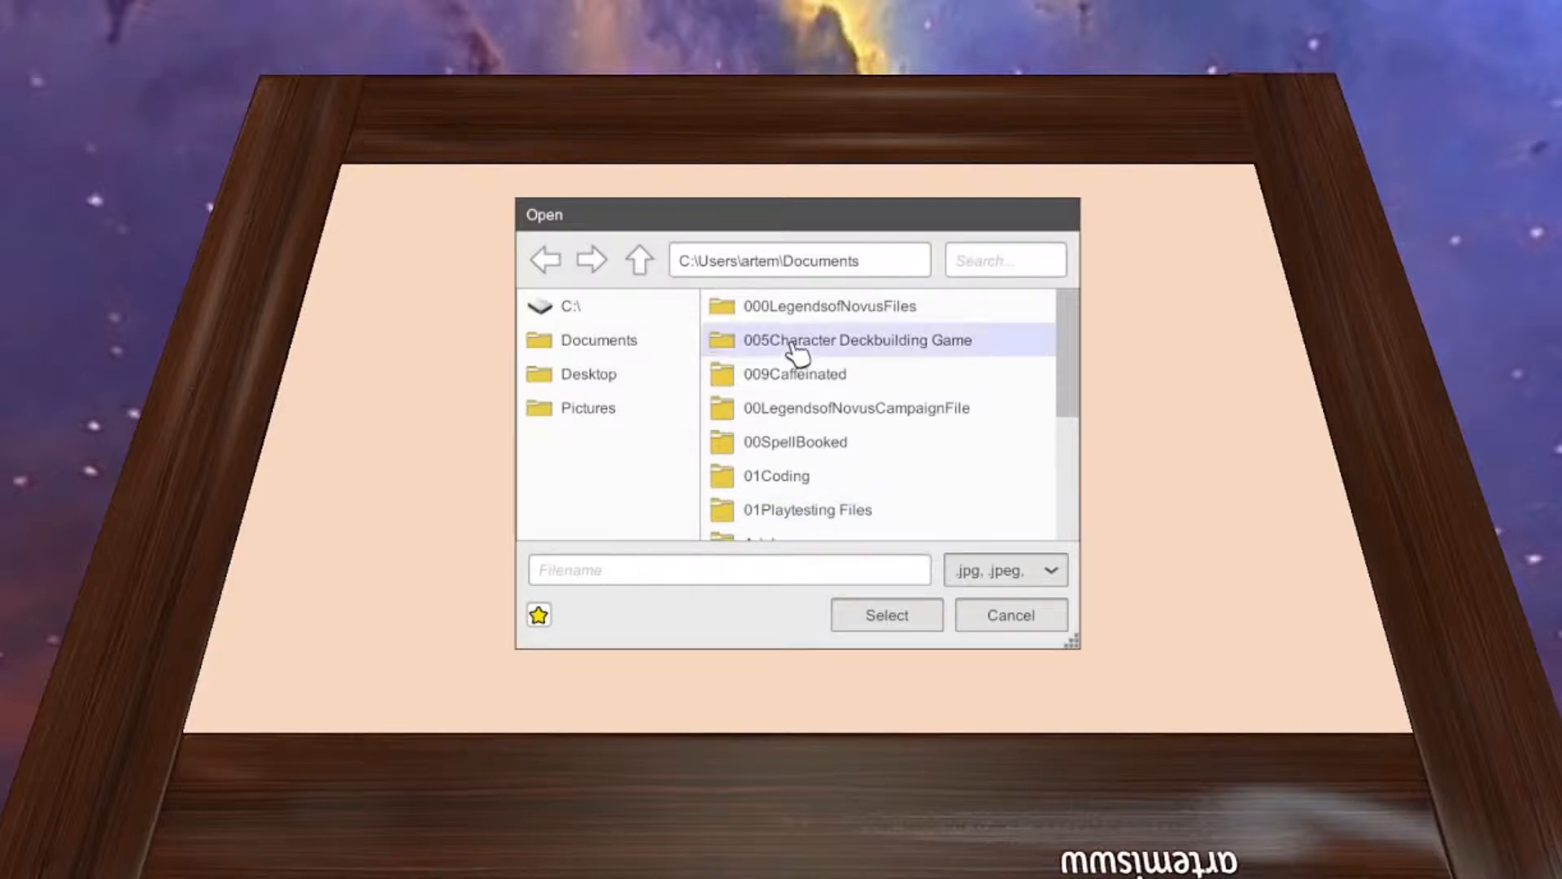
{"action": "double_click", "coordinate": [794, 375]}
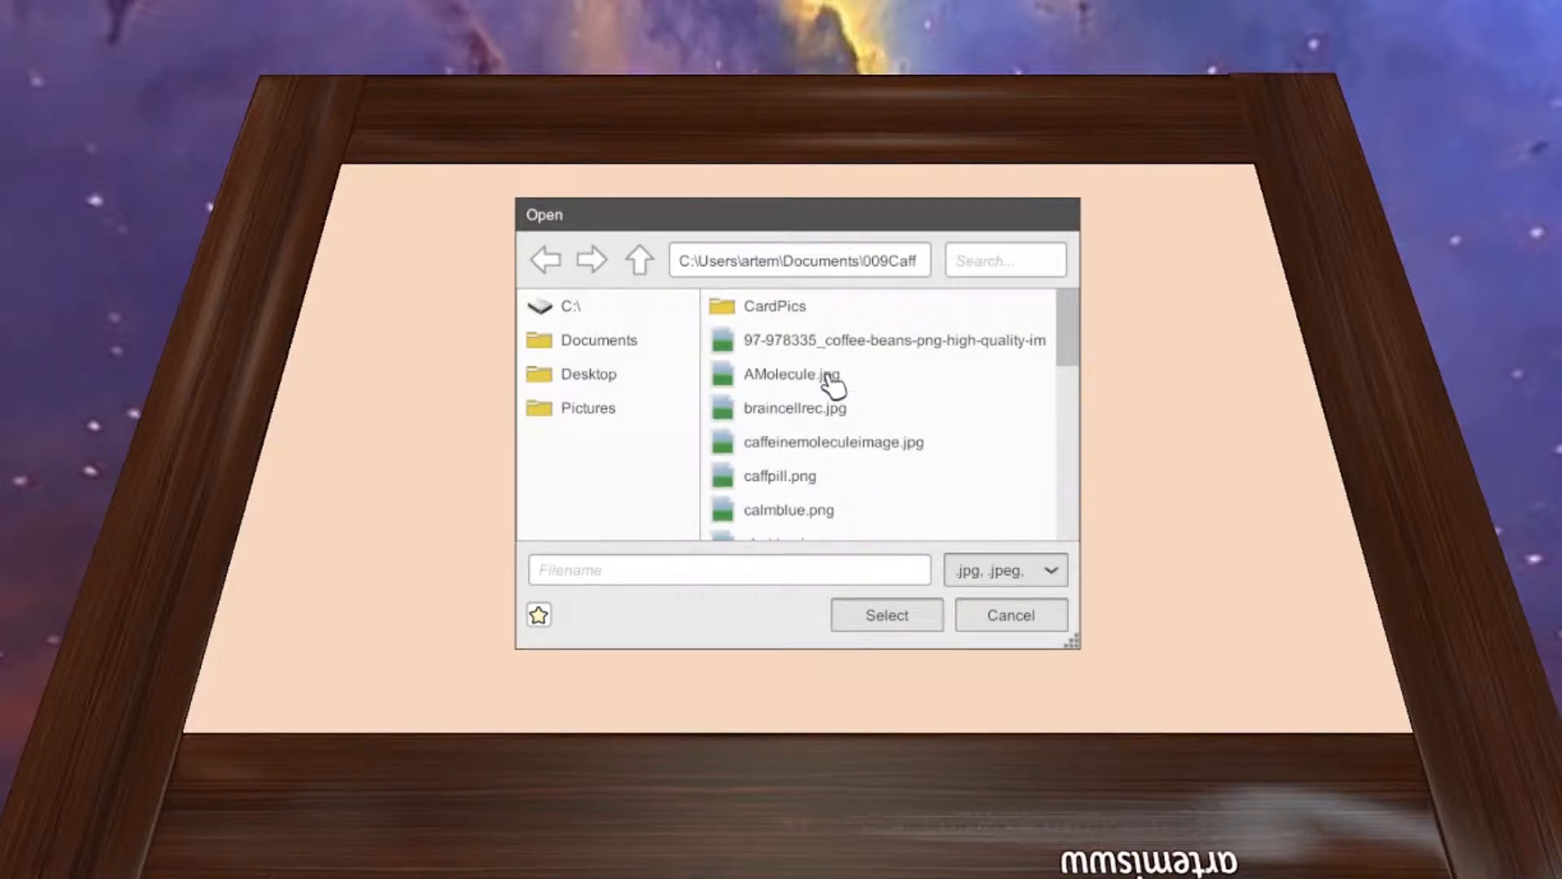
{"action": "mouse_move", "coordinate": [1074, 333]}
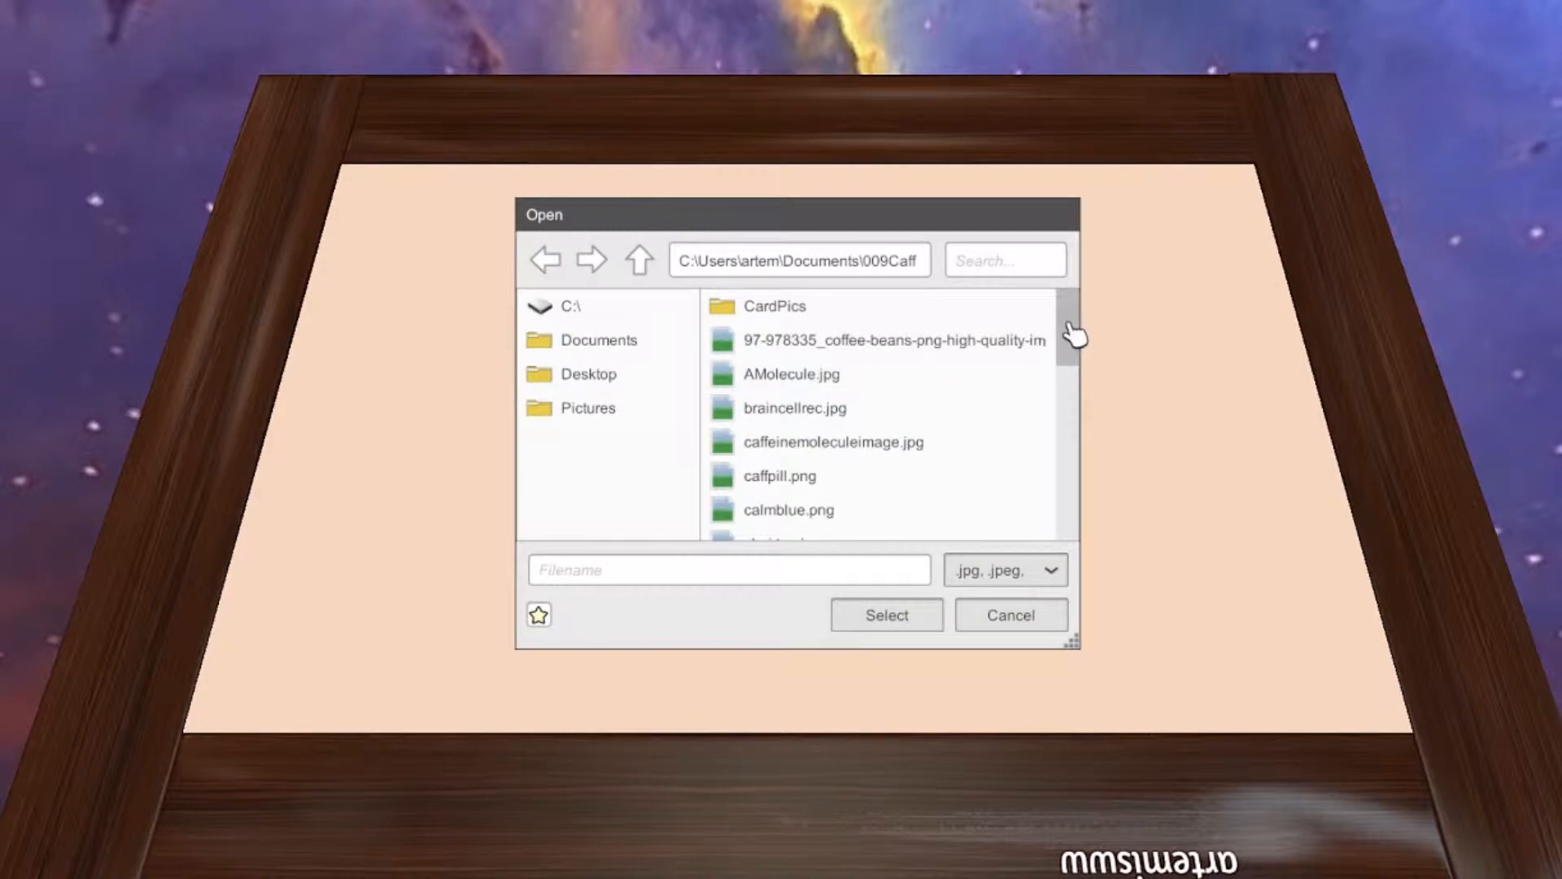
- Select Tabletop.jpg, load it locally and import it as the table surface
{"action": "scroll", "scroll_direction": "down", "scroll_amount": 3}
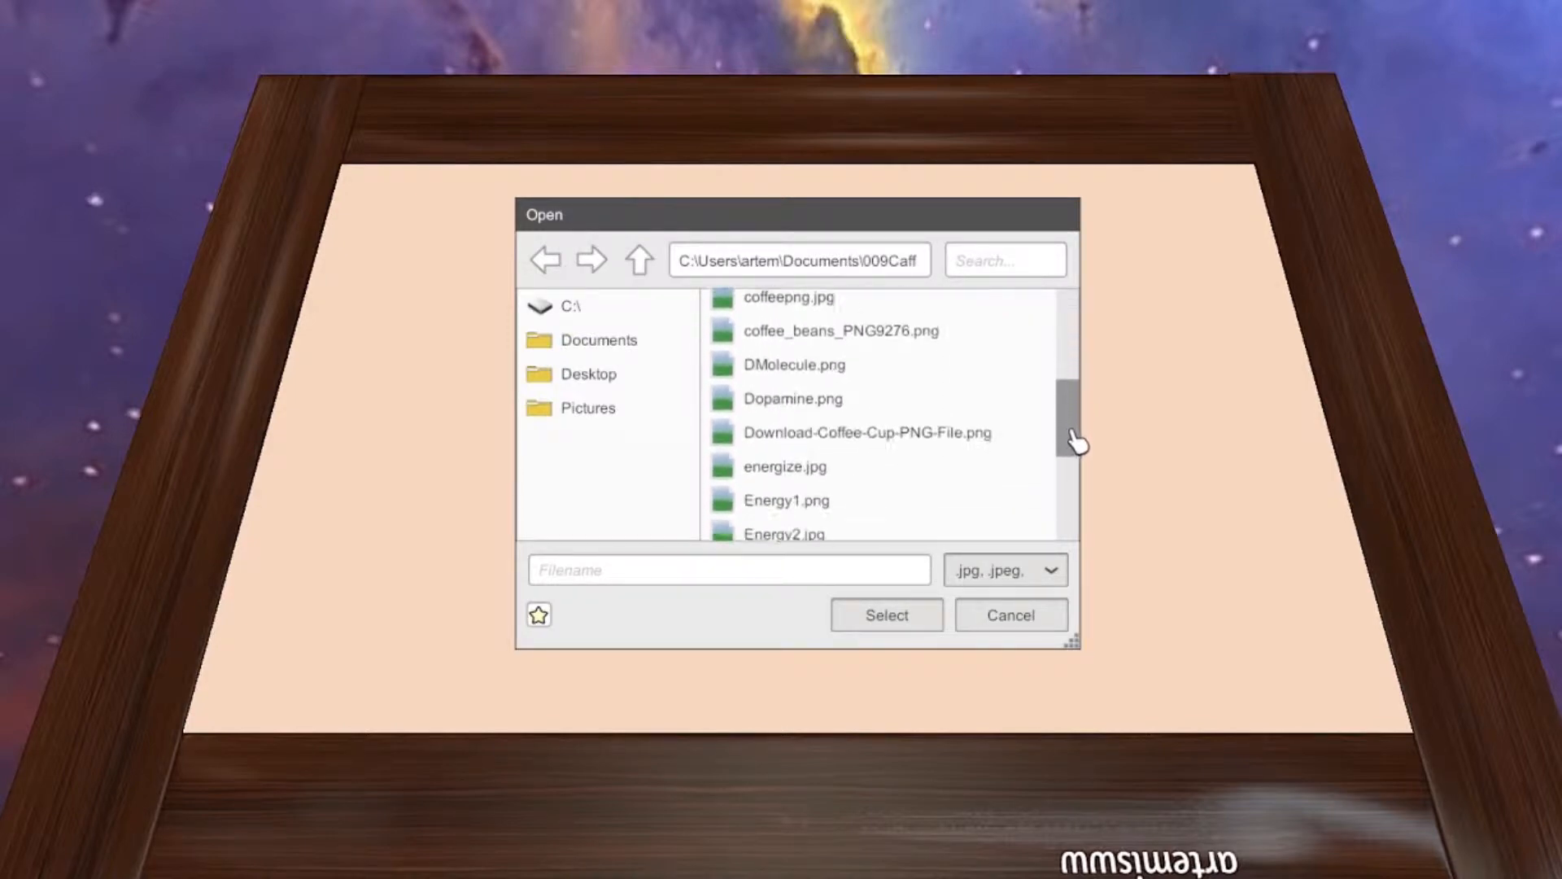
{"action": "scroll", "scroll_direction": "down", "scroll_amount": 3}
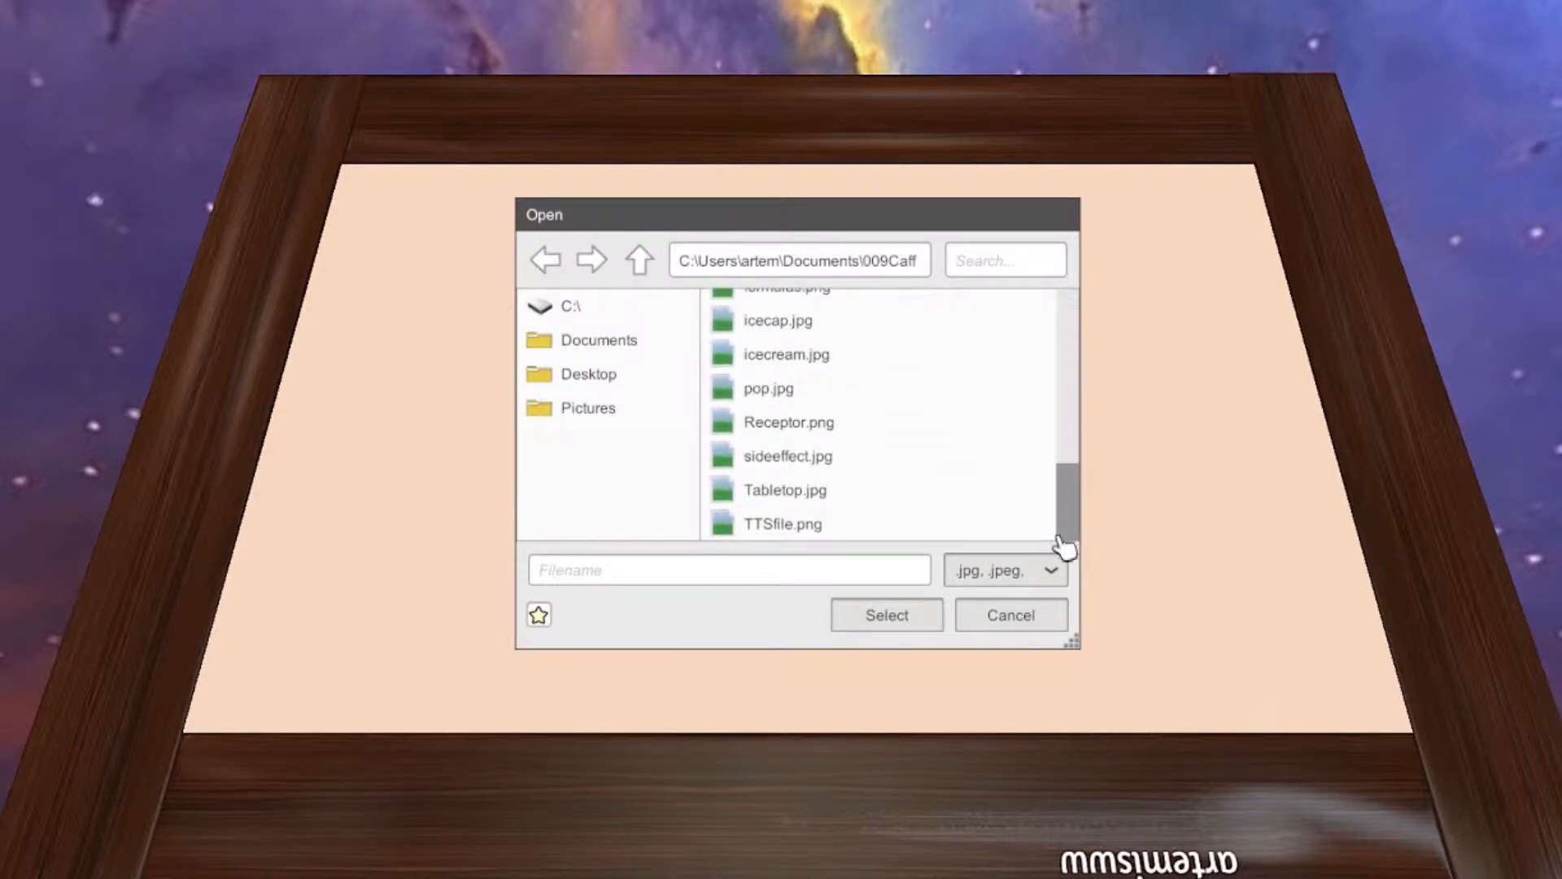
{"action": "left_click", "coordinate": [786, 490]}
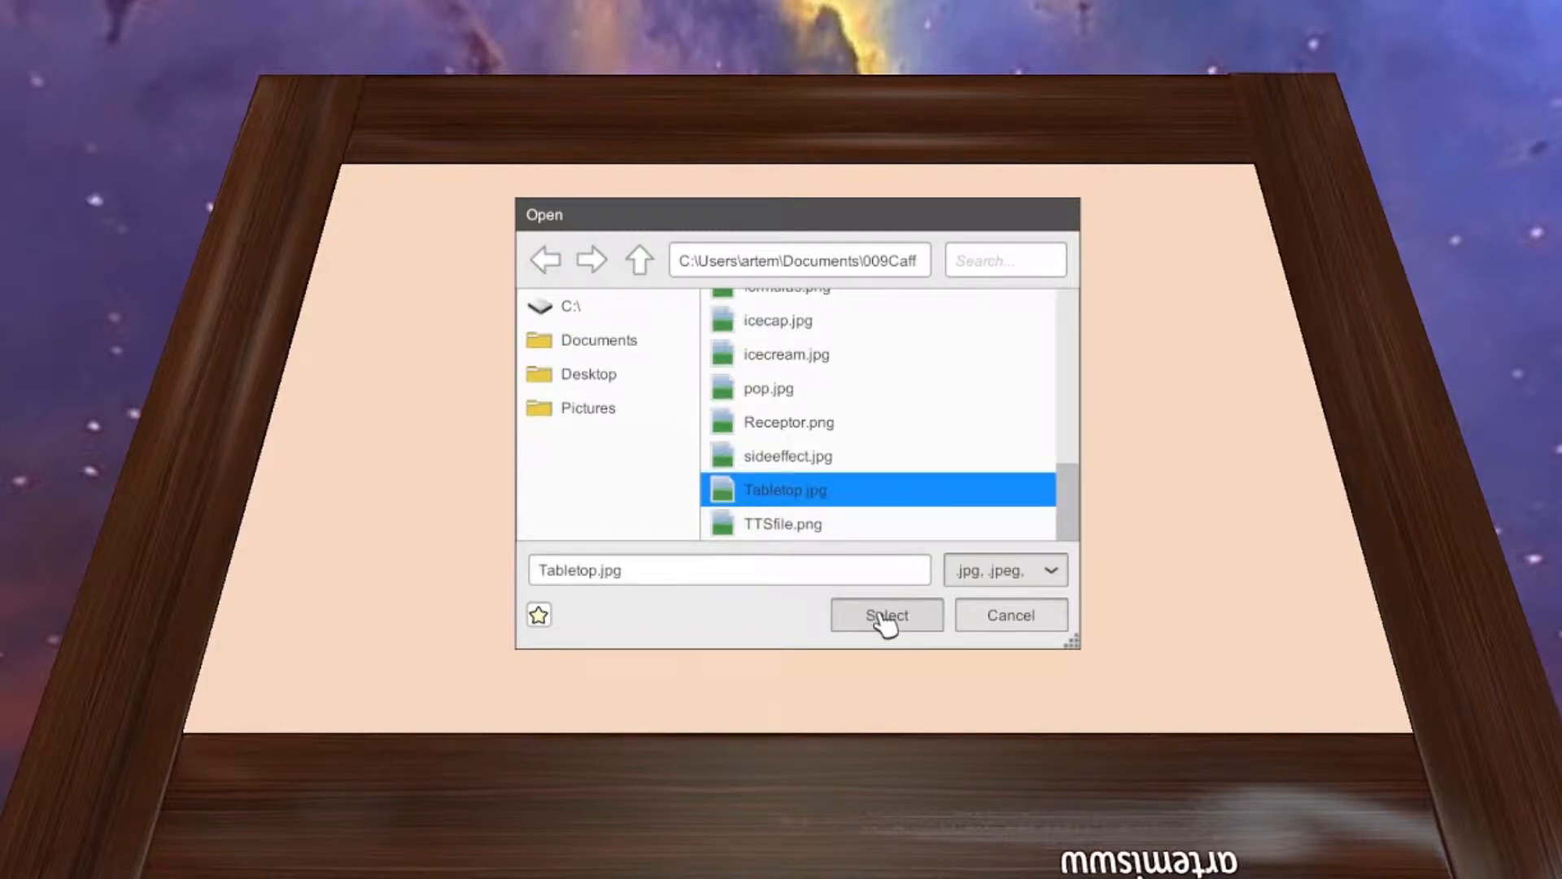
{"action": "left_click", "coordinate": [887, 615]}
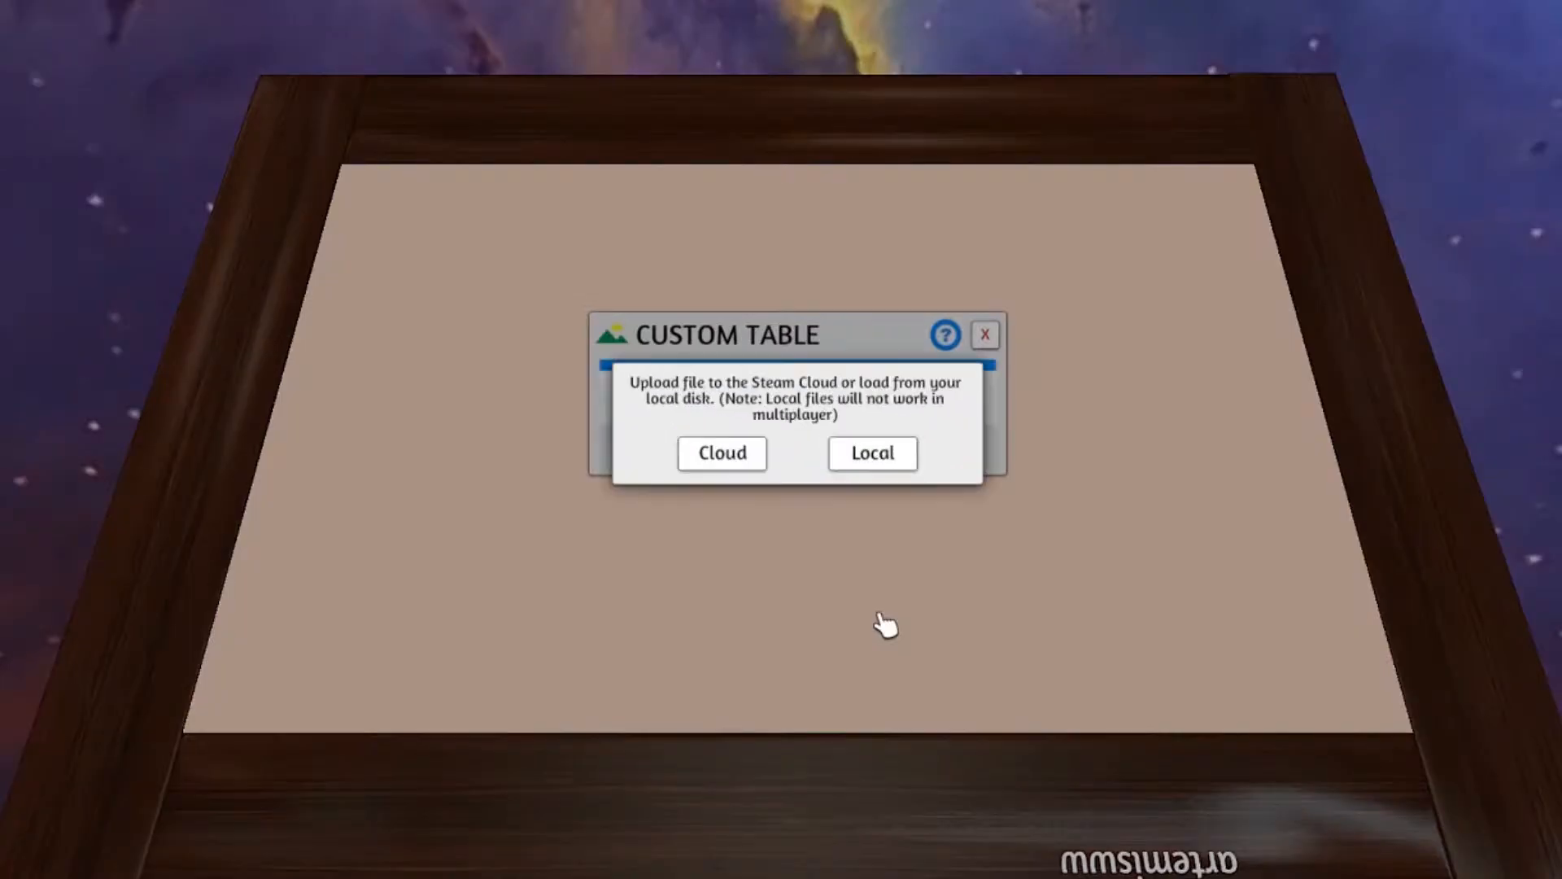
{"action": "left_click", "coordinate": [872, 452]}
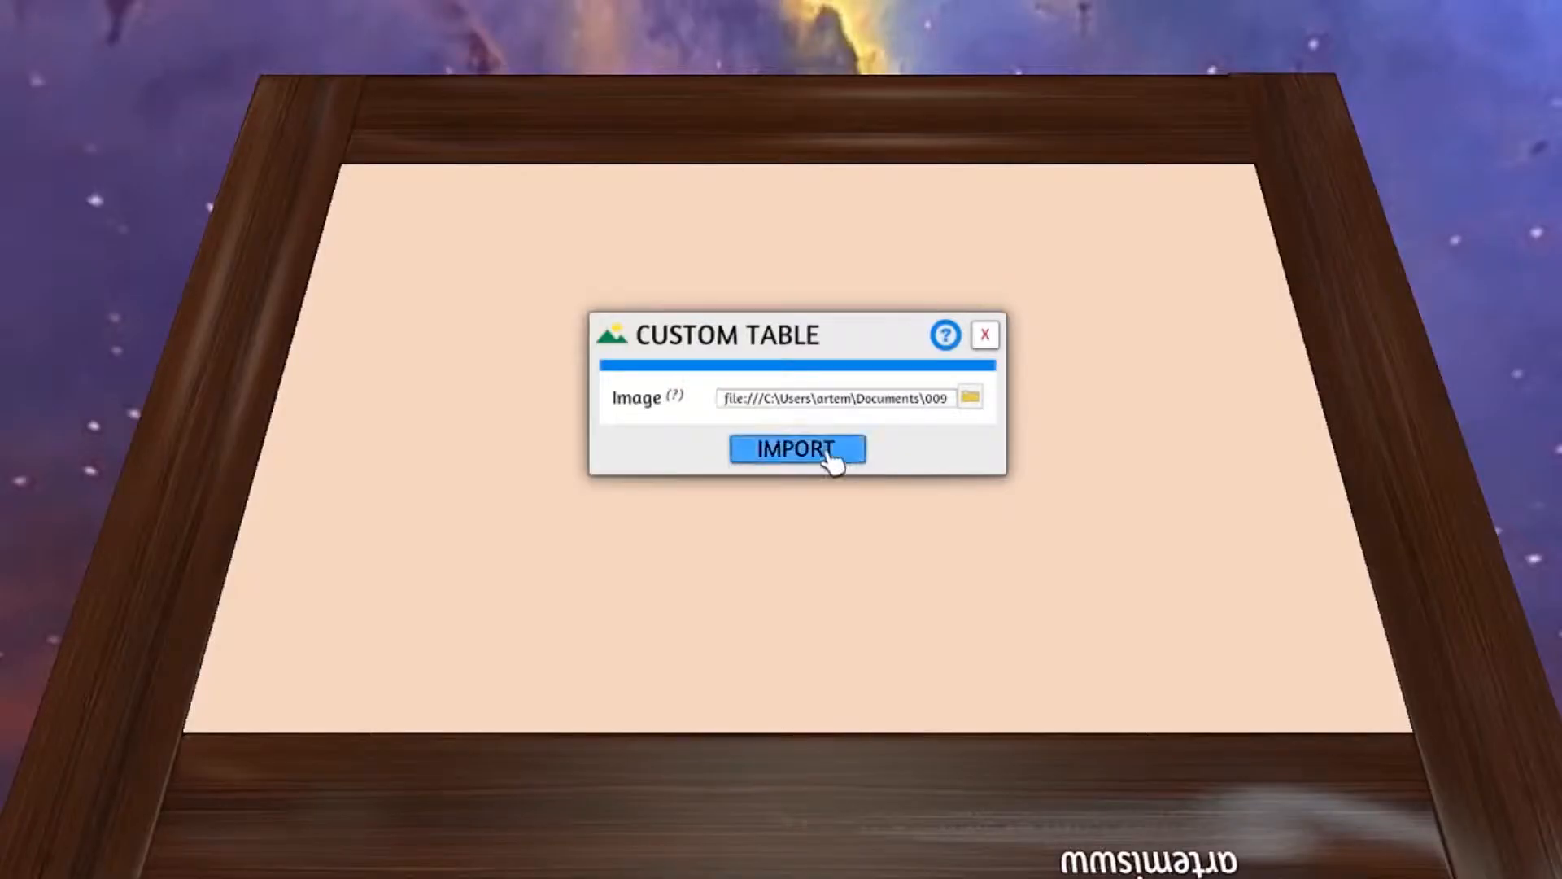
{"action": "left_click", "coordinate": [798, 449]}
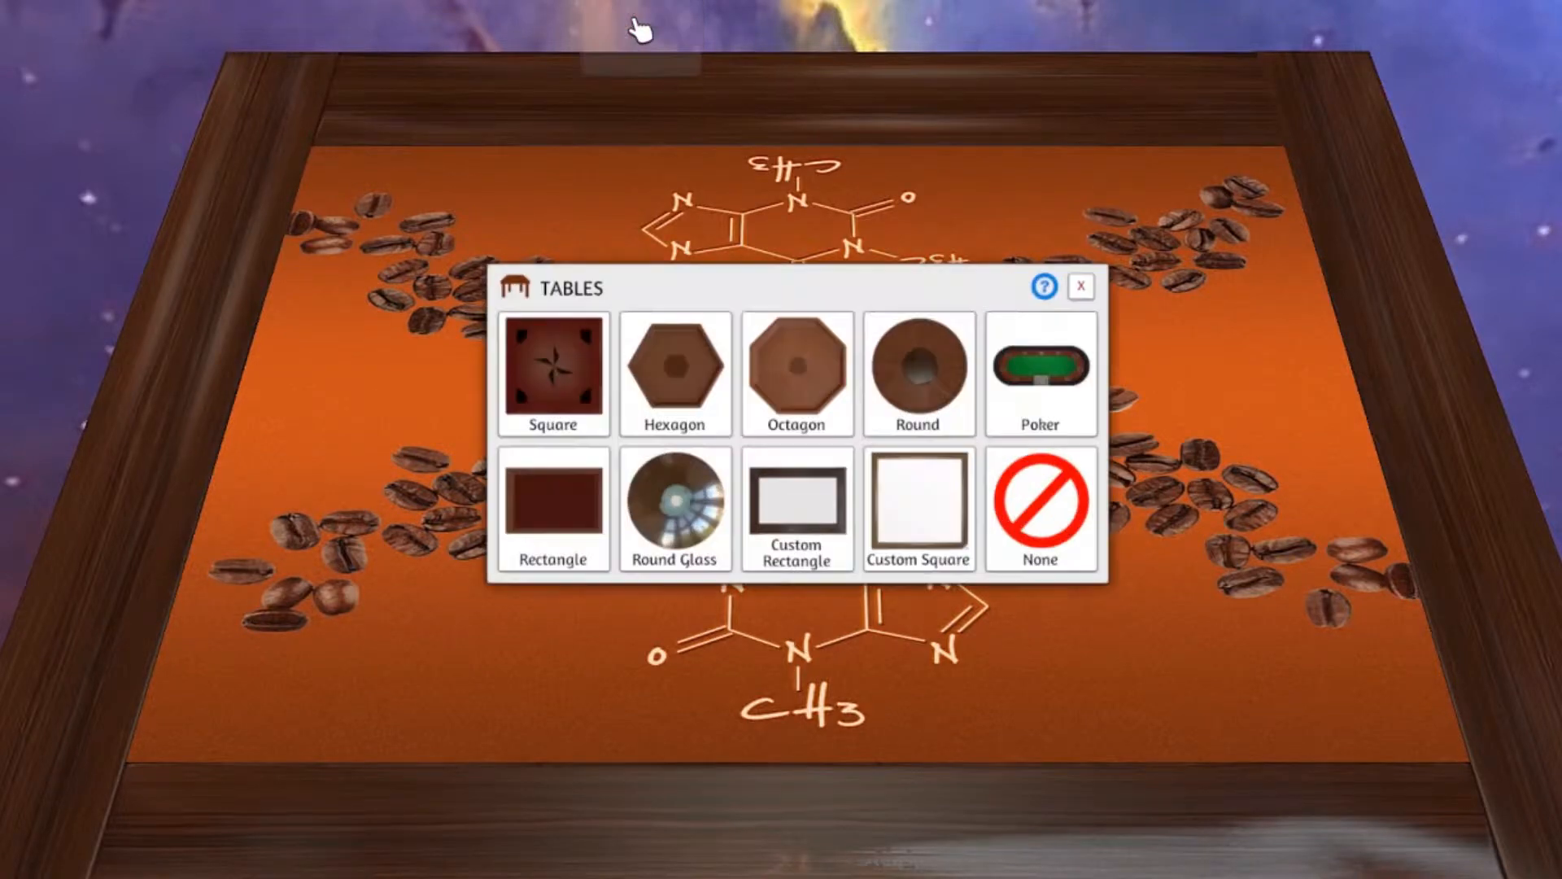
- Switch to a Custom Square table using an image picked from the 009Caffeinated folder
{"action": "left_click", "coordinate": [918, 507]}
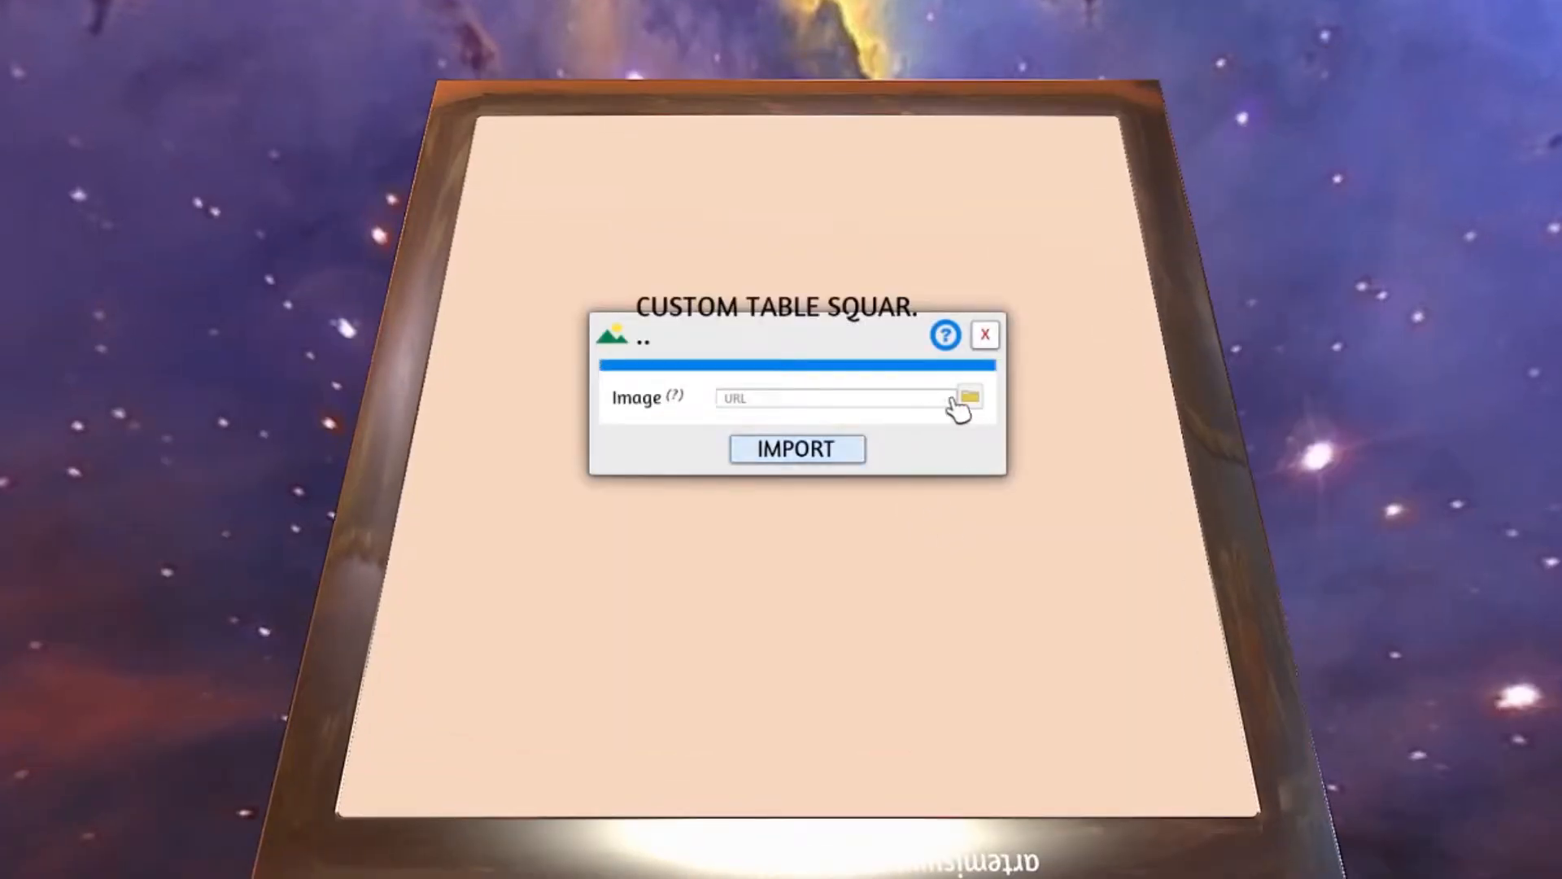
{"action": "left_click", "coordinate": [970, 394]}
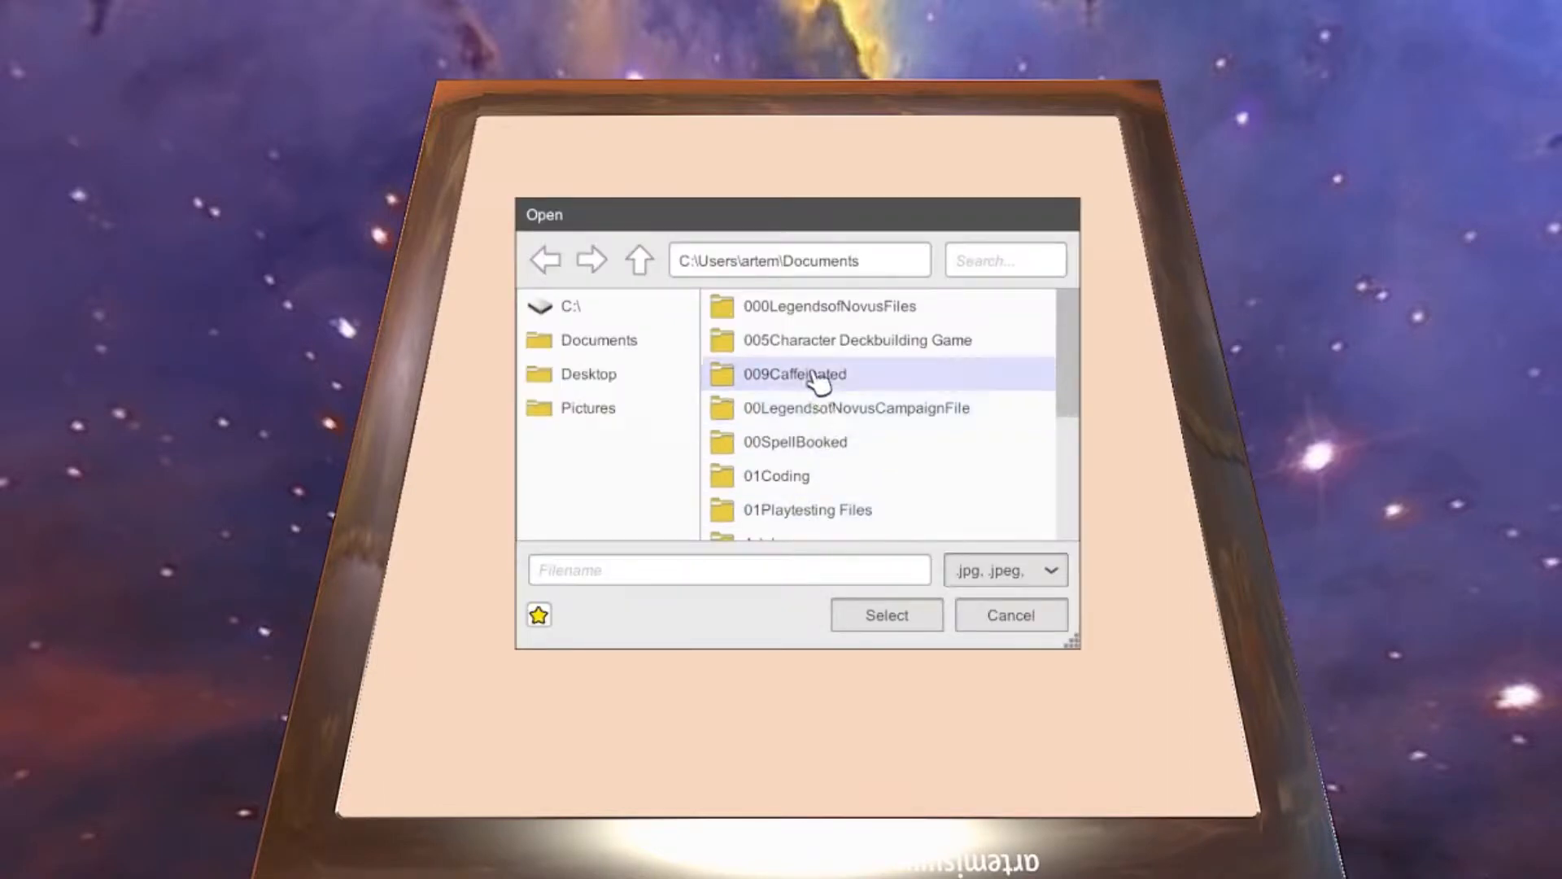
{"action": "double_click", "coordinate": [794, 375]}
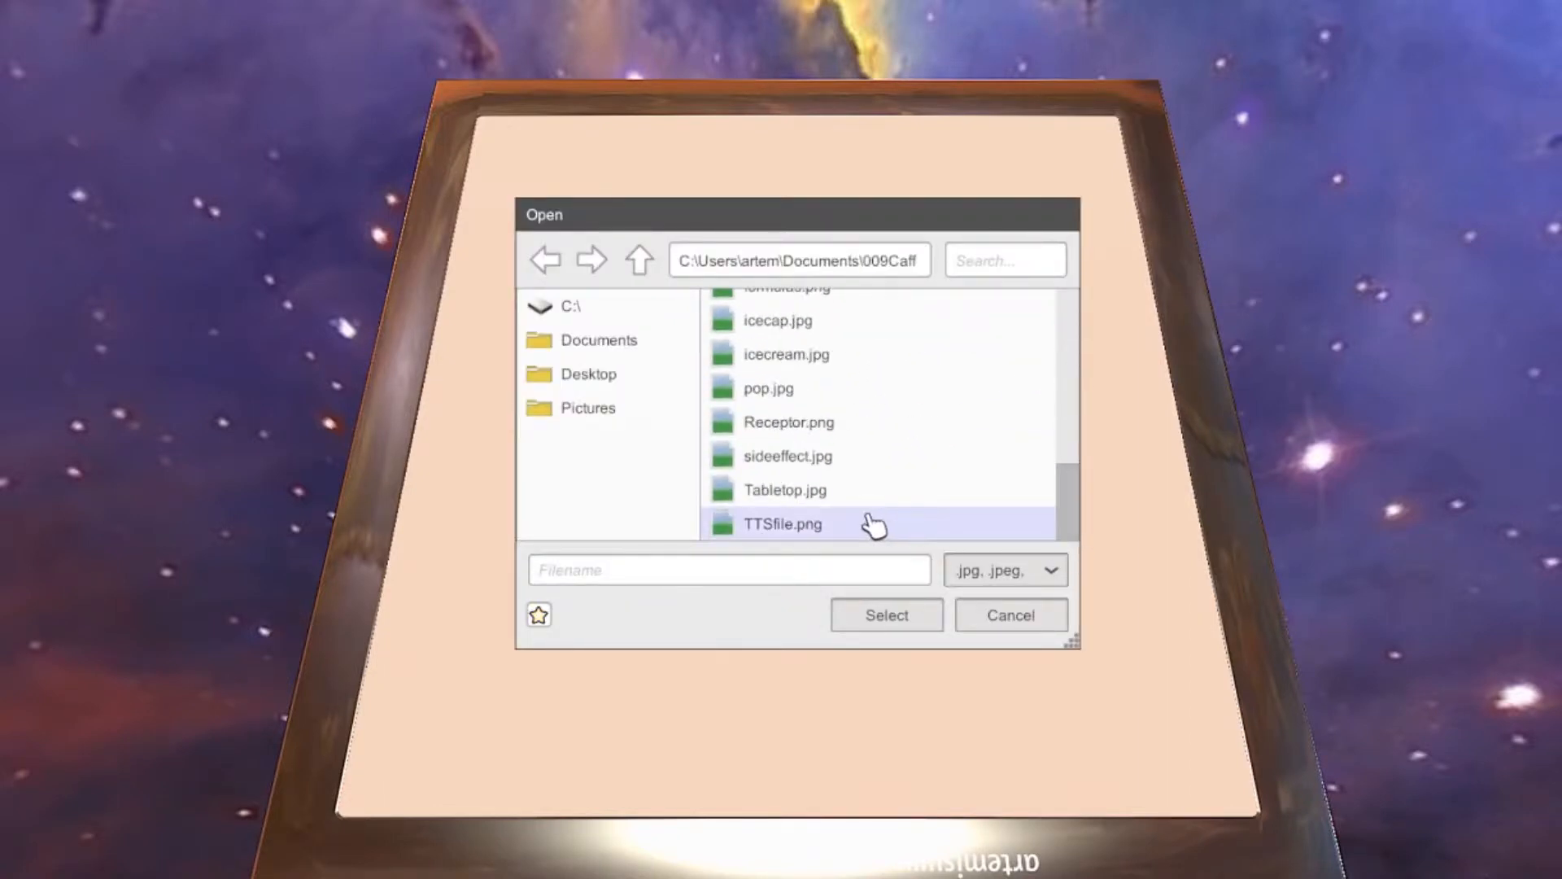
{"action": "left_click", "coordinate": [887, 615]}
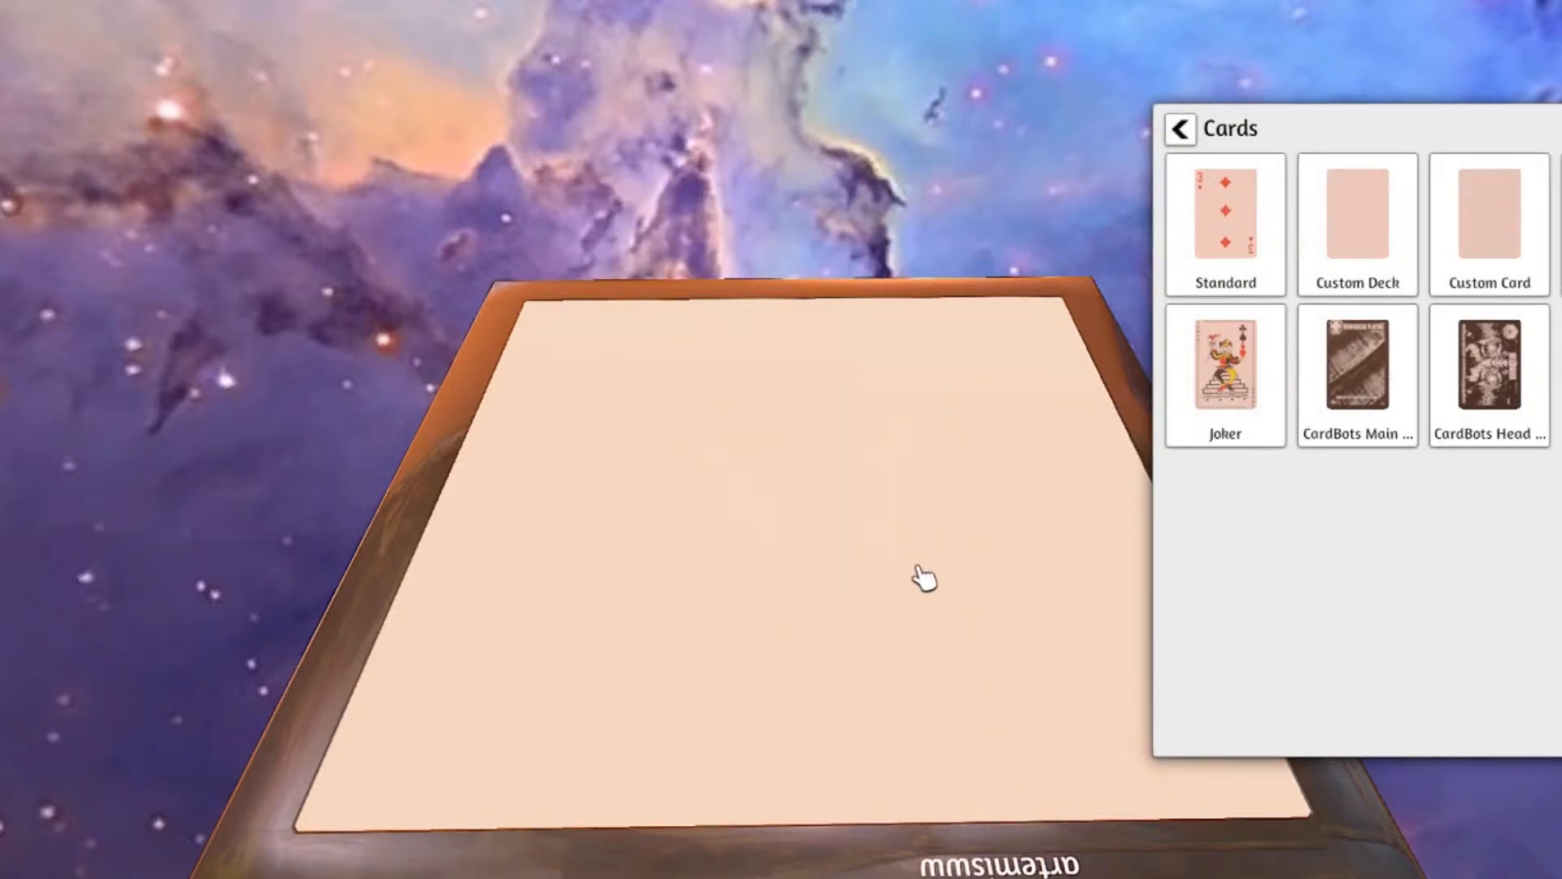
- Begin a Custom Deck and browse into the 000LegendsofNovusFiles project subfolder for the face image
{"action": "left_click", "coordinate": [1357, 217]}
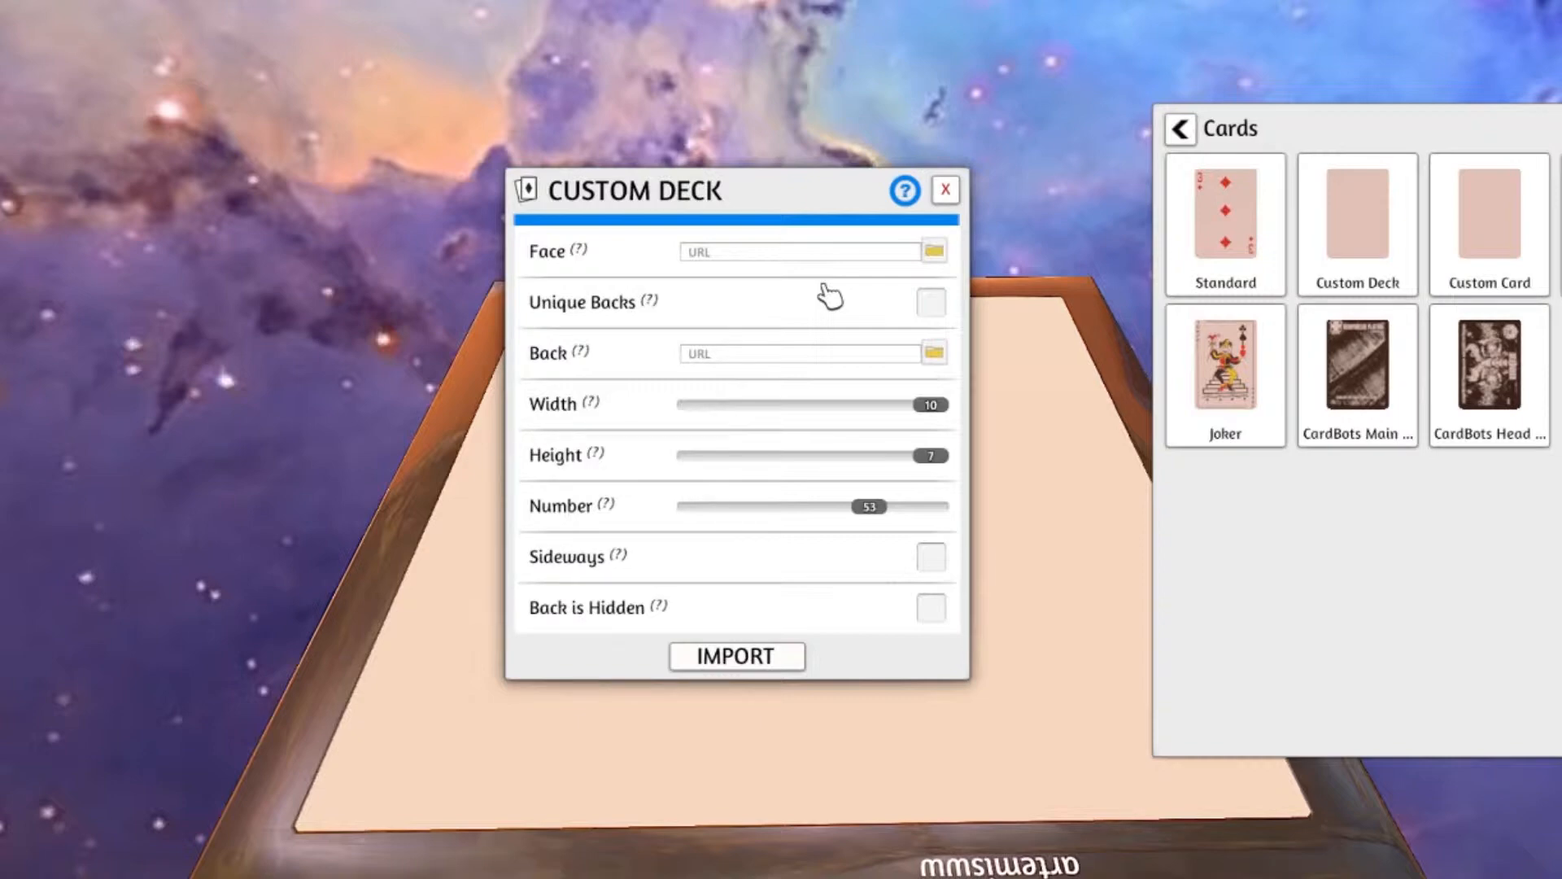
{"action": "mouse_move", "coordinate": [924, 488]}
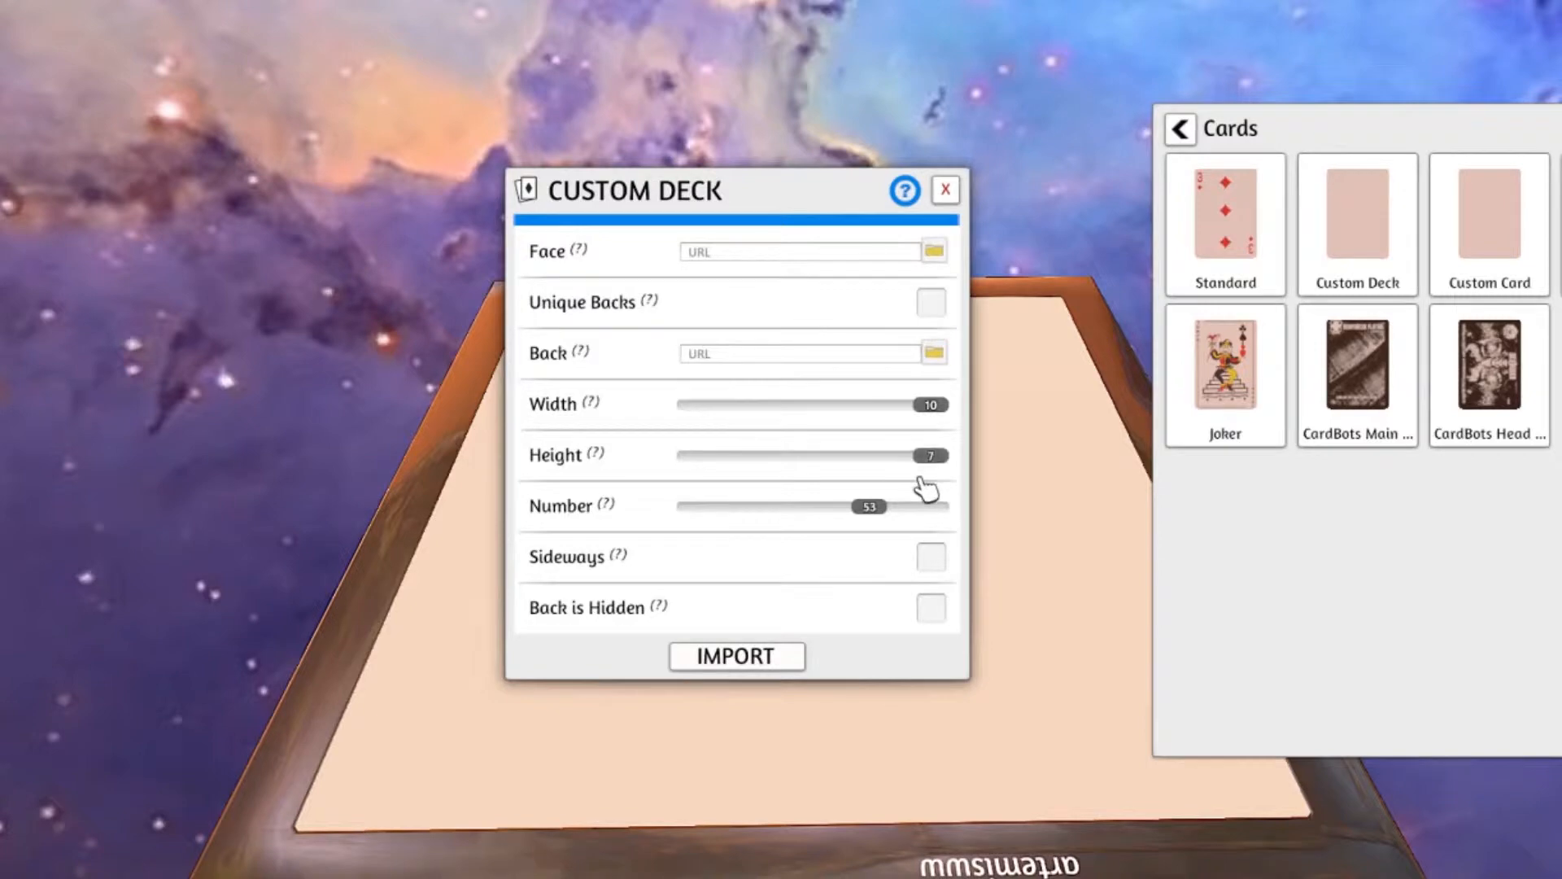
{"action": "mouse_move", "coordinate": [807, 439]}
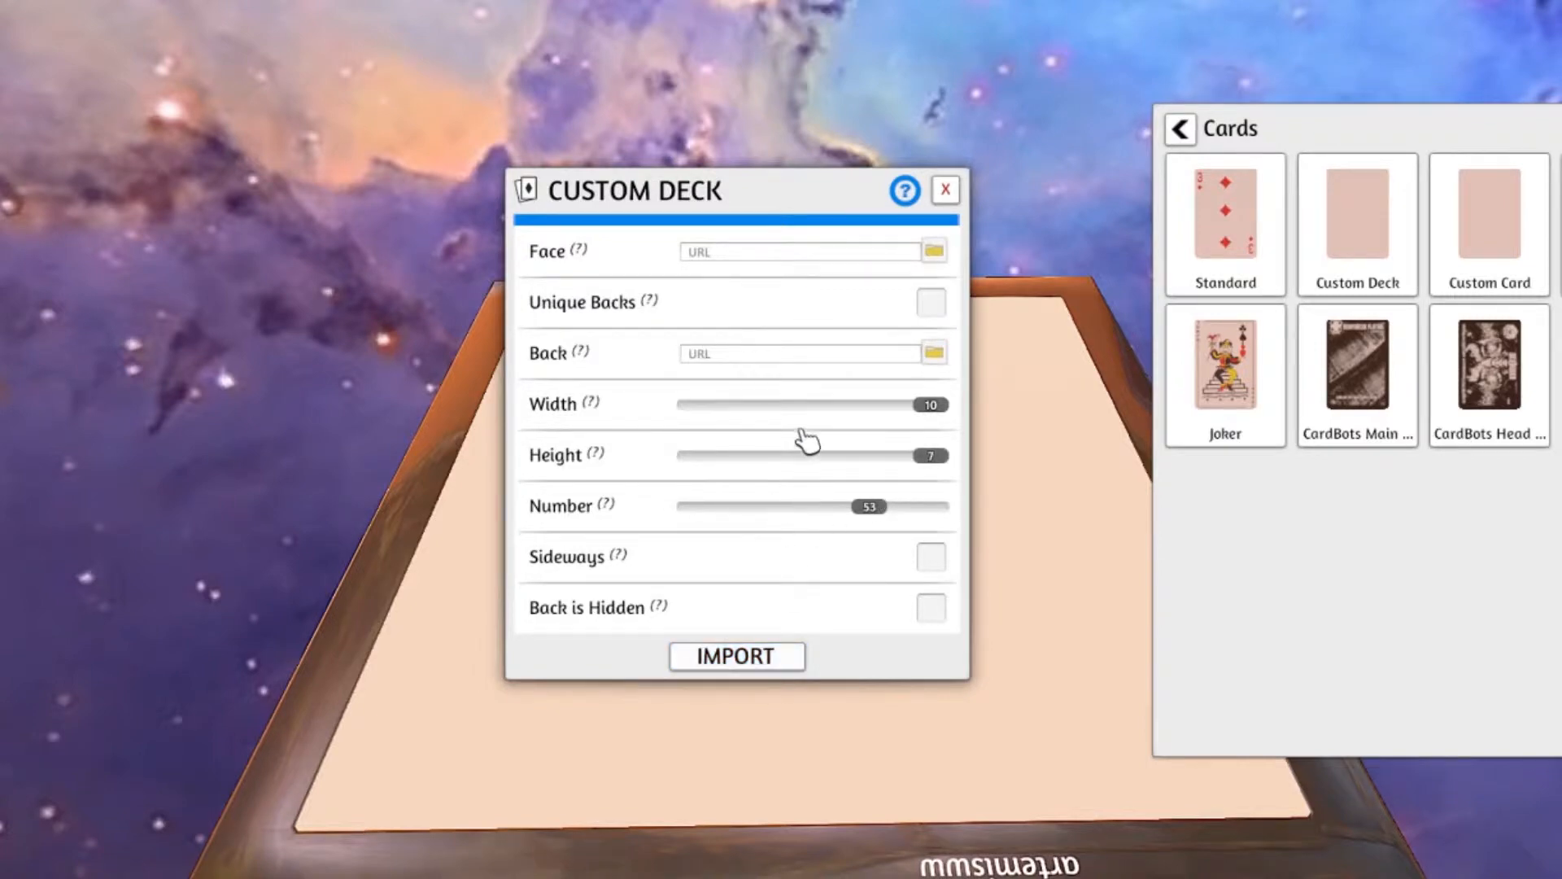
{"action": "mouse_move", "coordinate": [795, 387]}
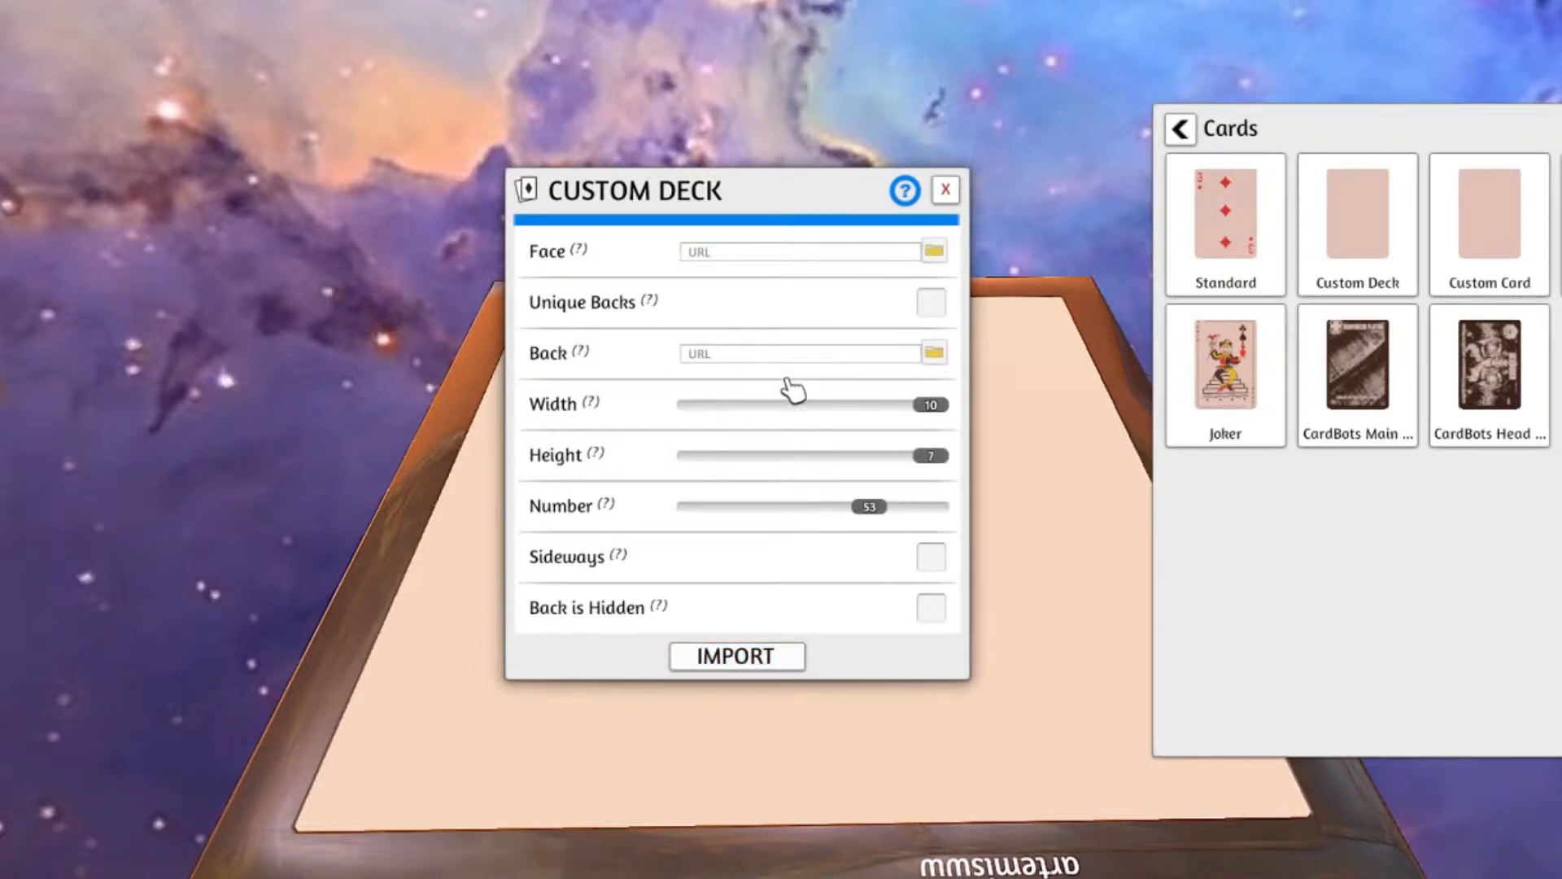
{"action": "mouse_move", "coordinate": [937, 261]}
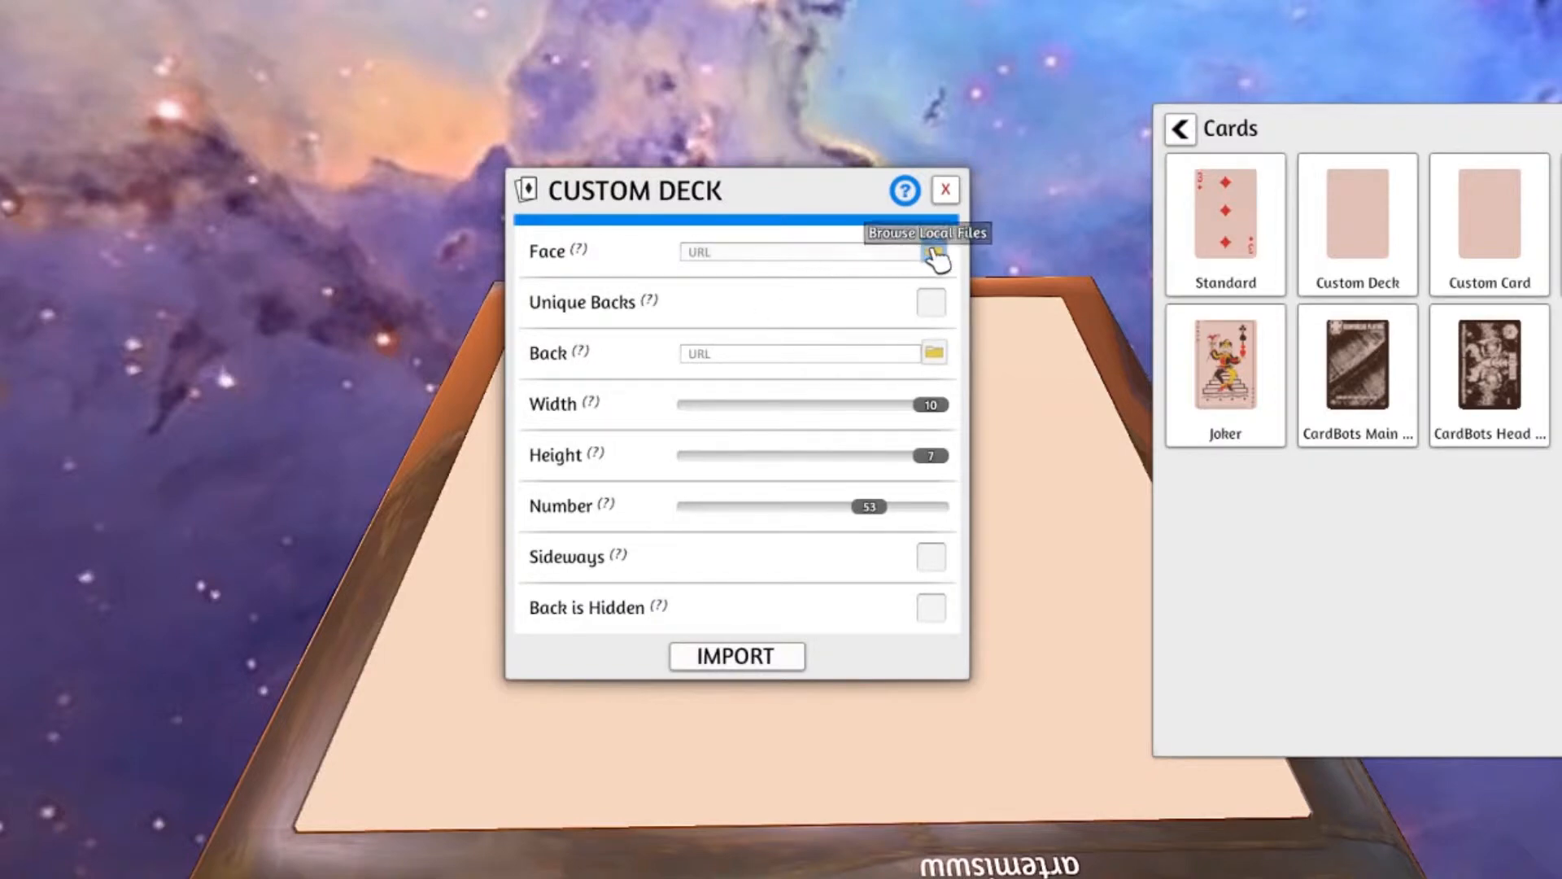
{"action": "left_click", "coordinate": [934, 253]}
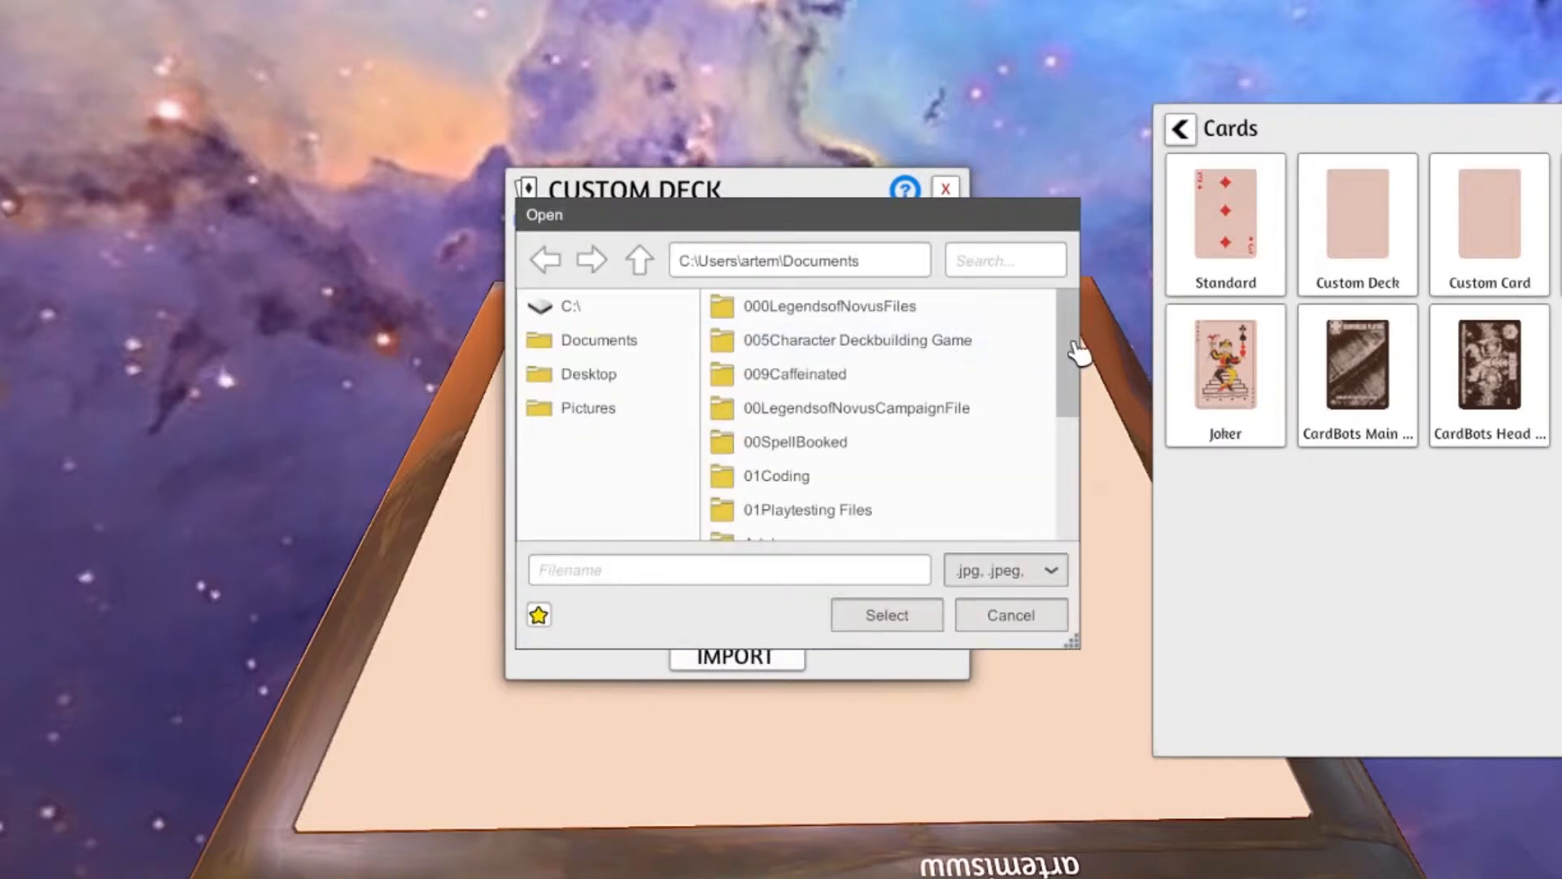
{"action": "scroll", "scroll_direction": "down", "scroll_amount": 3}
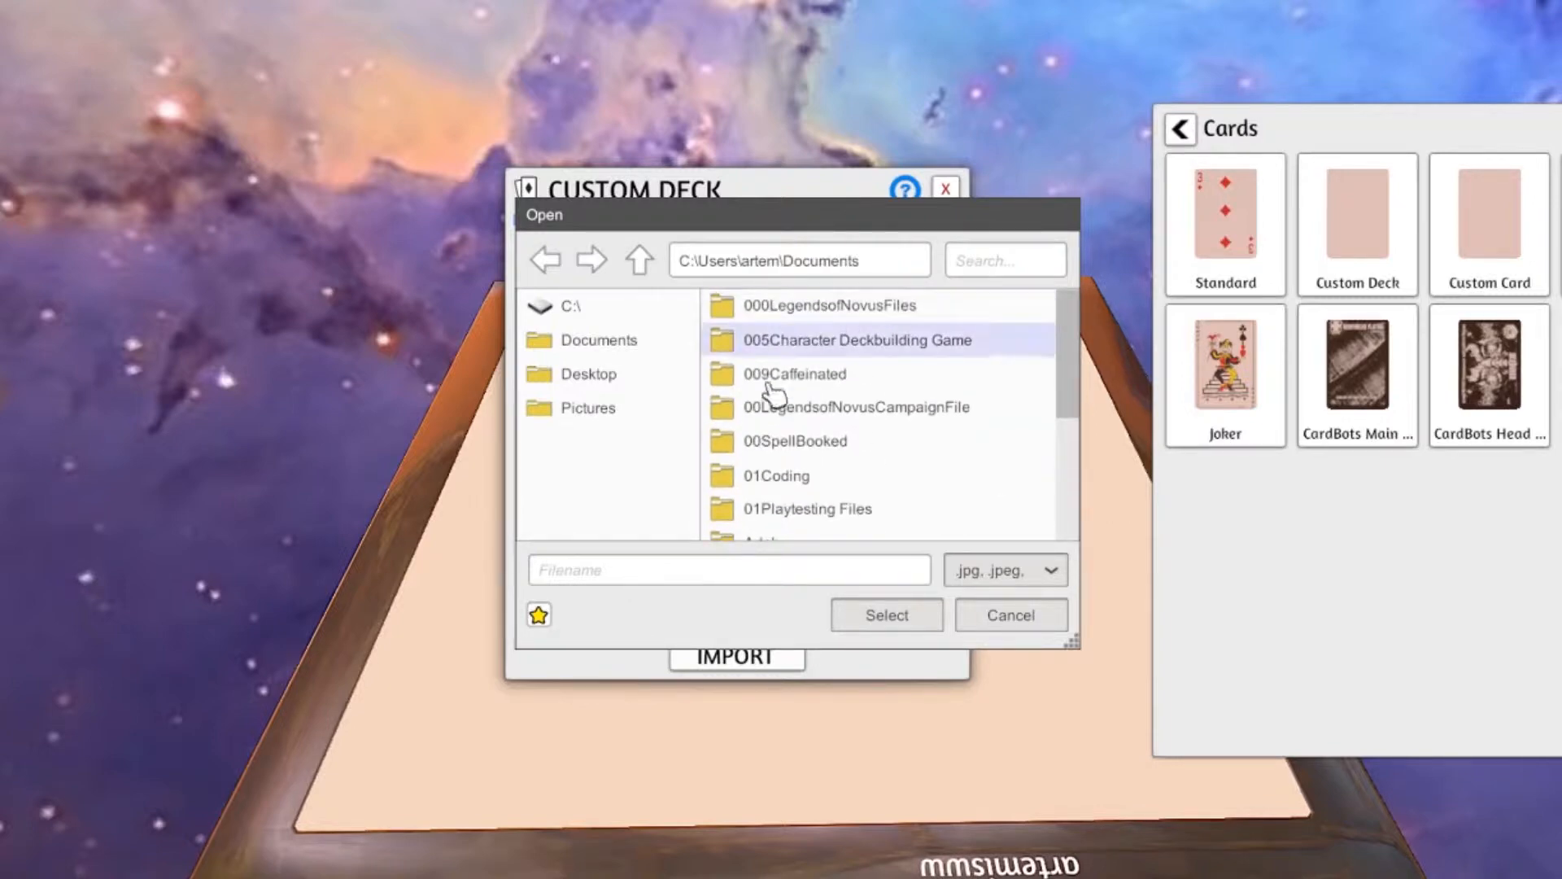
{"action": "left_click", "coordinate": [833, 306]}
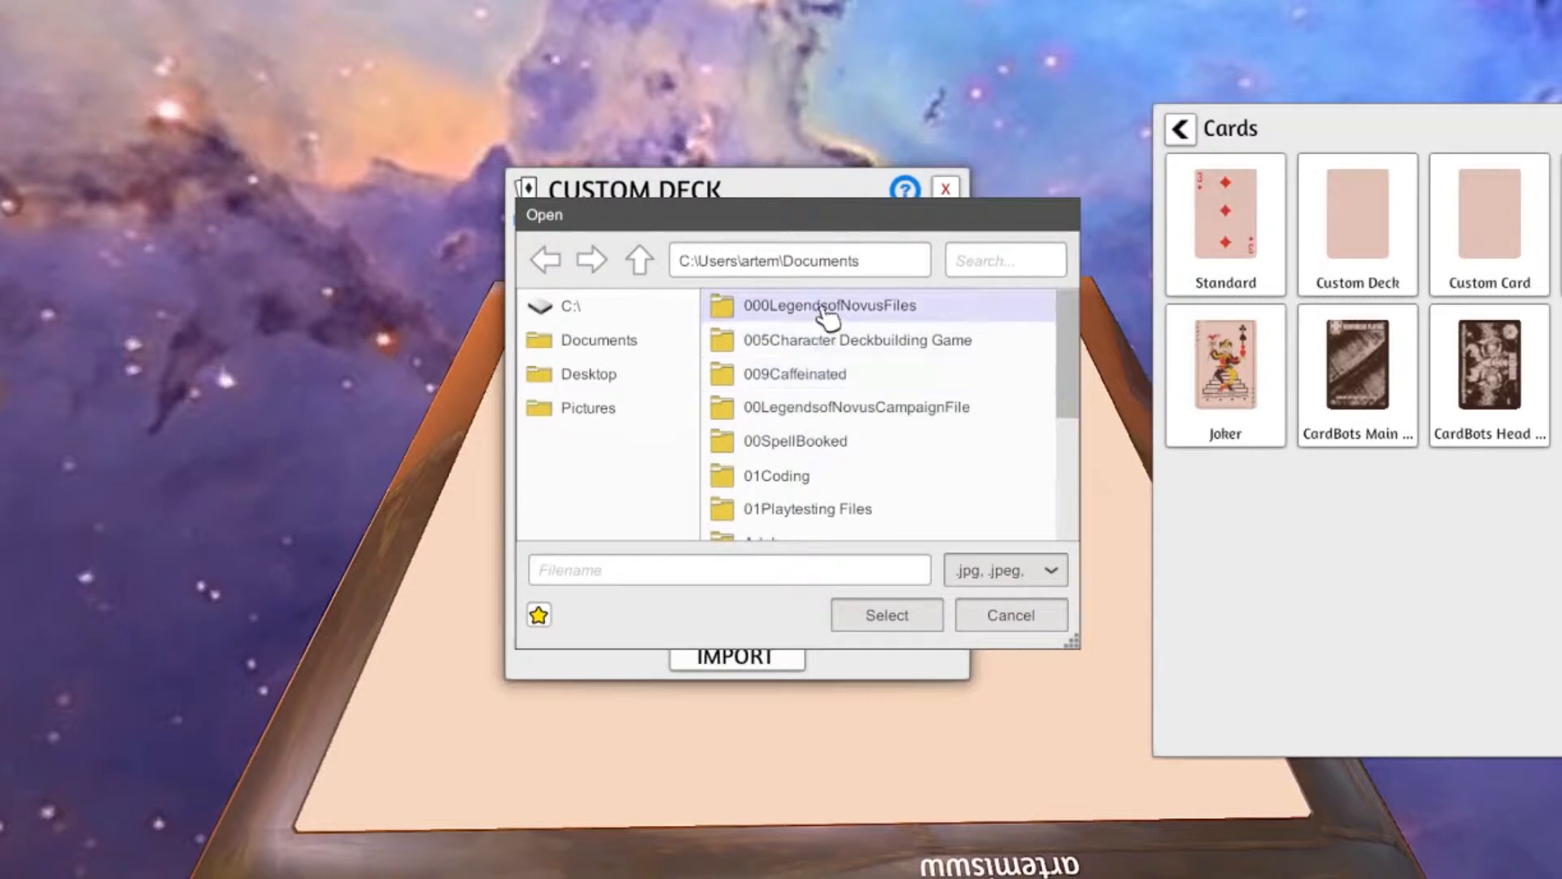
{"action": "double_click", "coordinate": [835, 306]}
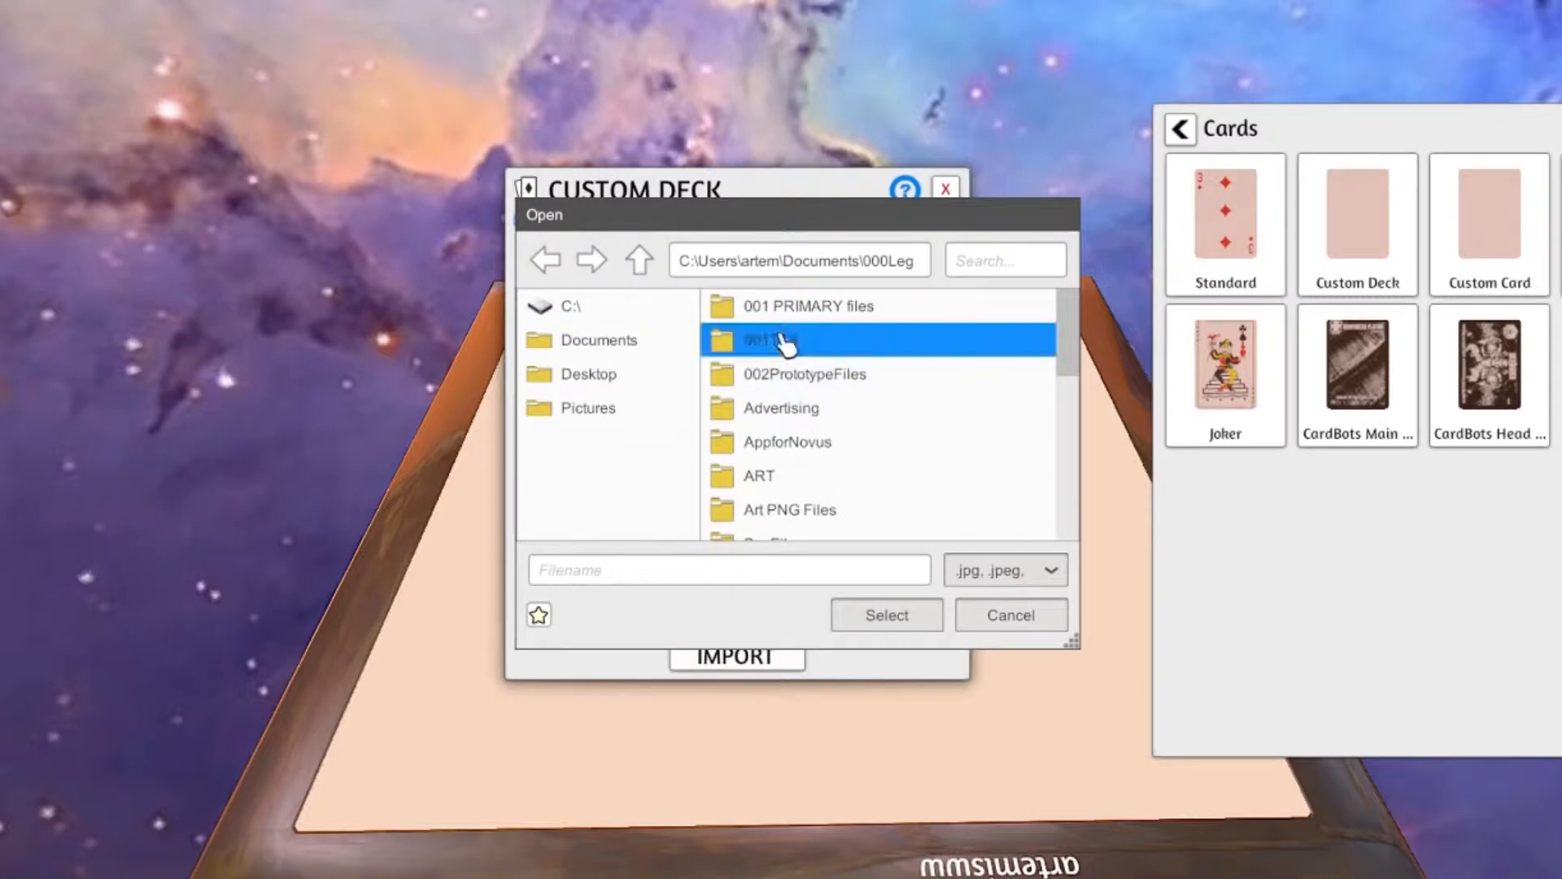
{"action": "double_click", "coordinate": [772, 338]}
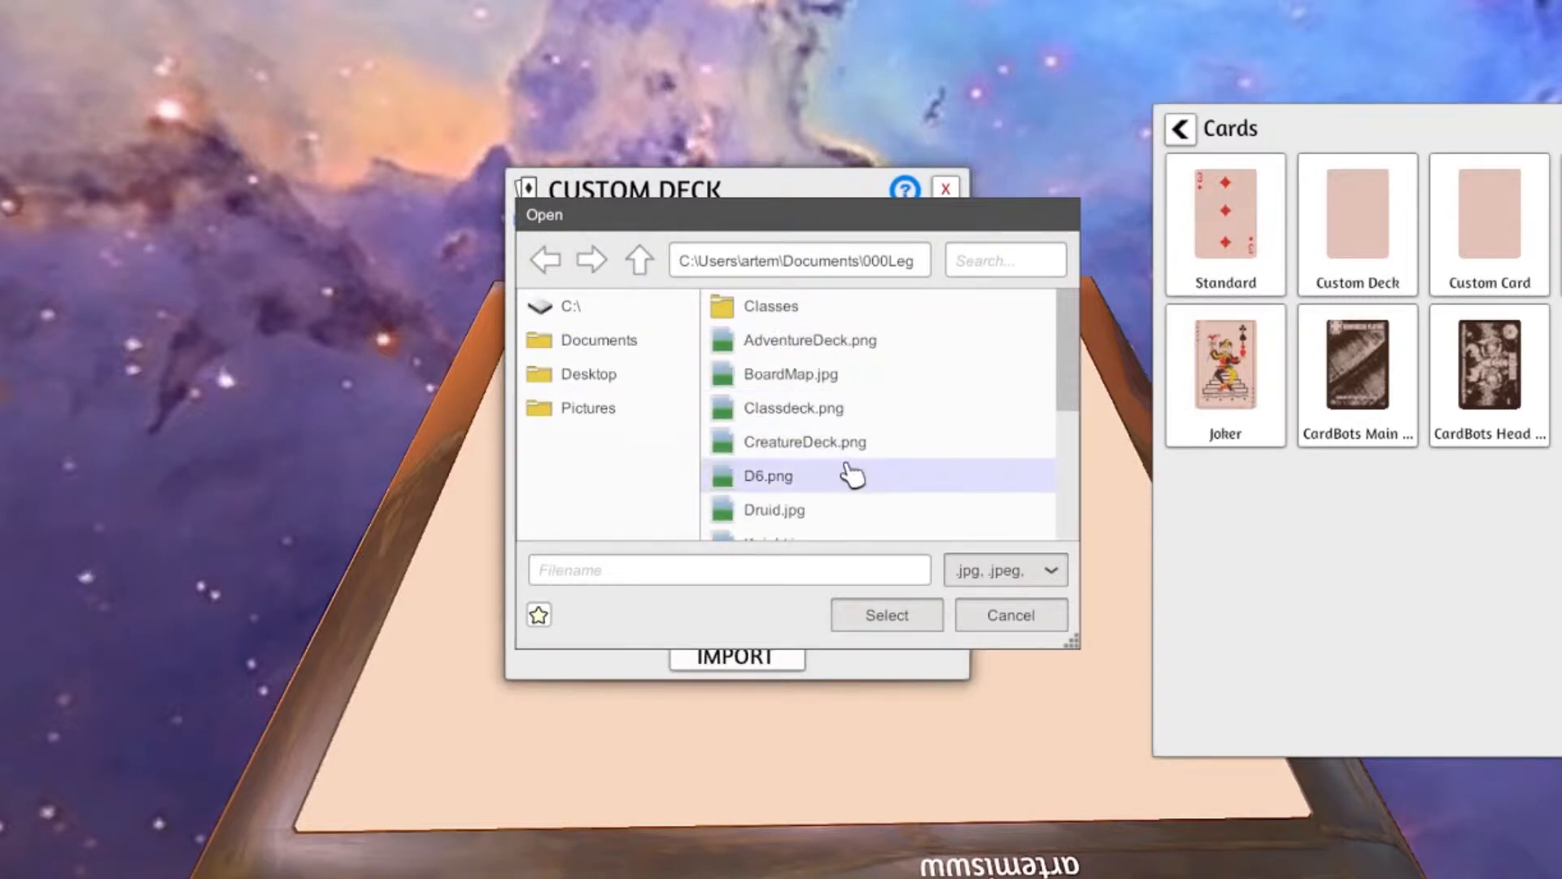
- Choose CreatureDeck.png as the deck's card face image
{"action": "left_click", "coordinate": [804, 443]}
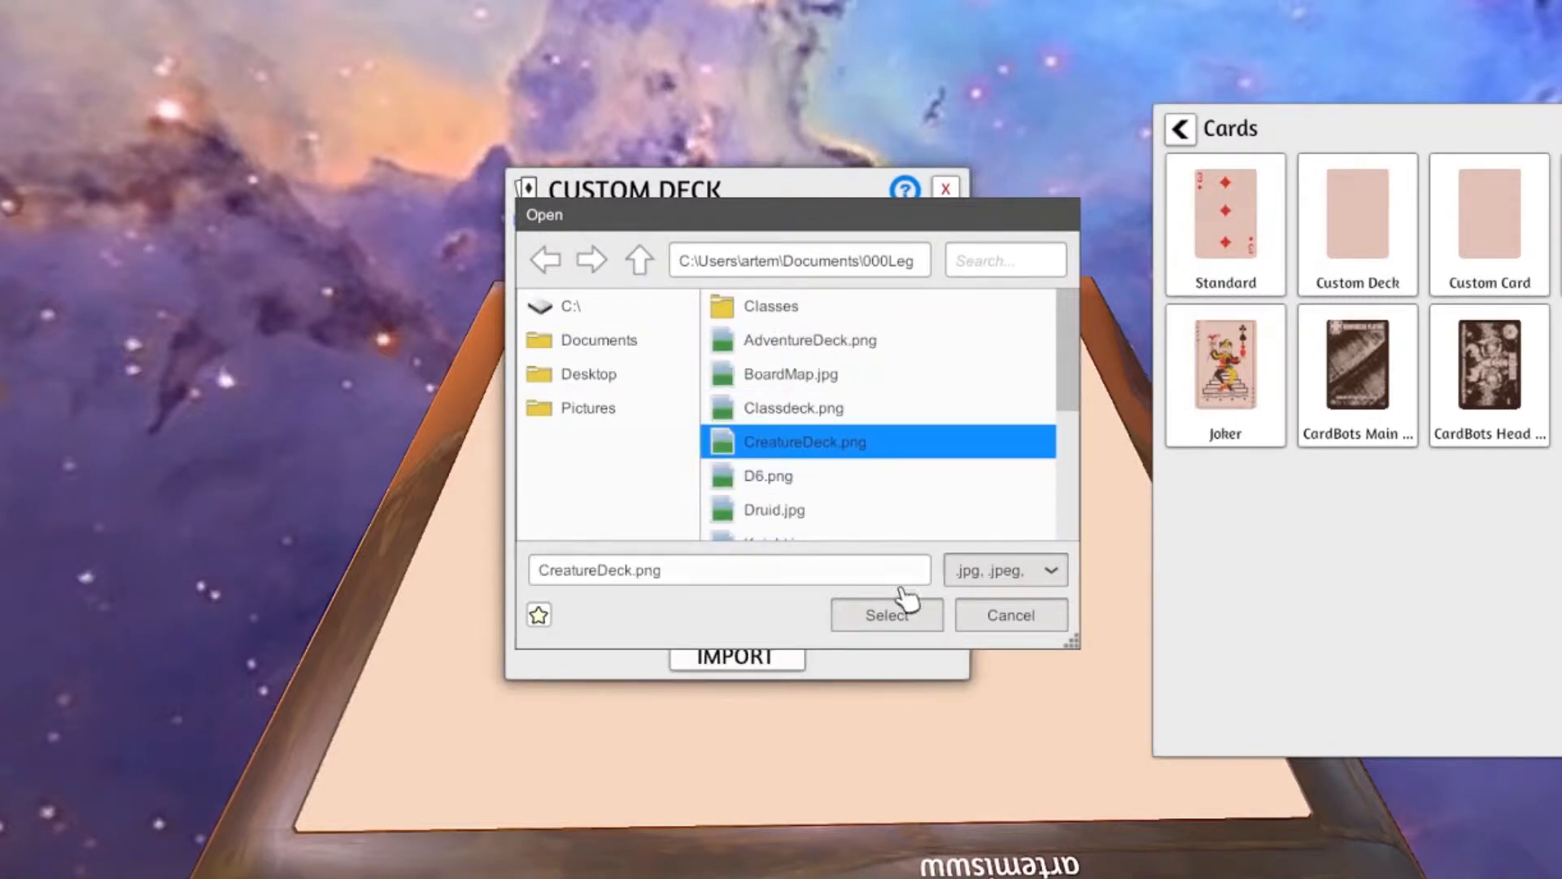
{"action": "left_click", "coordinate": [887, 616]}
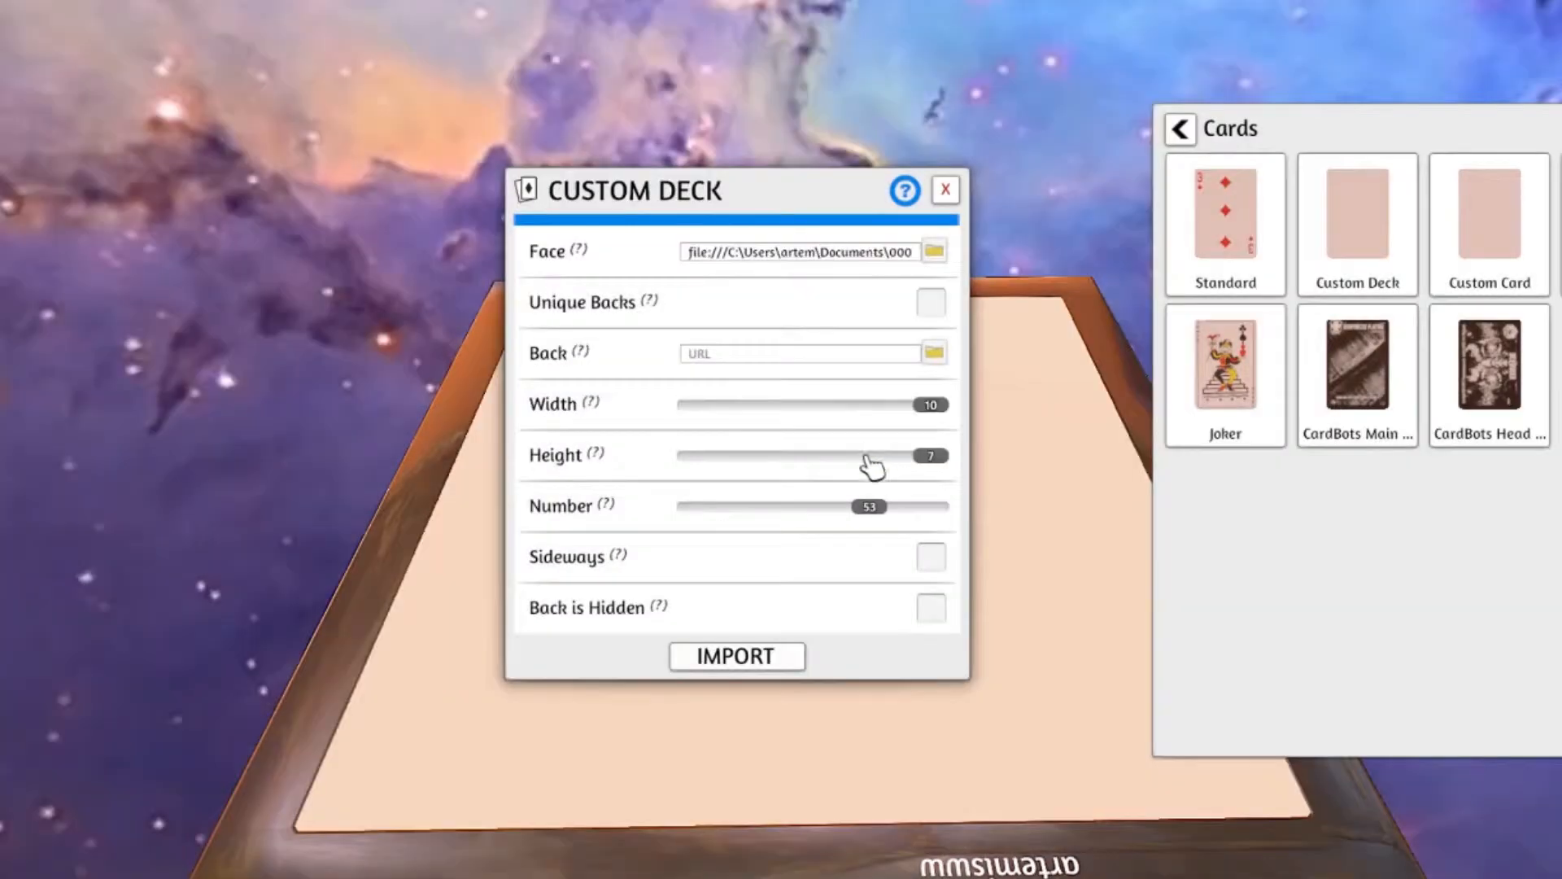
{"action": "mouse_move", "coordinate": [937, 361]}
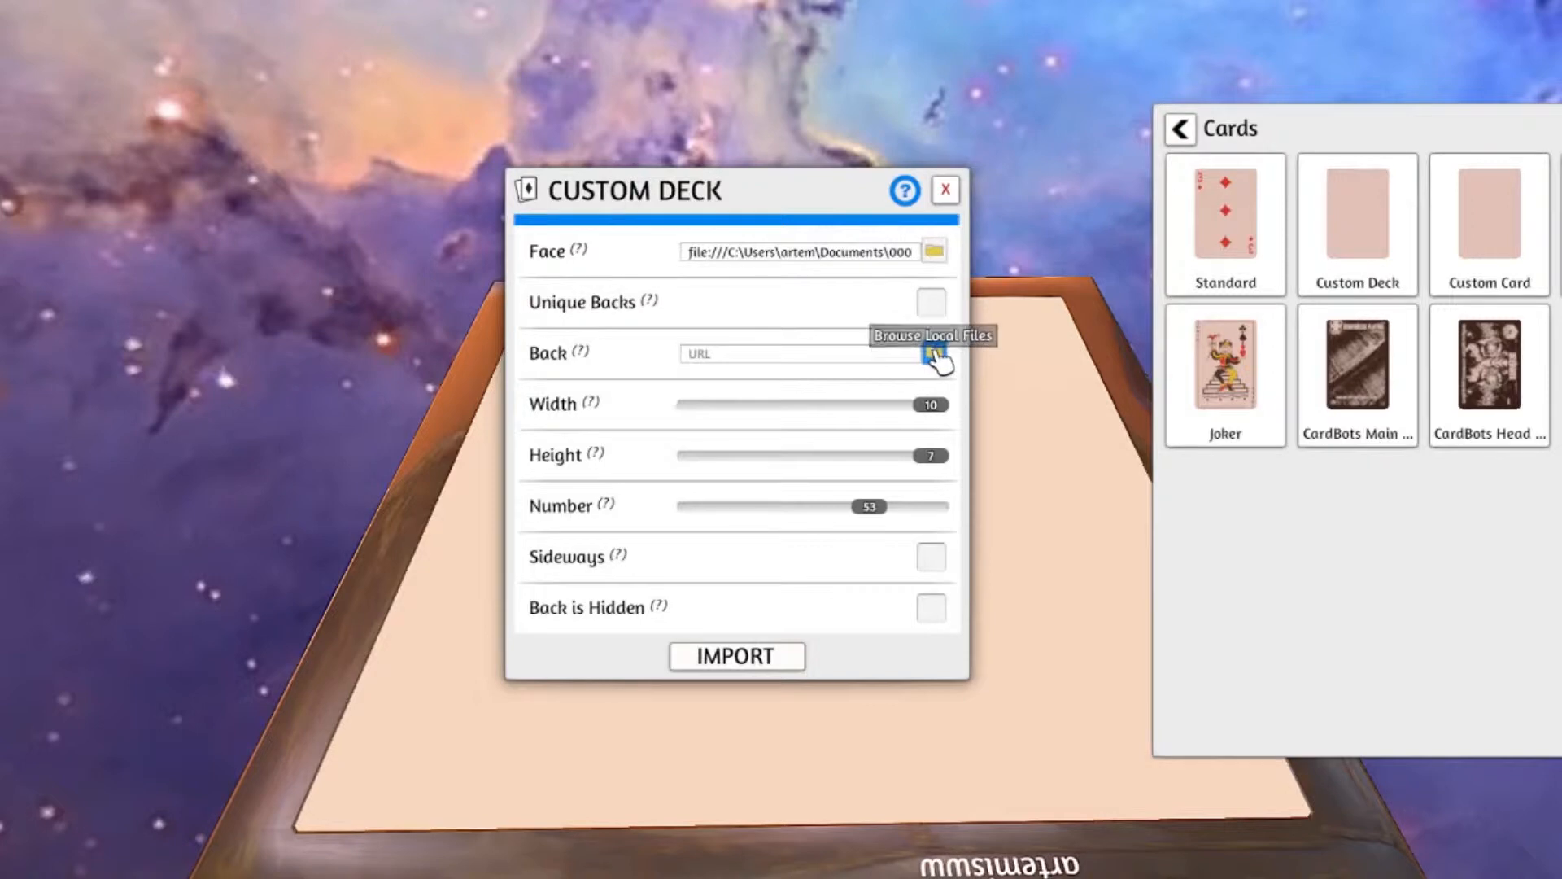
- Set the deck back to EncounterBack.jpg from the CardBacks folder, loaded locally
{"action": "left_click", "coordinate": [931, 355]}
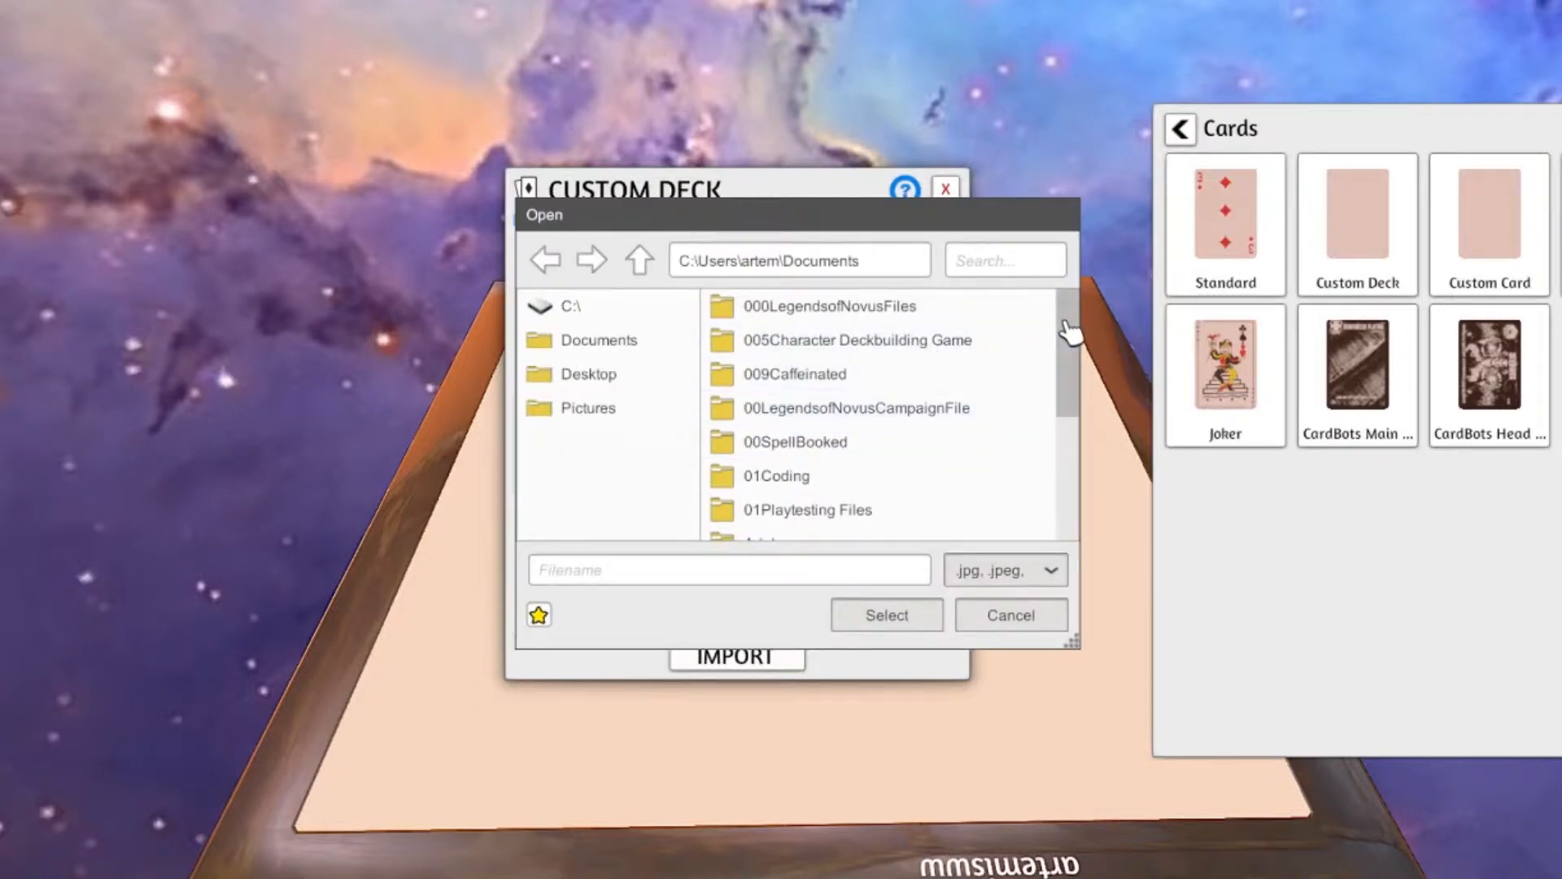
{"action": "double_click", "coordinate": [818, 306]}
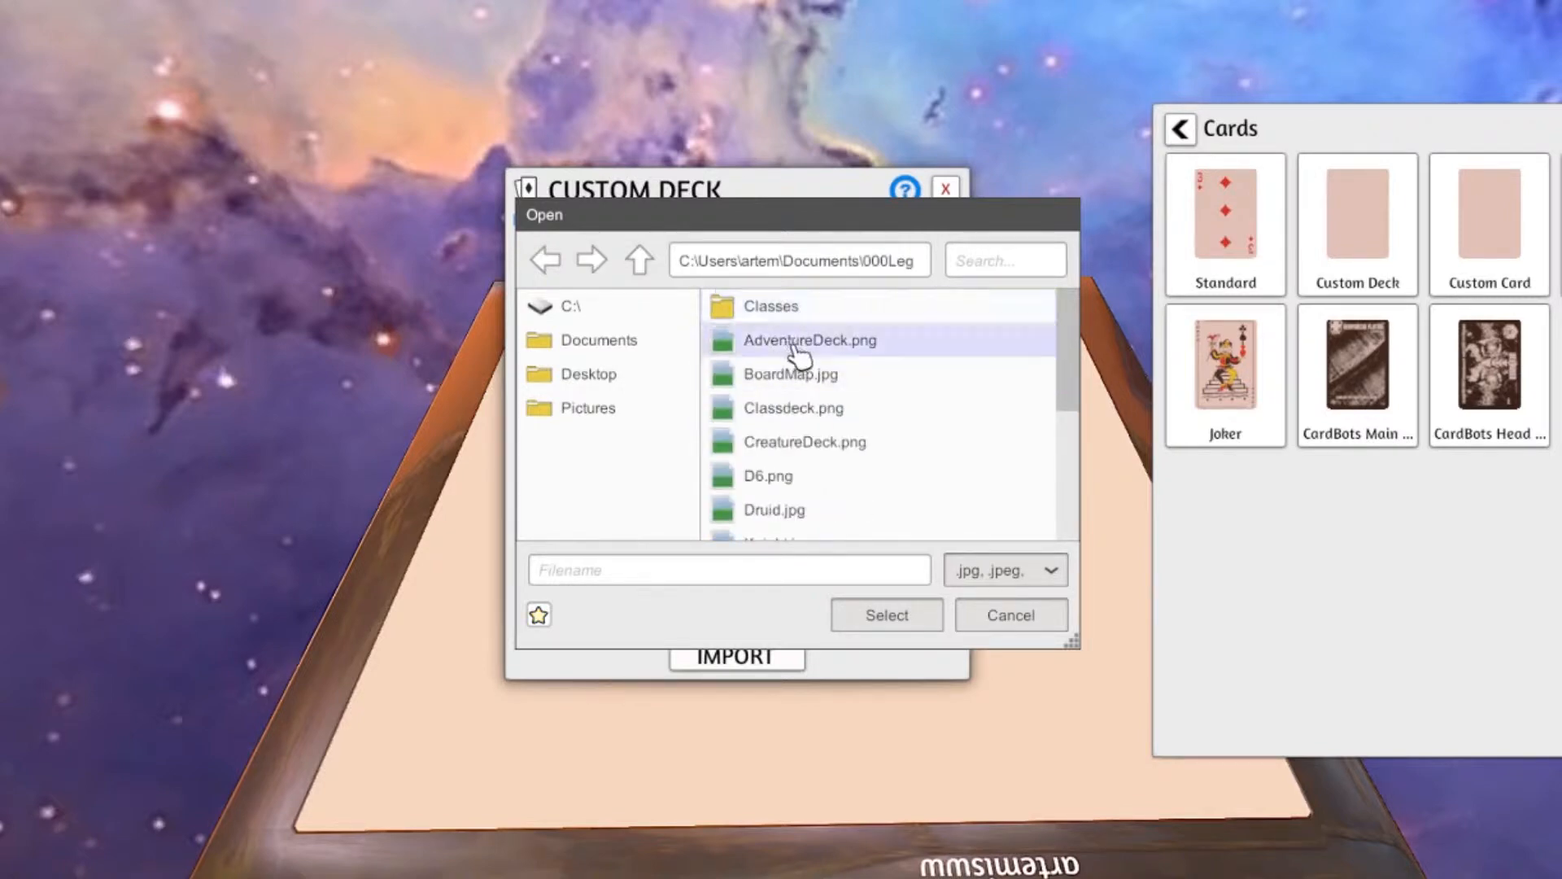
{"action": "left_click", "coordinate": [768, 475]}
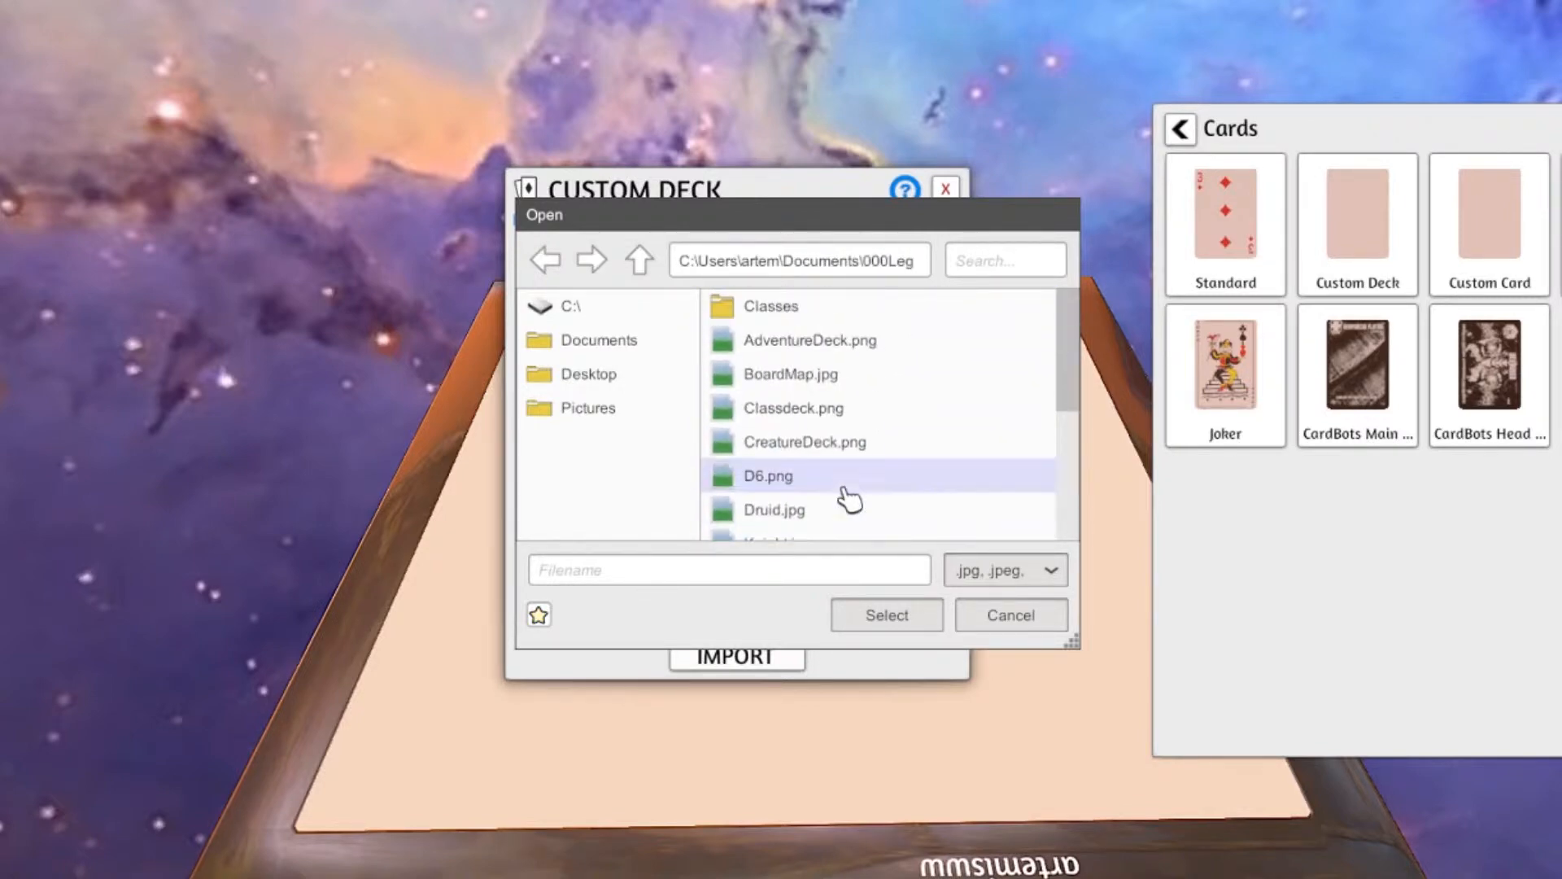
{"action": "scroll", "scroll_direction": "down", "scroll_amount": 3}
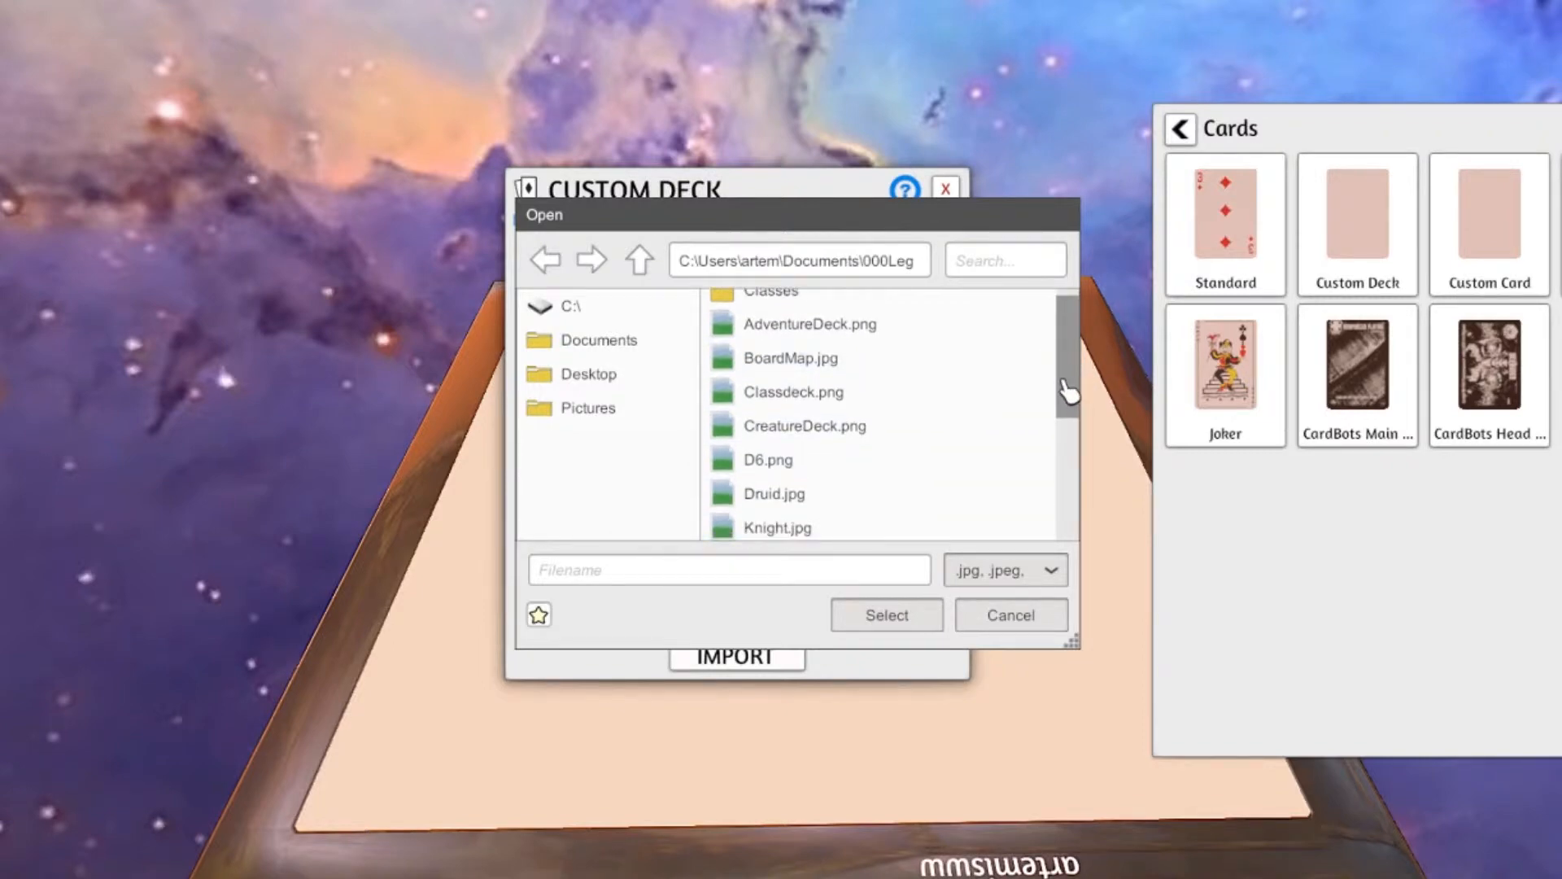
{"action": "scroll", "scroll_direction": "down", "scroll_amount": 3}
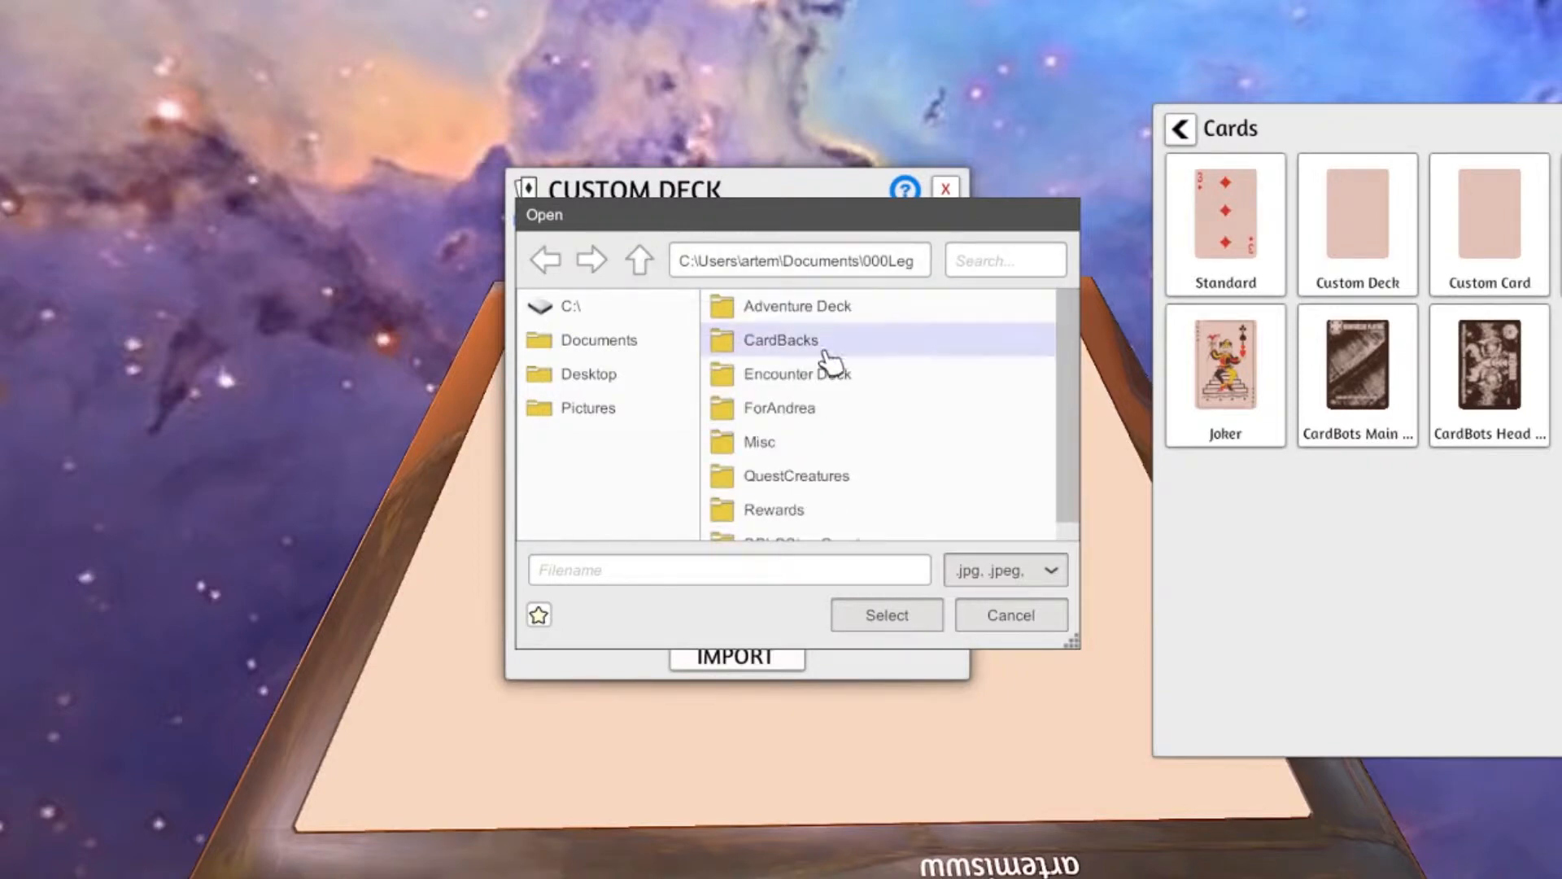
{"action": "double_click", "coordinate": [782, 340]}
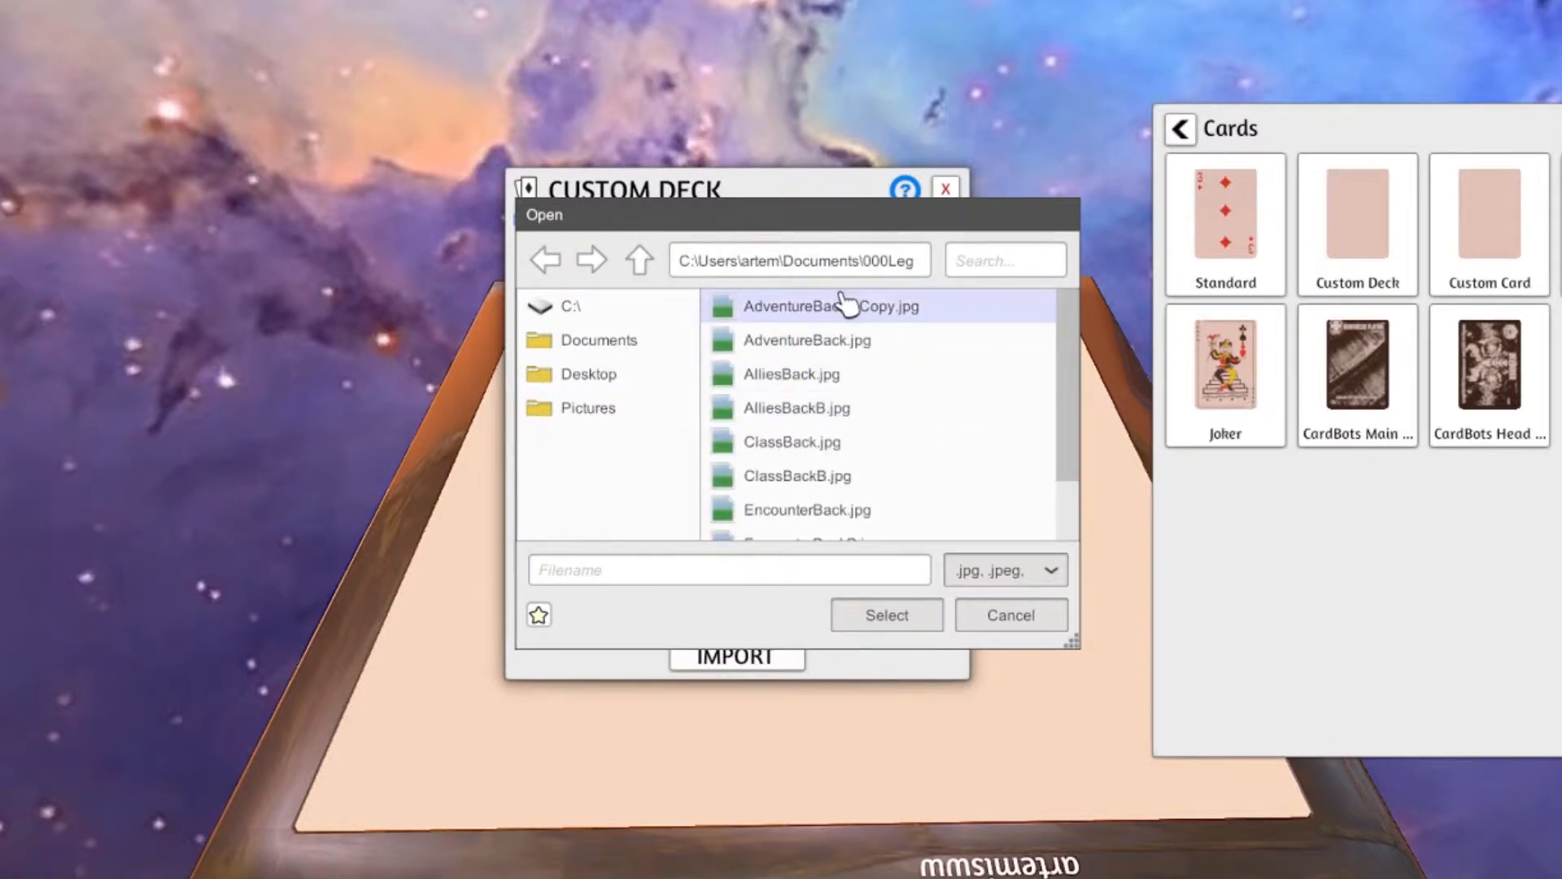
{"action": "scroll", "scroll_direction": "down", "scroll_amount": 3}
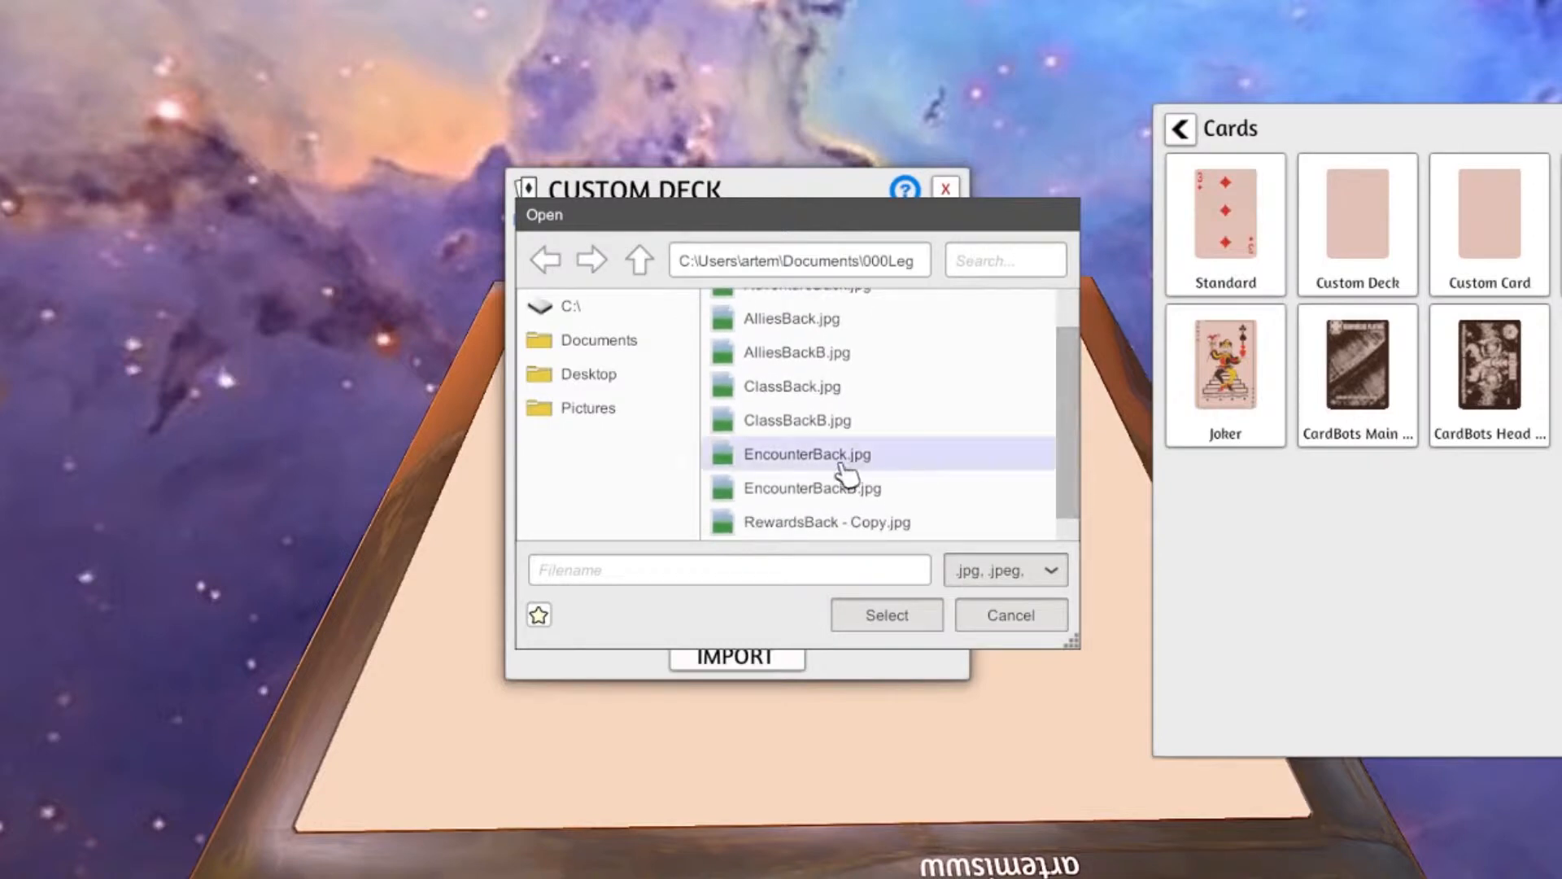
{"action": "left_click", "coordinate": [887, 615]}
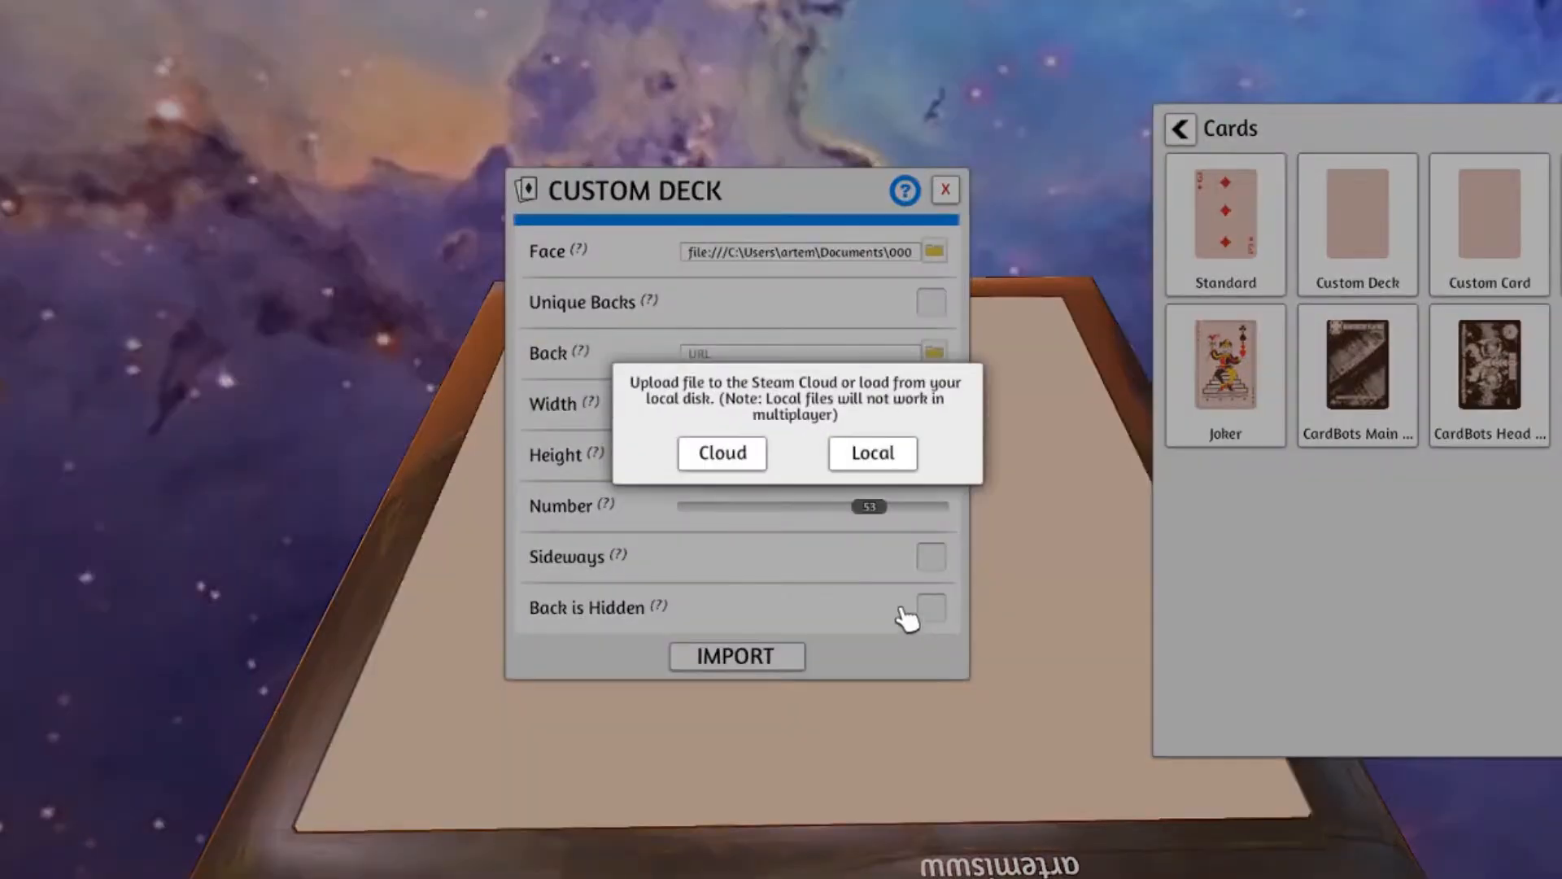
{"action": "left_click", "coordinate": [873, 452]}
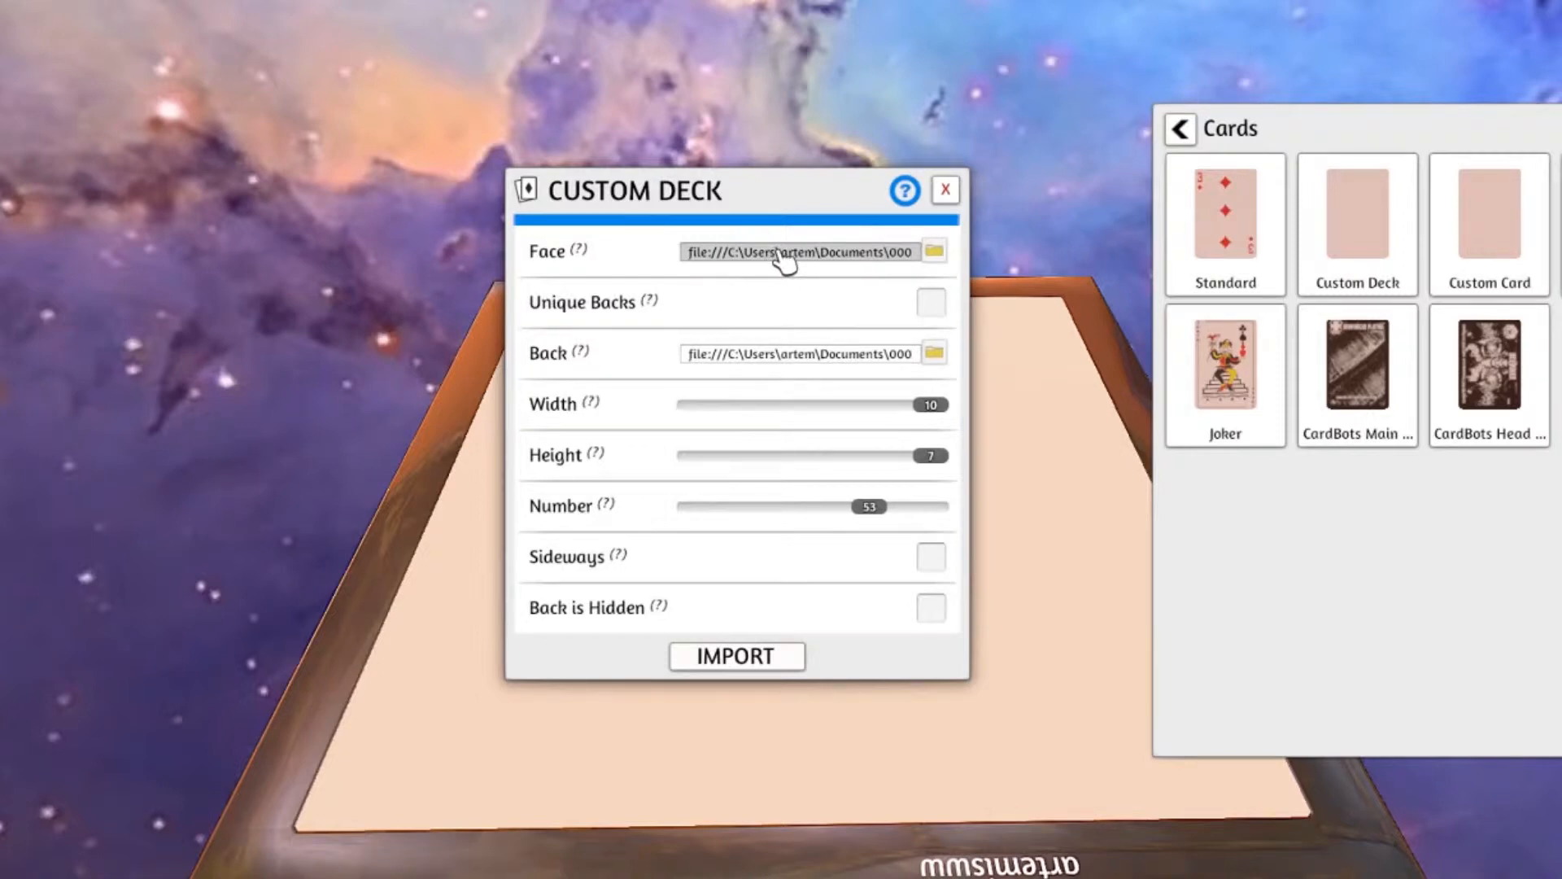
{"action": "mouse_move", "coordinate": [800, 270]}
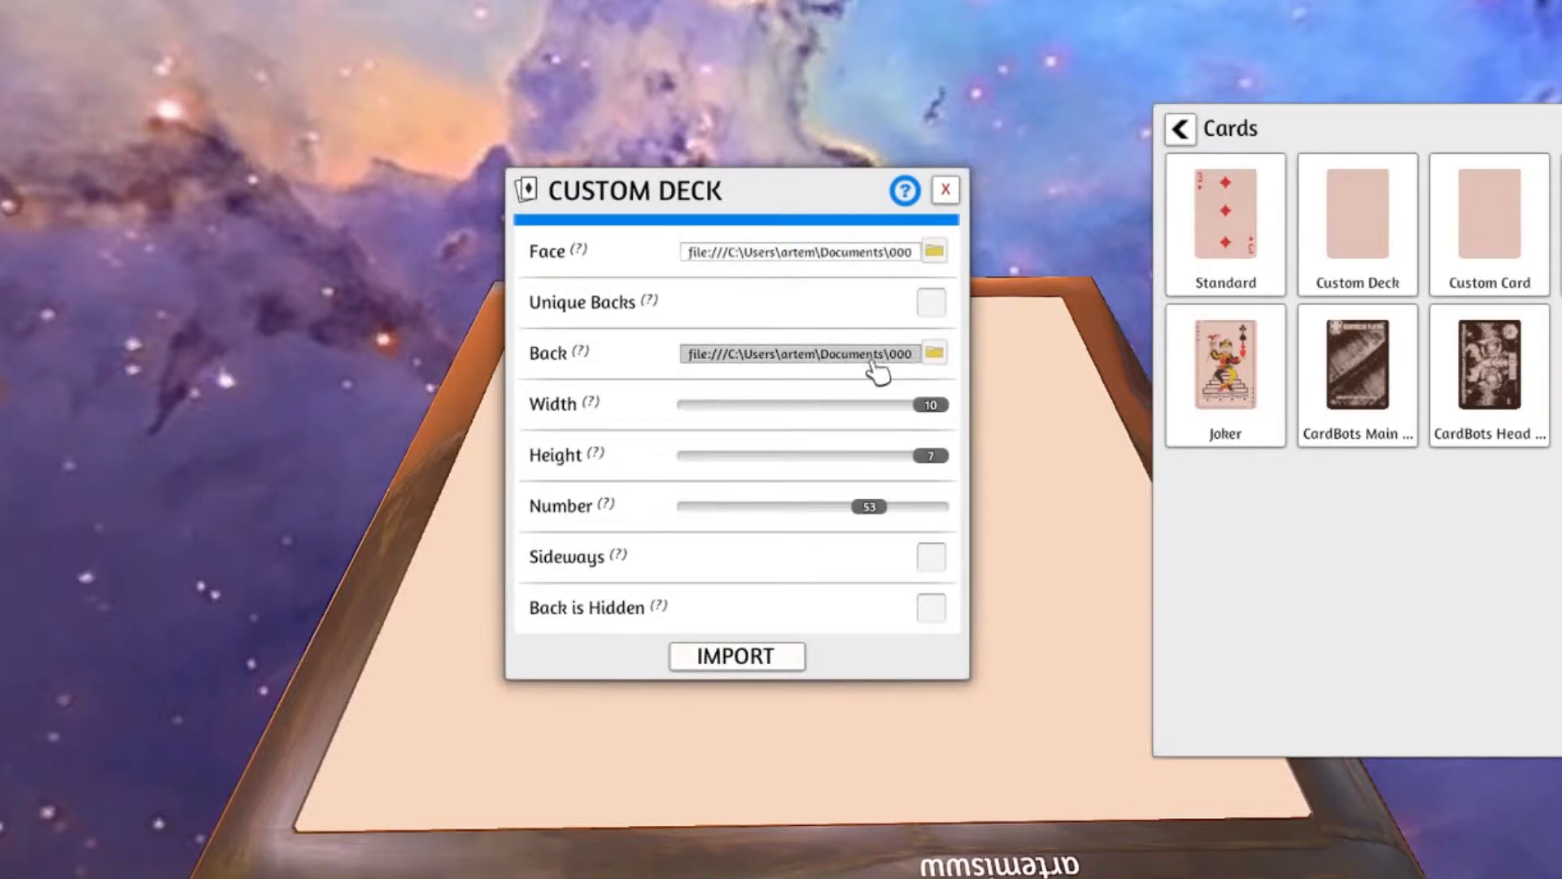
{"action": "mouse_move", "coordinate": [924, 423]}
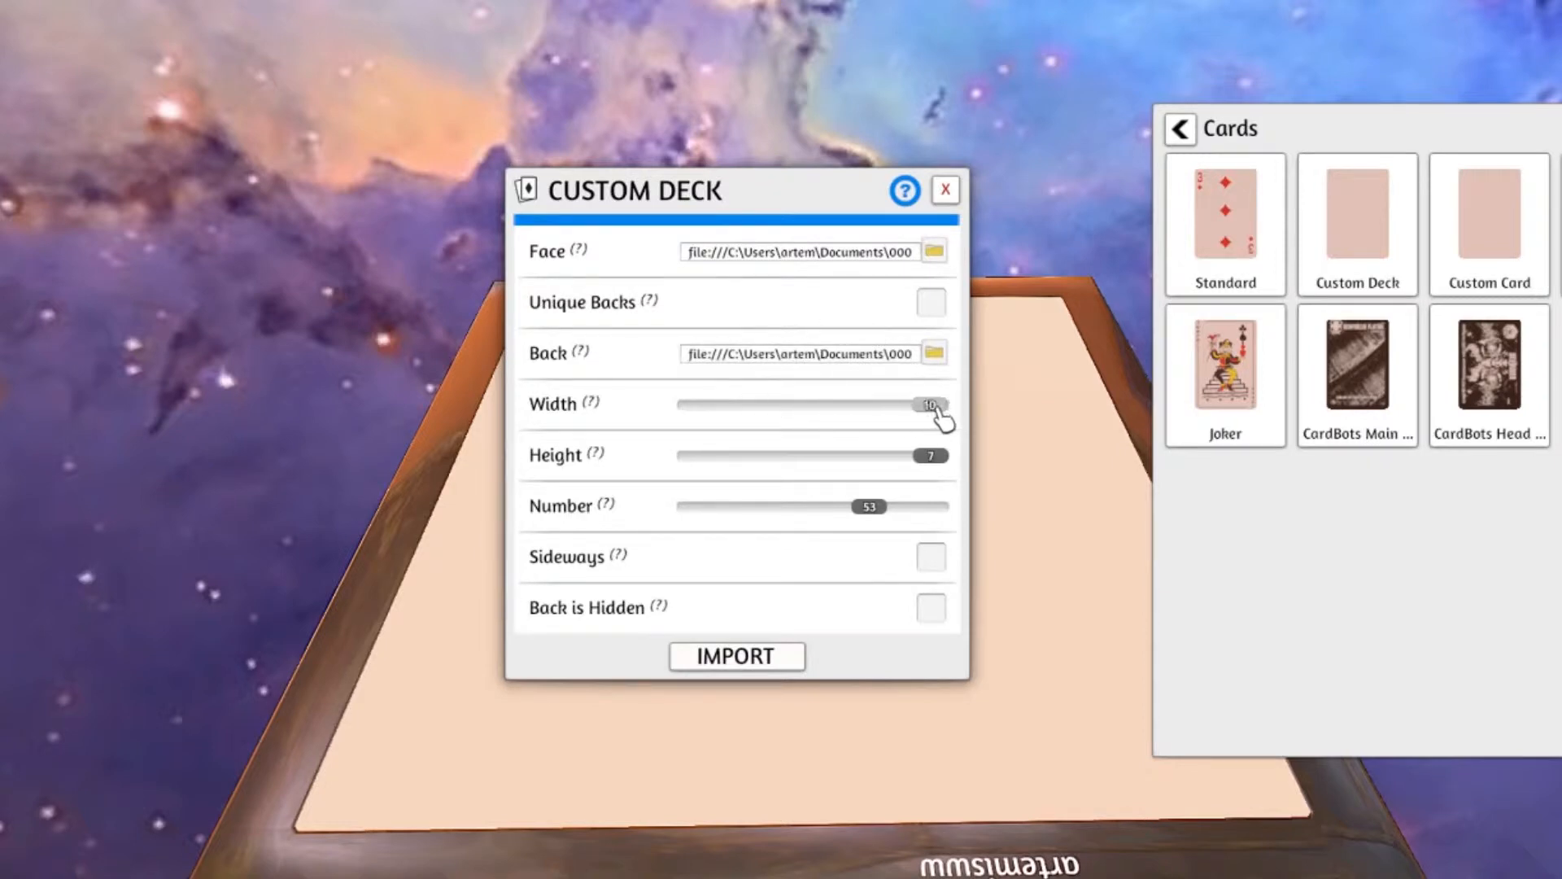
- Set the sheet to width 10, height 4 and 36 cards, then import the deck onto the table
{"action": "left_click_drag", "start_coordinate": [926, 405], "coordinate": [836, 405]}
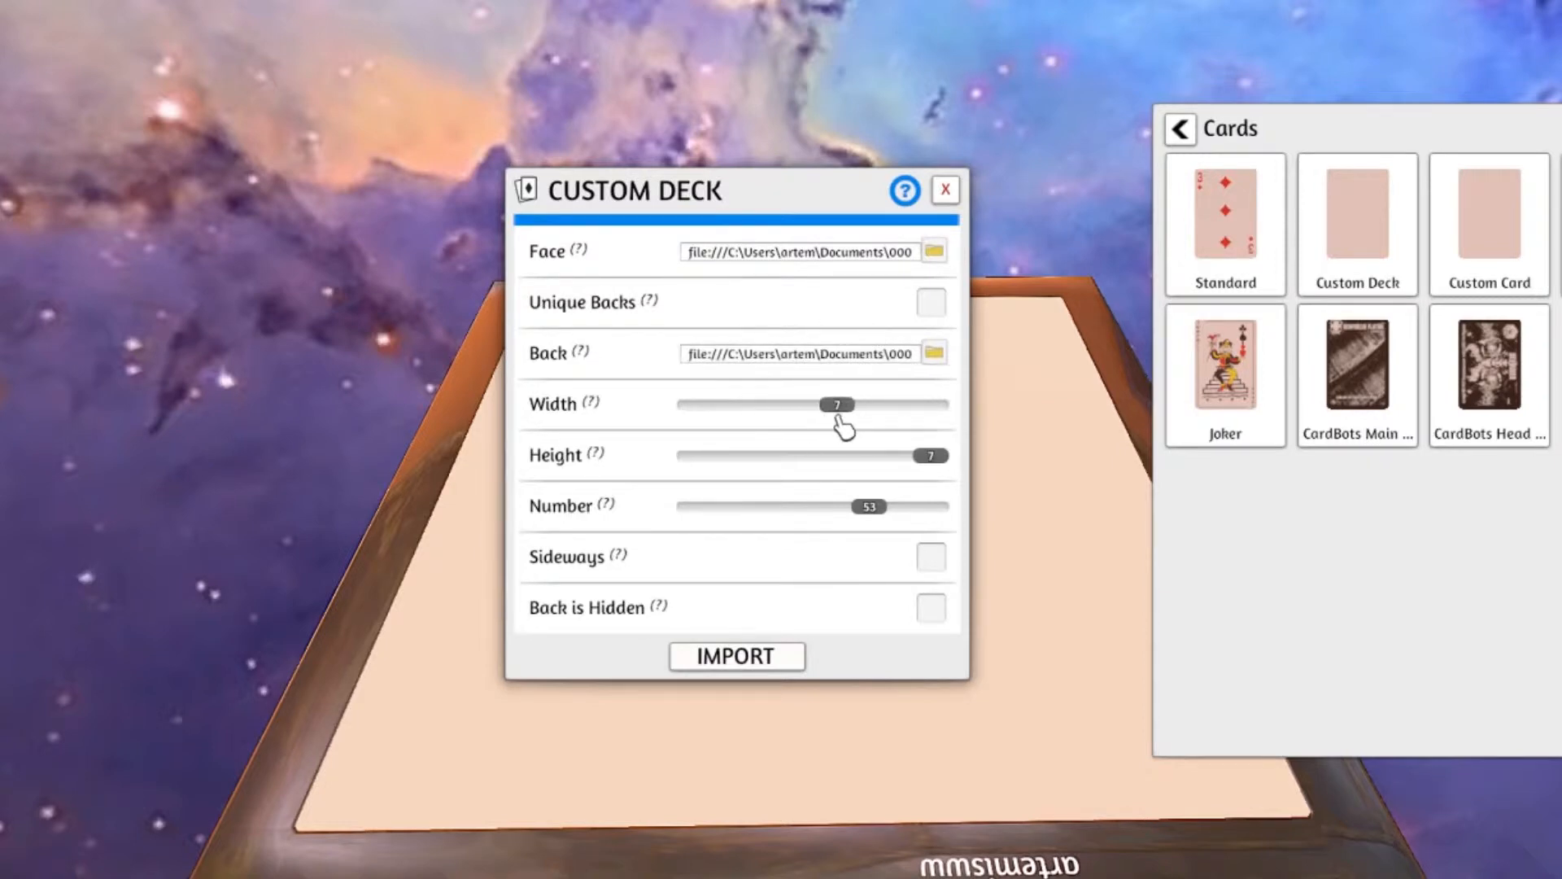
{"action": "left_click_drag", "start_coordinate": [836, 404], "coordinate": [746, 404]}
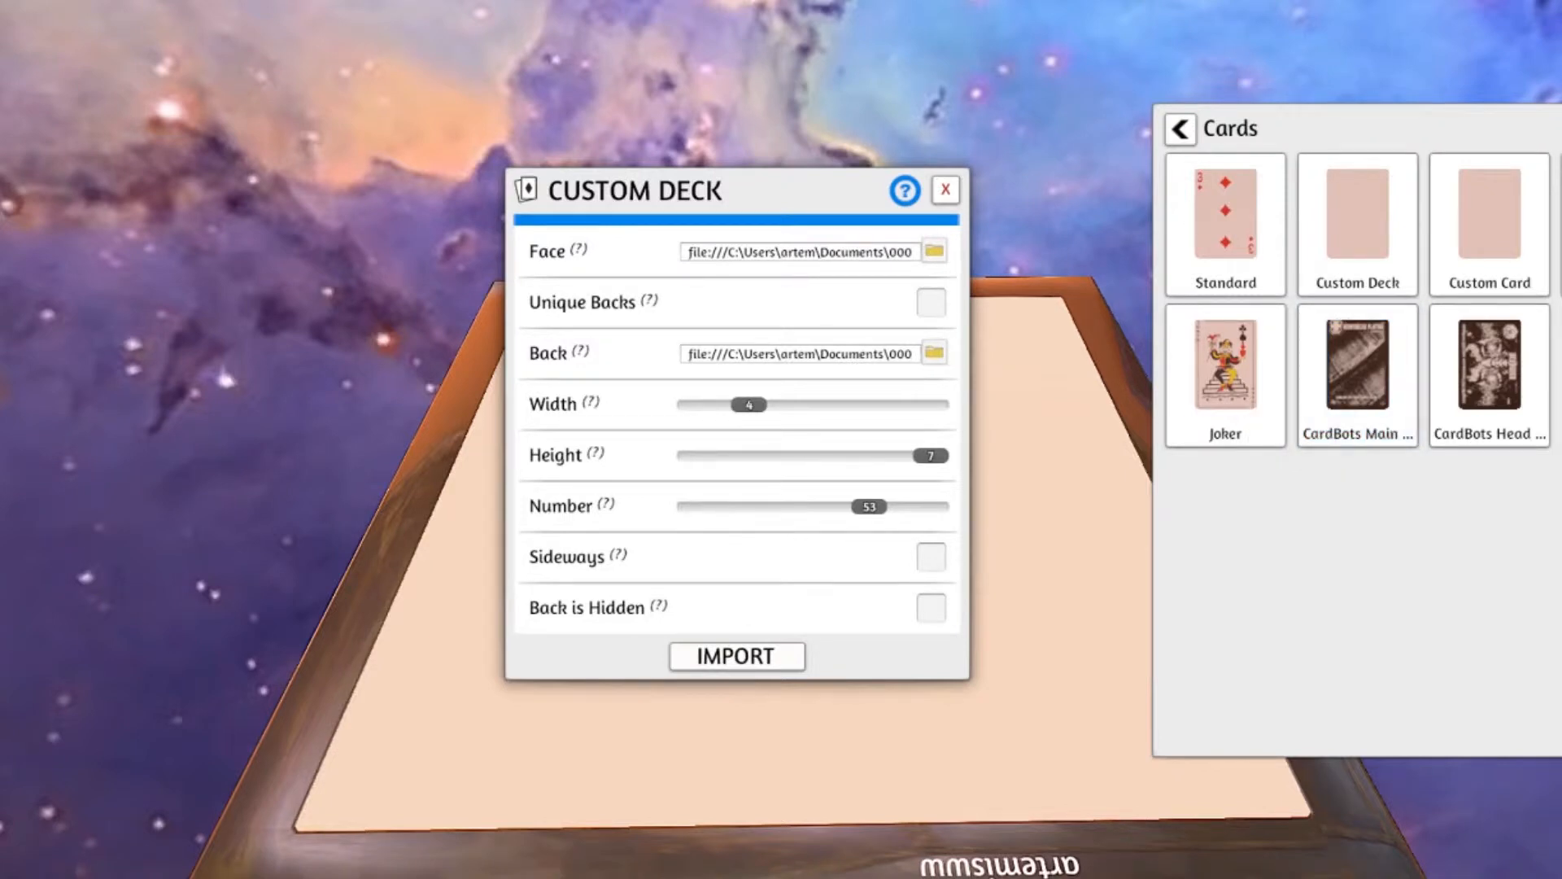
{"action": "mouse_move", "coordinate": [791, 459]}
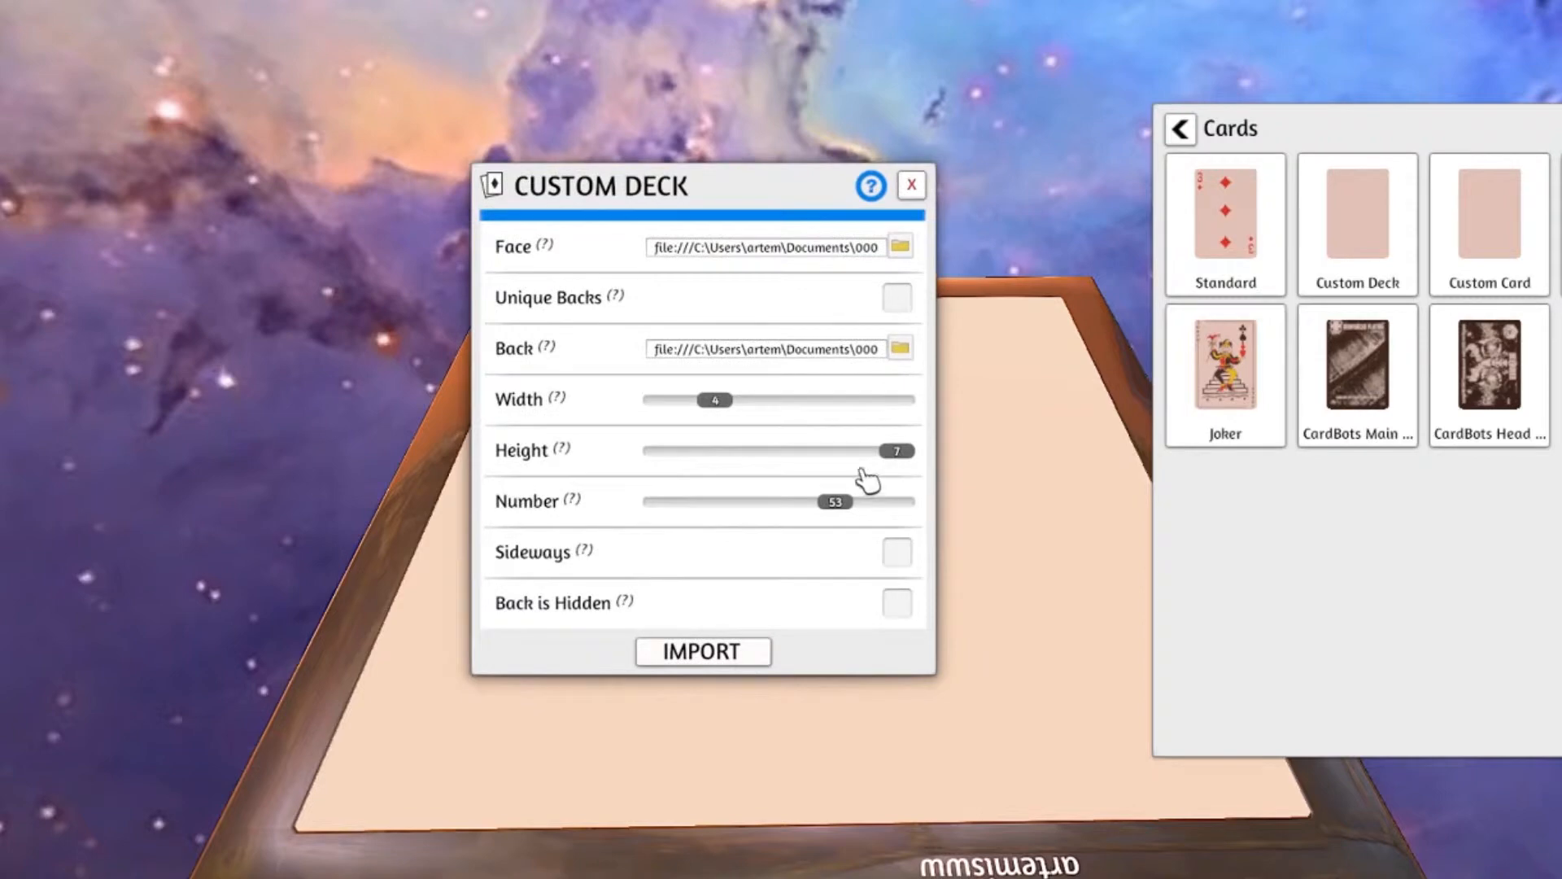
{"action": "left_click_drag", "start_coordinate": [716, 400], "coordinate": [847, 400]}
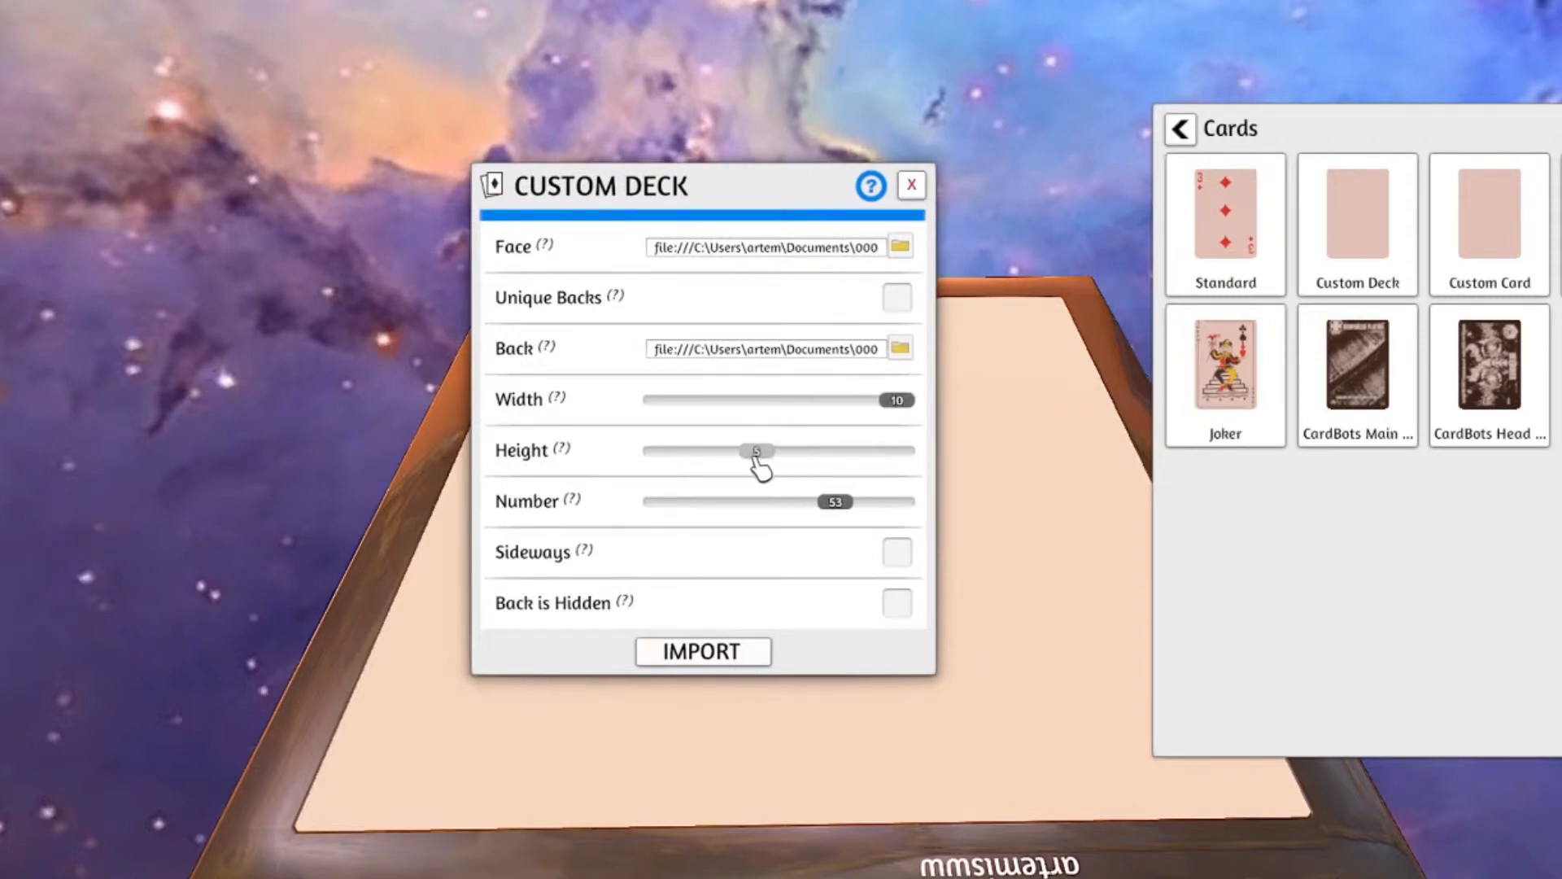
{"action": "left_click_drag", "start_coordinate": [760, 451], "coordinate": [757, 451]}
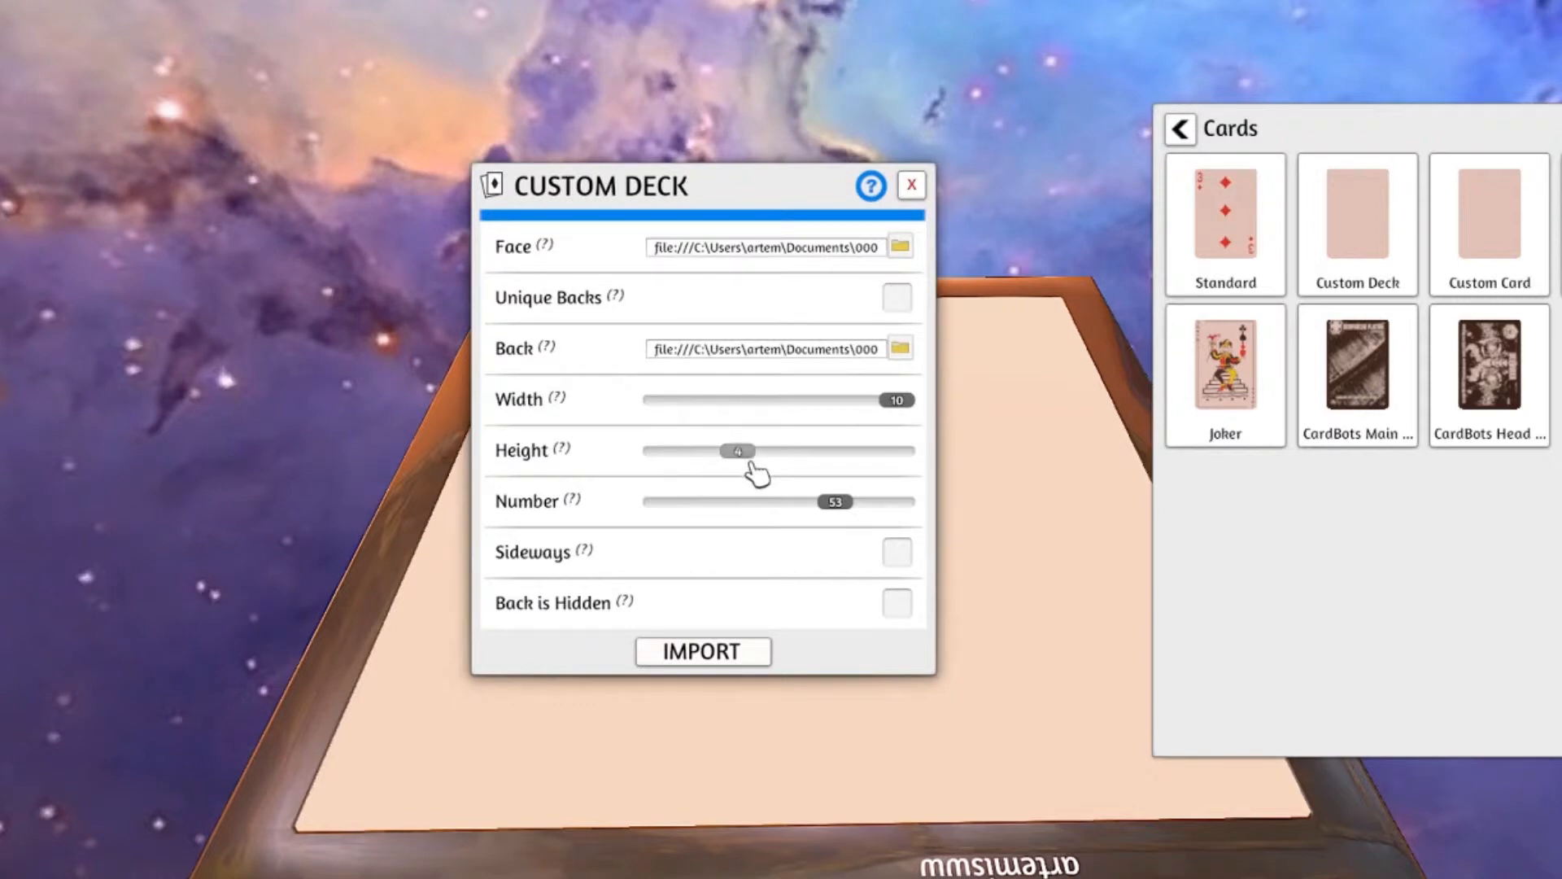
{"action": "left_click_drag", "start_coordinate": [835, 501], "coordinate": [727, 501]}
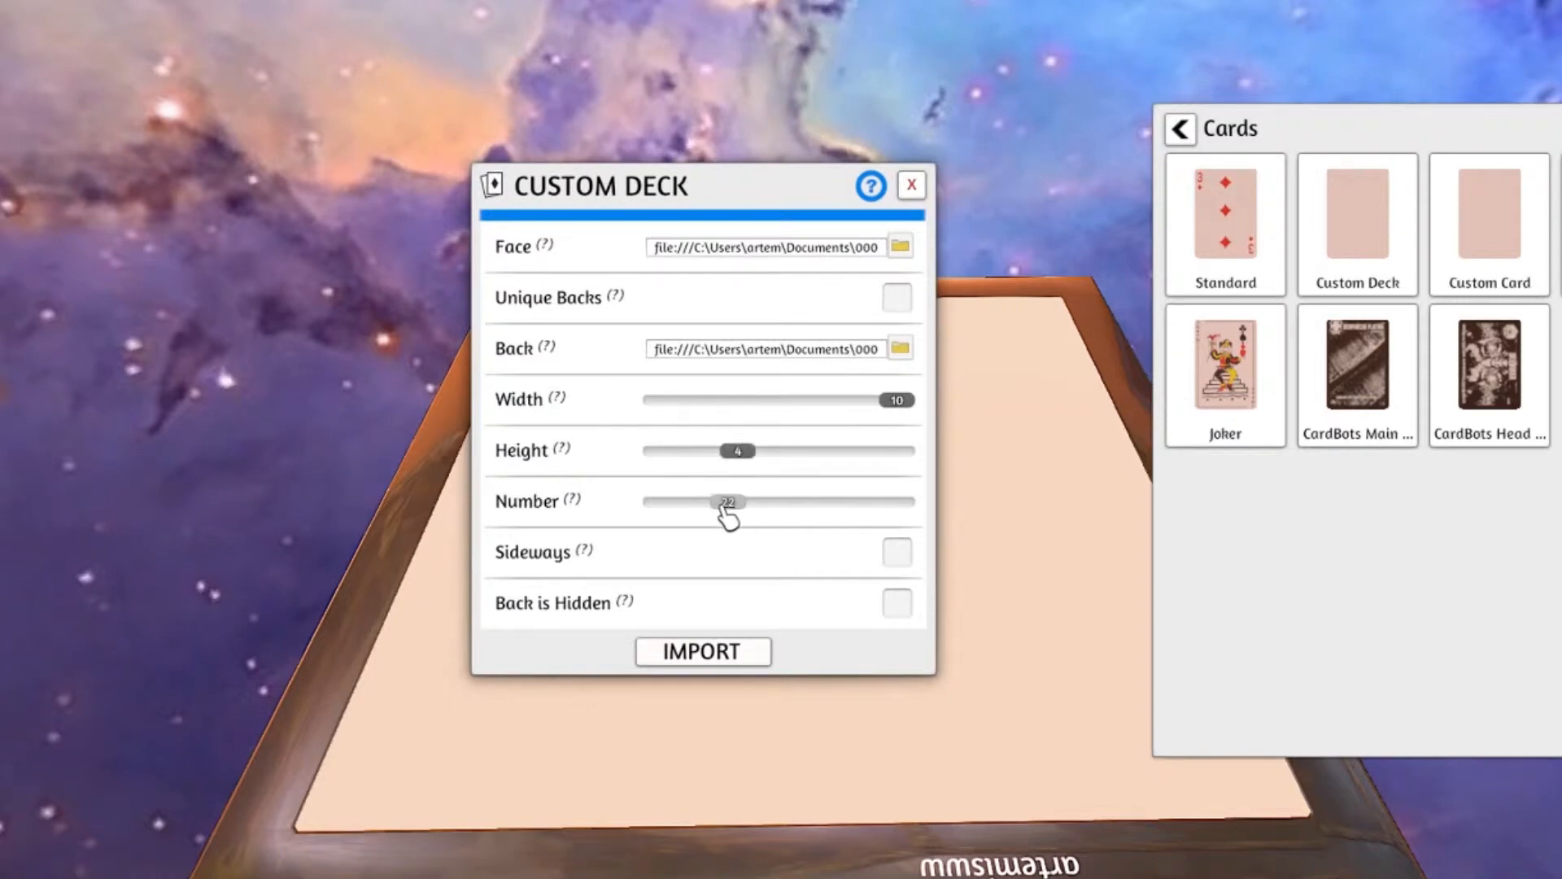
{"action": "left_click_drag", "start_coordinate": [725, 501], "coordinate": [769, 501]}
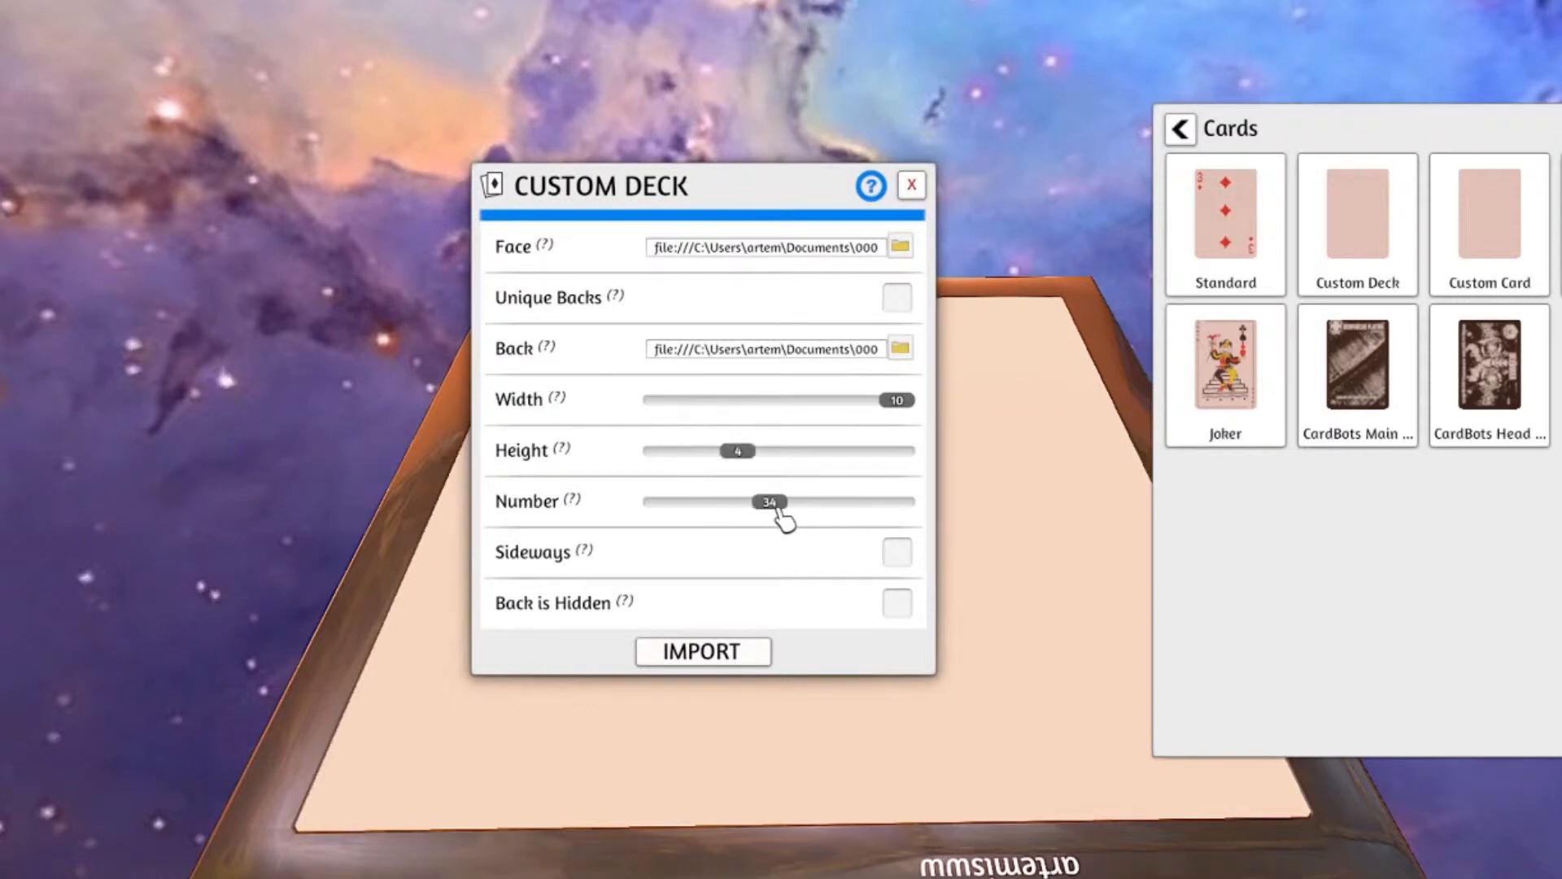
{"action": "left_click_drag", "start_coordinate": [770, 501], "coordinate": [788, 501]}
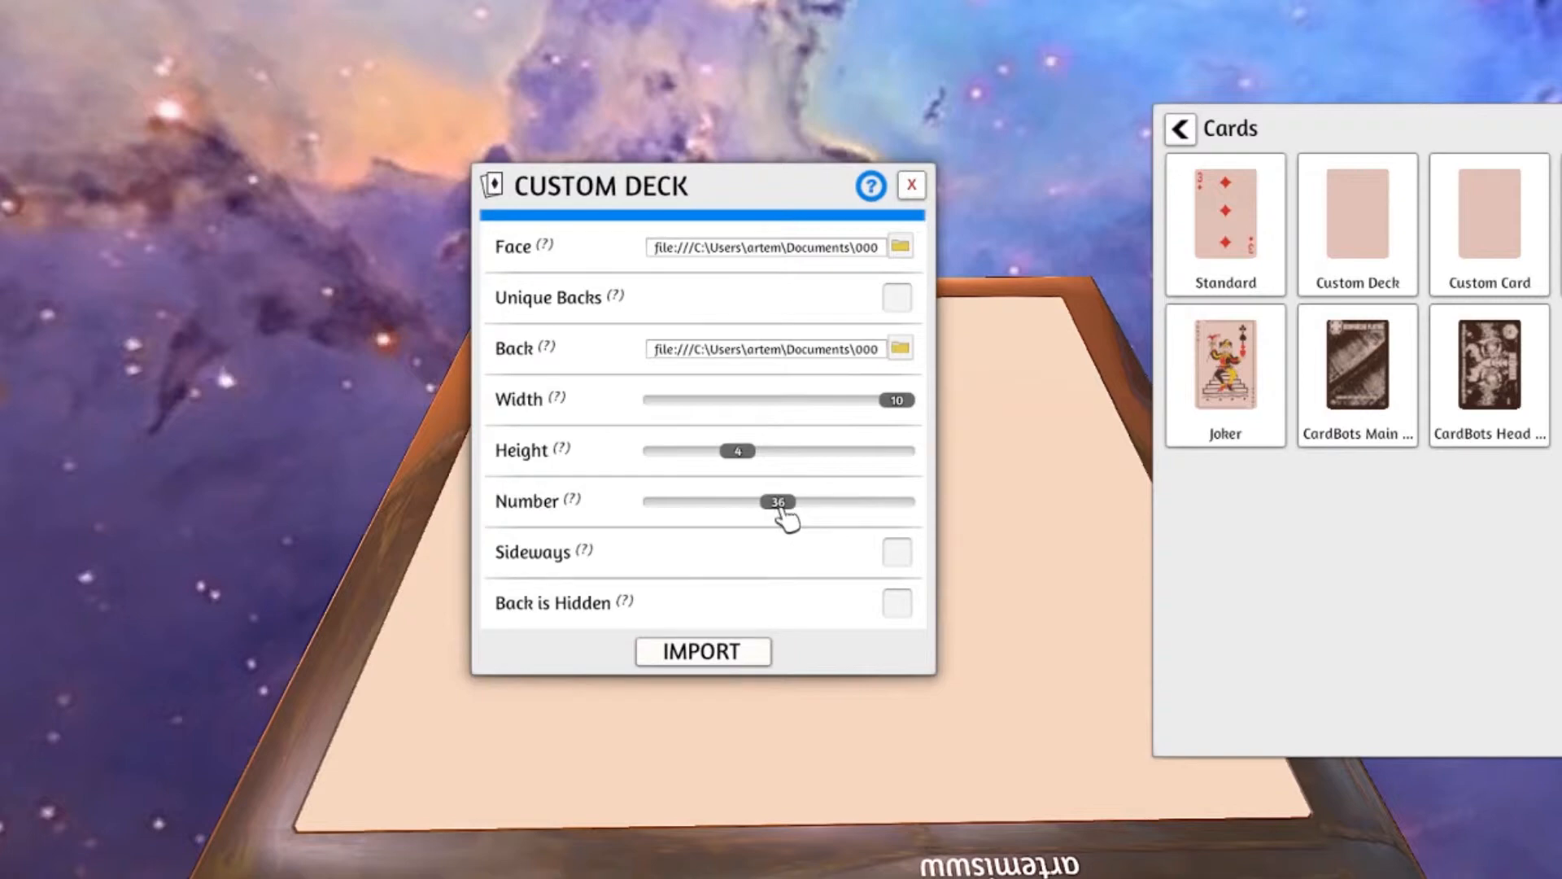
{"action": "left_click", "coordinate": [703, 651]}
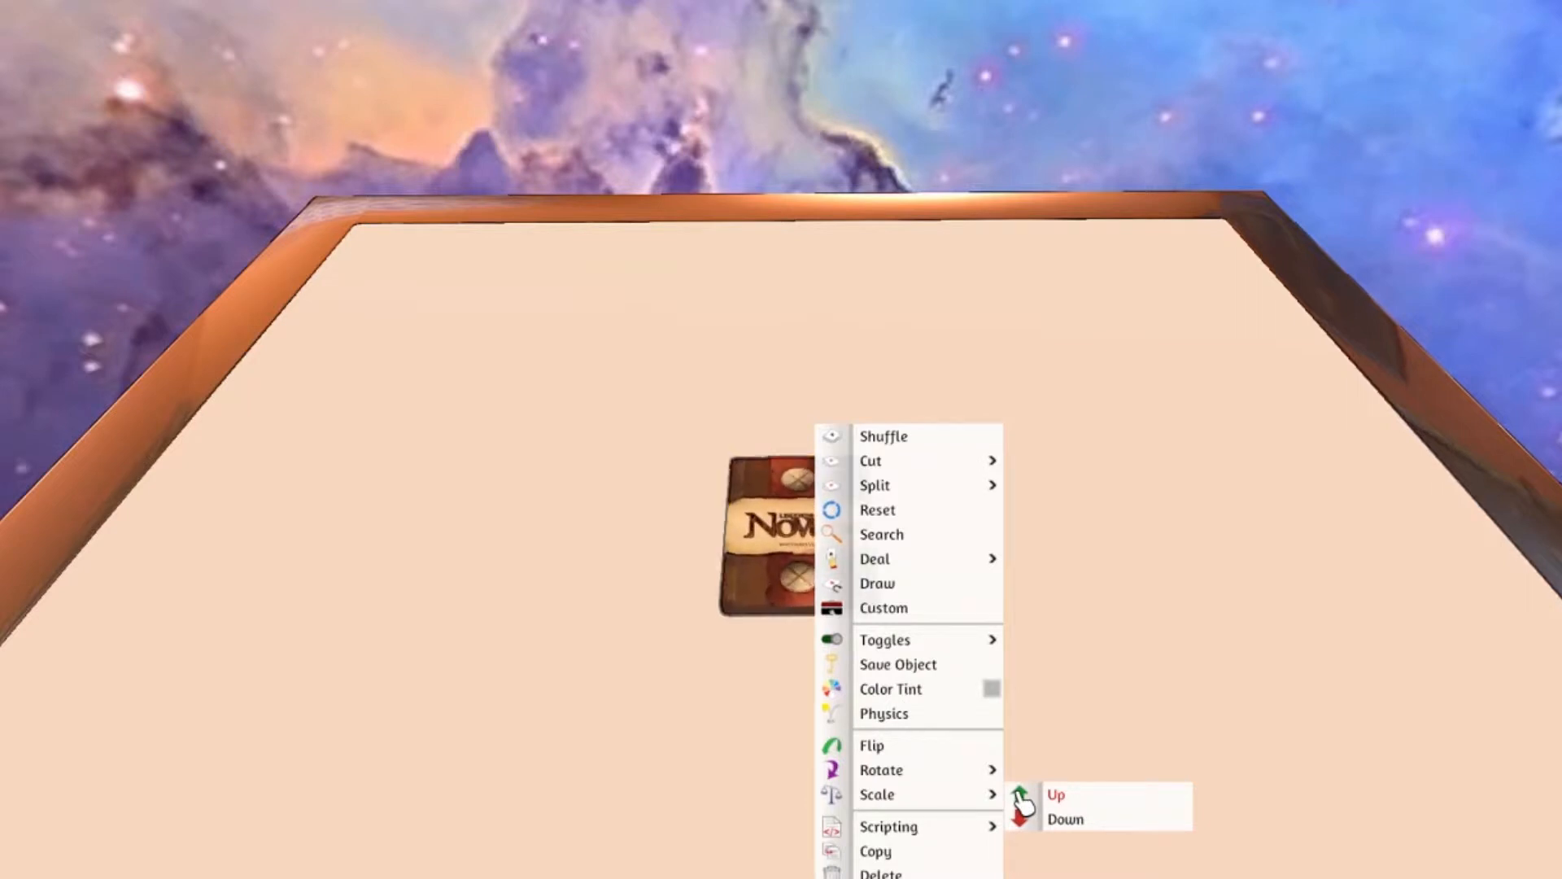
- Scale the Novus deck up and search through its 36 cards from the deck's action menu
{"action": "left_click", "coordinate": [1058, 794]}
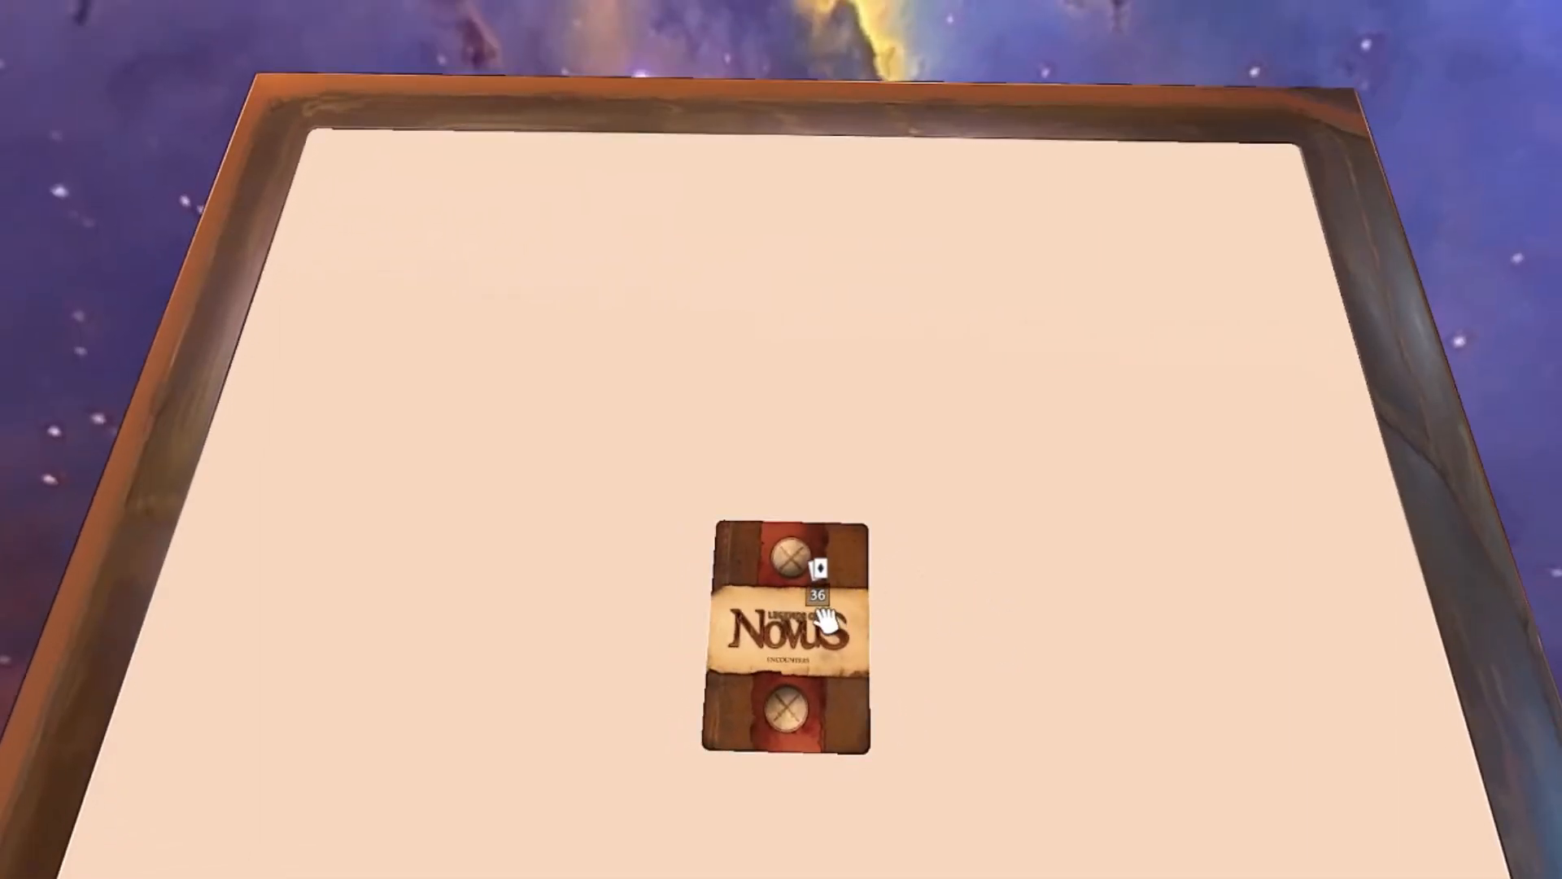
{"action": "right_click", "coordinate": [814, 618]}
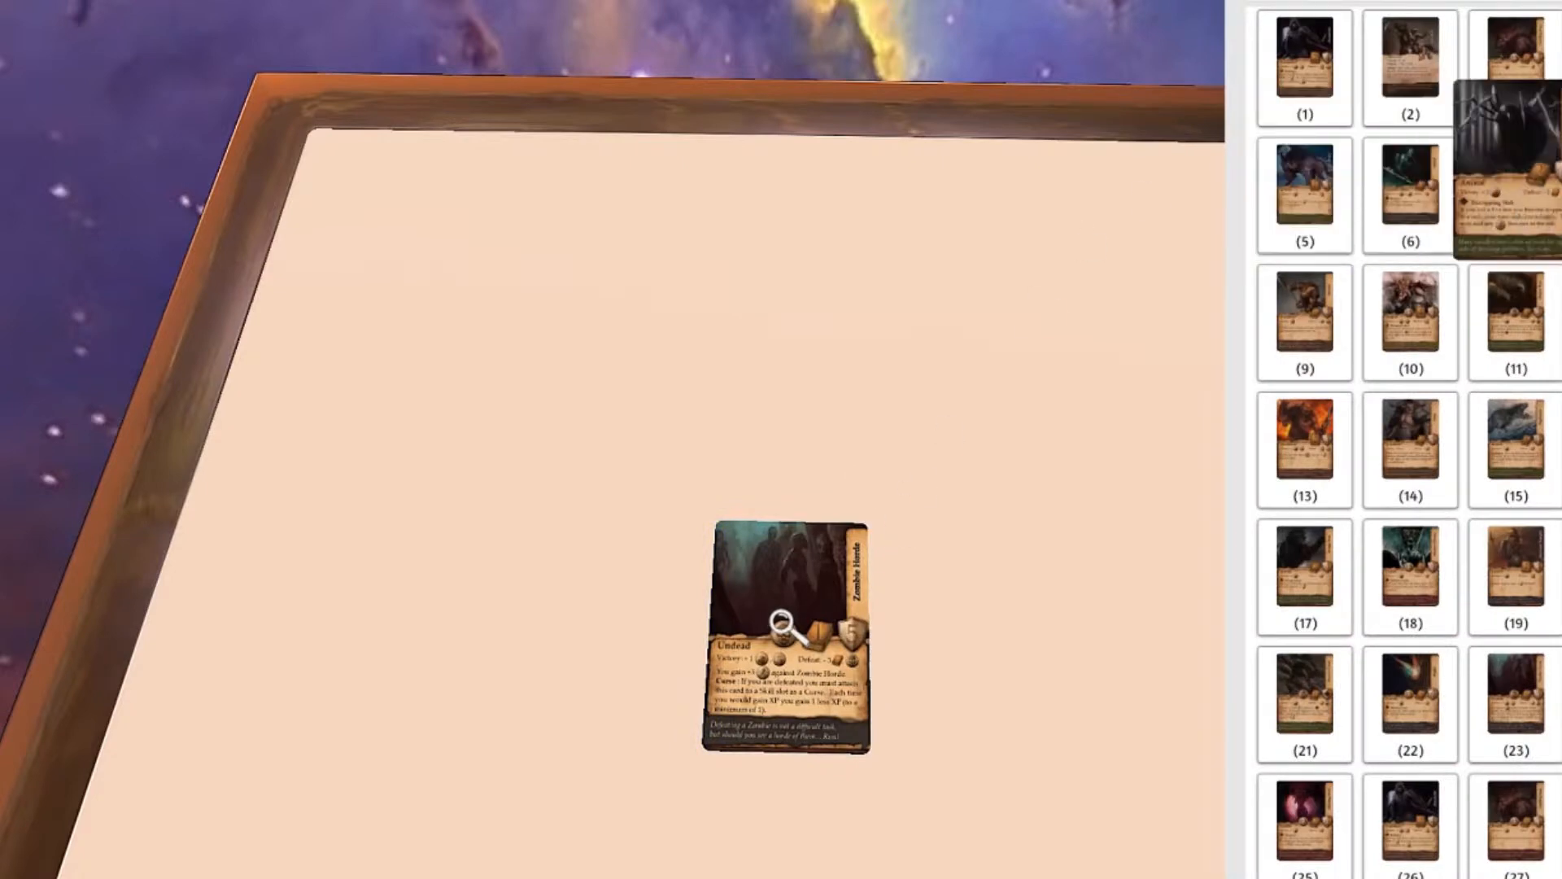
{"action": "left_click", "coordinate": [787, 628]}
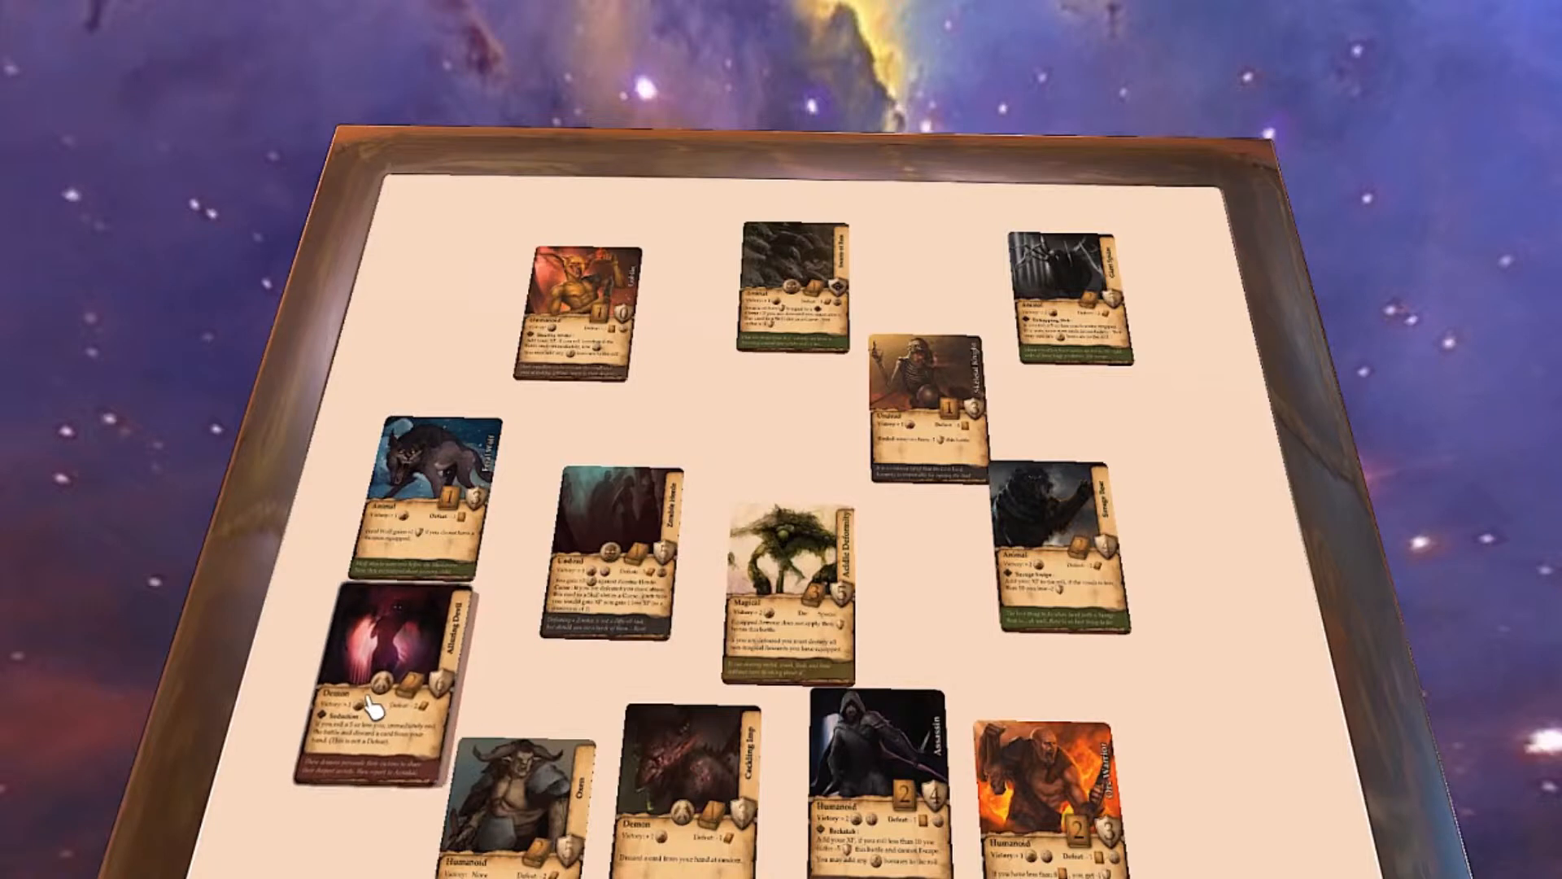
{"action": "left_click", "coordinate": [788, 581]}
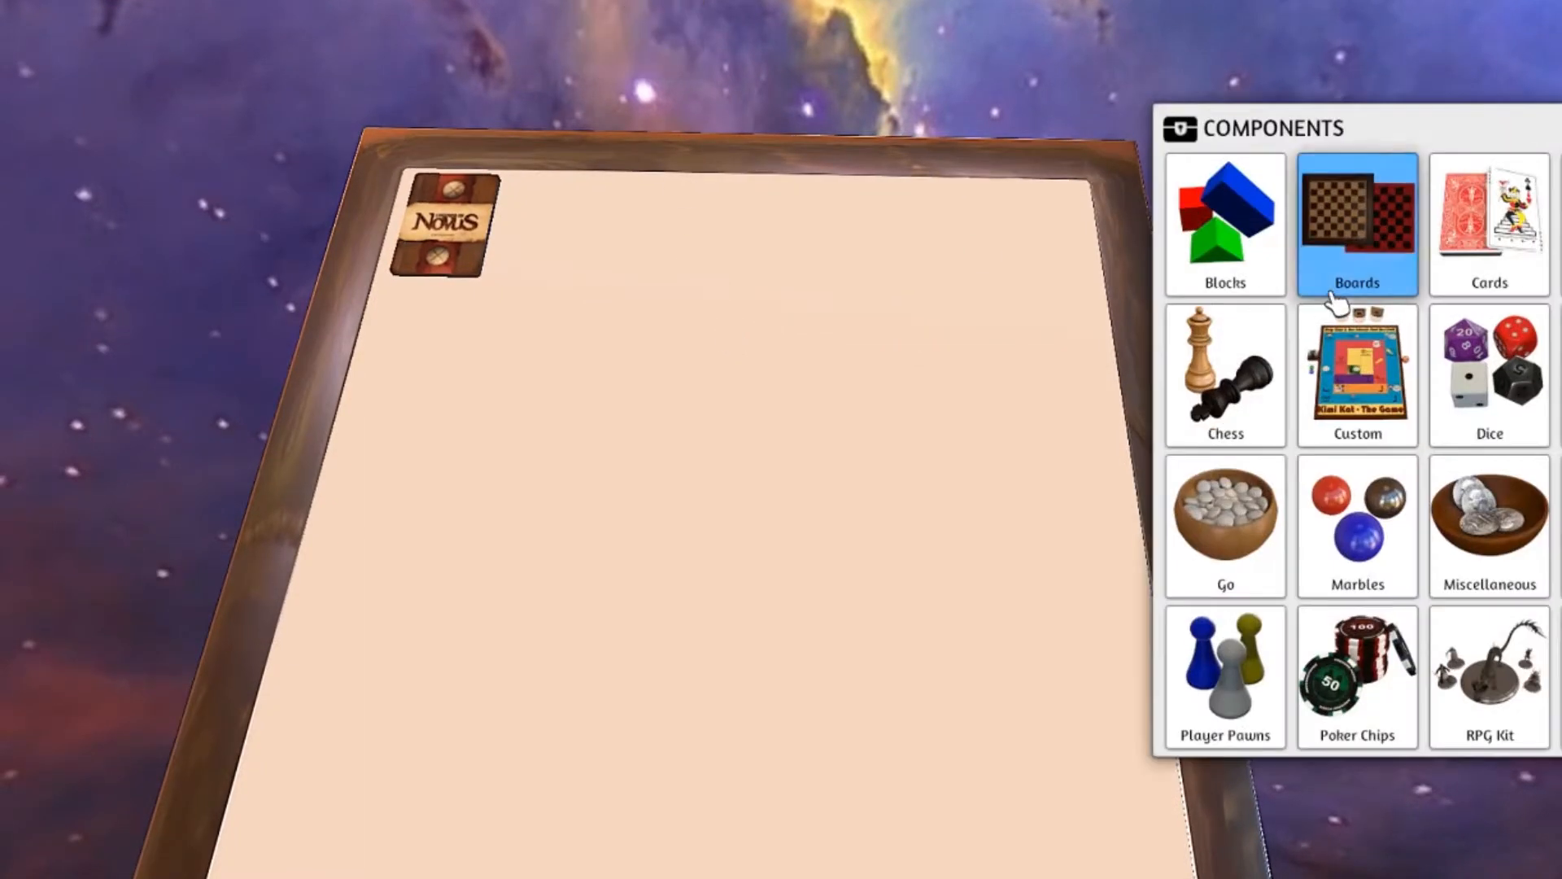
- Spawn a blank Custom board from Components > Boards, opening its Custom Board dialog
{"action": "left_click", "coordinate": [1357, 224]}
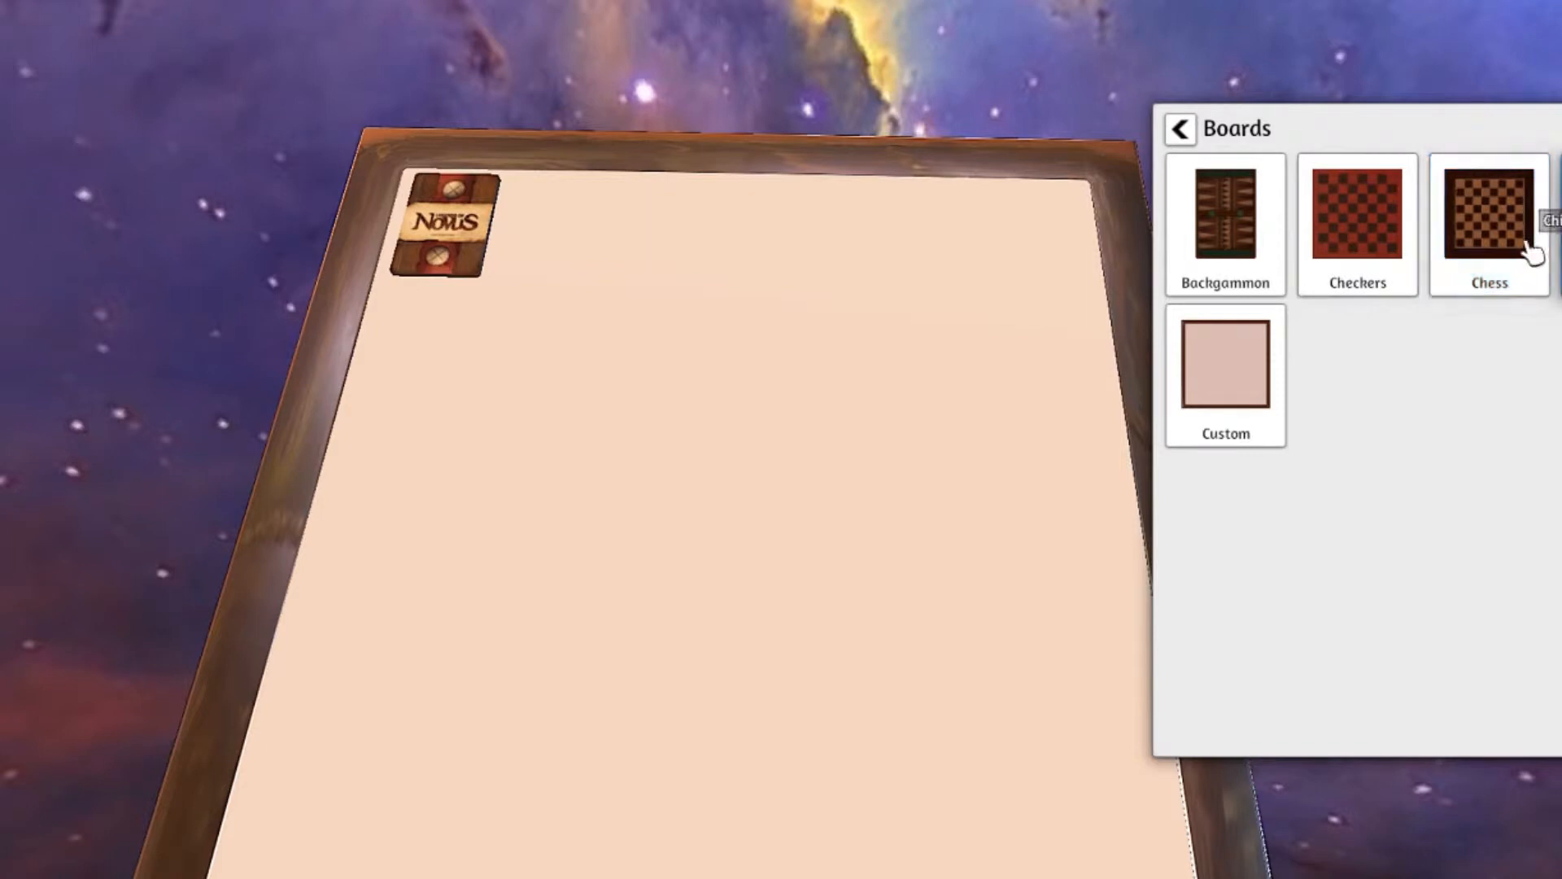
{"action": "left_click", "coordinate": [1225, 368]}
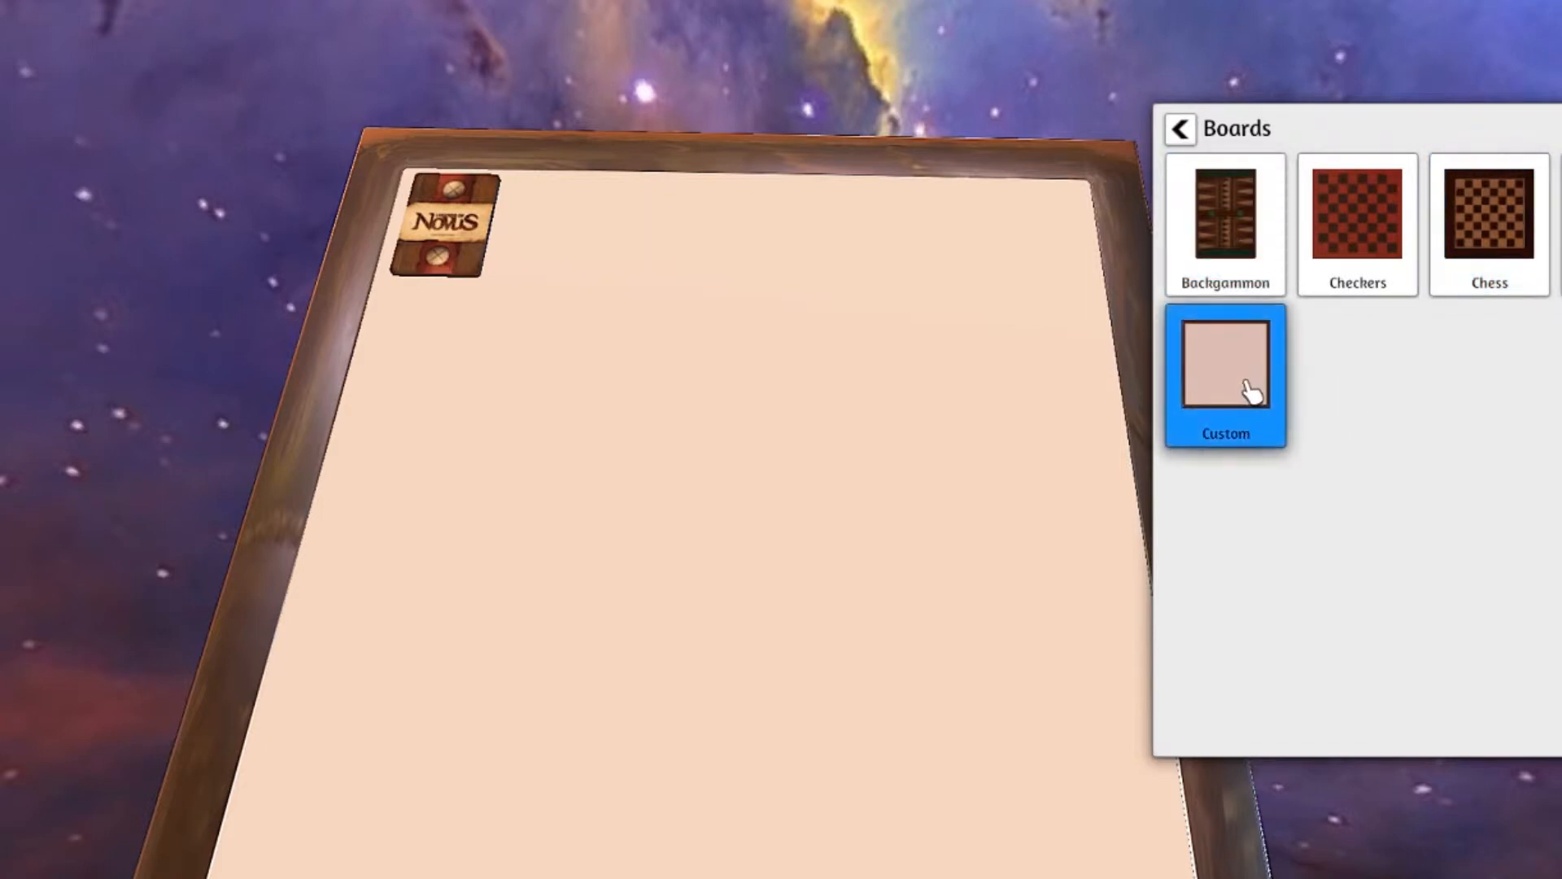
{"action": "left_click", "coordinate": [1225, 374]}
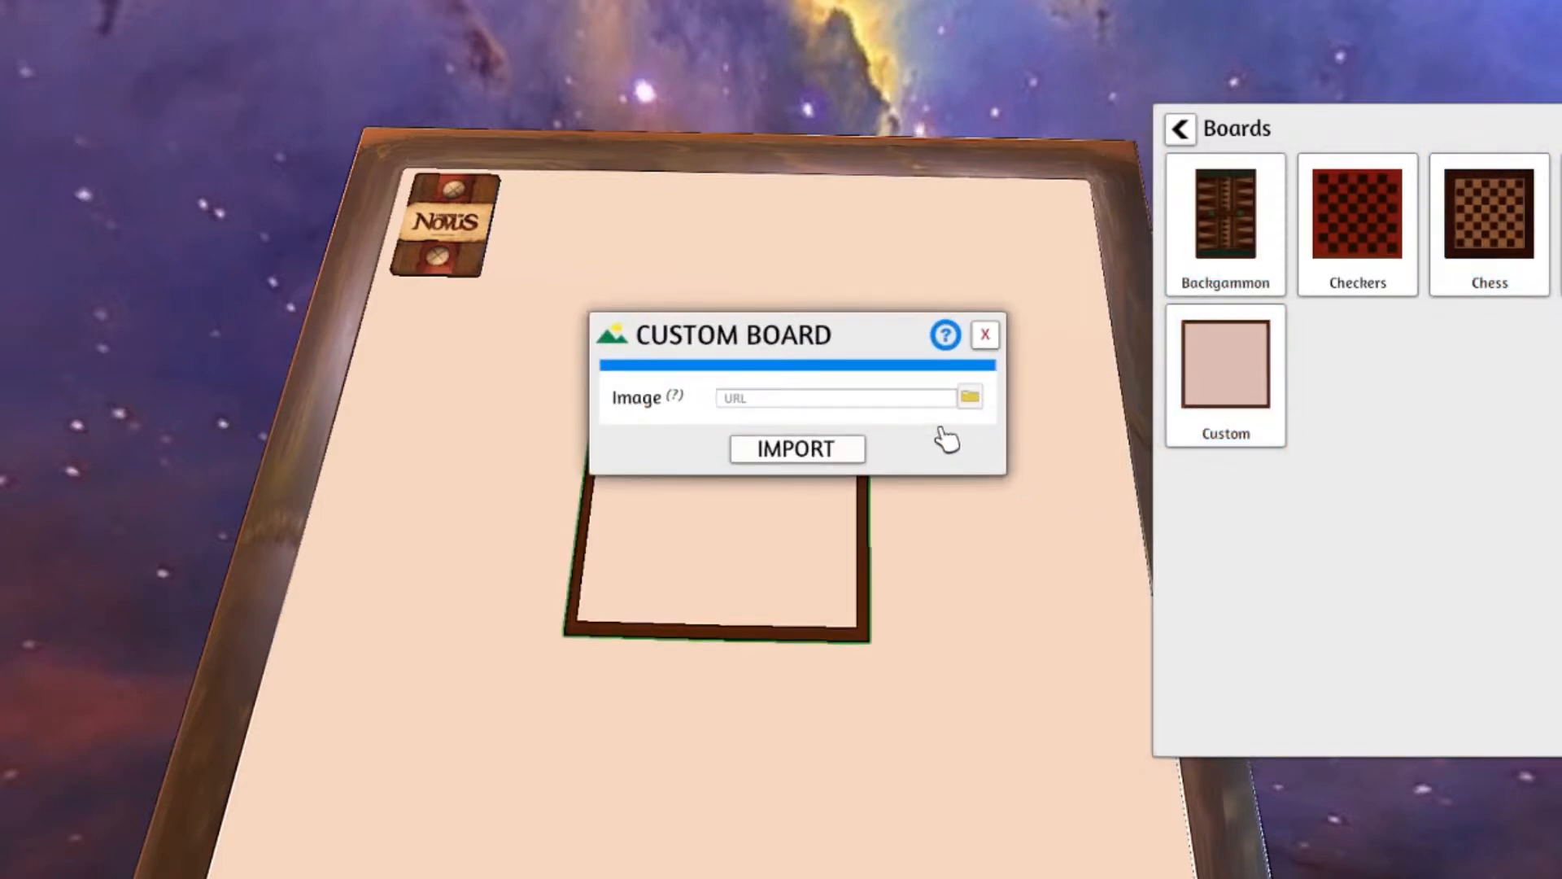
{"action": "mouse_move", "coordinate": [970, 399]}
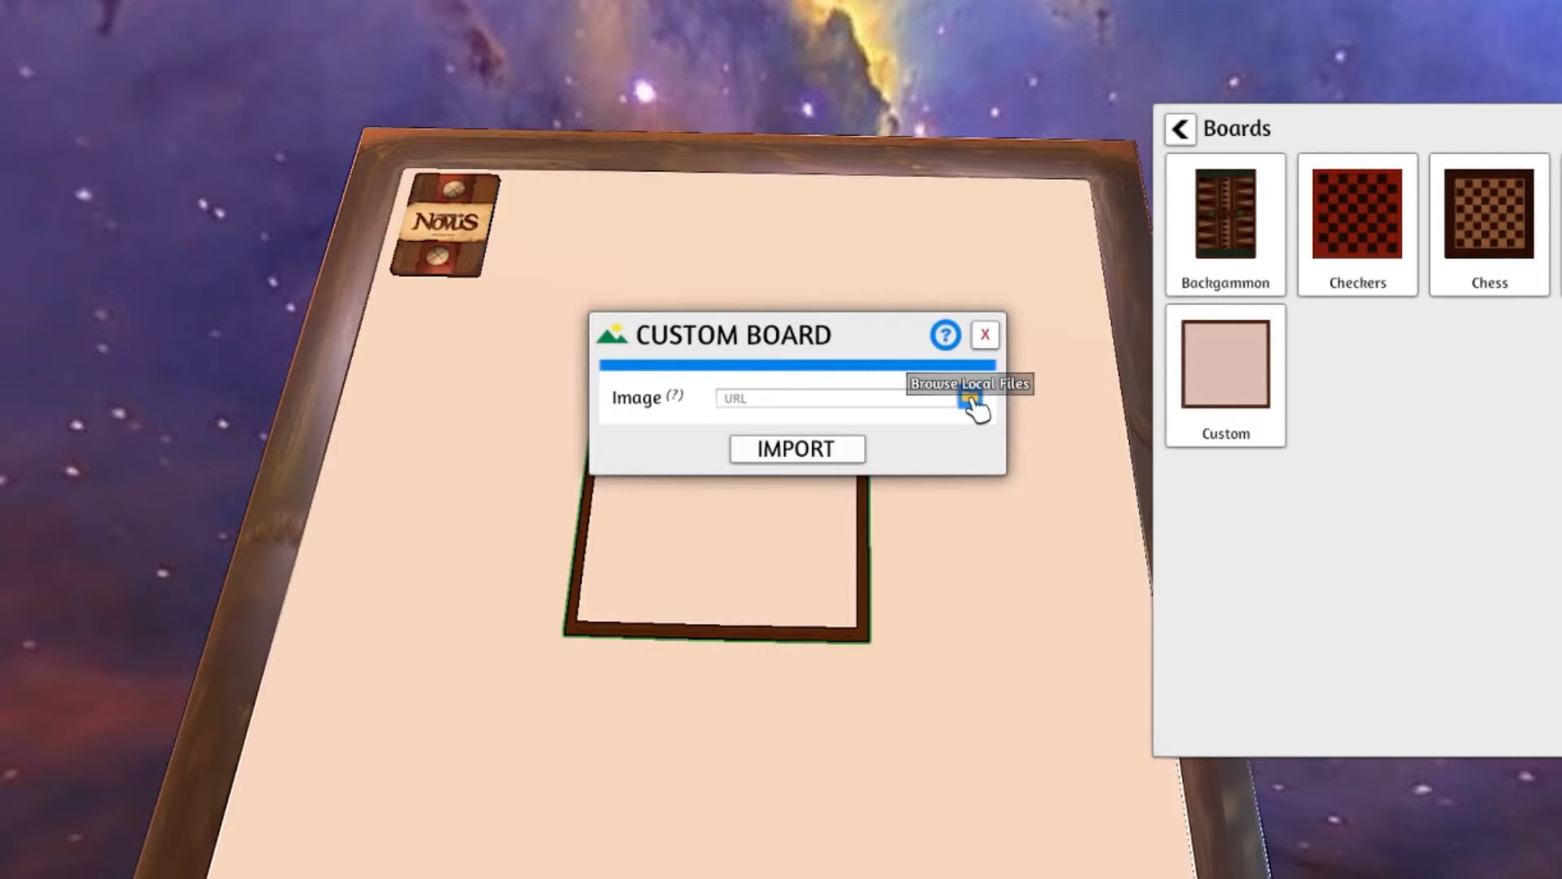
- Browse into 000LegendsofNovusFiles and select FinalBoardMap.jpg as the board image
{"action": "left_click", "coordinate": [970, 399]}
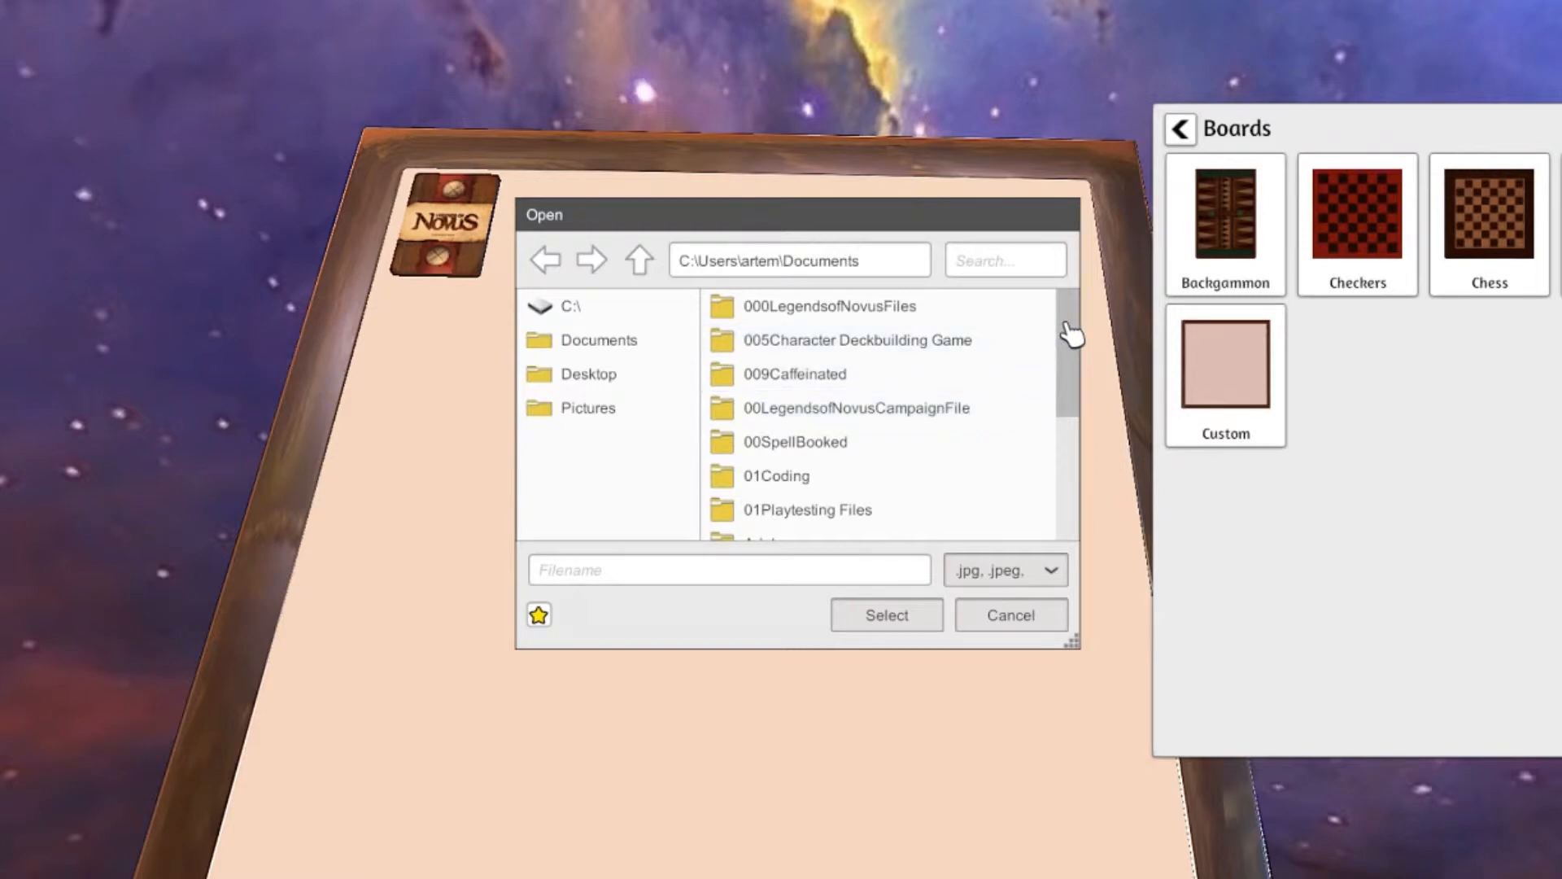
{"action": "left_click", "coordinate": [822, 306]}
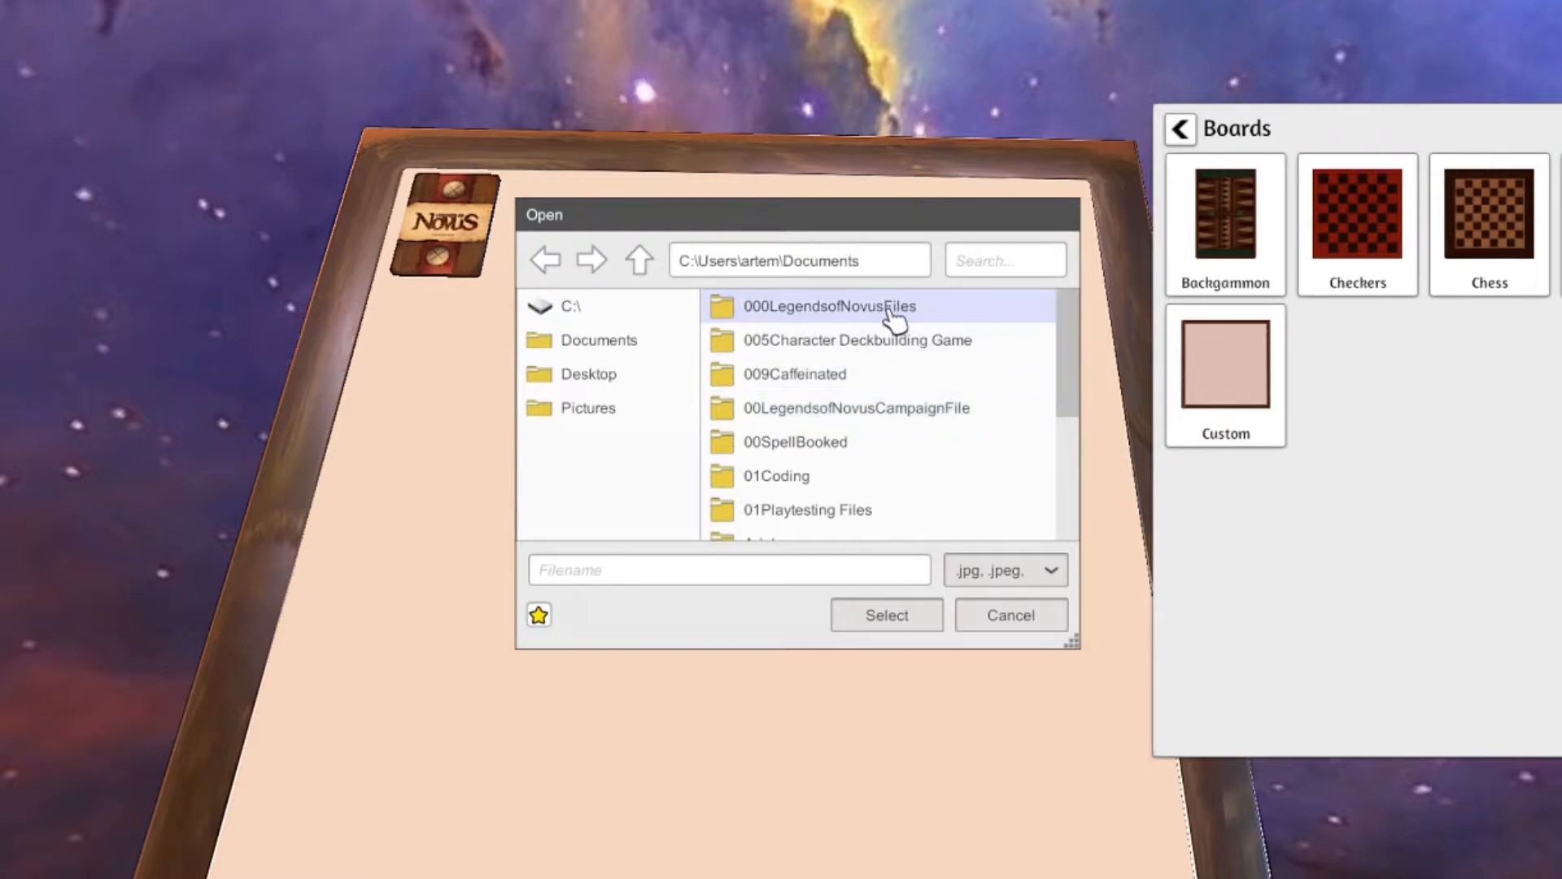
{"action": "double_click", "coordinate": [833, 306]}
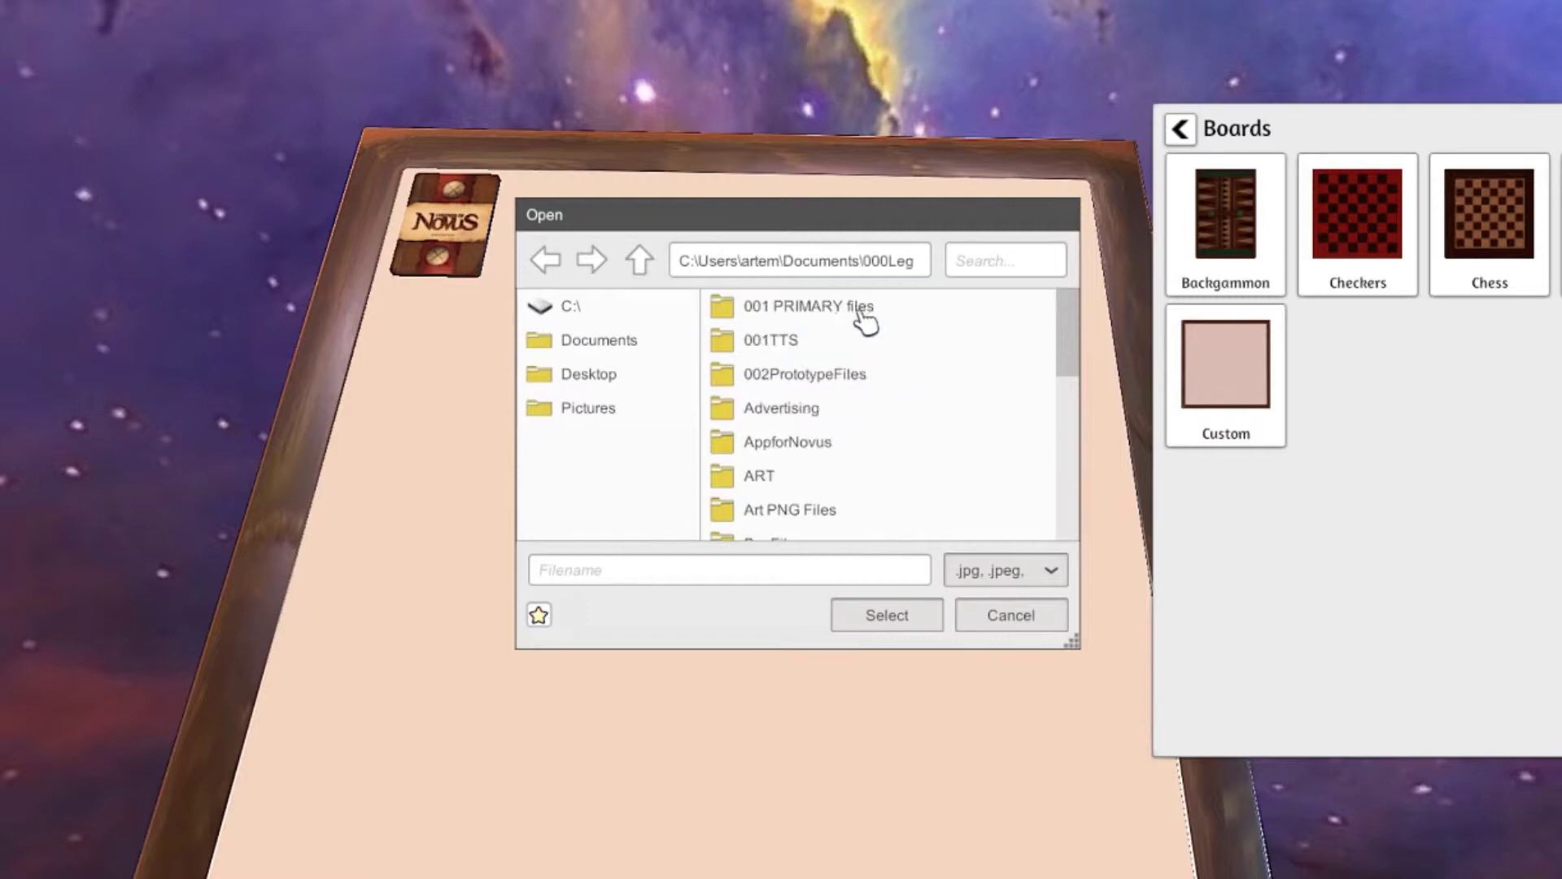
{"action": "mouse_move", "coordinate": [1078, 329]}
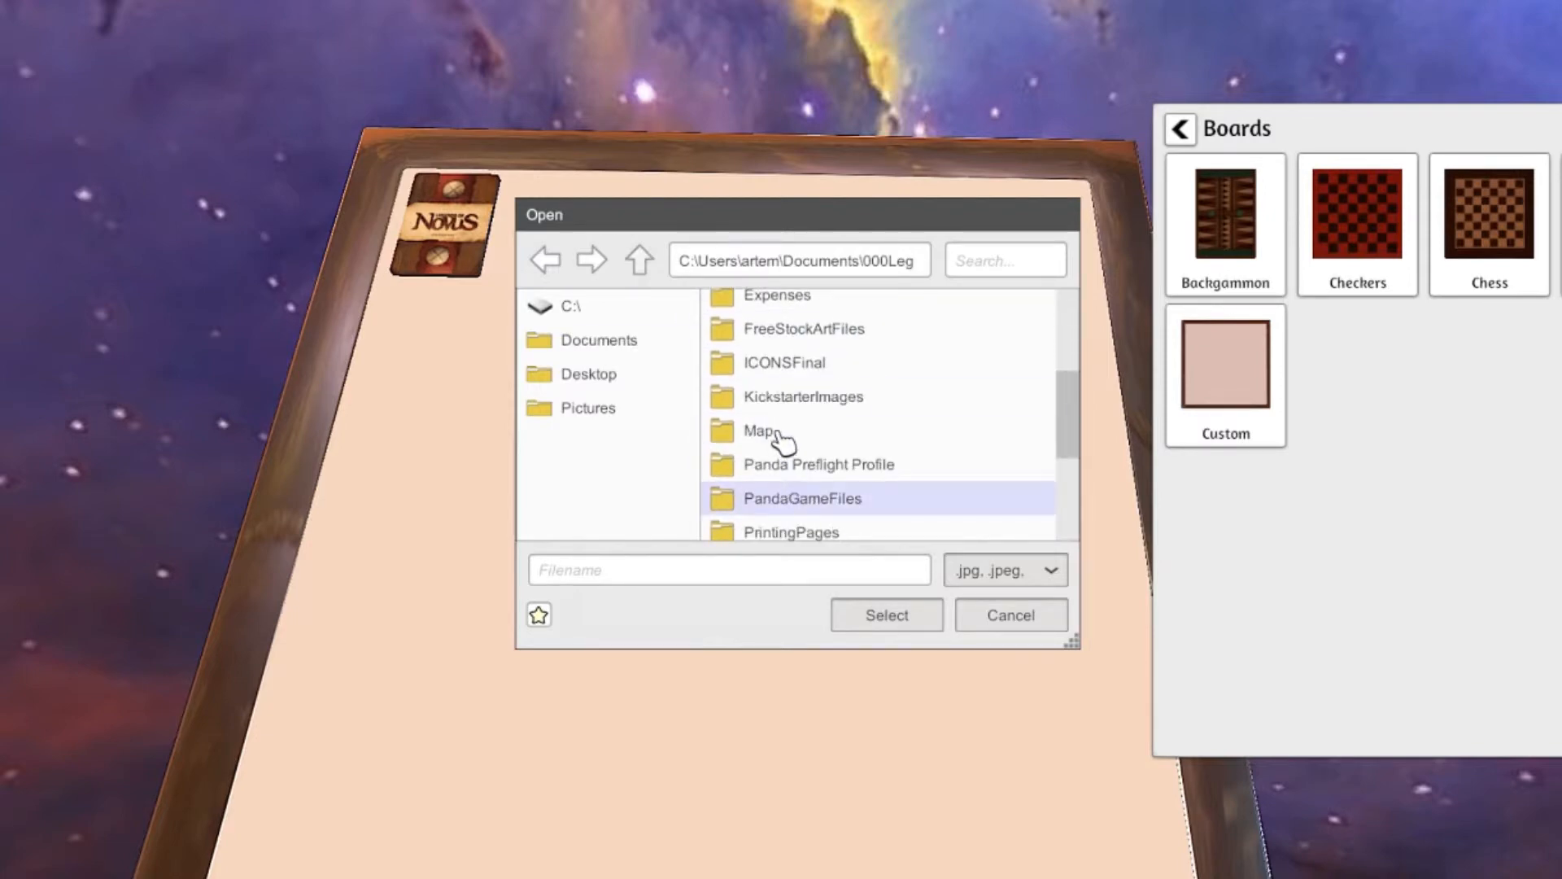
{"action": "scroll", "scroll_direction": "down", "scroll_amount": 3}
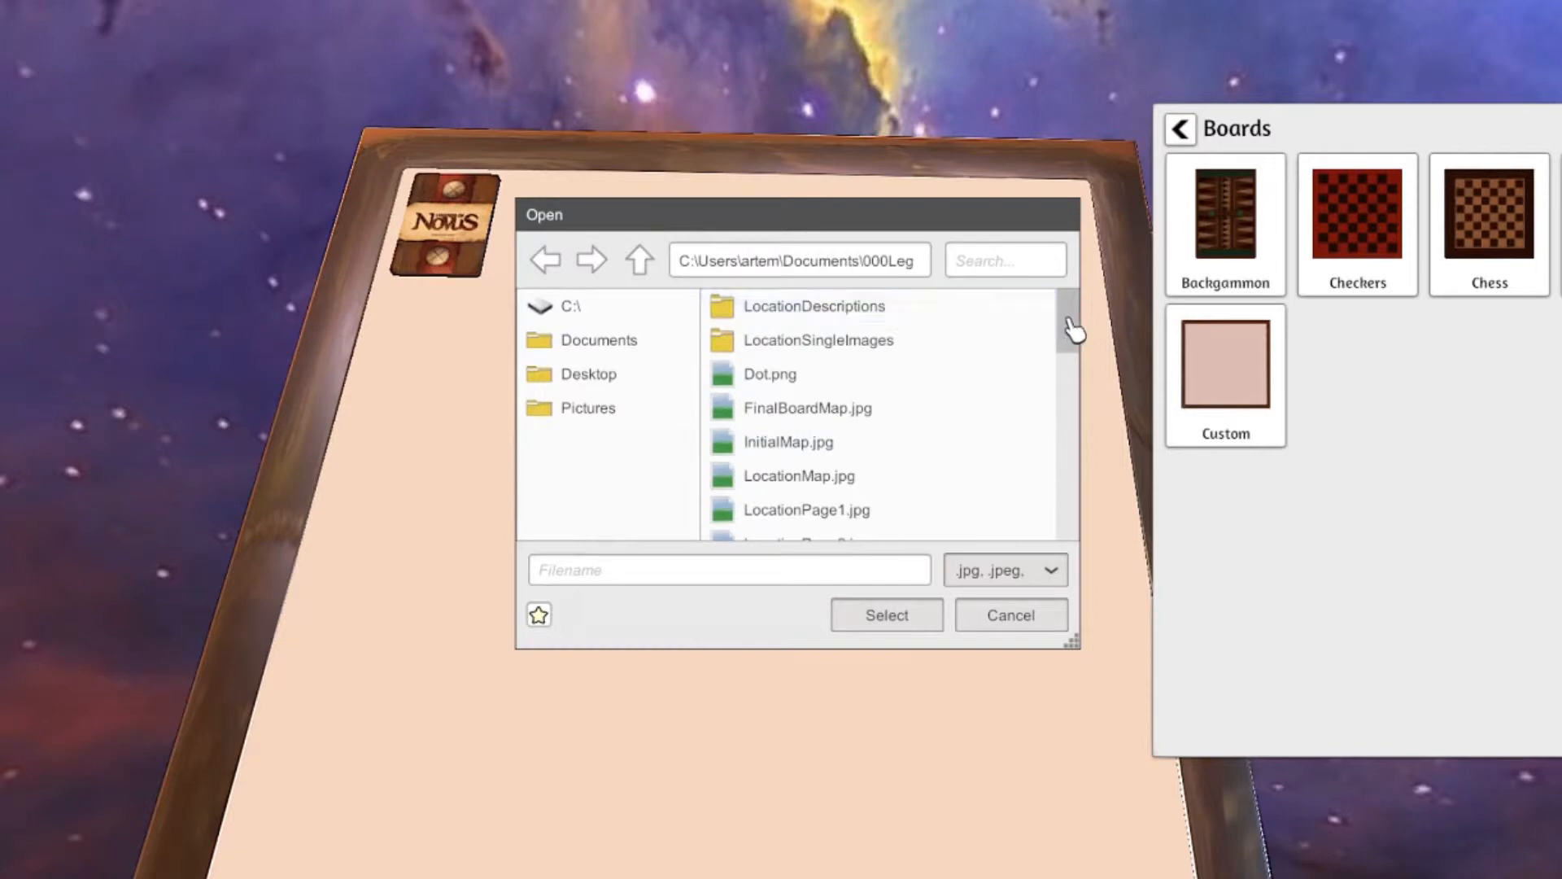
{"action": "left_click", "coordinate": [808, 407]}
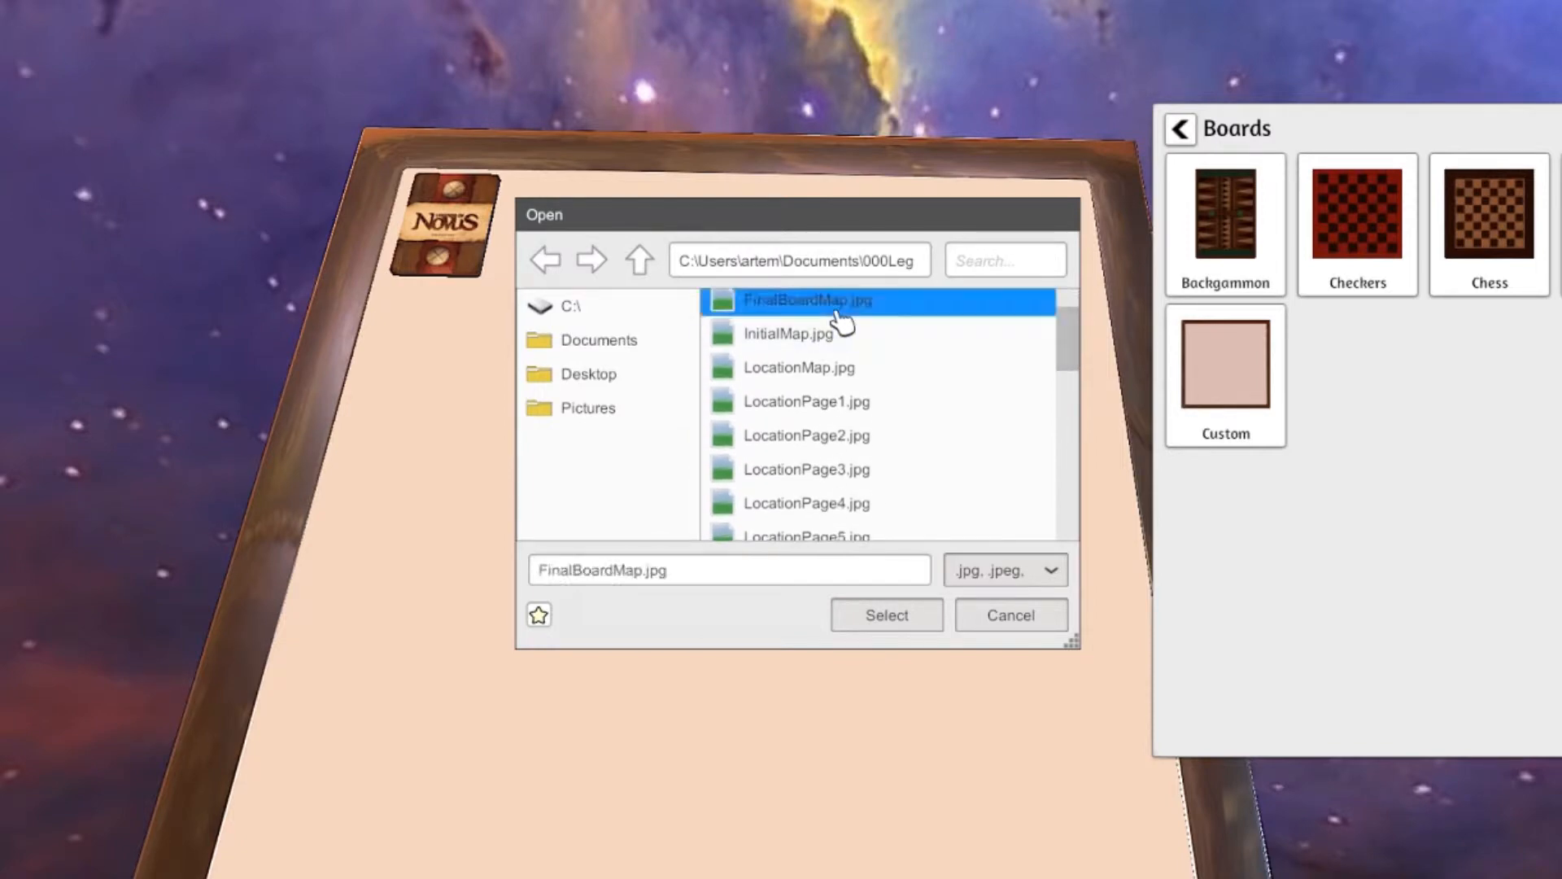
{"action": "left_click", "coordinate": [887, 615]}
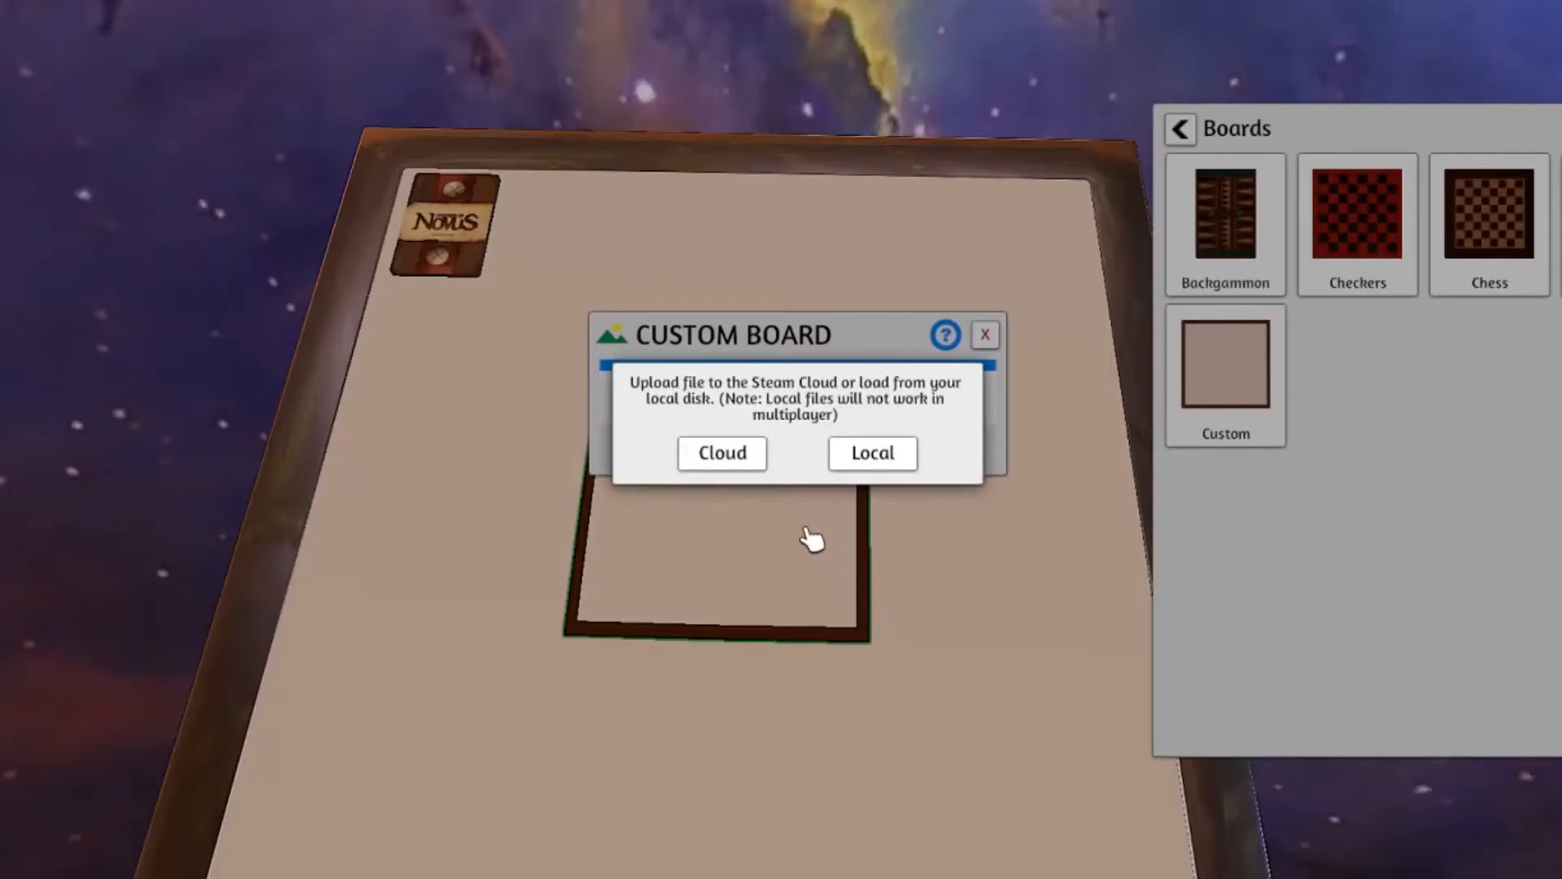
- Import FinalBoardMap.jpg onto the board from Local disk rather than cloud
{"action": "left_click", "coordinate": [872, 452]}
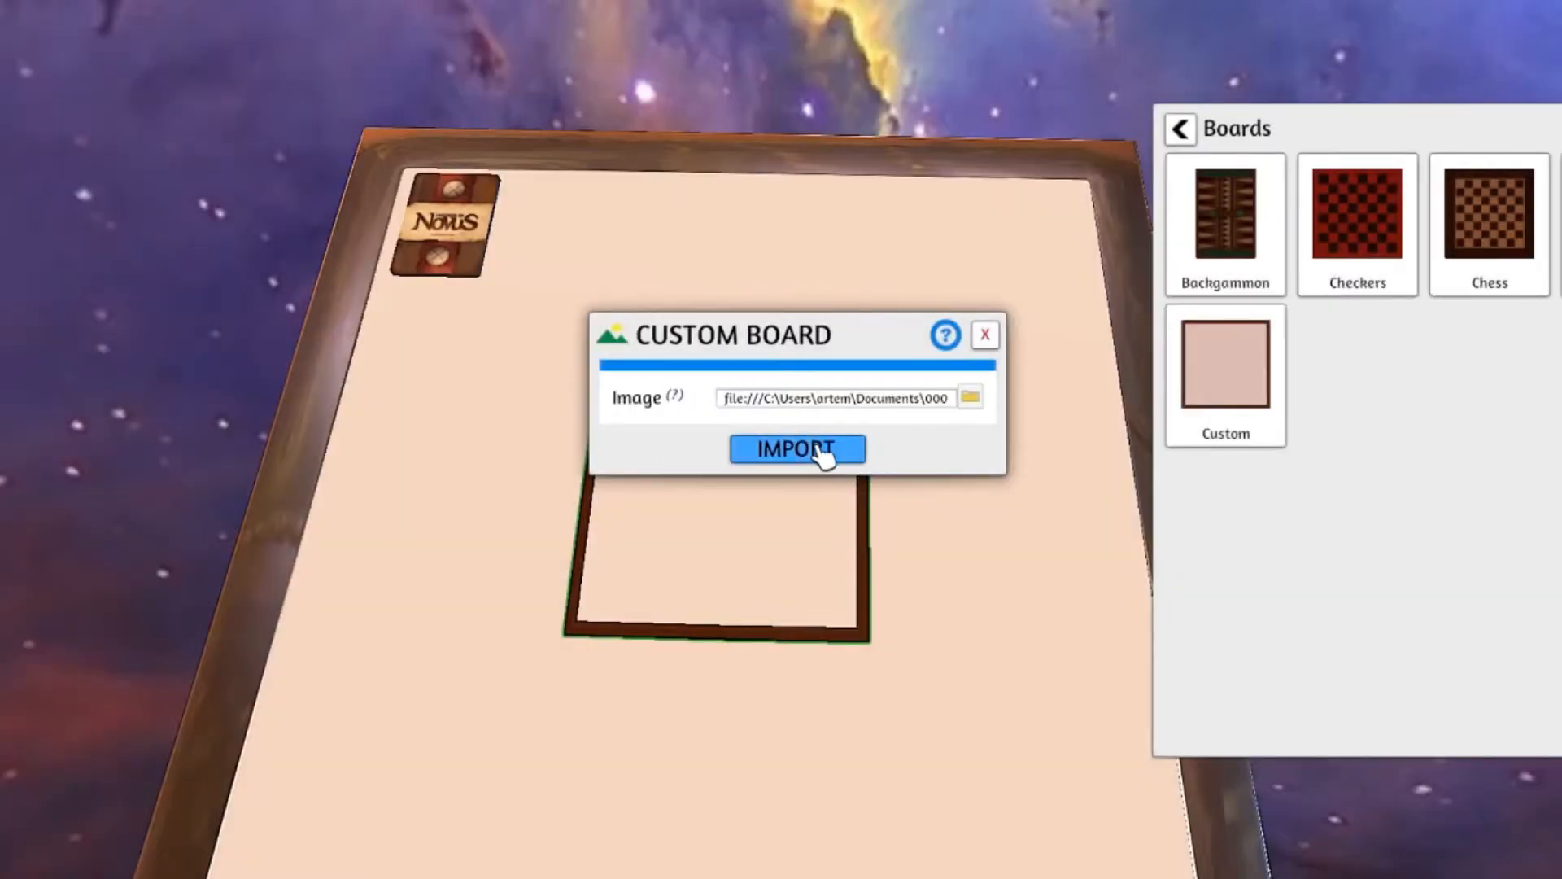
{"action": "left_click", "coordinate": [795, 449]}
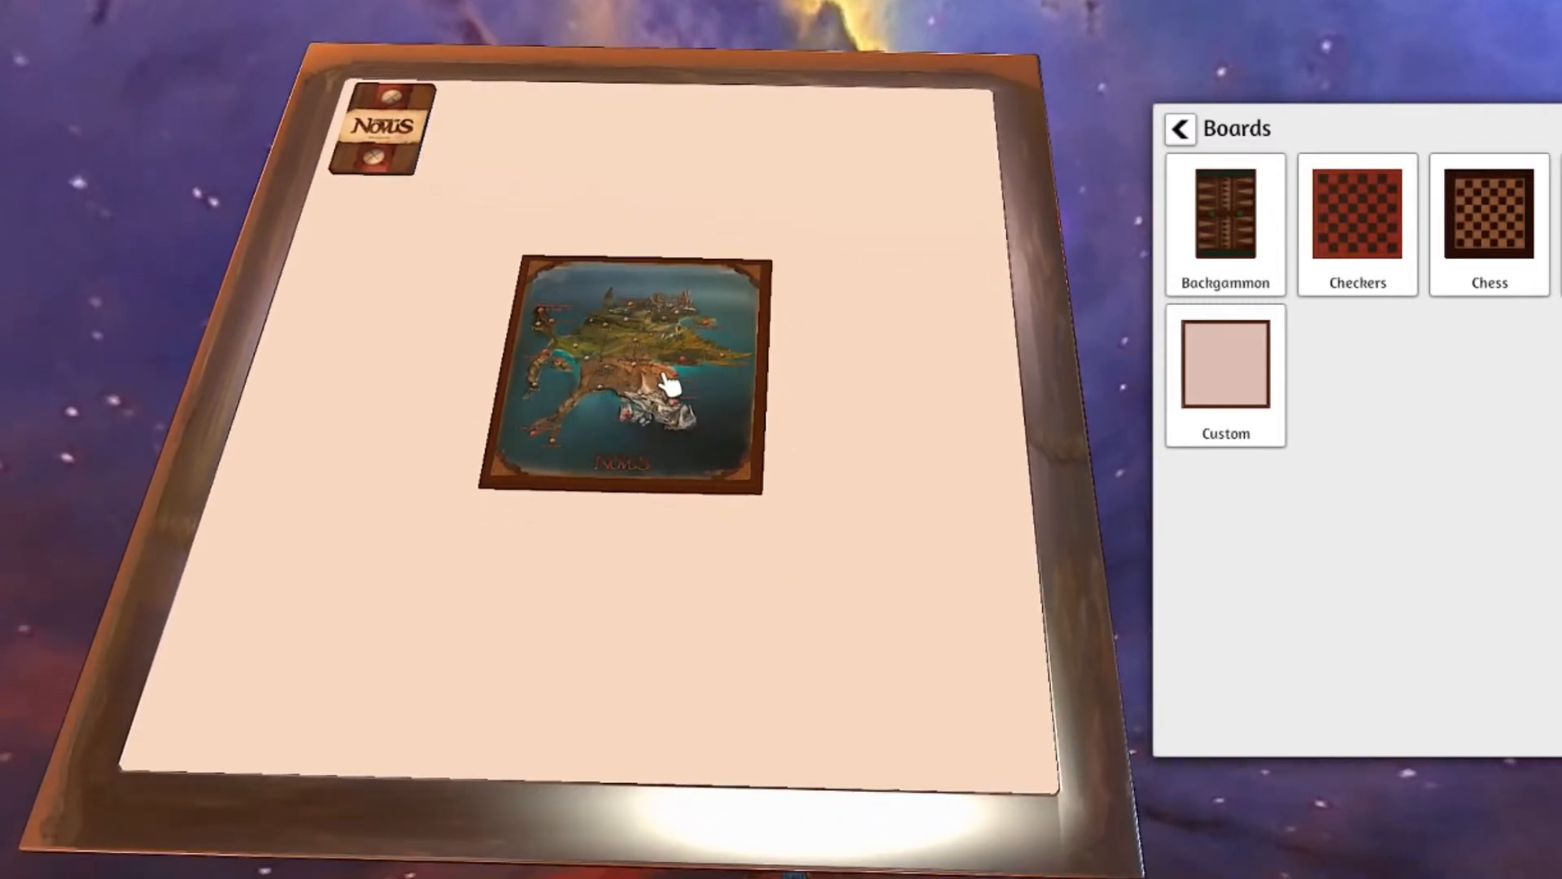
- Scale the map board up three times via its right-click Scale > Up option
{"action": "right_click", "coordinate": [667, 384]}
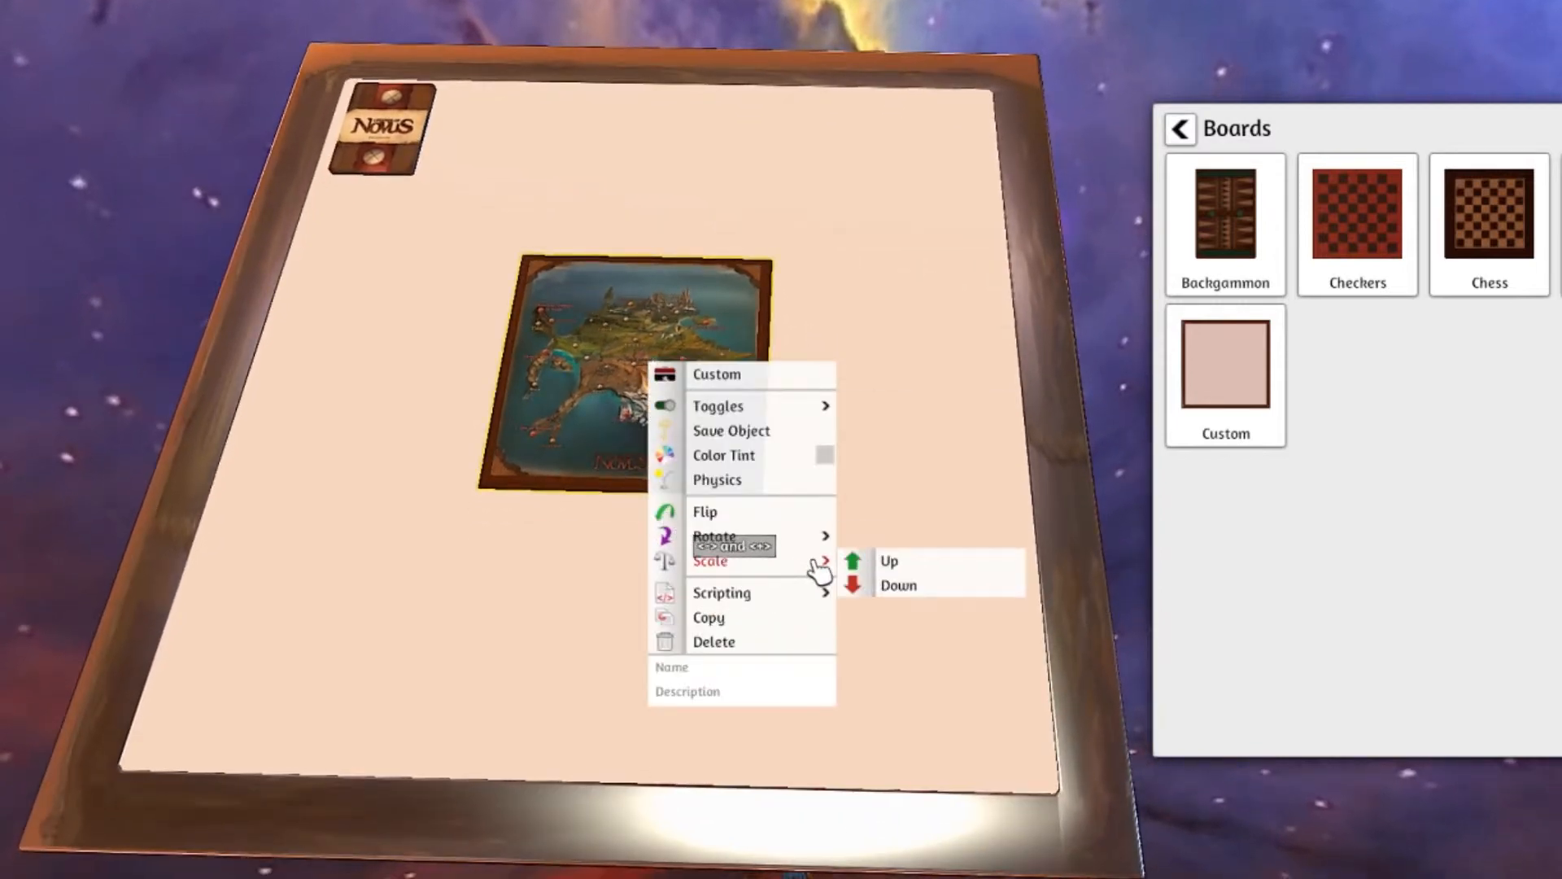
{"action": "left_click", "coordinate": [889, 559]}
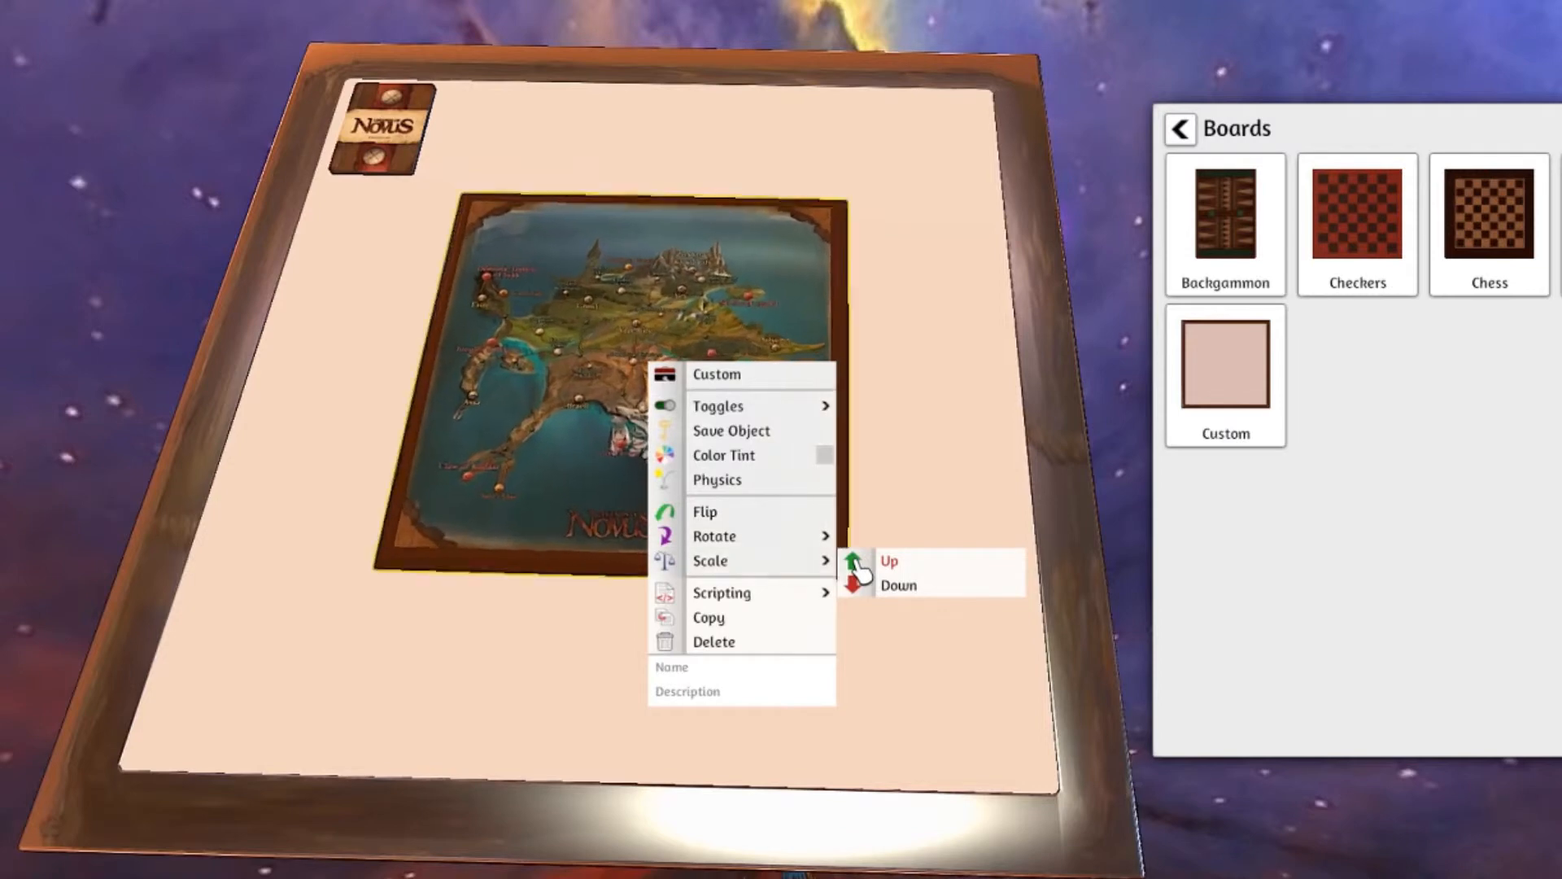
{"action": "left_click", "coordinate": [889, 559]}
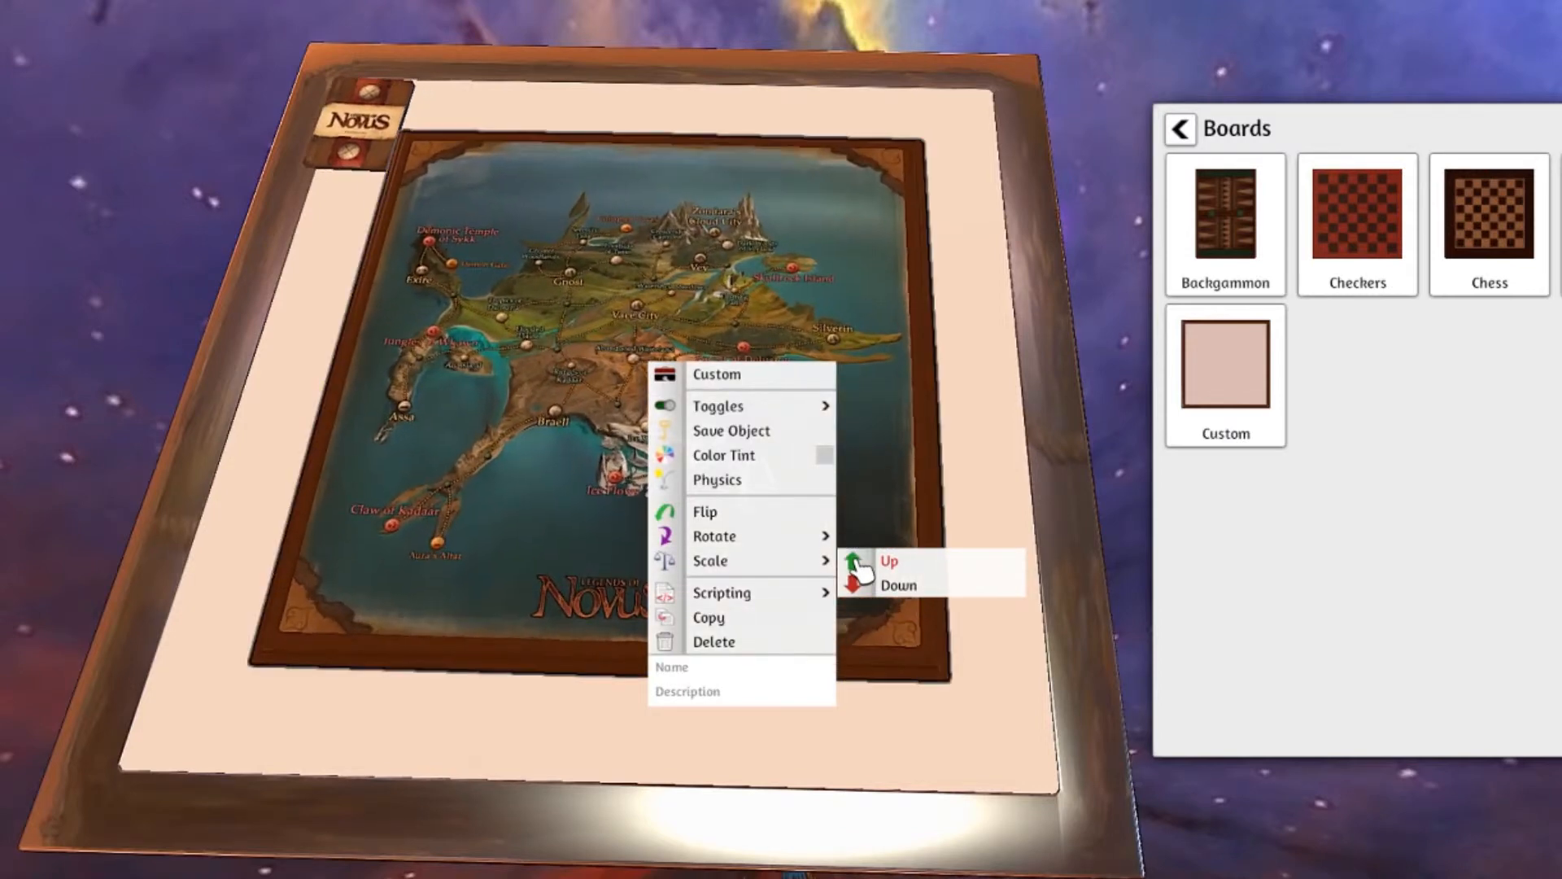
{"action": "left_click", "coordinate": [888, 559]}
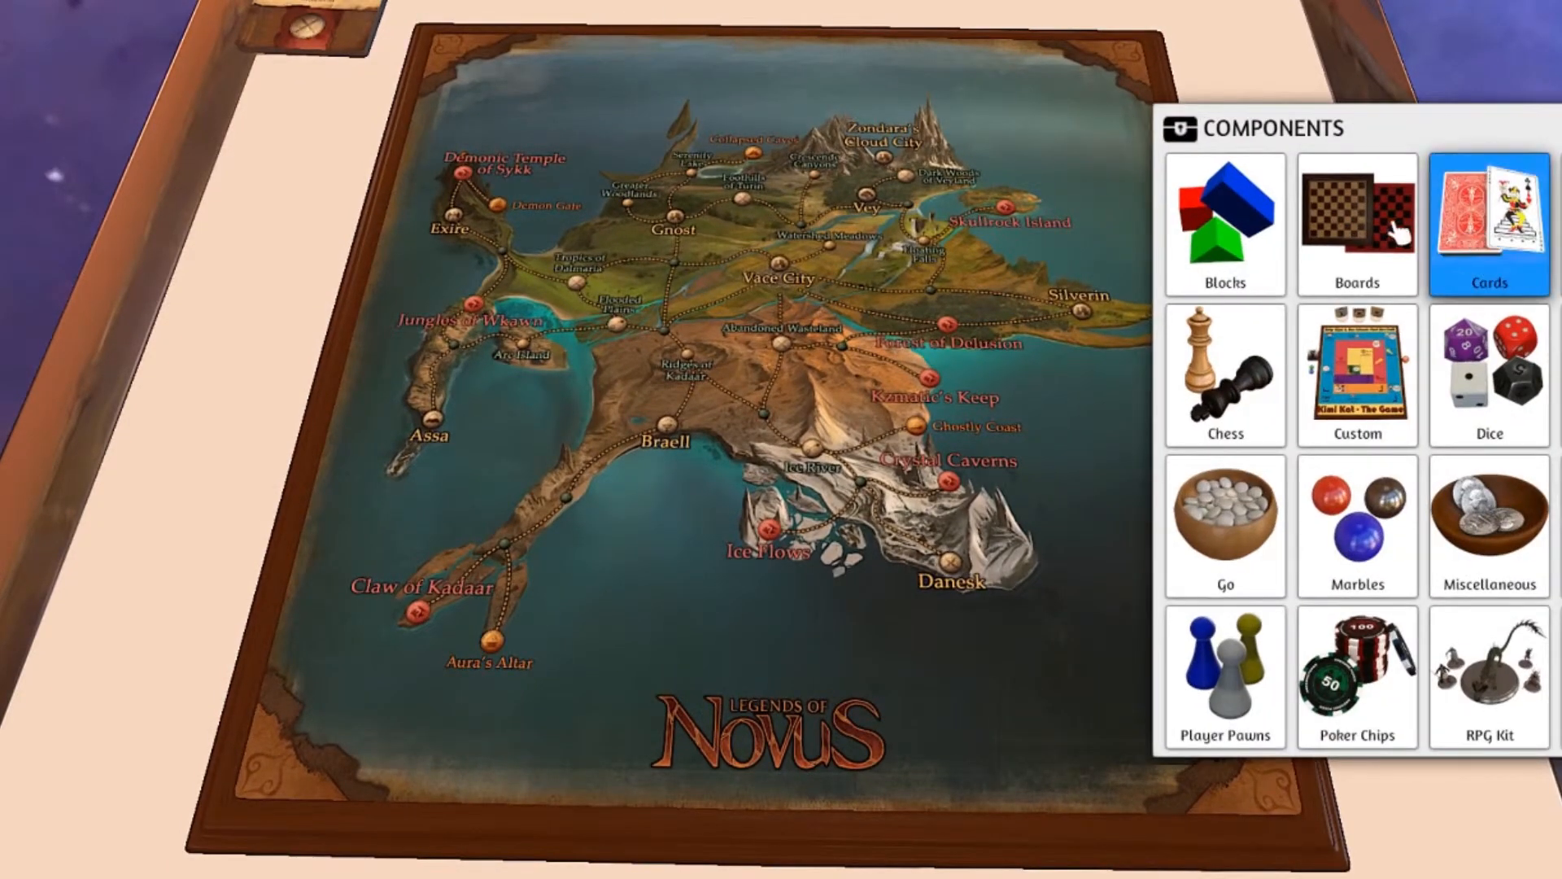
- Spawn a new Custom Tile and browse its Top Image into 000LegendsofNovusFiles
{"action": "left_click", "coordinate": [1357, 375]}
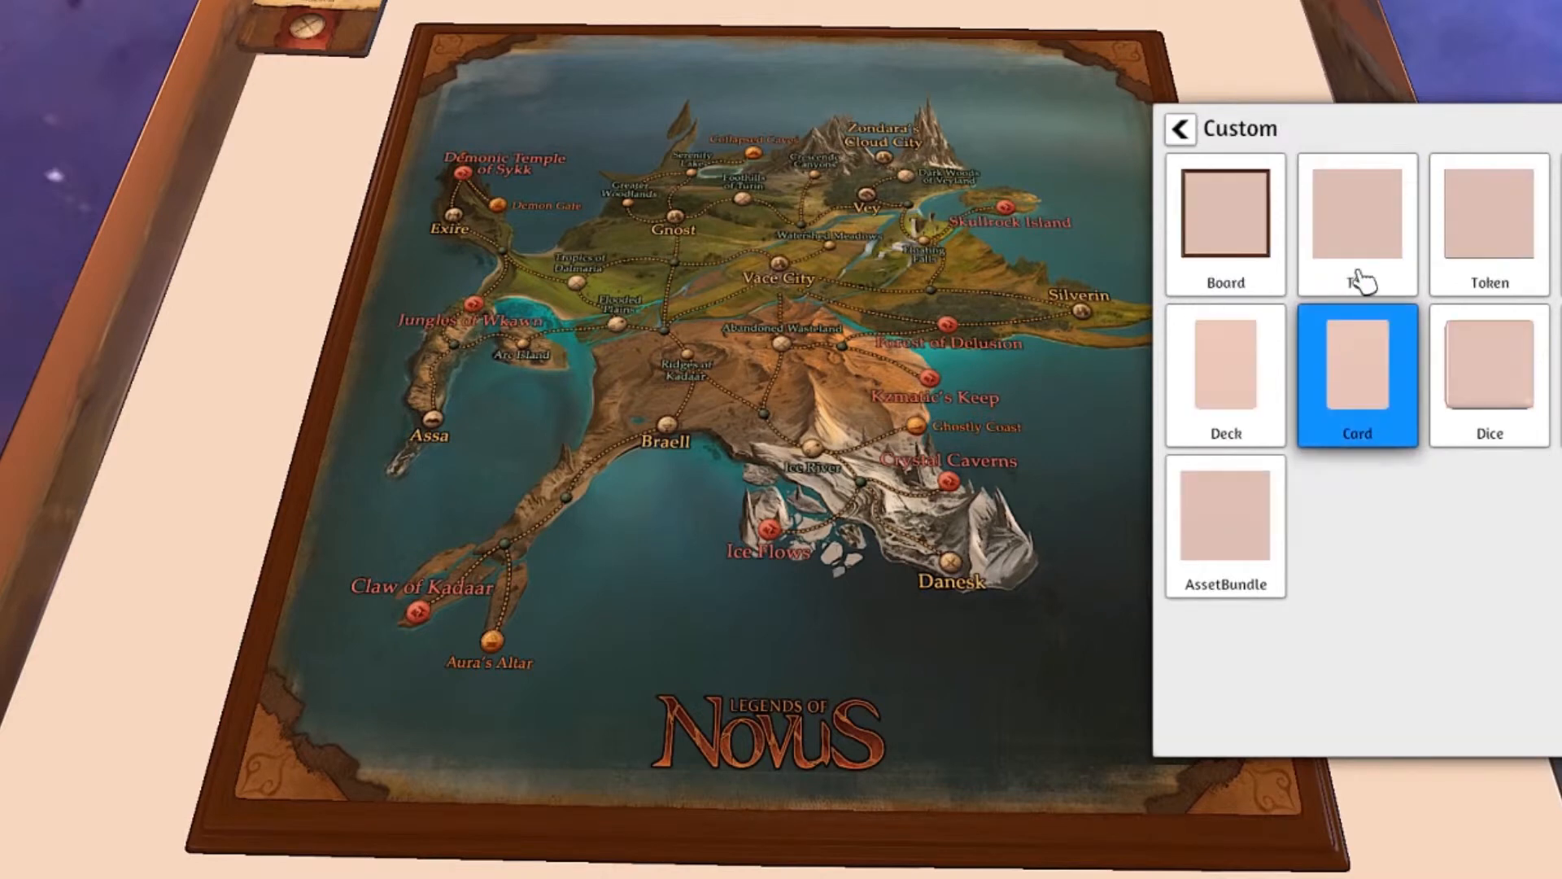
{"action": "left_click", "coordinate": [1357, 222]}
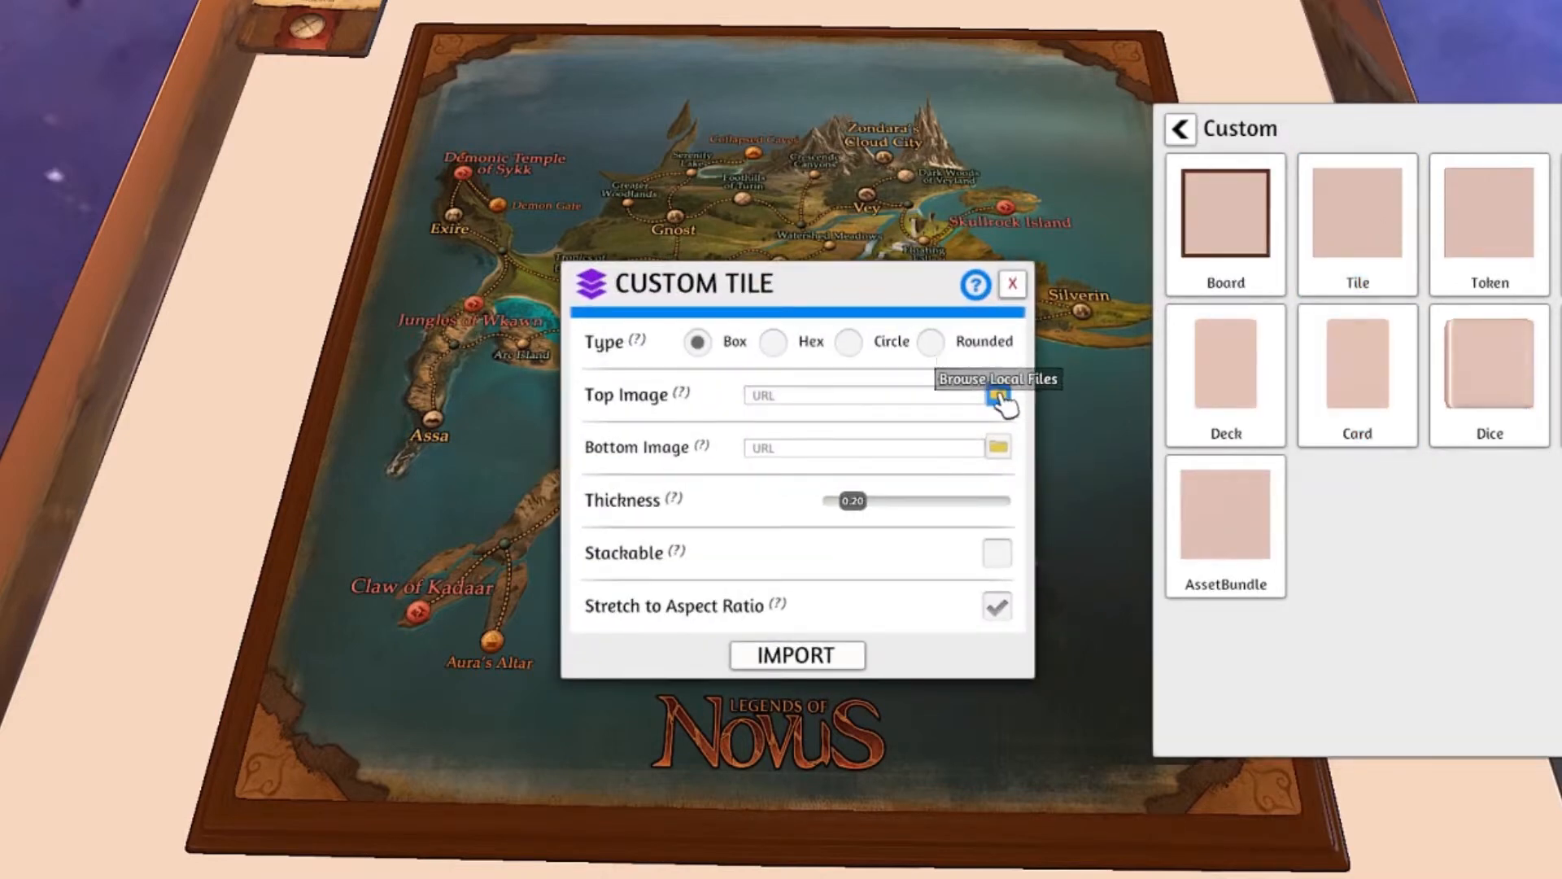
{"action": "left_click", "coordinate": [996, 398]}
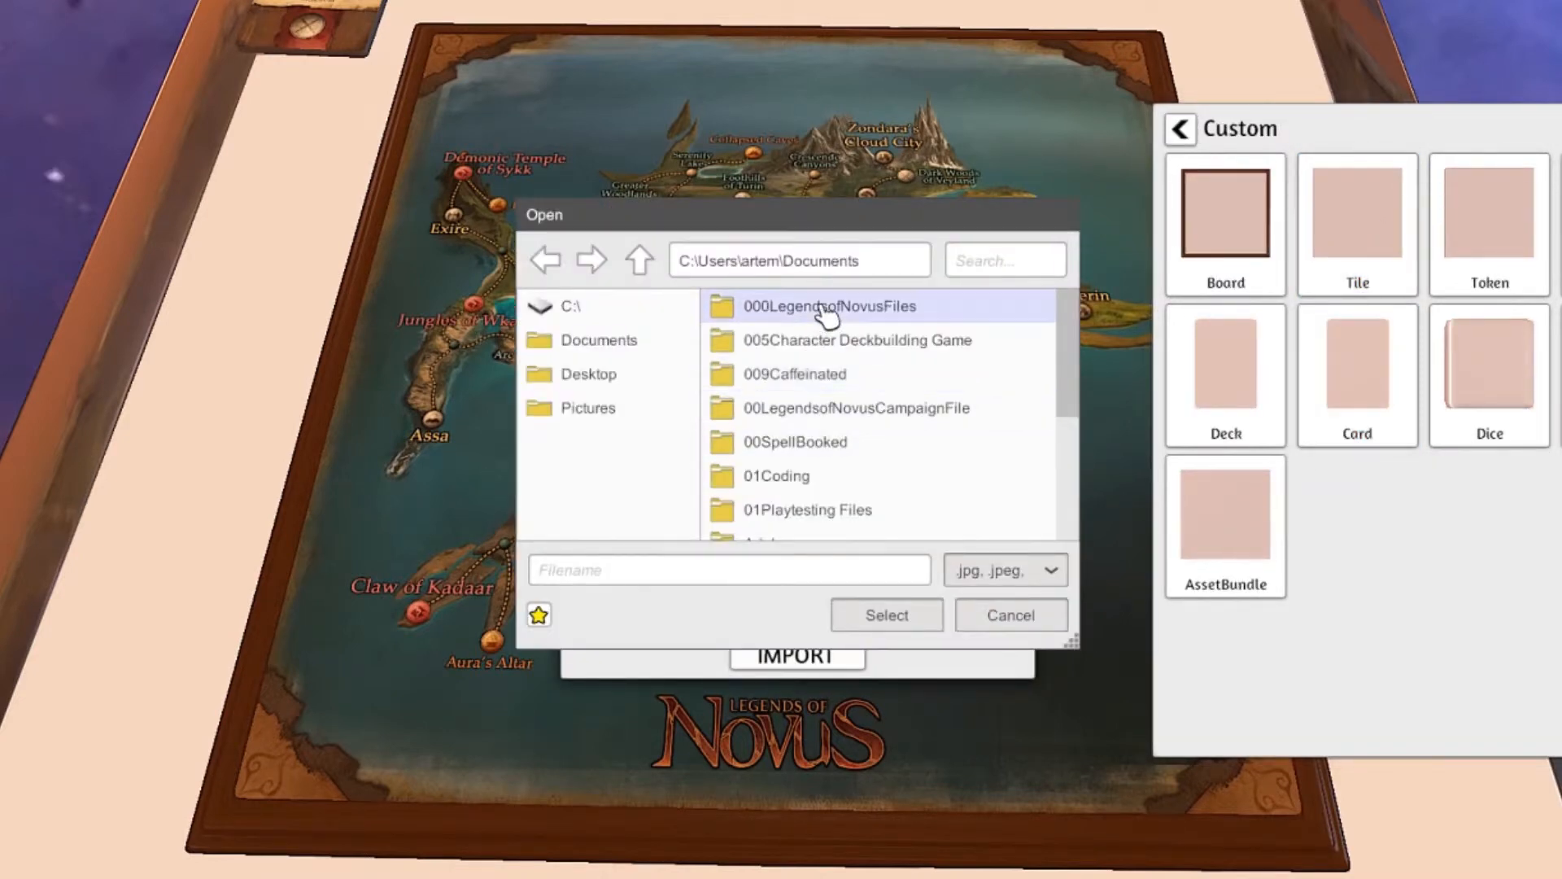
{"action": "double_click", "coordinate": [835, 306]}
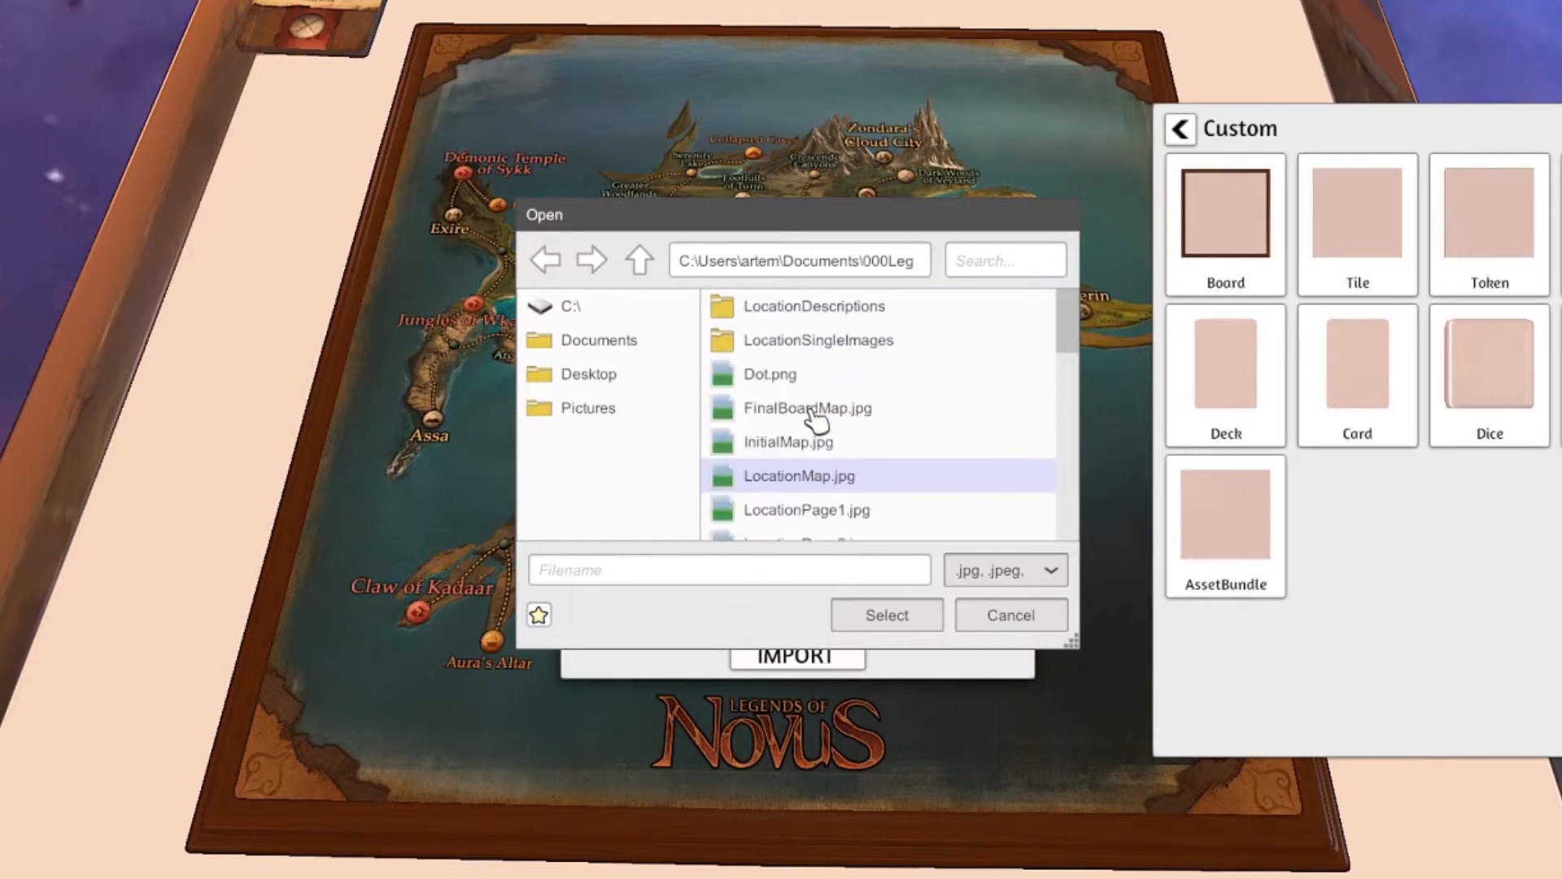
- Select FinalBoardMap.jpg as the tile's top image
{"action": "scroll", "scroll_direction": "down", "scroll_amount": 3}
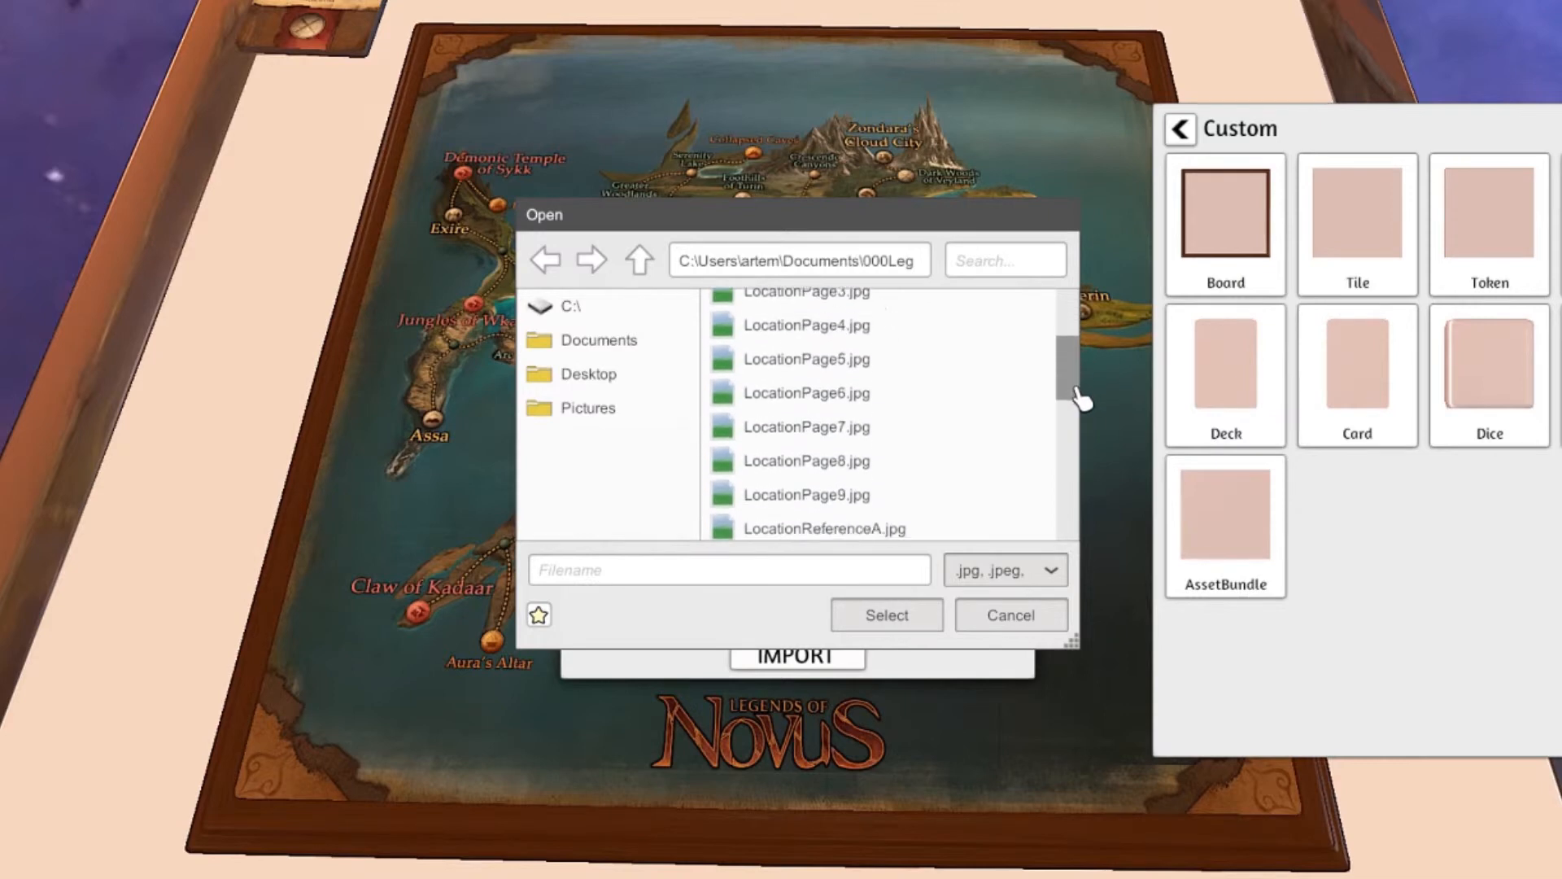
{"action": "scroll", "scroll_direction": "down", "scroll_amount": 3}
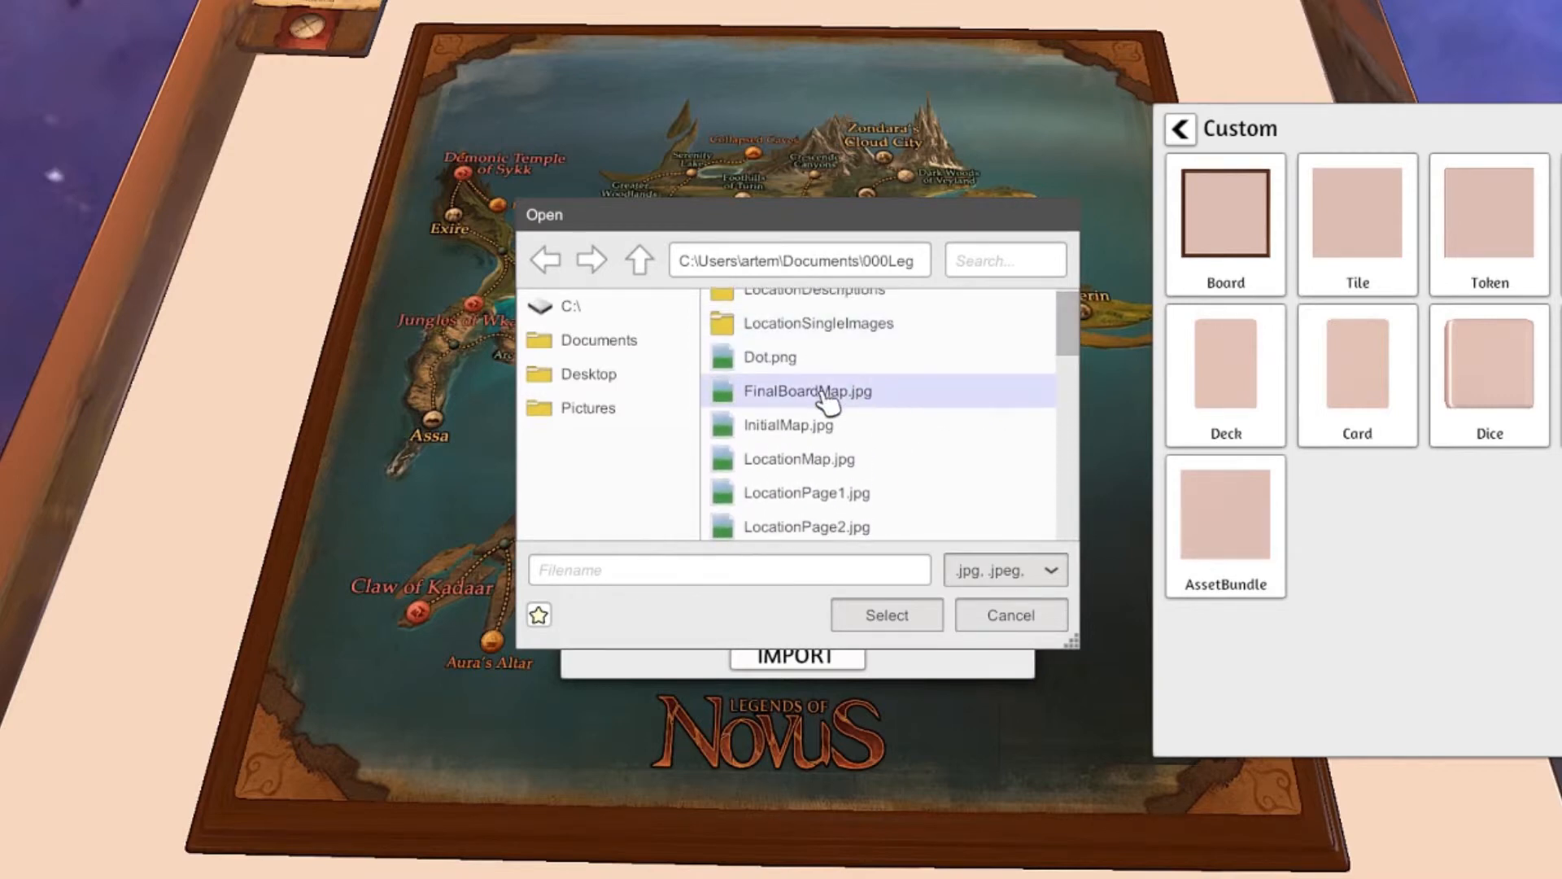
{"action": "left_click", "coordinate": [807, 391]}
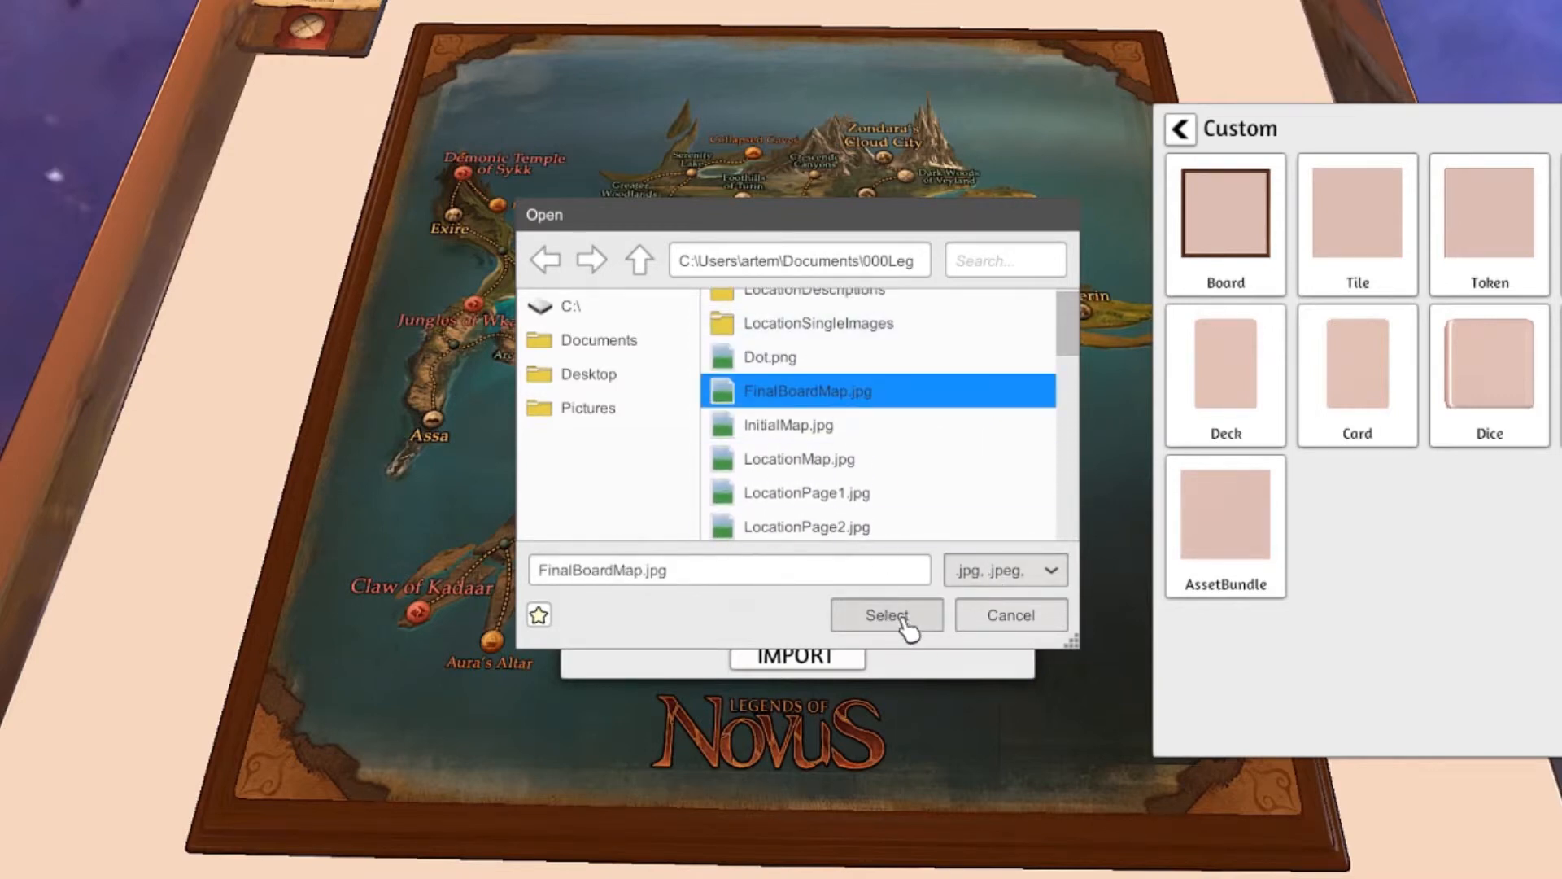
{"action": "left_click", "coordinate": [887, 615]}
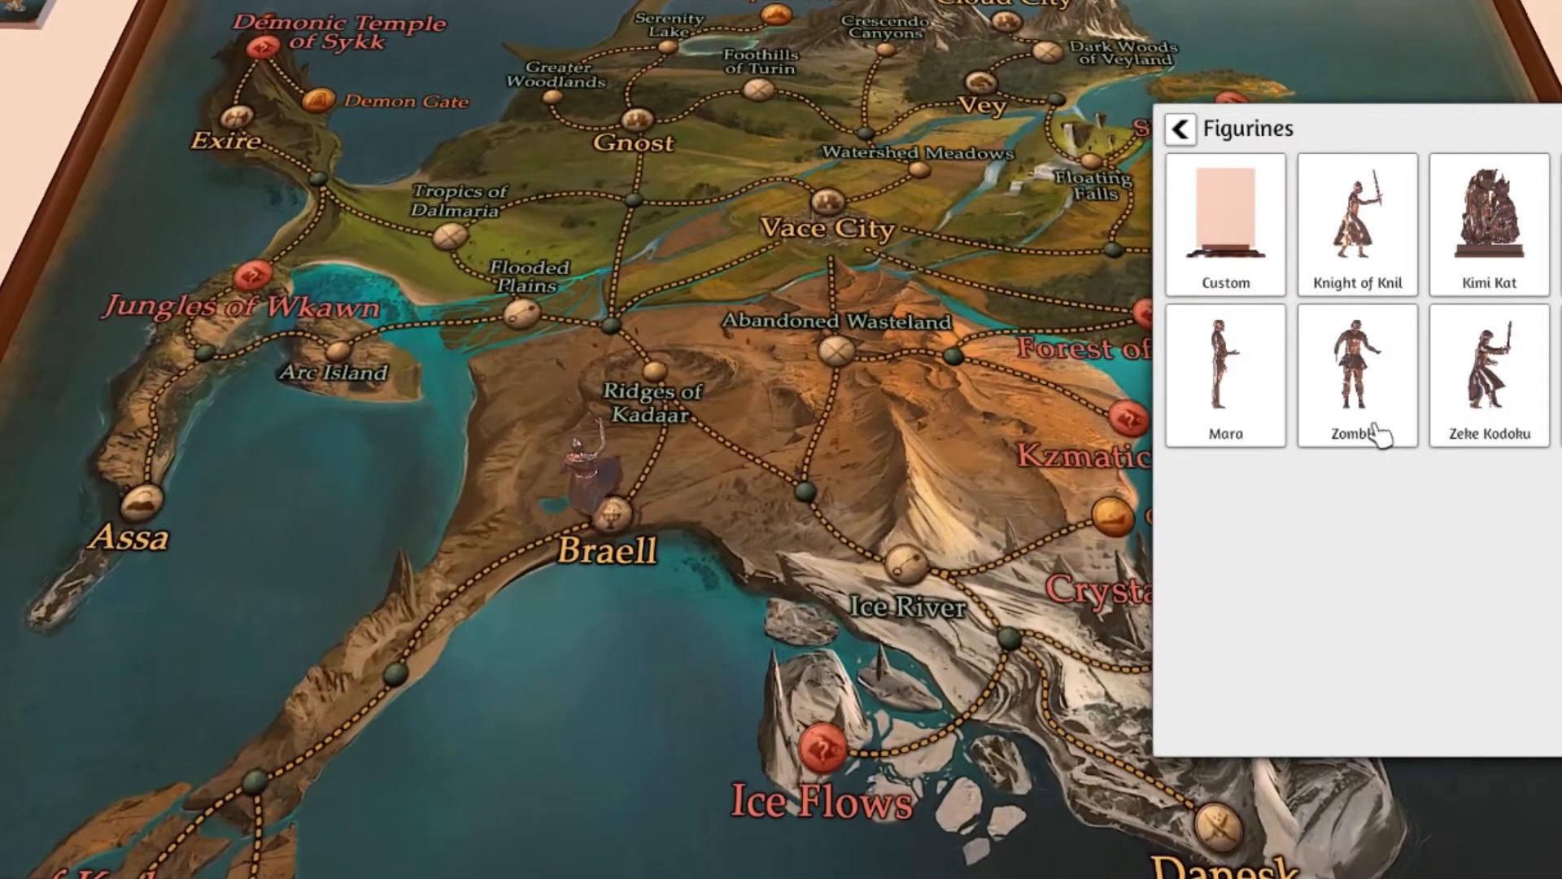
- Spawn the Green player pawn from Components > Player Pawns and return to categories
{"action": "left_click", "coordinate": [1226, 223]}
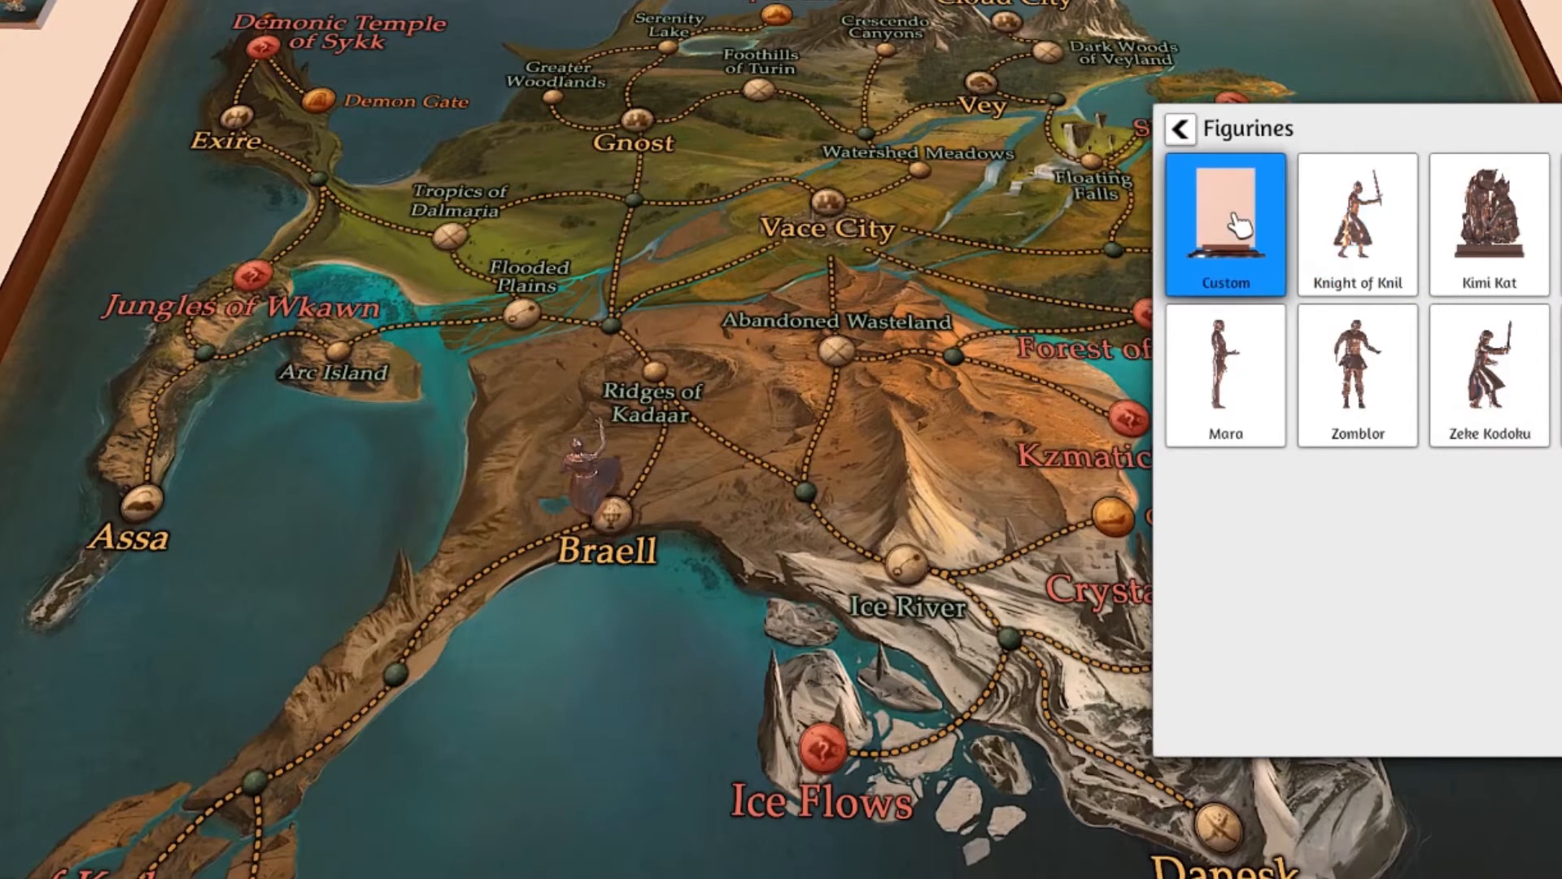
{"action": "left_click", "coordinate": [1179, 128]}
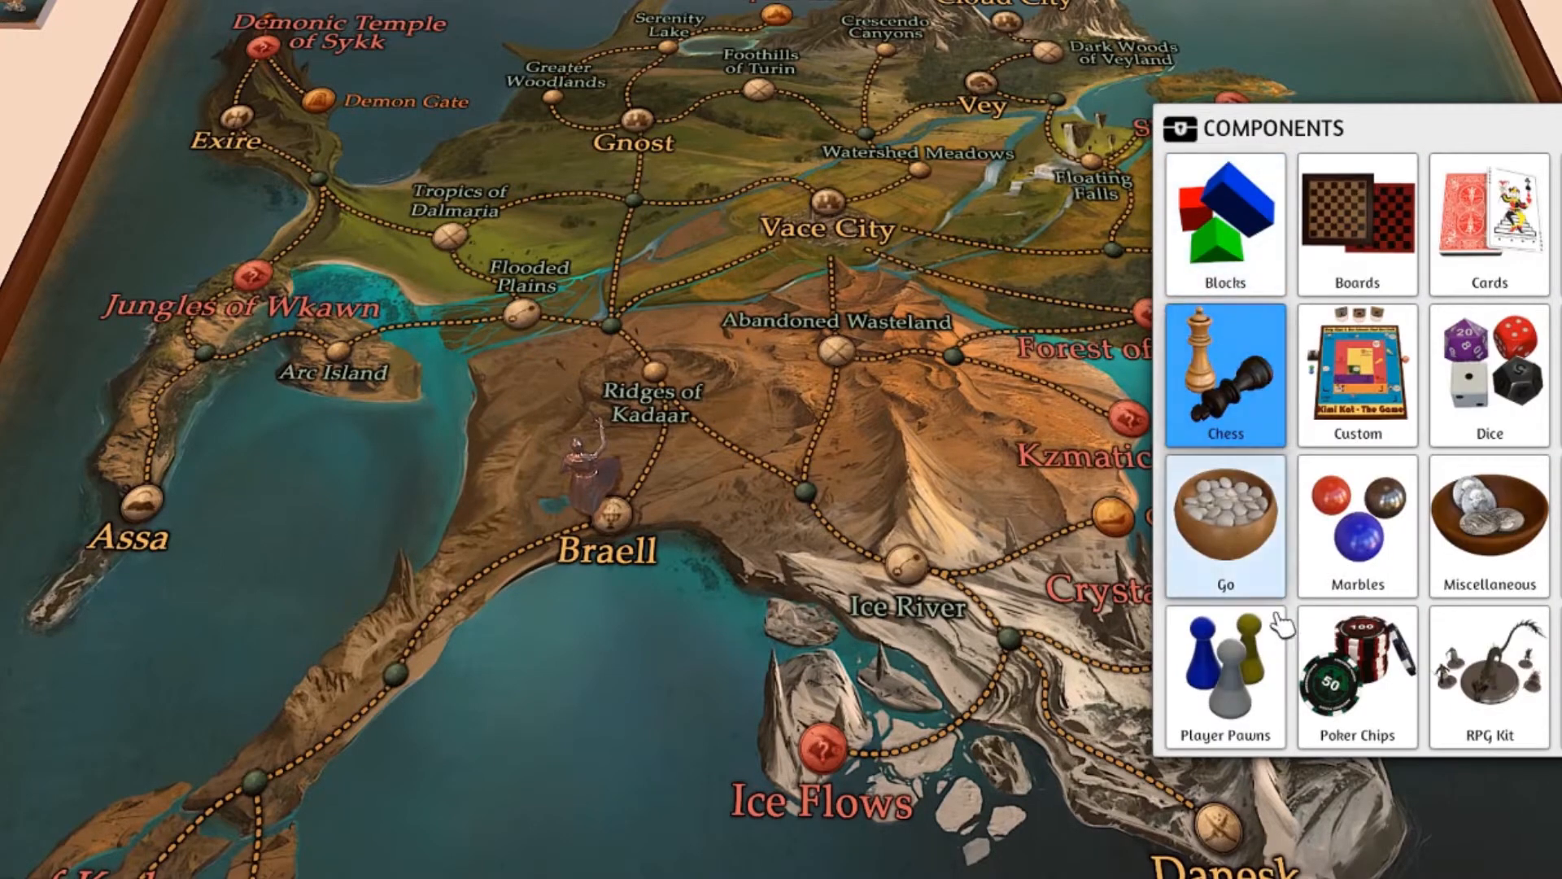
{"action": "left_click", "coordinate": [1226, 677]}
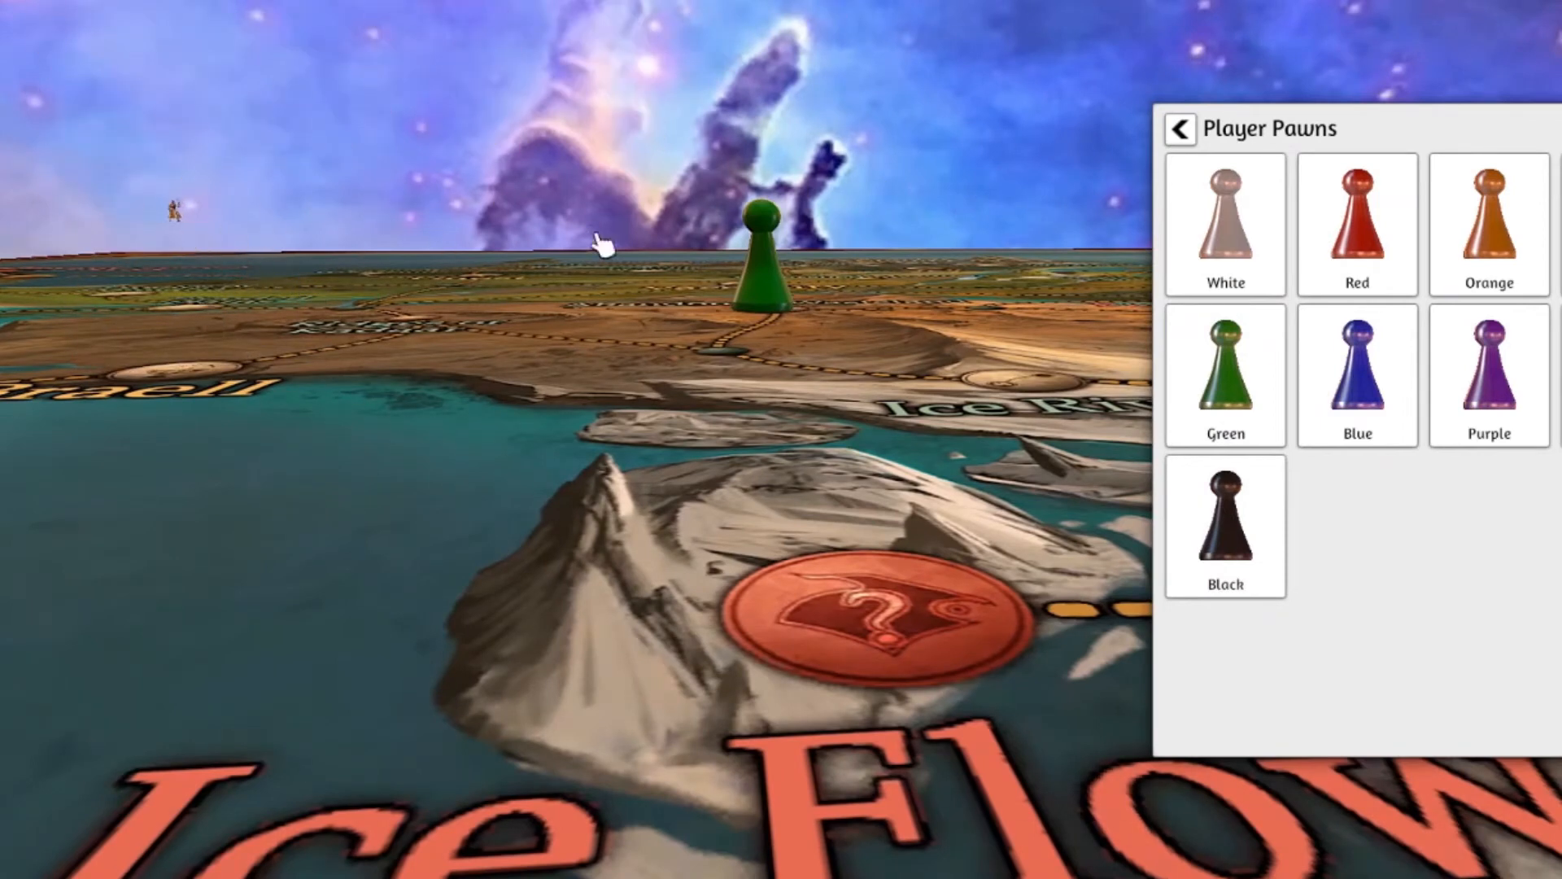
{"action": "left_click", "coordinate": [1178, 129]}
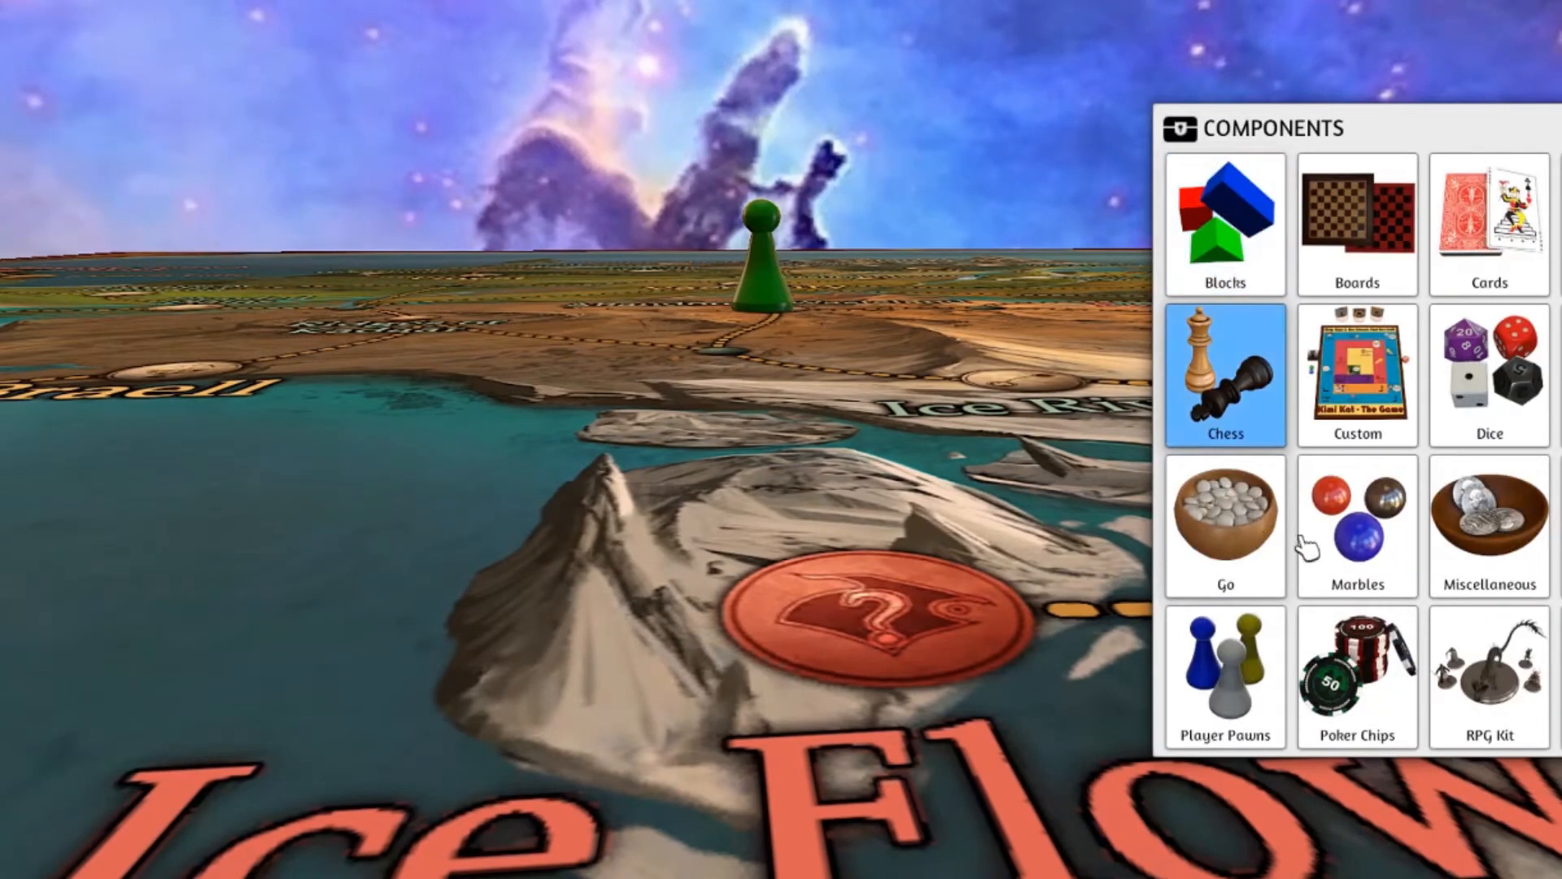
- Enter the Figurines collection and spawn a blank custom figurine
{"action": "left_click", "coordinate": [1358, 374]}
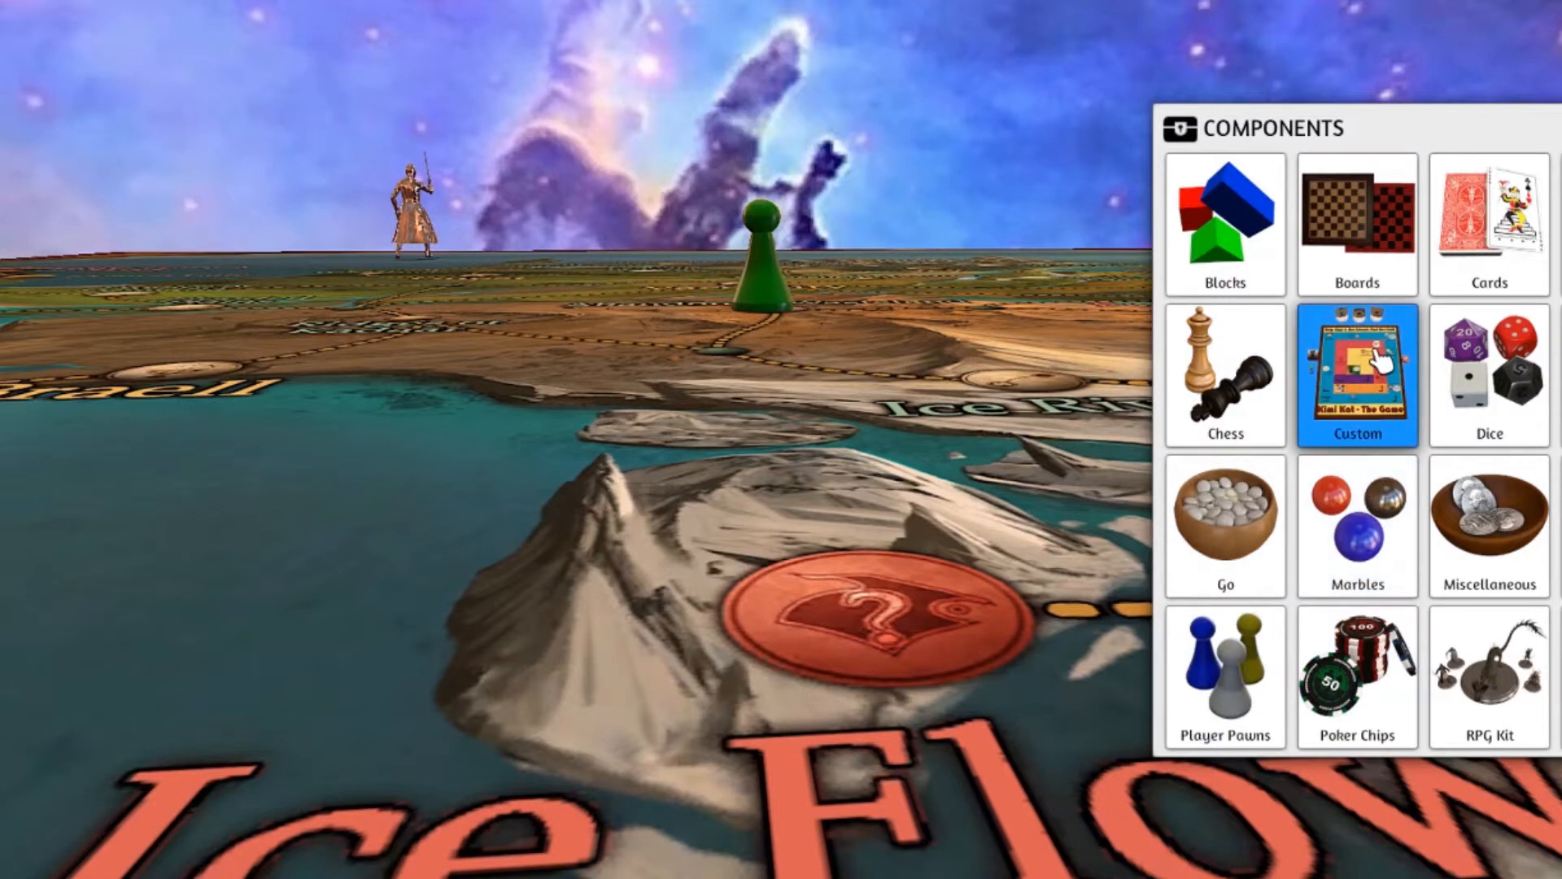
{"action": "left_click", "coordinate": [1357, 376]}
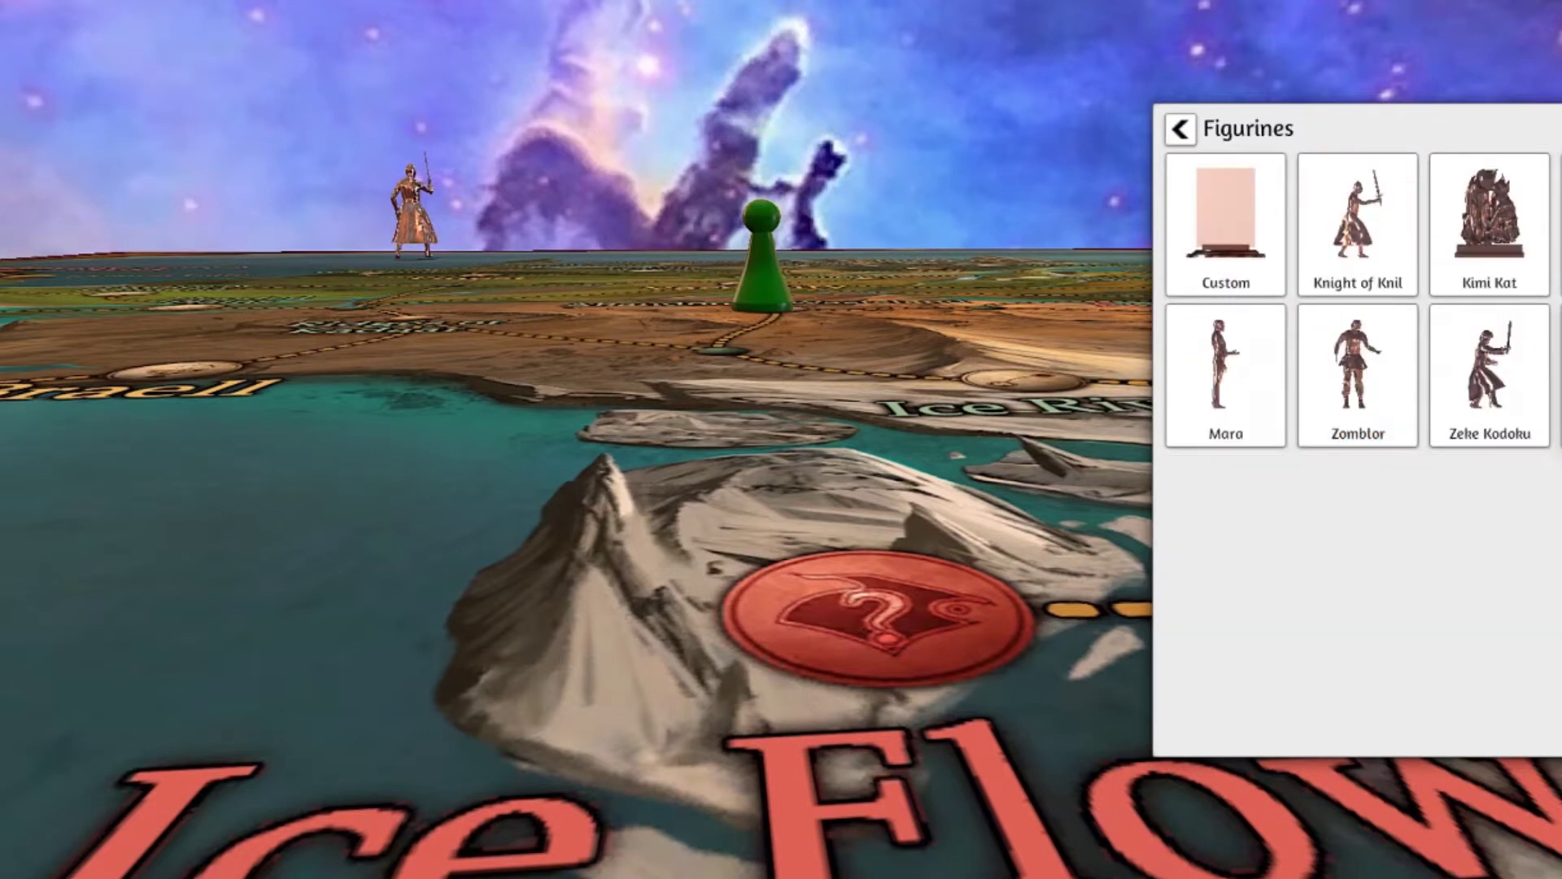
{"action": "left_click", "coordinate": [1226, 223]}
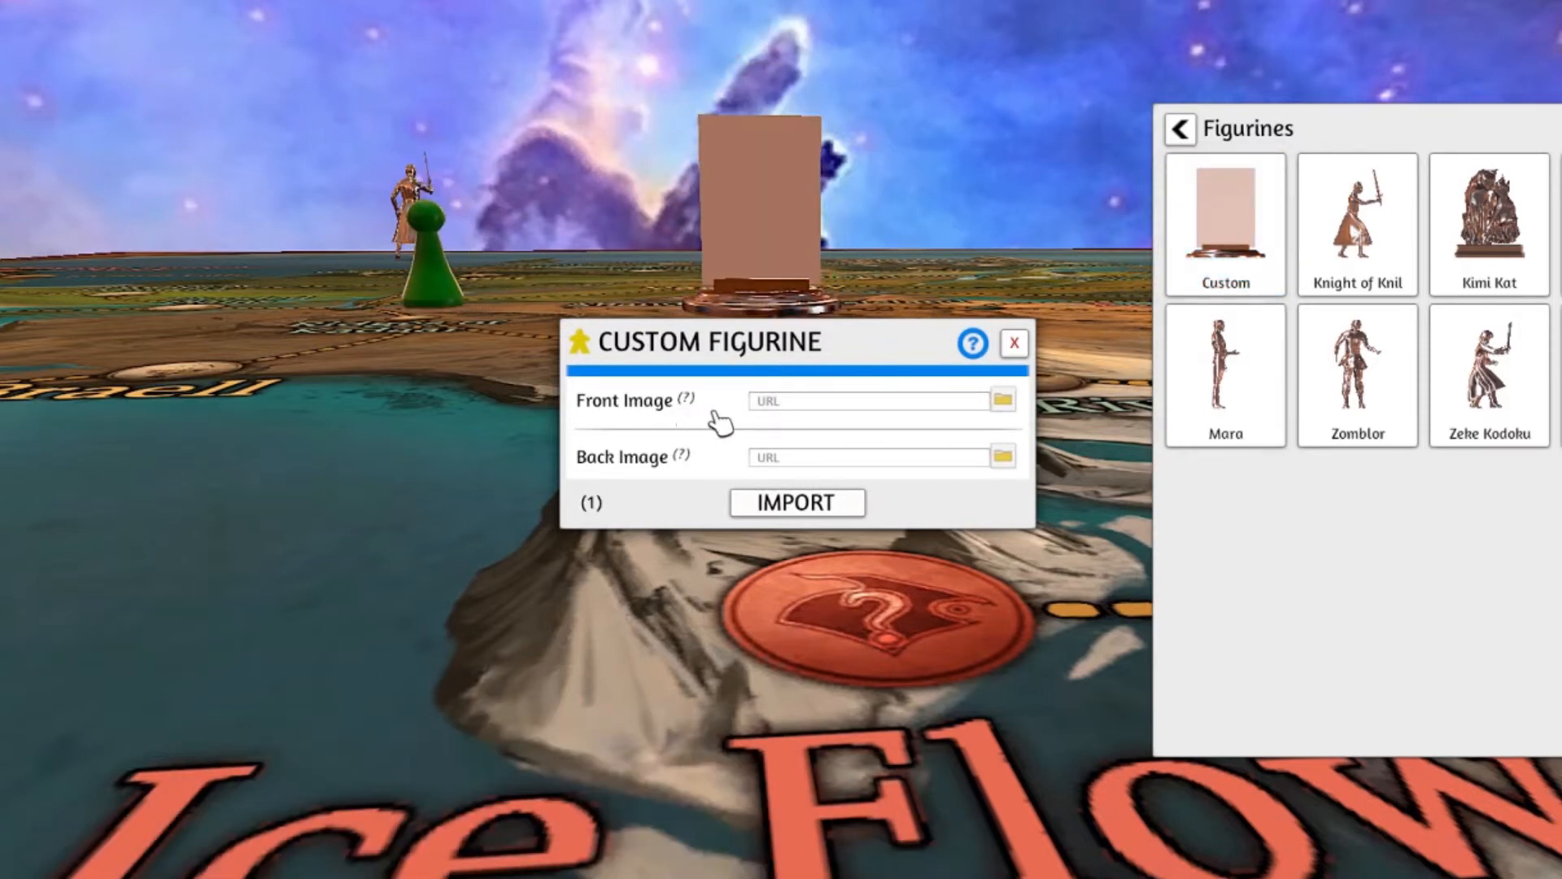
{"action": "mouse_move", "coordinate": [1002, 401]}
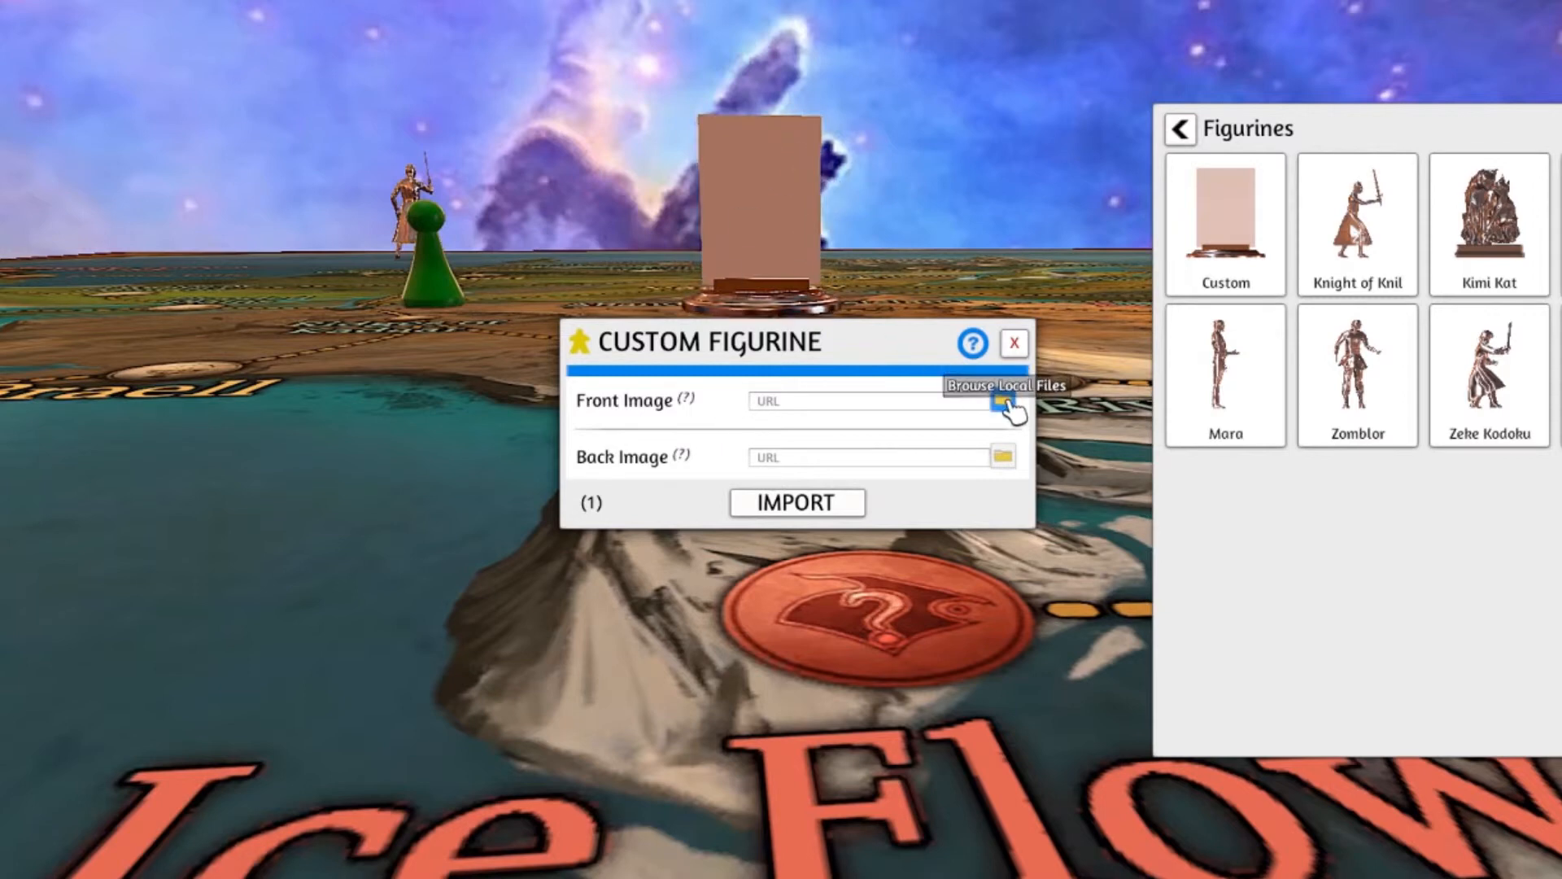
- Import THIEFStandee.png from Local disk as the custom figurine's image
{"action": "left_click", "coordinate": [1003, 402]}
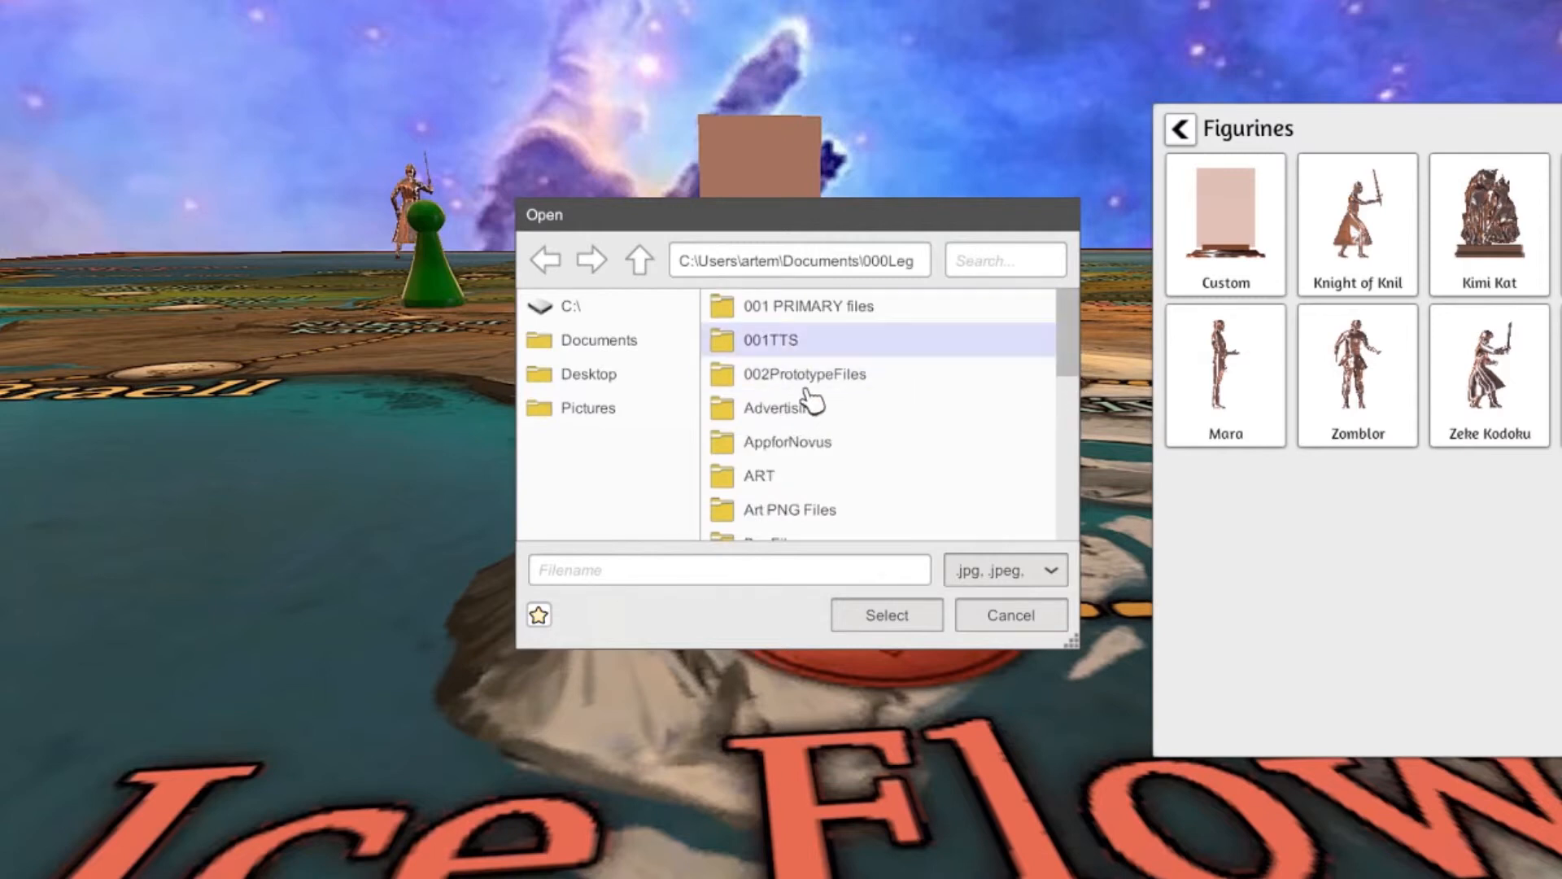
{"action": "scroll", "scroll_direction": "down", "scroll_amount": 3}
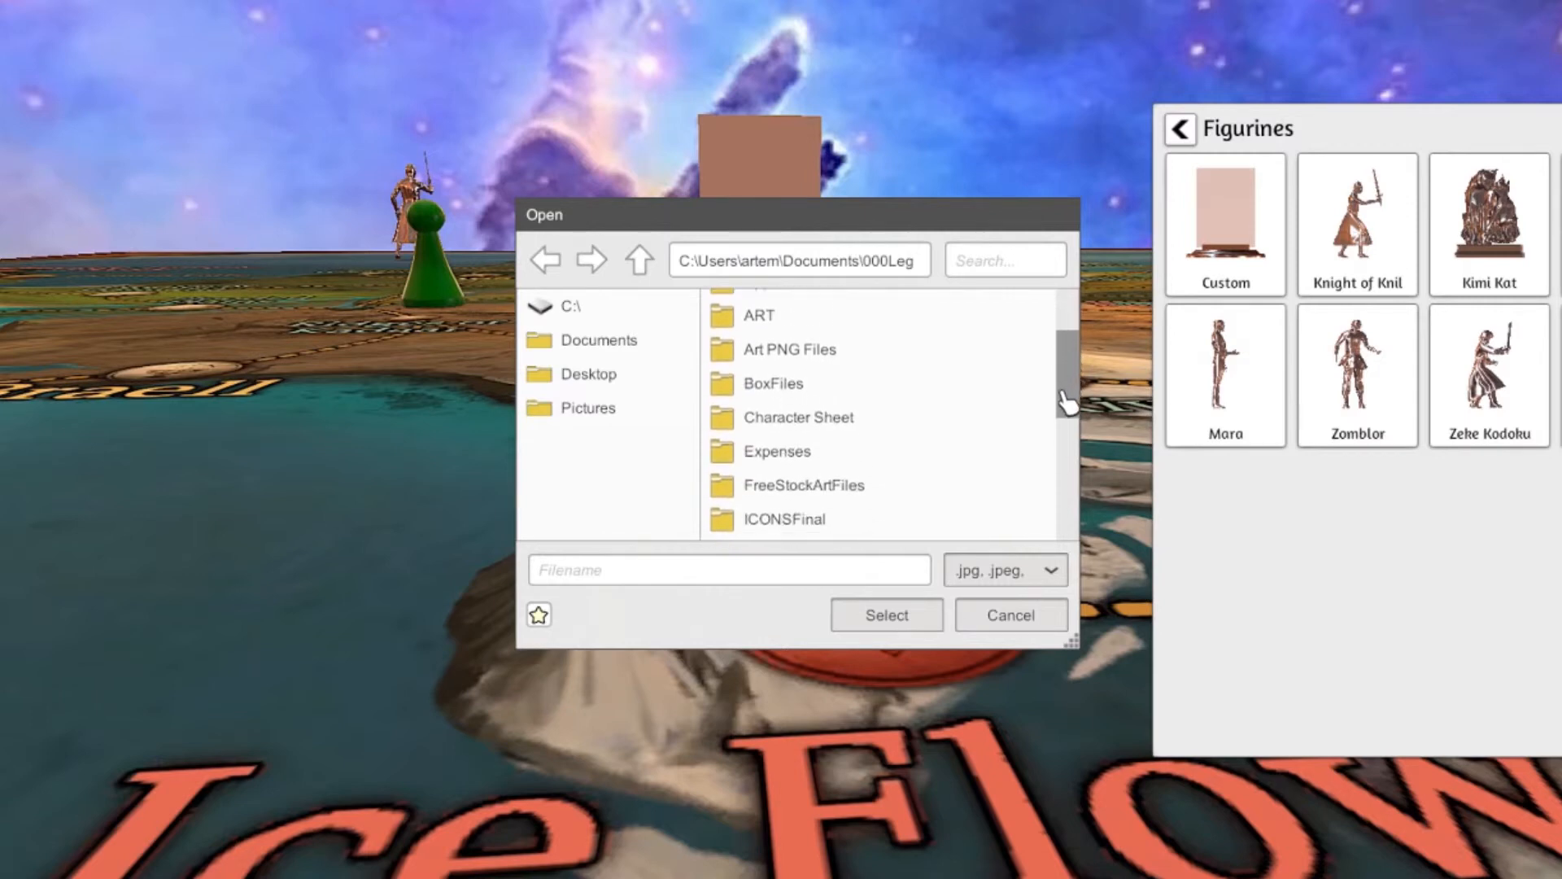
{"action": "scroll", "scroll_direction": "down", "scroll_amount": 3}
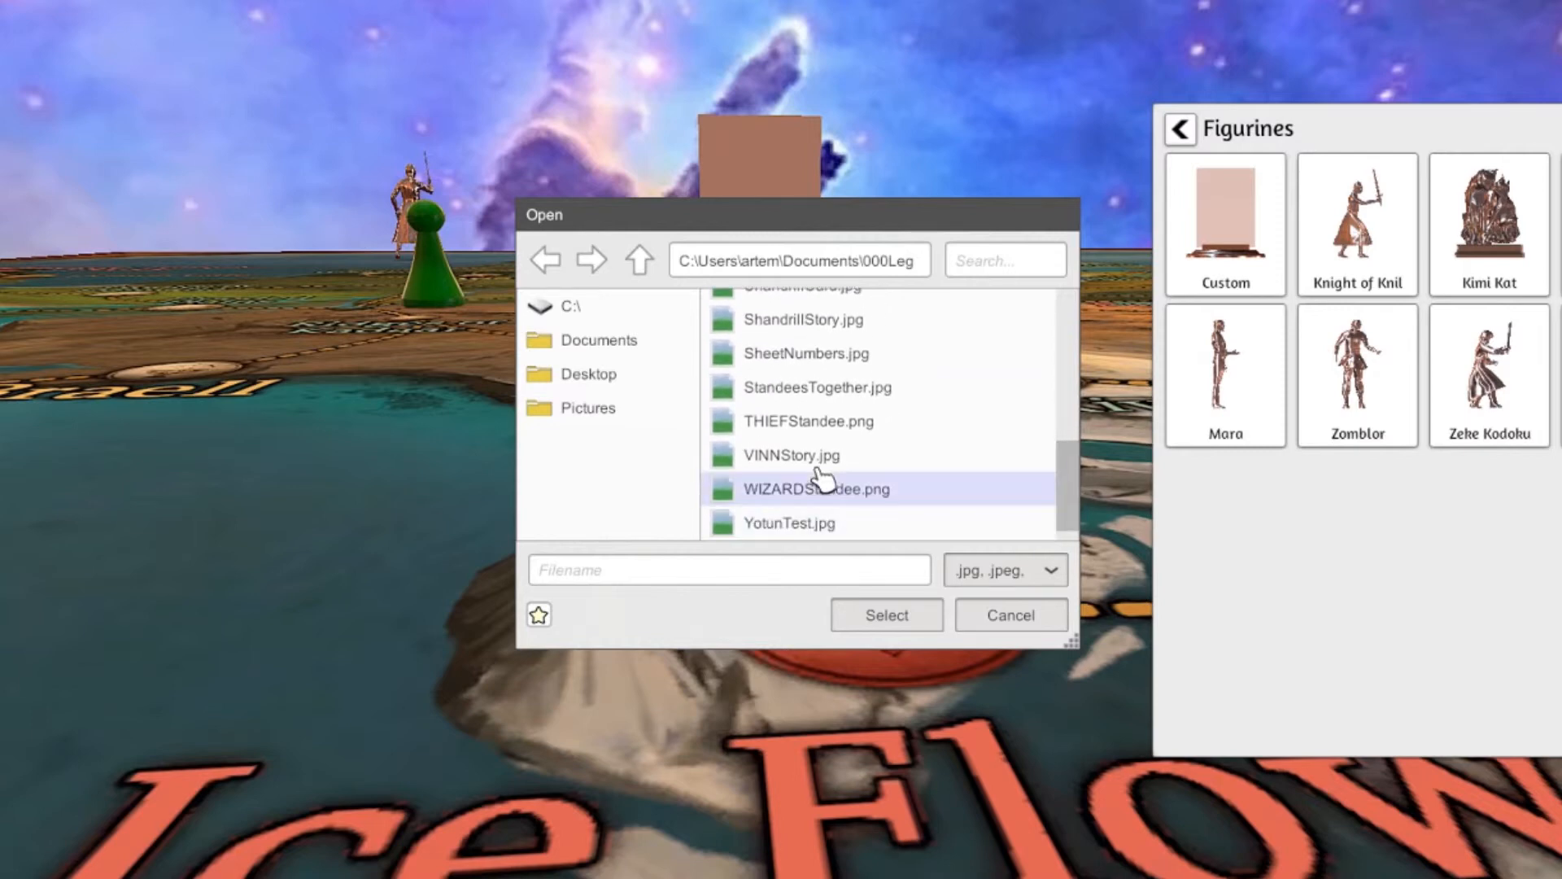
{"action": "left_click", "coordinate": [807, 420]}
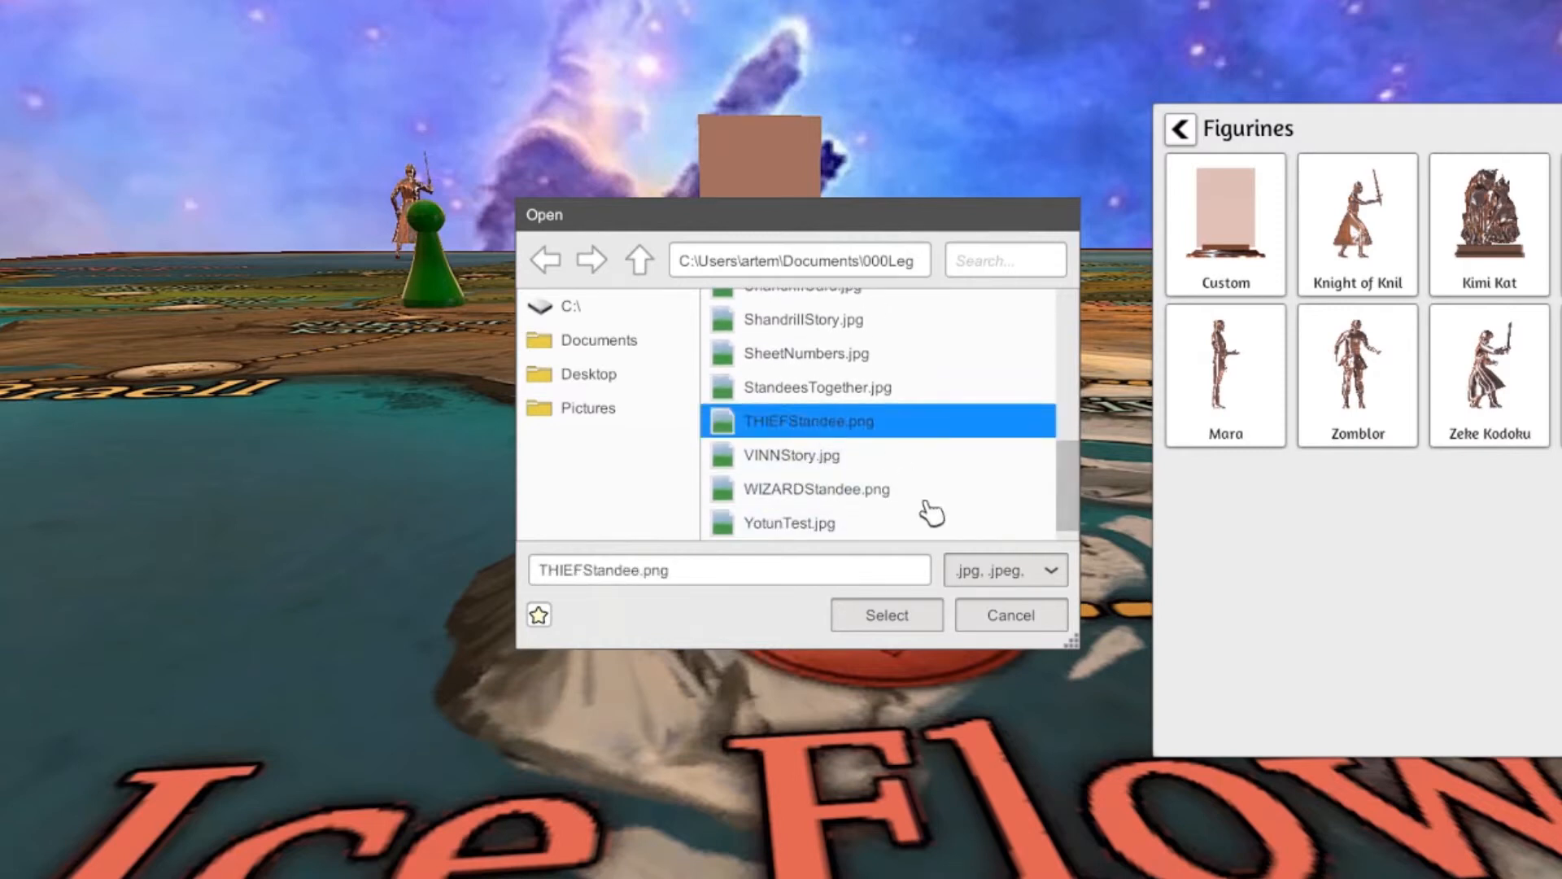
{"action": "left_click", "coordinate": [887, 615]}
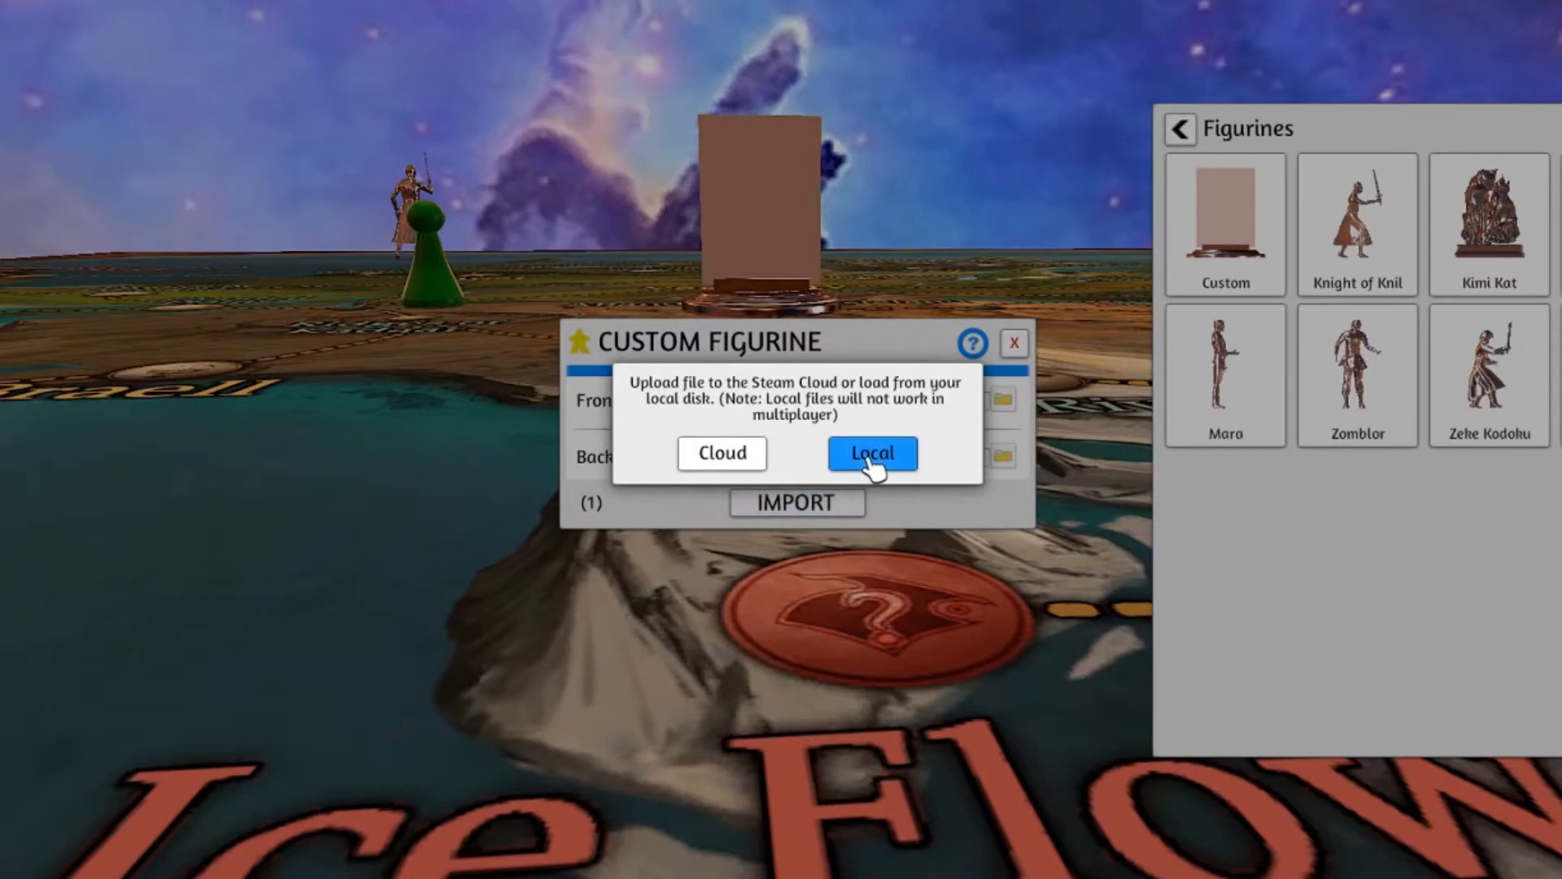
{"action": "left_click", "coordinate": [871, 452]}
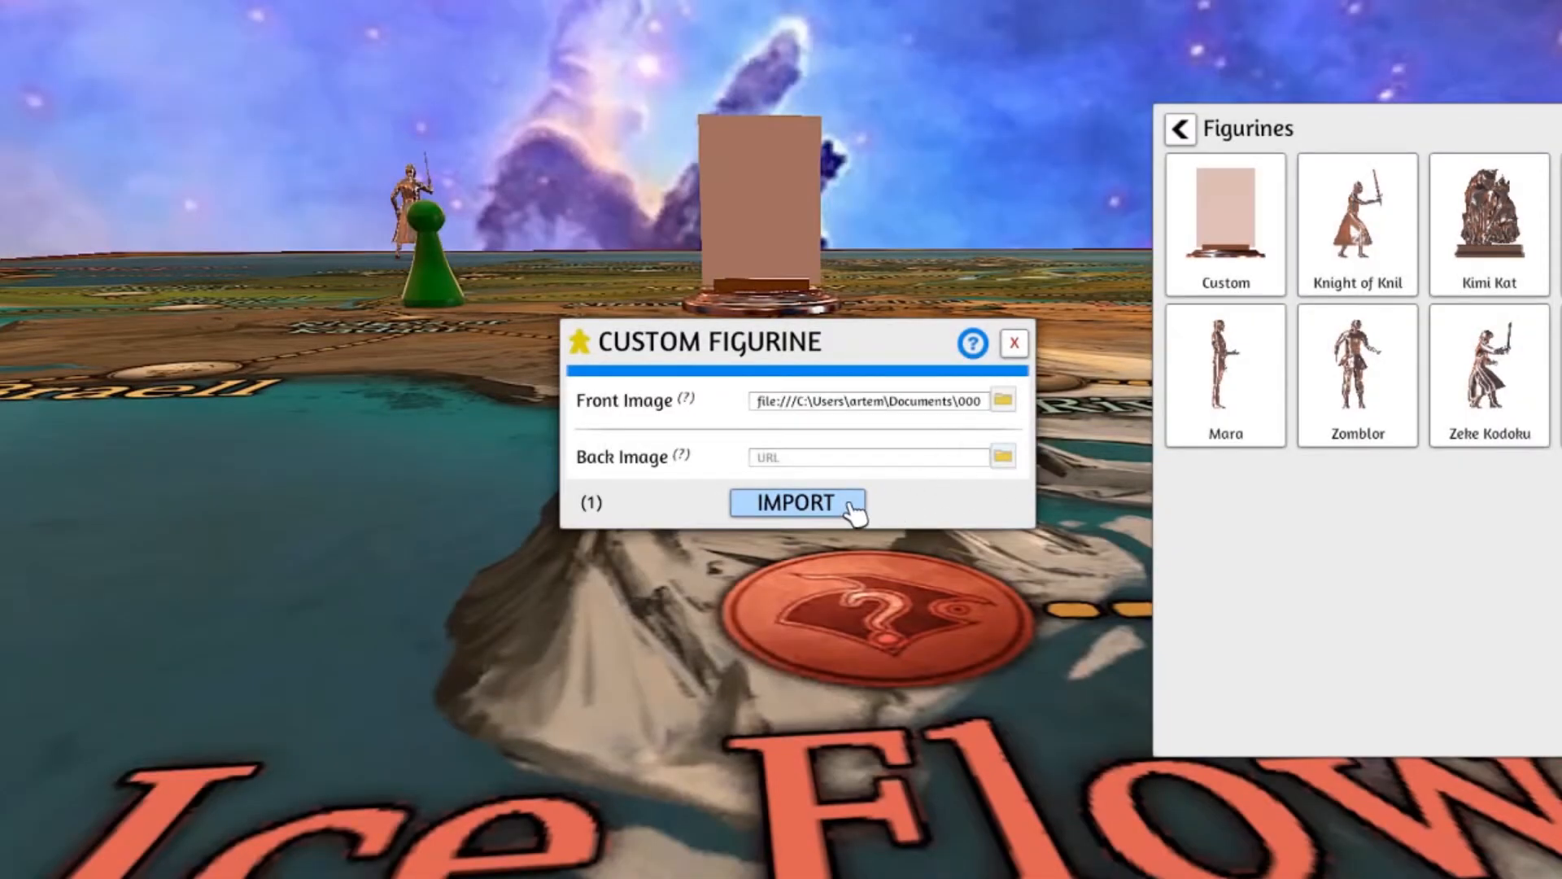
{"action": "left_click", "coordinate": [796, 501]}
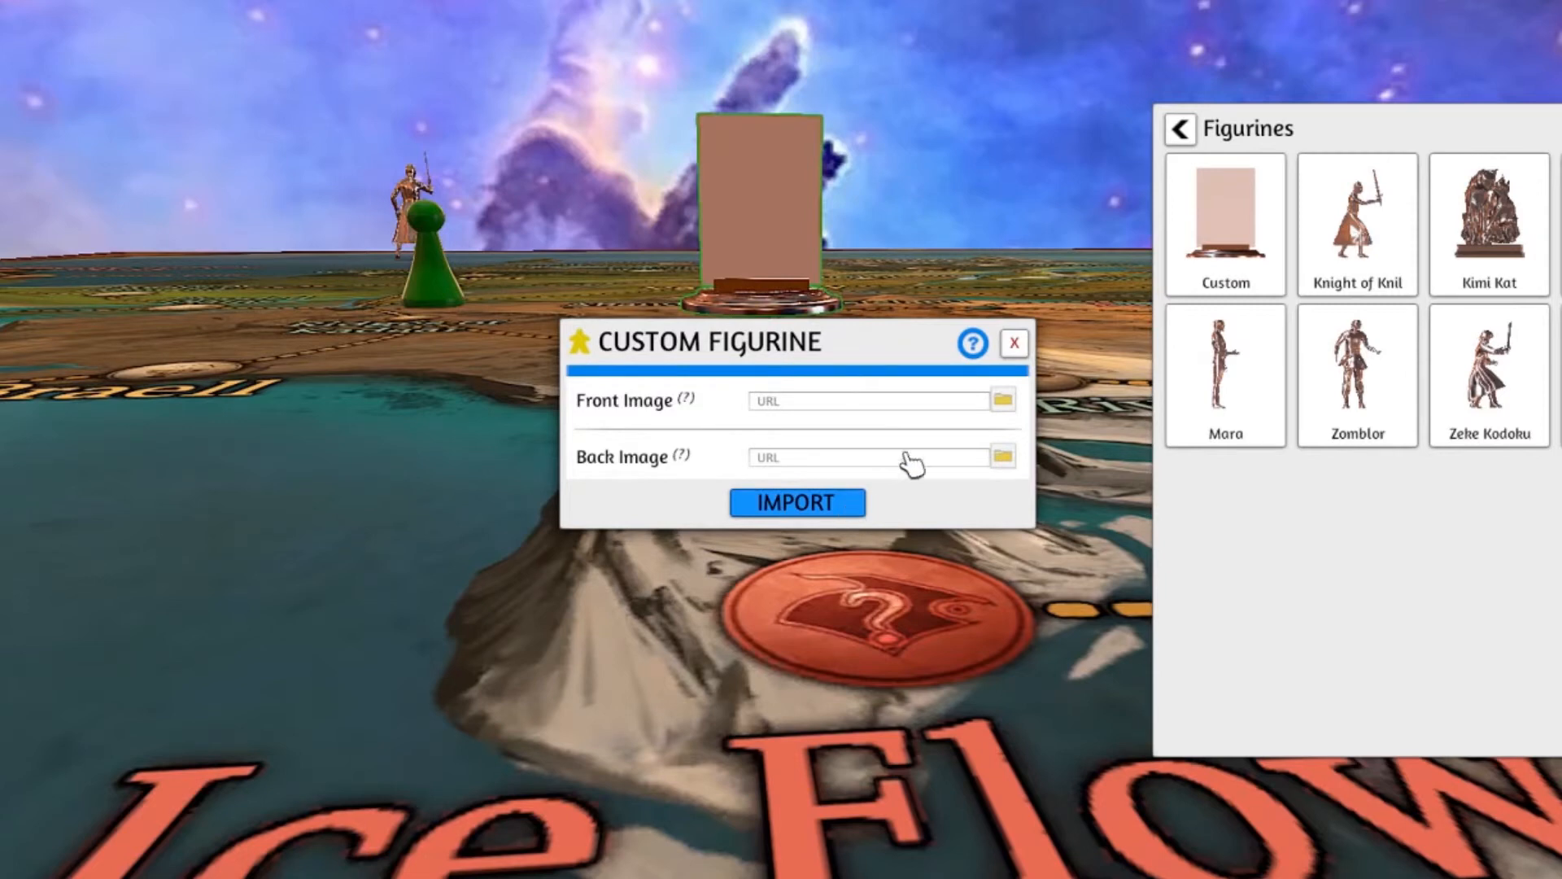
- Re-browse 000LegendsofNovusFiles and confirm THIEFStandee.png as the front image
{"action": "left_click", "coordinate": [1003, 456]}
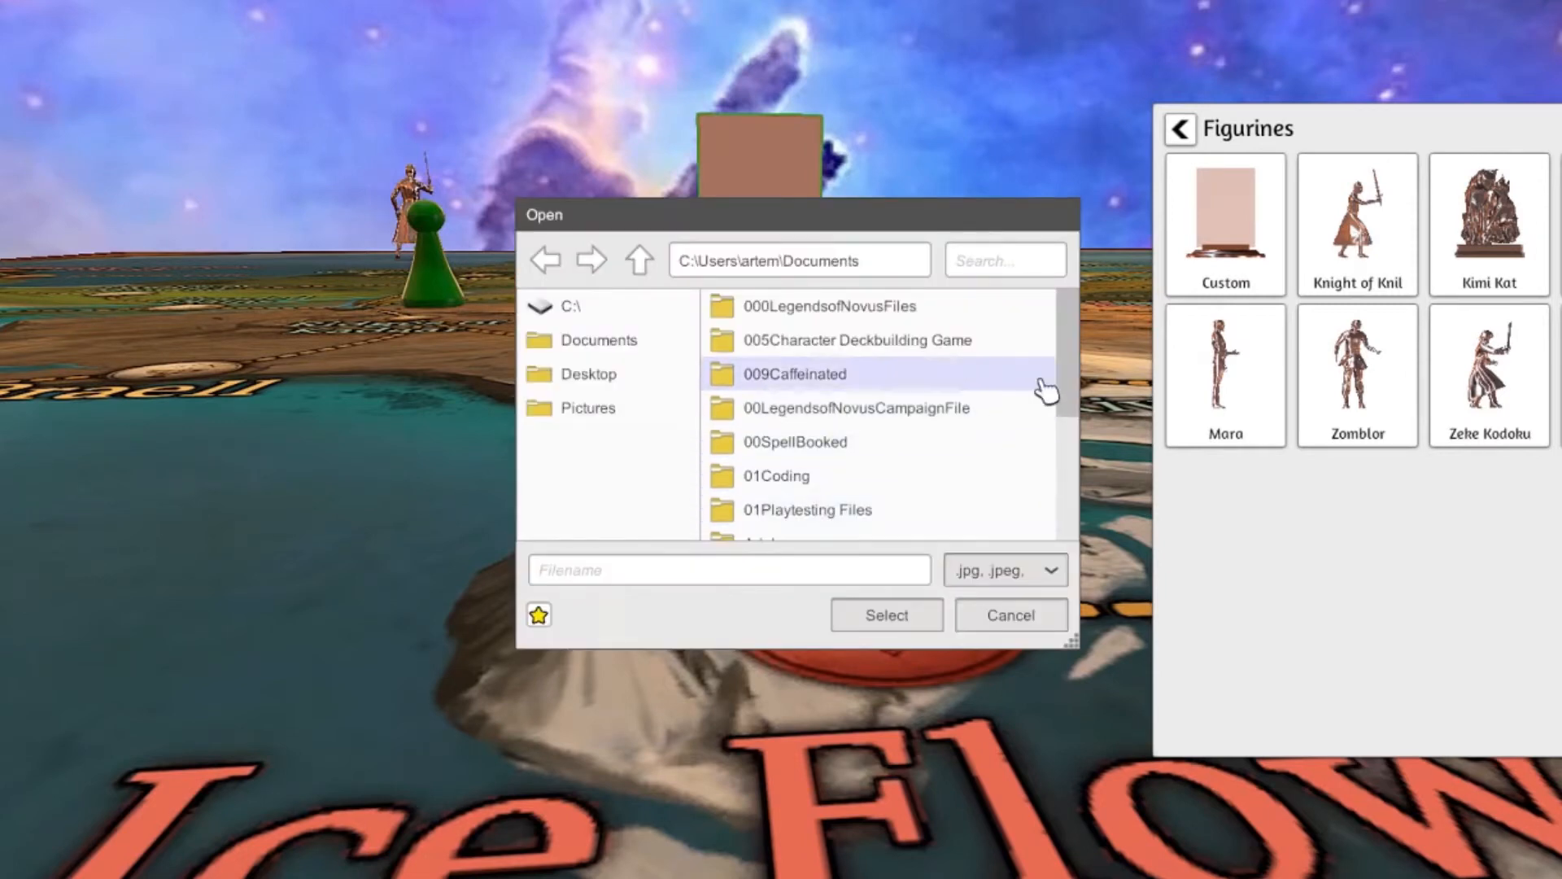
{"action": "left_click", "coordinate": [824, 306]}
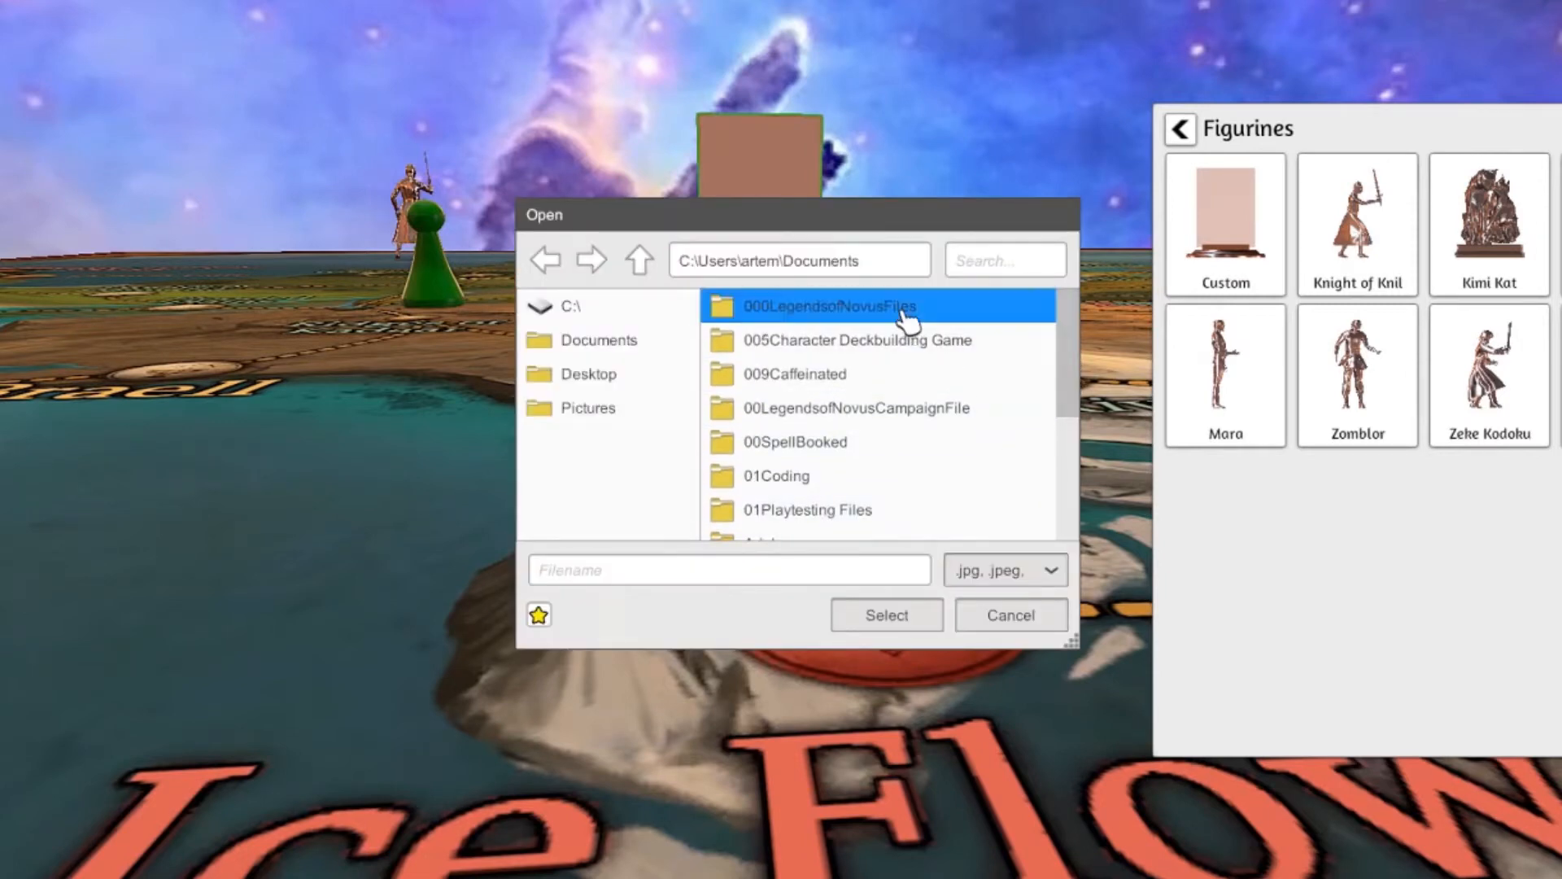
{"action": "double_click", "coordinate": [827, 306]}
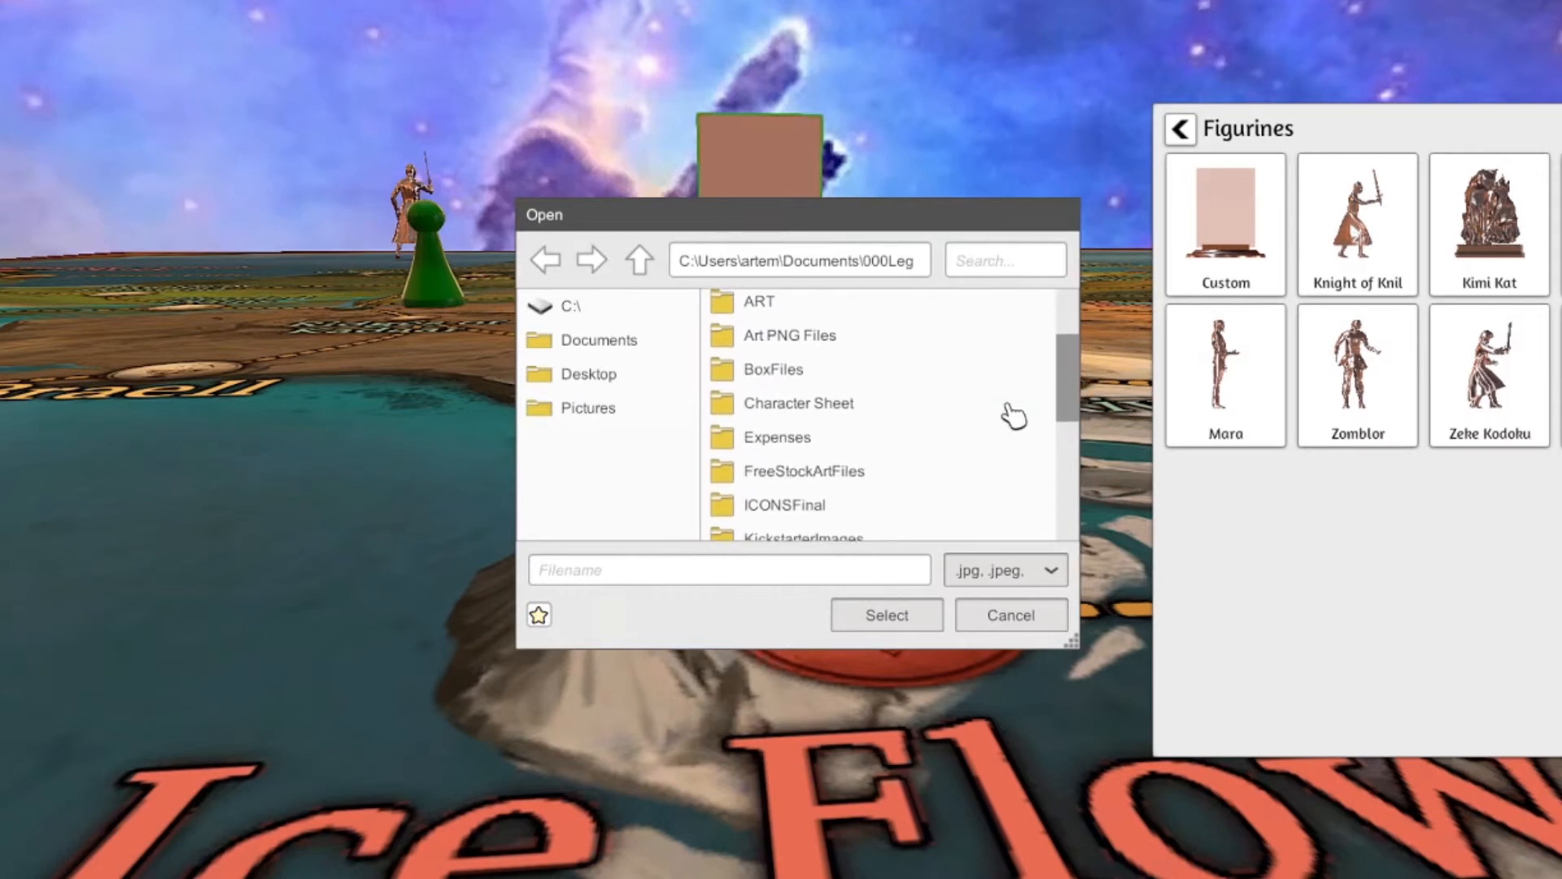
{"action": "scroll", "scroll_direction": "down", "scroll_amount": 3}
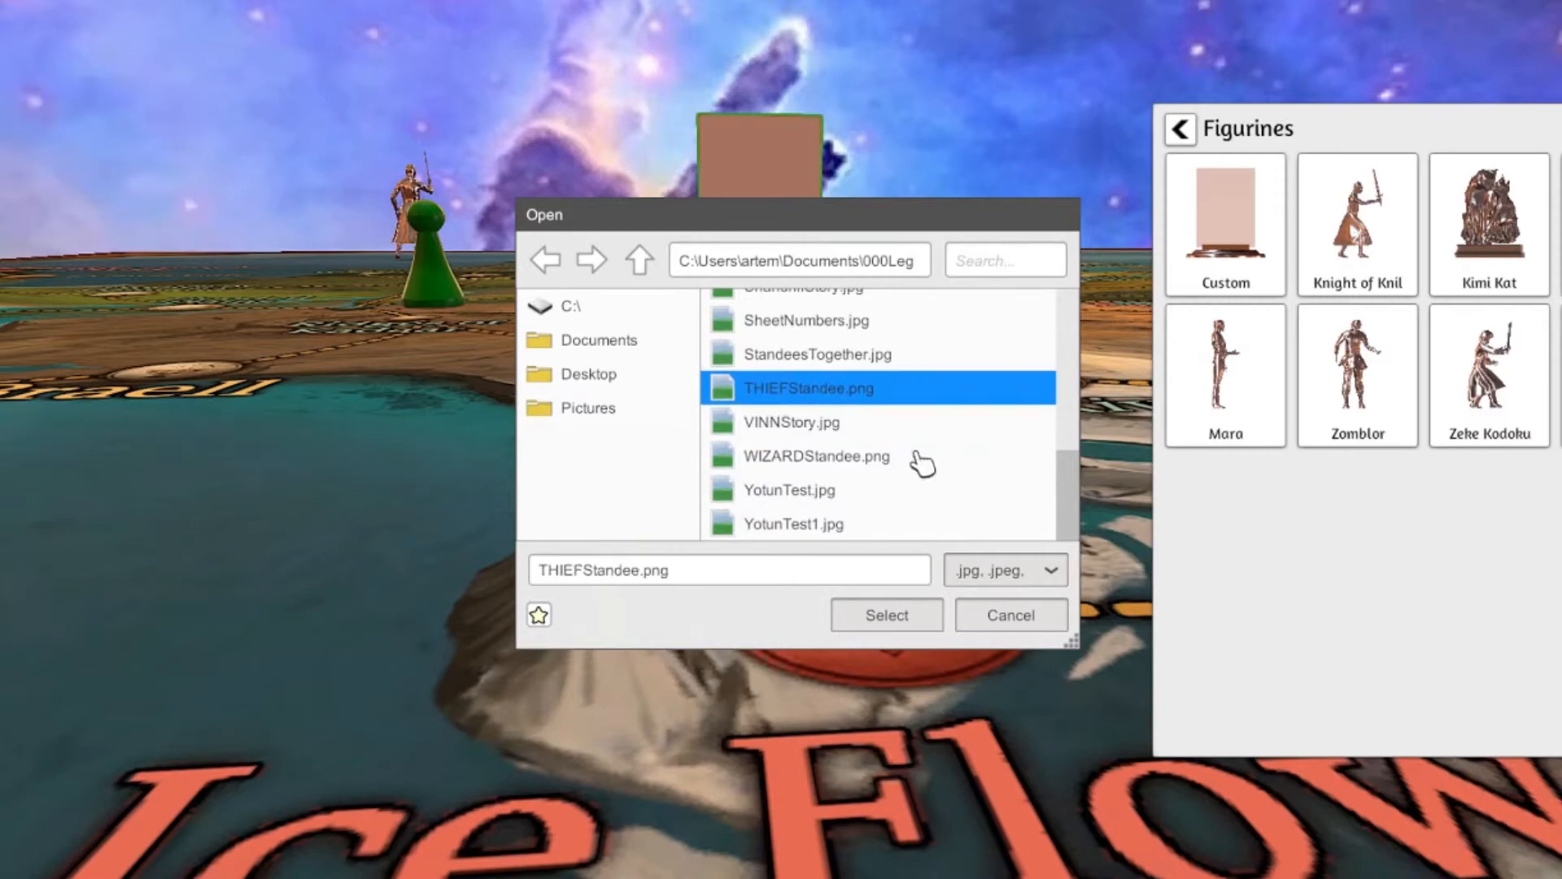
{"action": "left_click", "coordinate": [887, 615]}
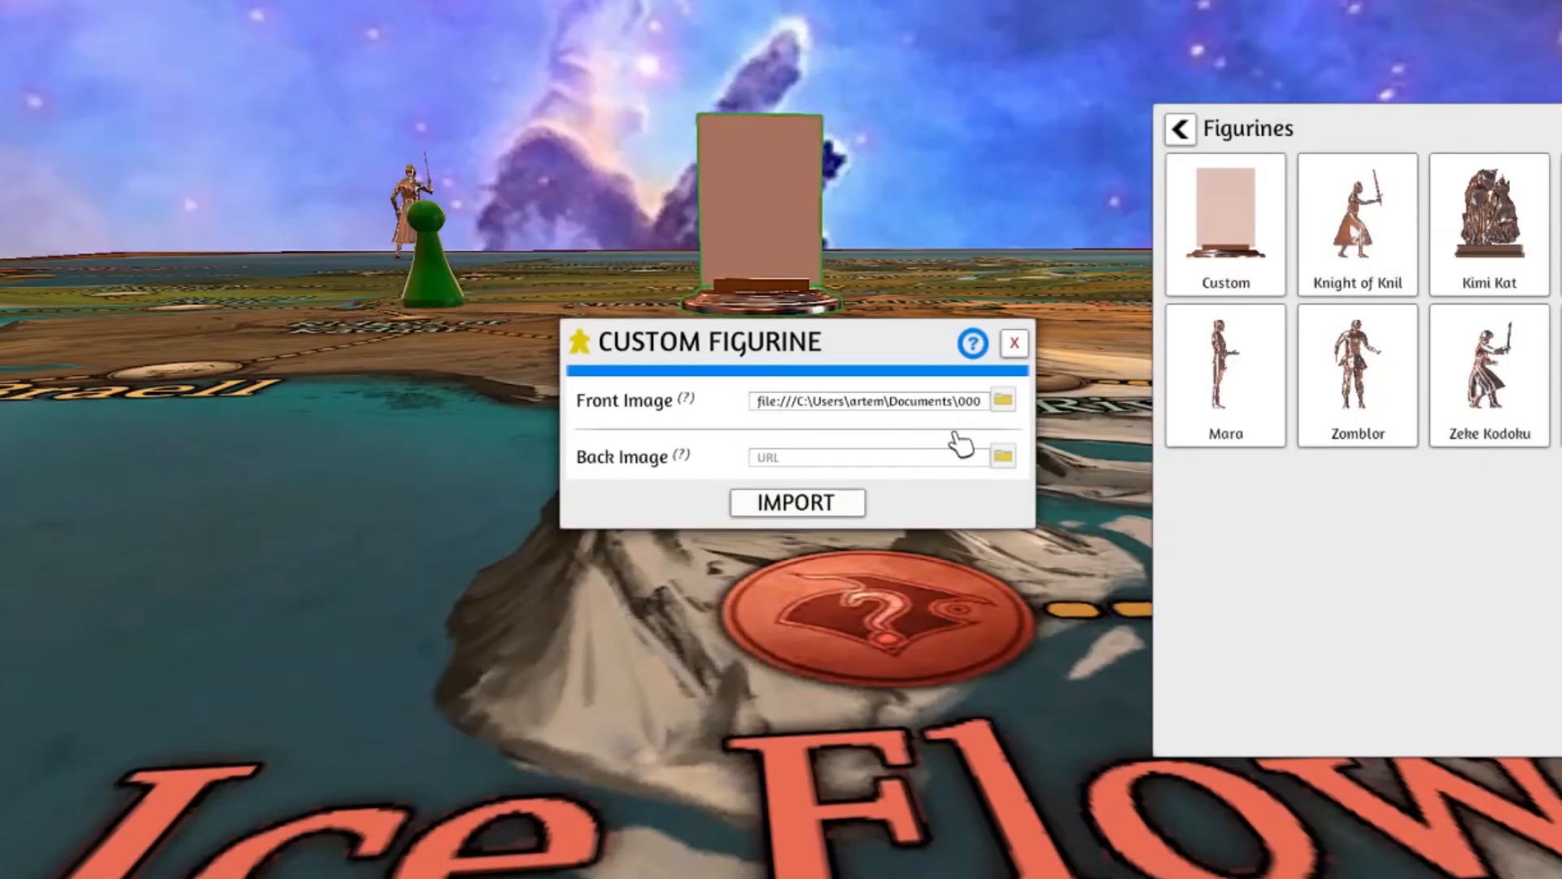
- Browse 000LegendsofNovusFiles and choose THIEFStandee.png as the back image
{"action": "left_click", "coordinate": [1003, 401]}
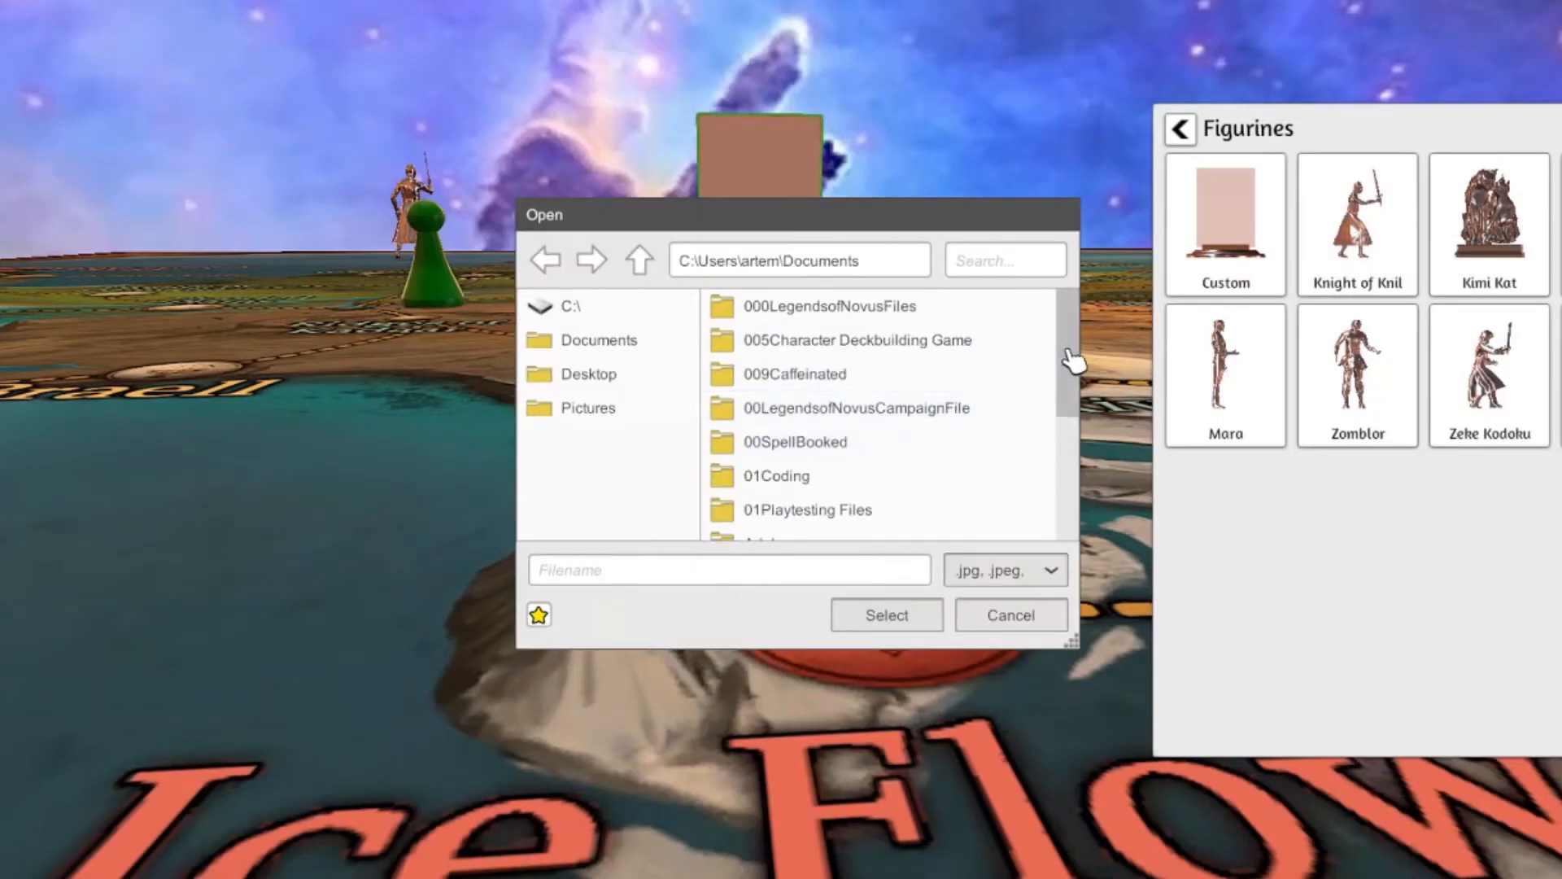
{"action": "double_click", "coordinate": [829, 306]}
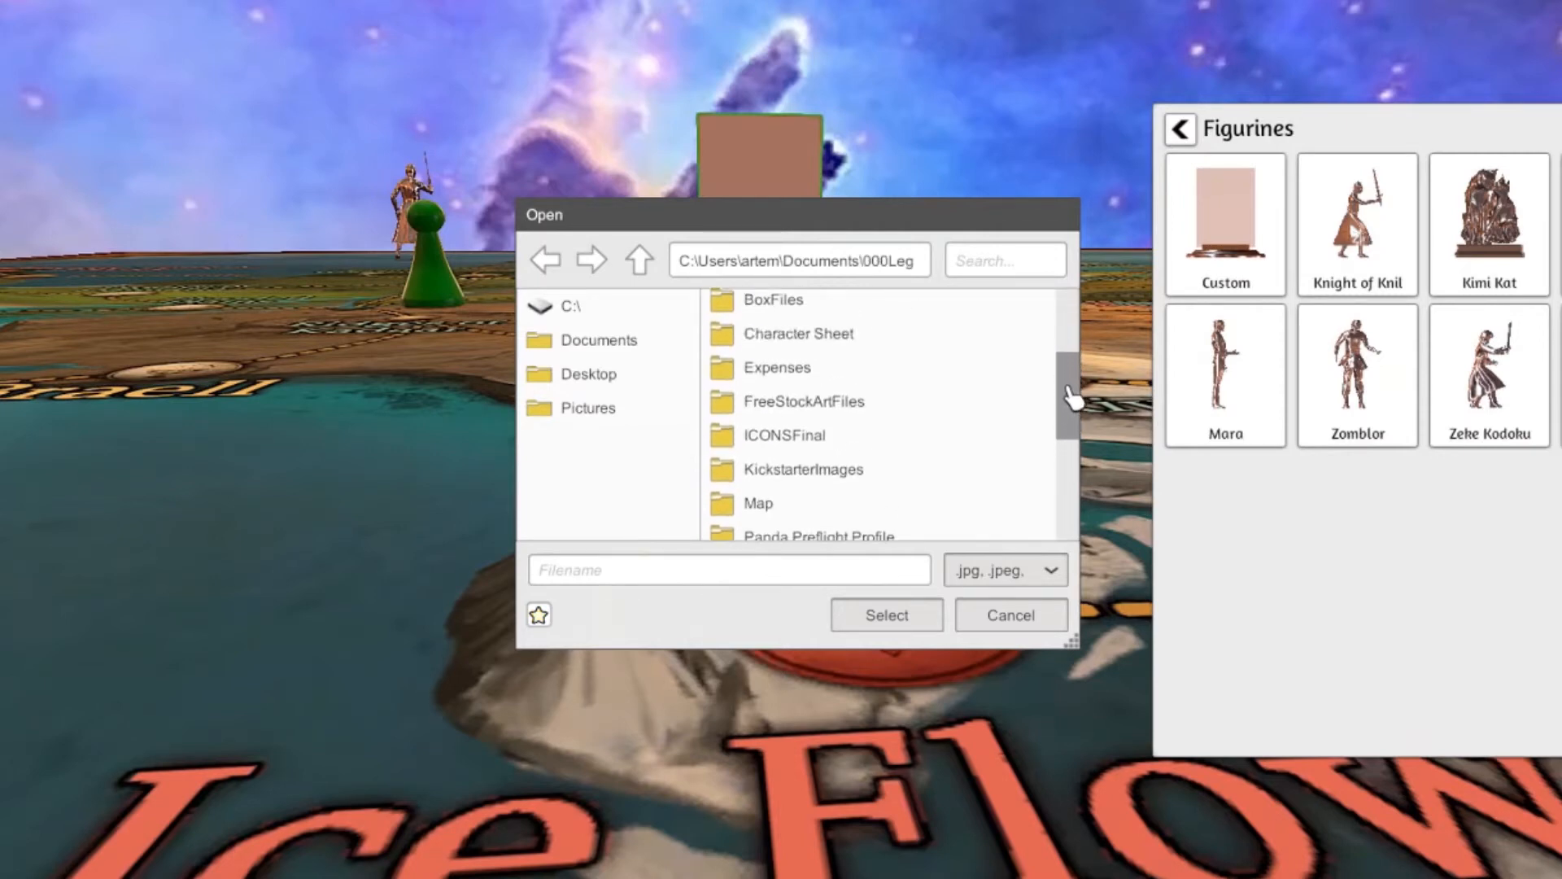
{"action": "scroll", "scroll_direction": "down", "scroll_amount": 3}
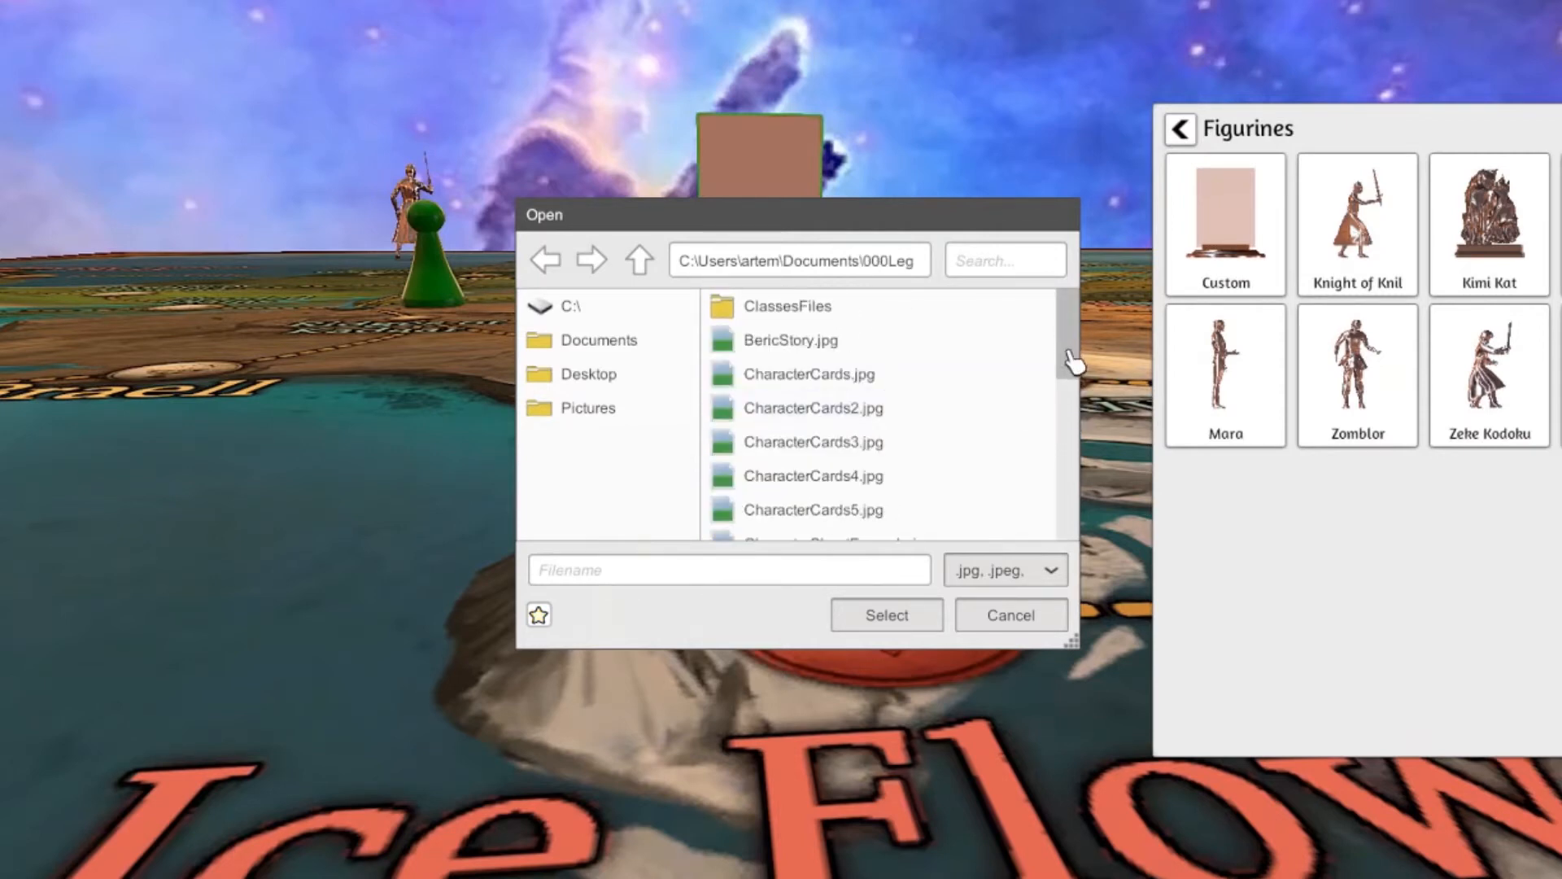
{"action": "scroll", "scroll_direction": "down", "scroll_amount": 3}
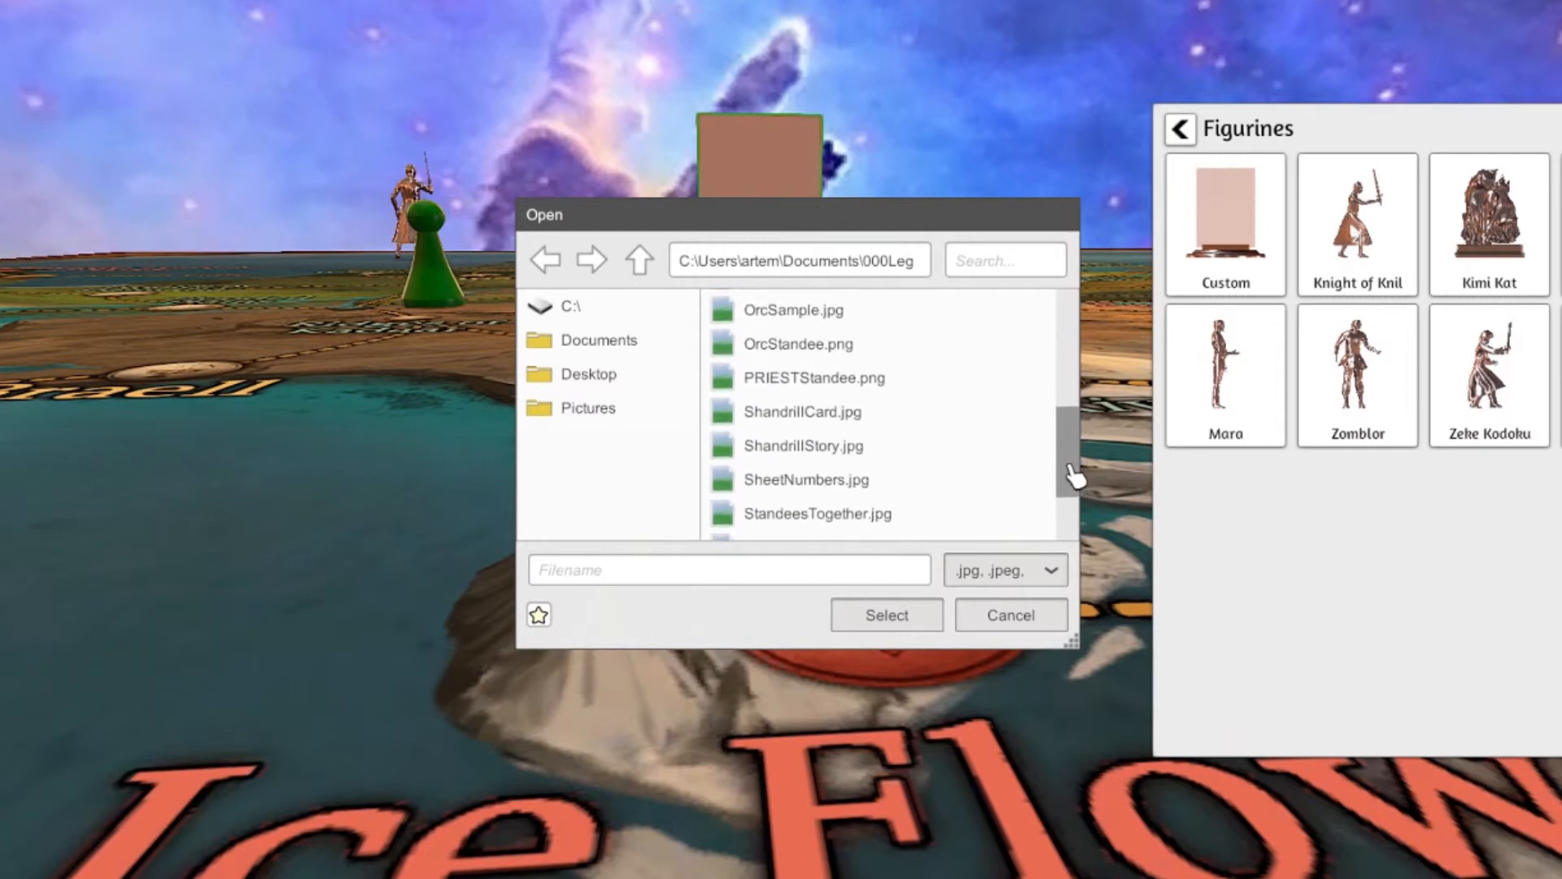
{"action": "scroll", "scroll_direction": "down", "scroll_amount": 3}
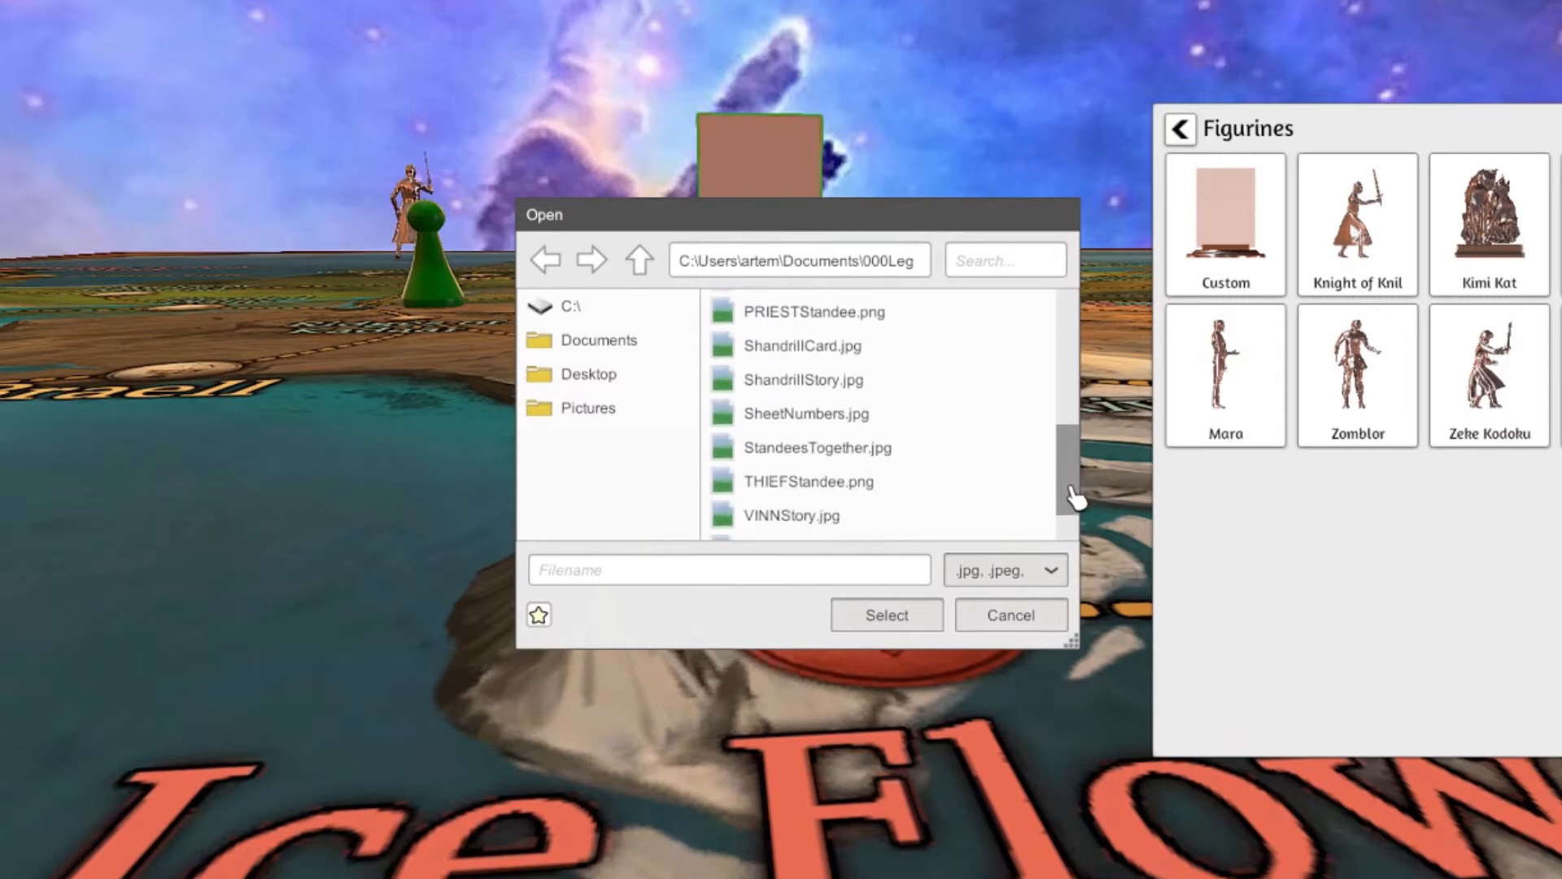
{"action": "left_click", "coordinate": [809, 446]}
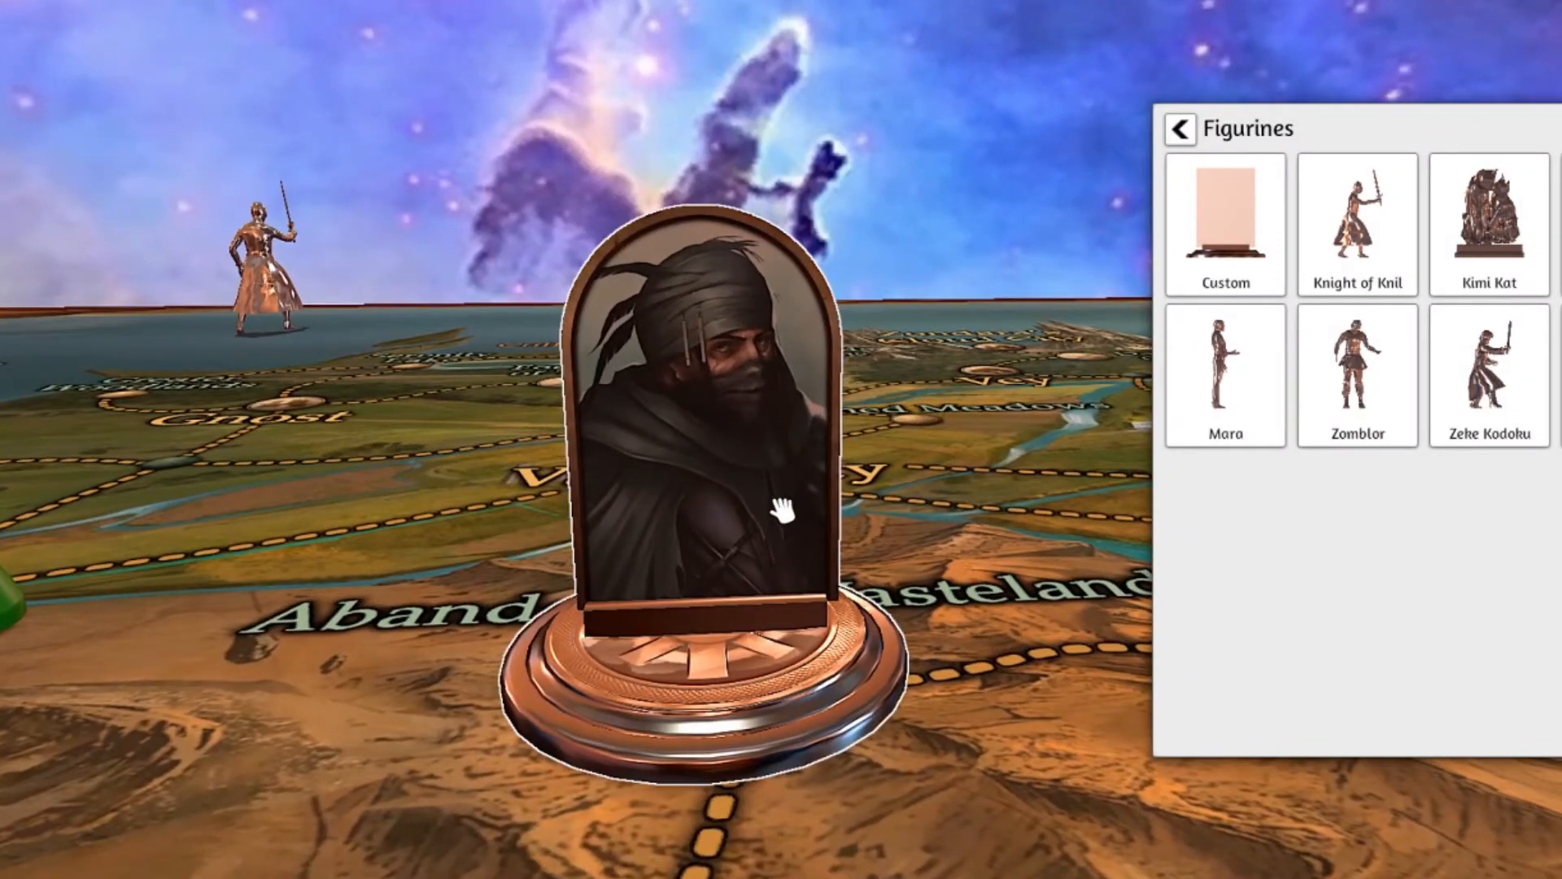
- Bring up the thief standee's right-click object menu
{"action": "right_click", "coordinate": [778, 515]}
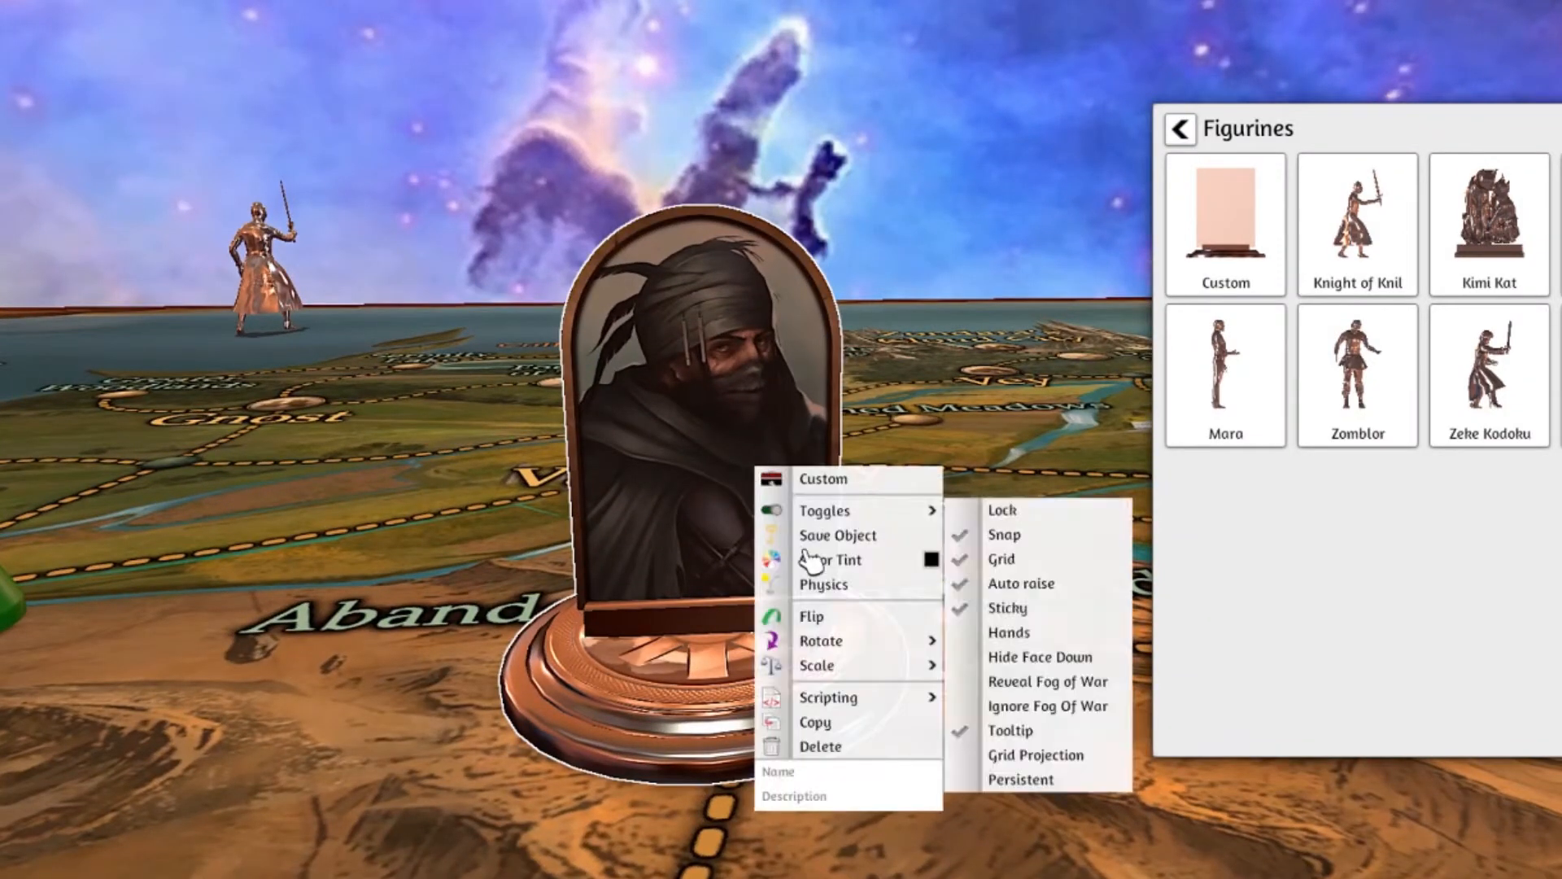
{"action": "mouse_move", "coordinate": [820, 641]}
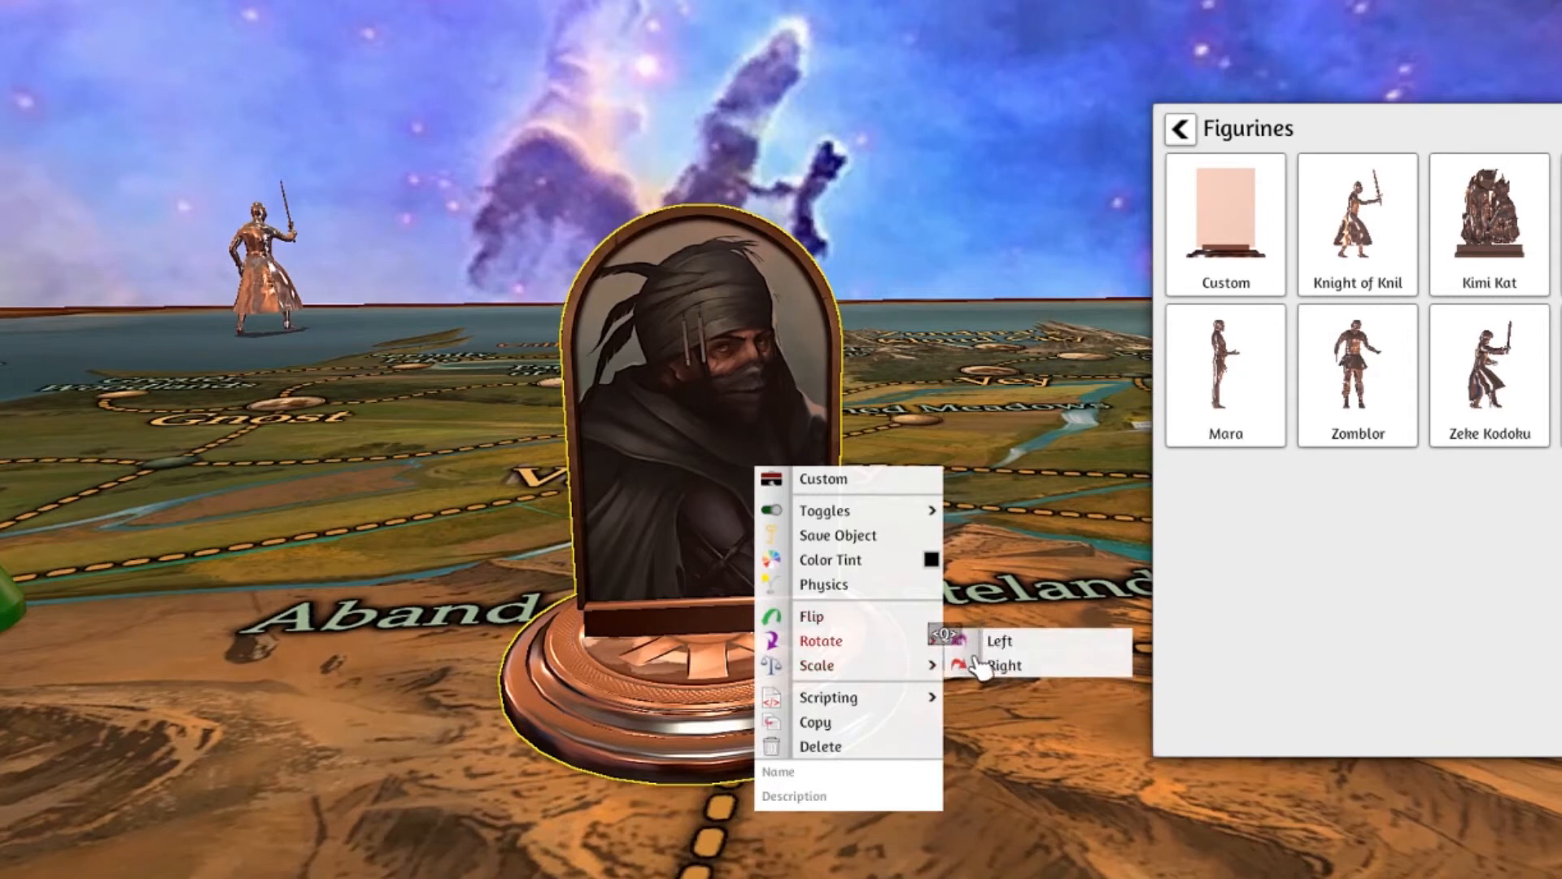
{"action": "mouse_move", "coordinate": [817, 664]}
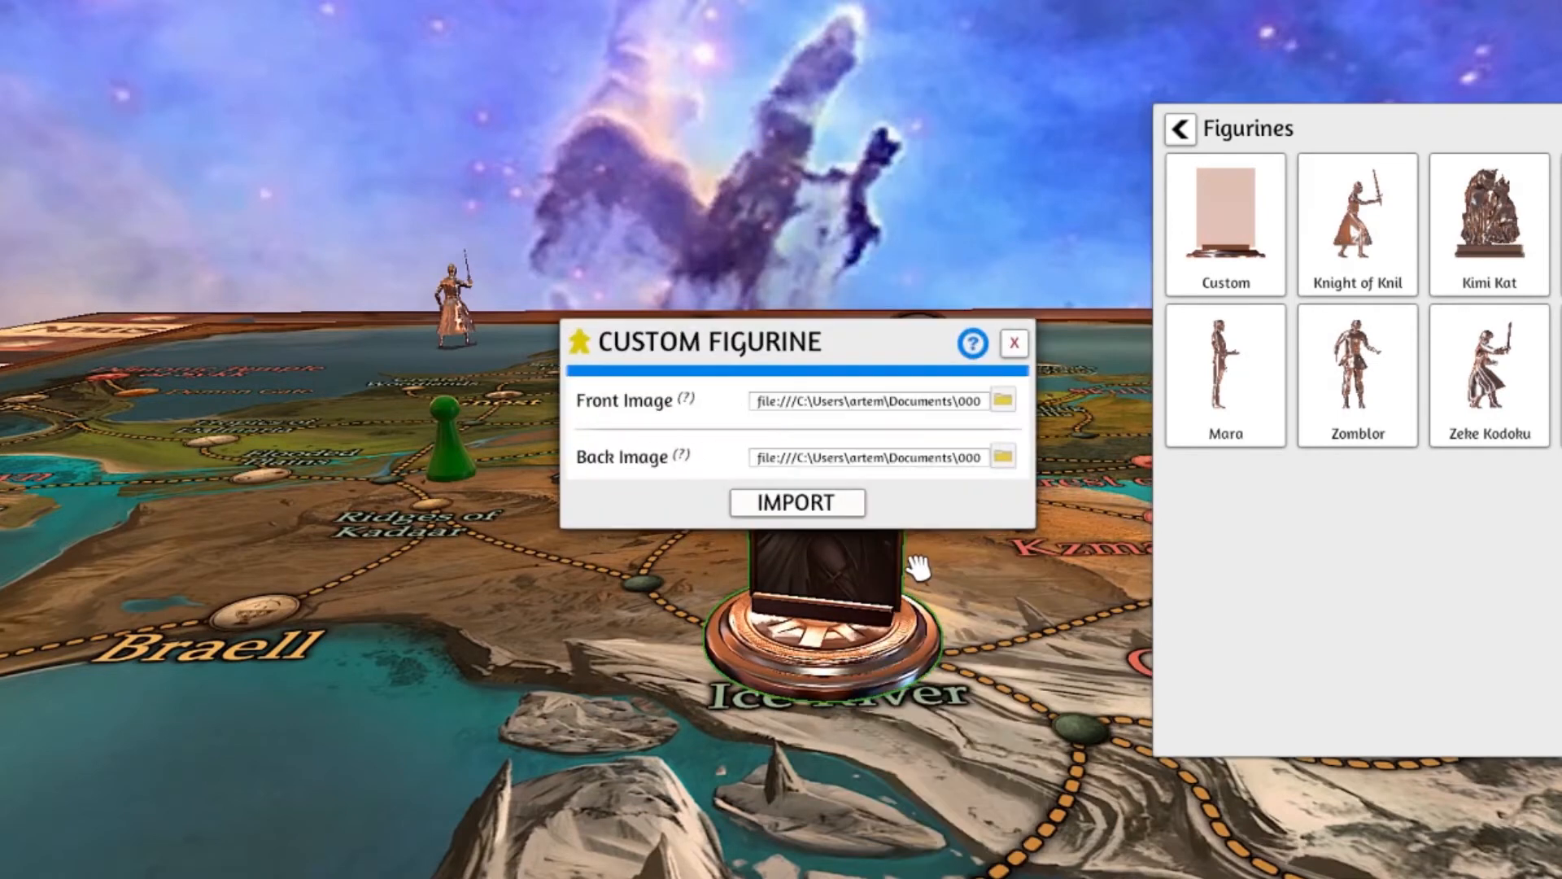
- Browse 000LegendsofNovusFiles for the standee image again, then bring up the front thief standee's options
{"action": "left_click", "coordinate": [1003, 400]}
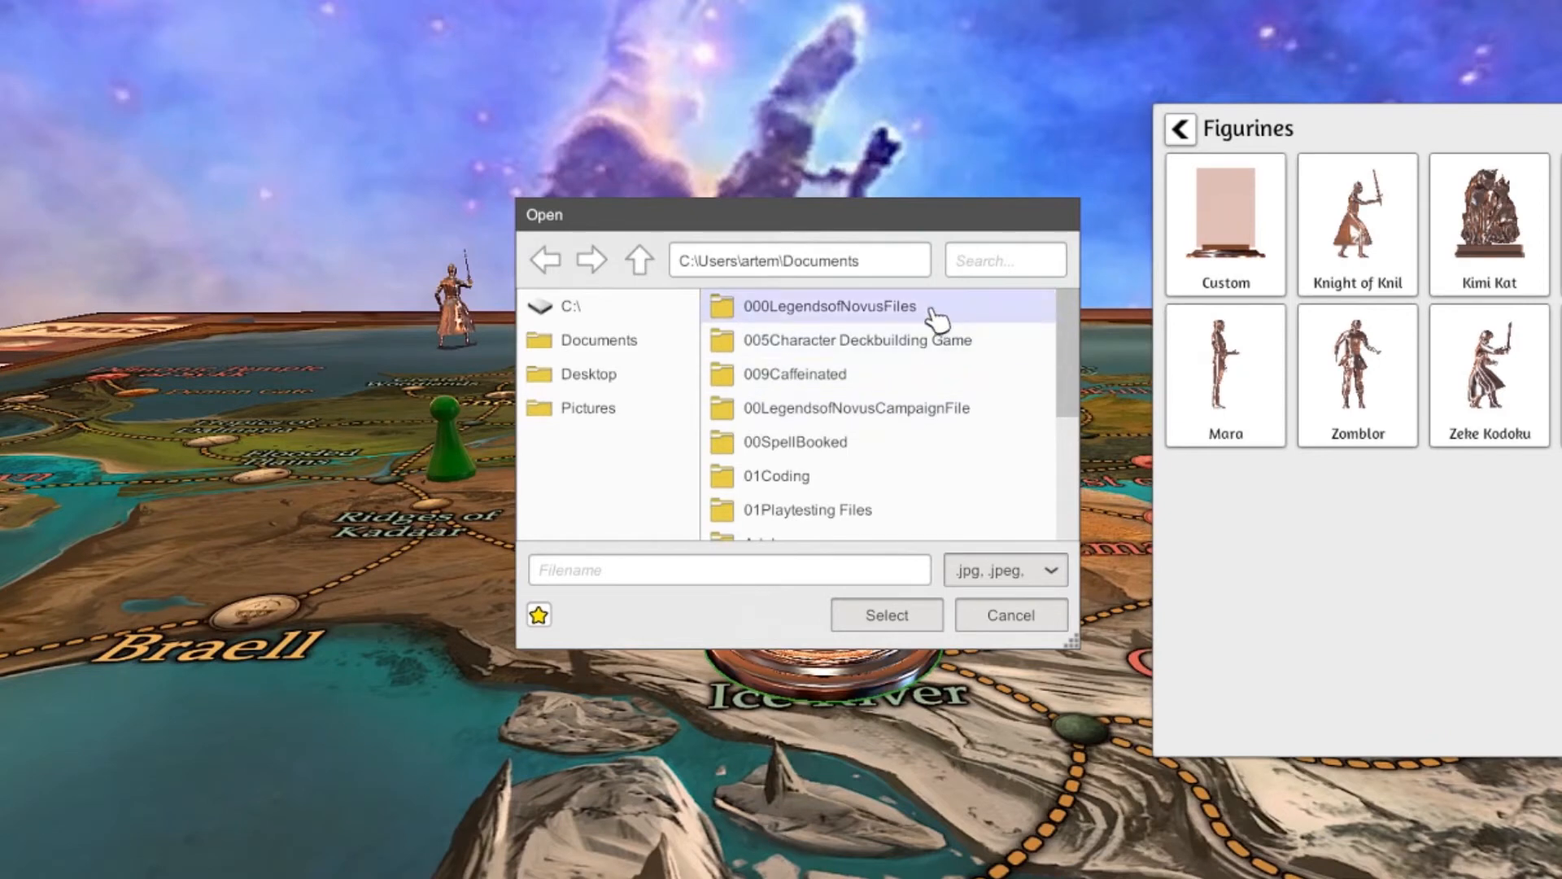
{"action": "double_click", "coordinate": [832, 306]}
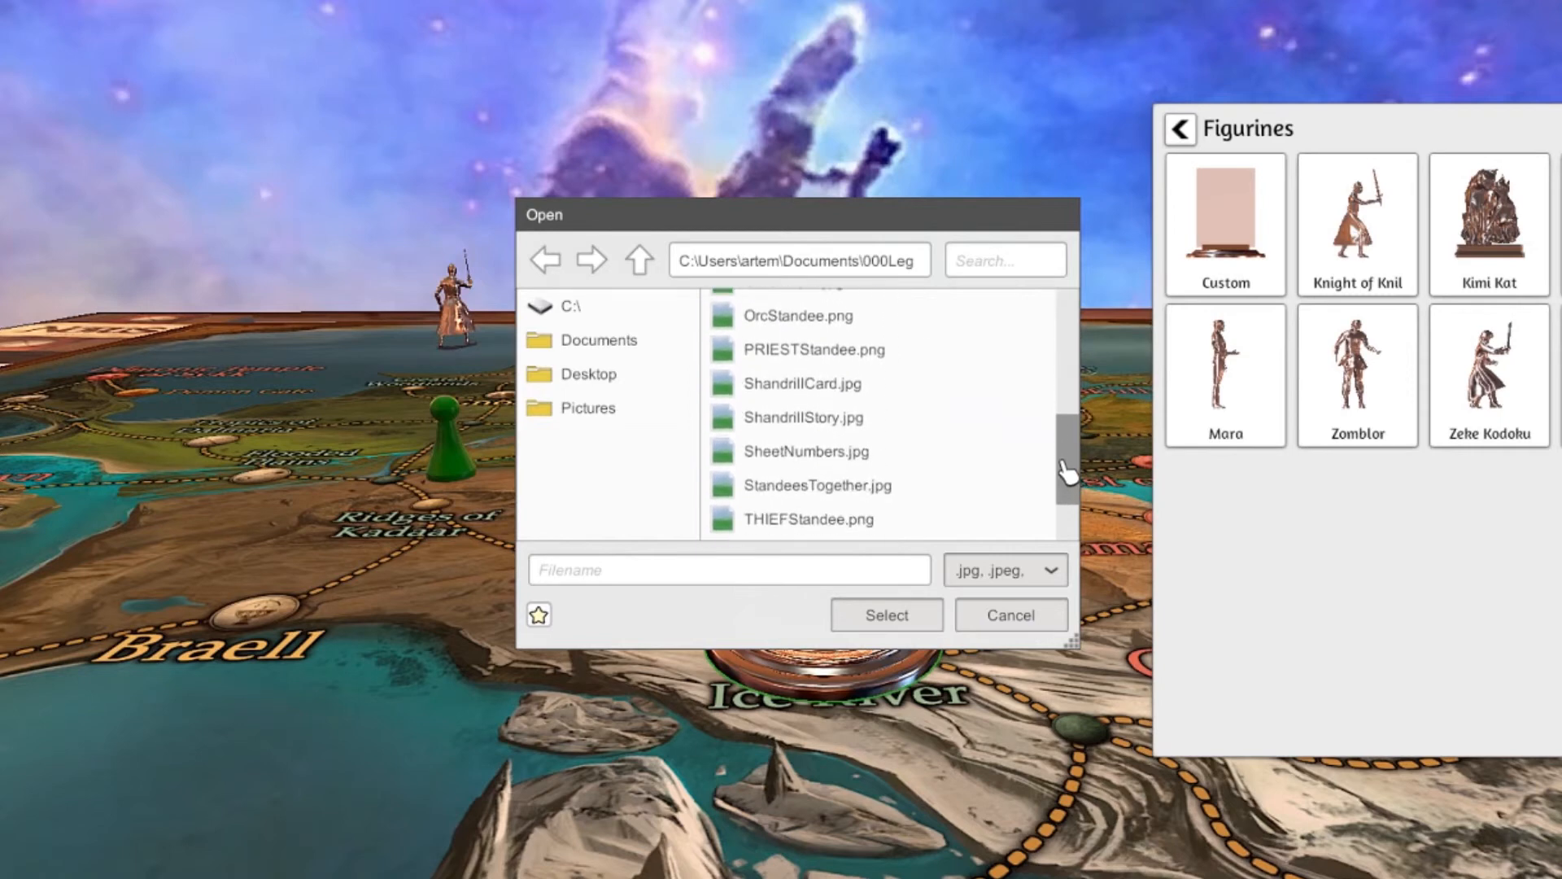
{"action": "scroll", "scroll_direction": "down", "scroll_amount": 3}
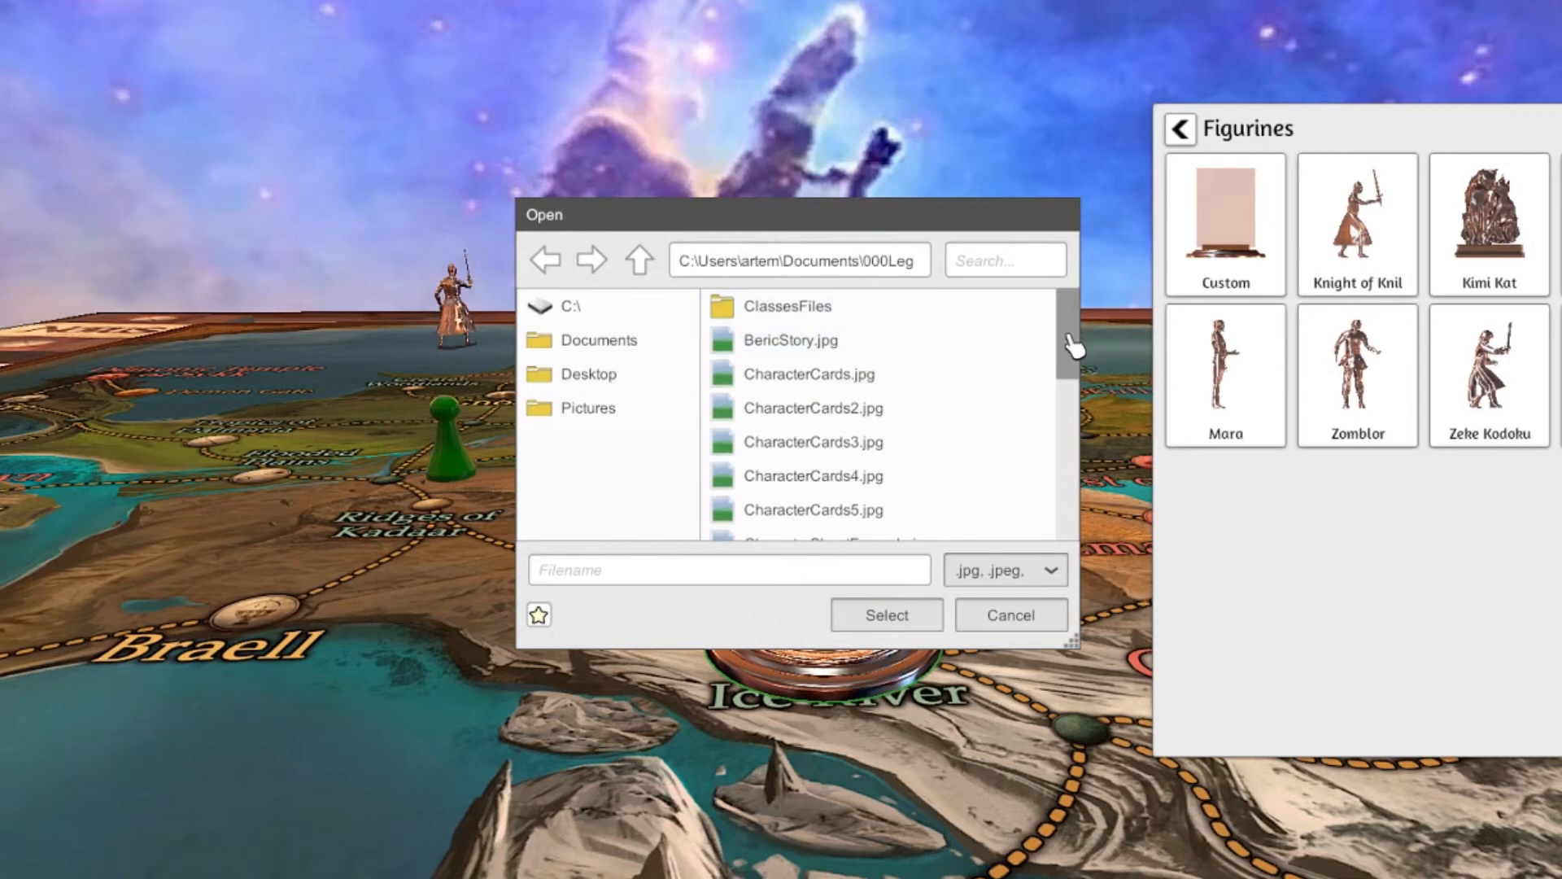
{"action": "scroll", "scroll_direction": "down", "scroll_amount": 3}
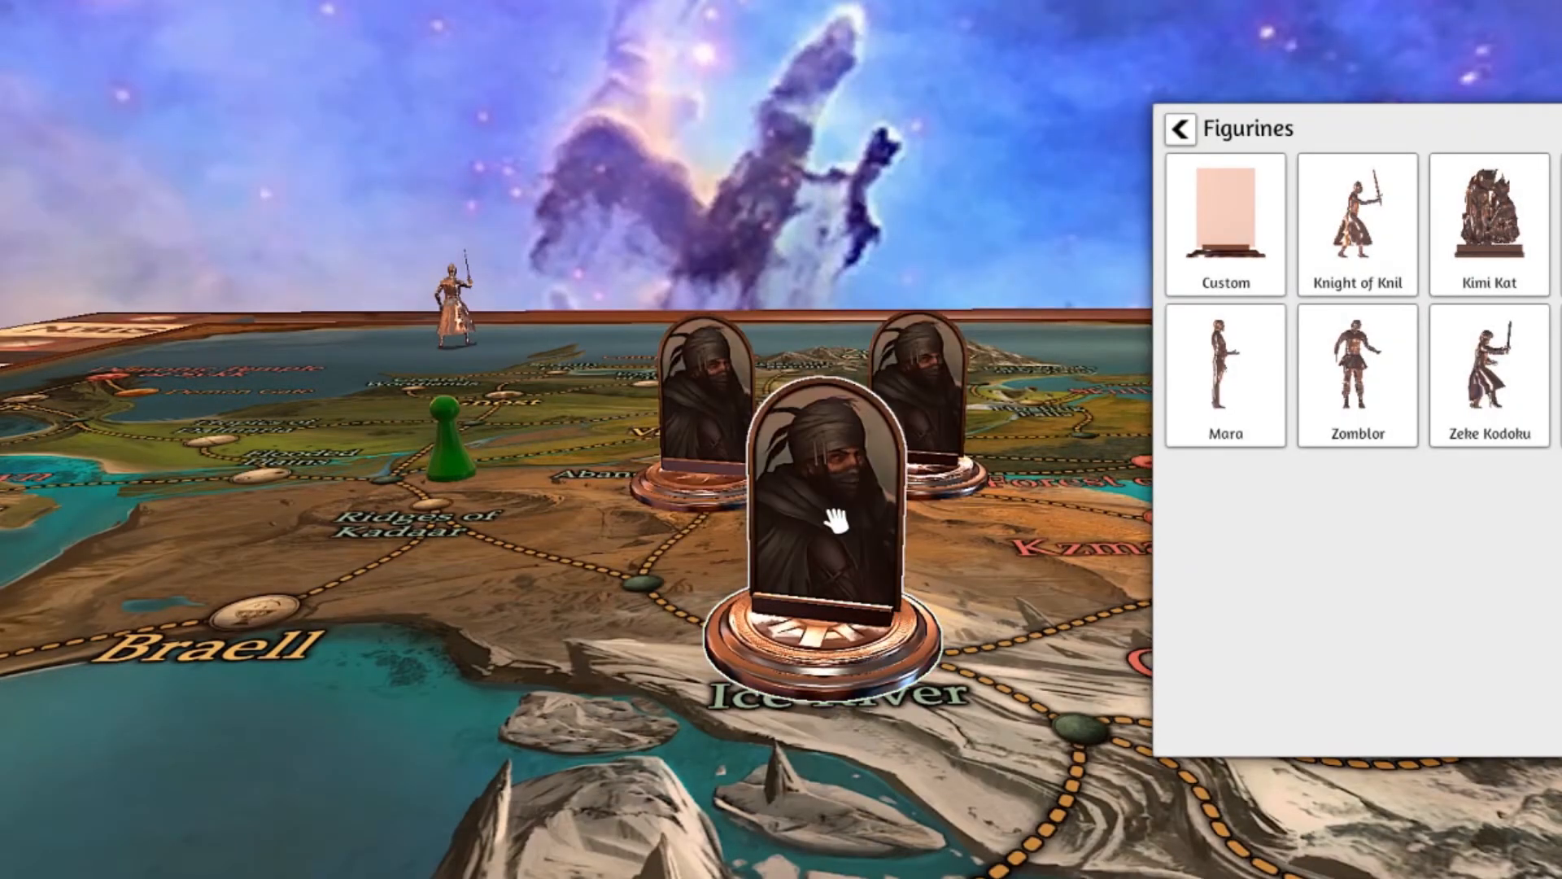
{"action": "right_click", "coordinate": [827, 514]}
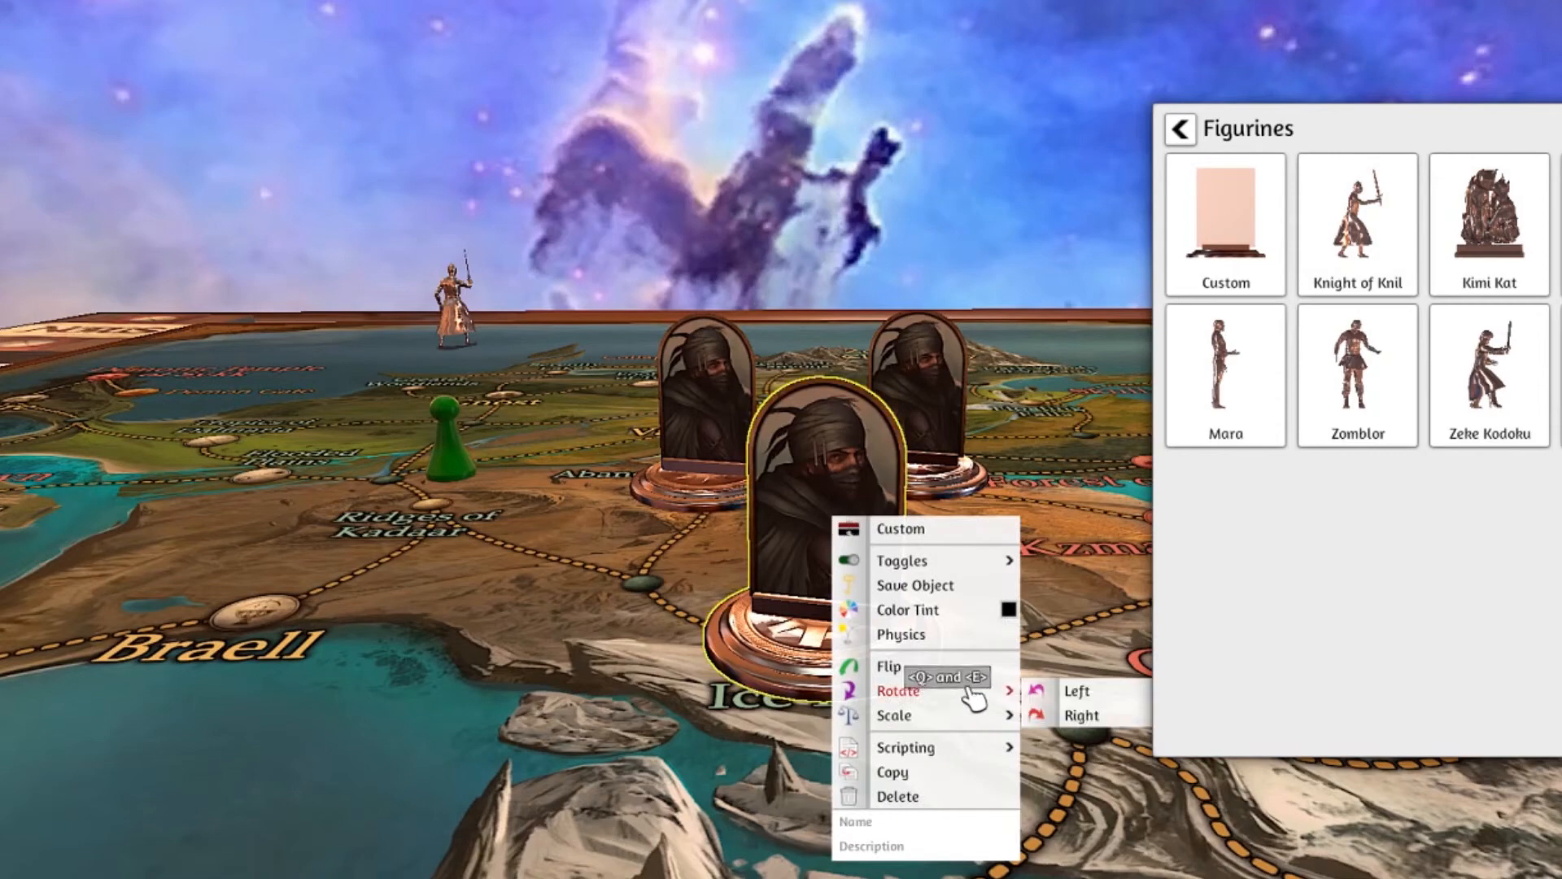